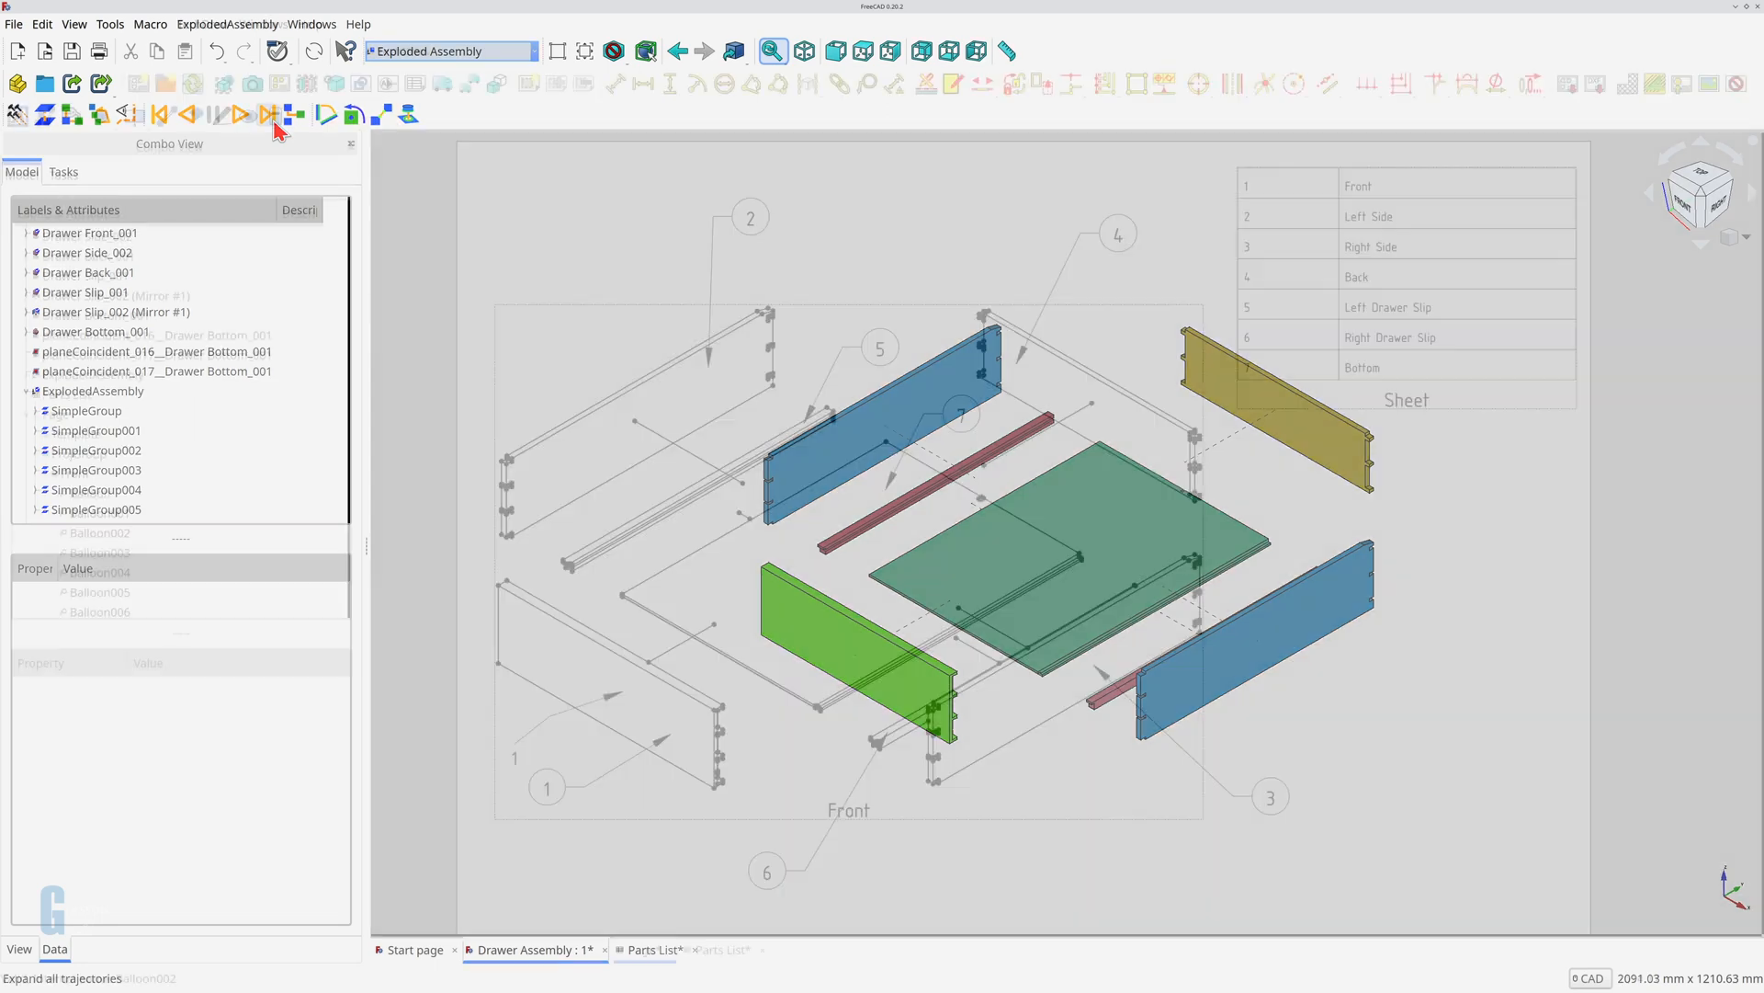
Step: Collapse the exploded drawer parts back into their assembled positions, forming a closed box
left_click(645, 949)
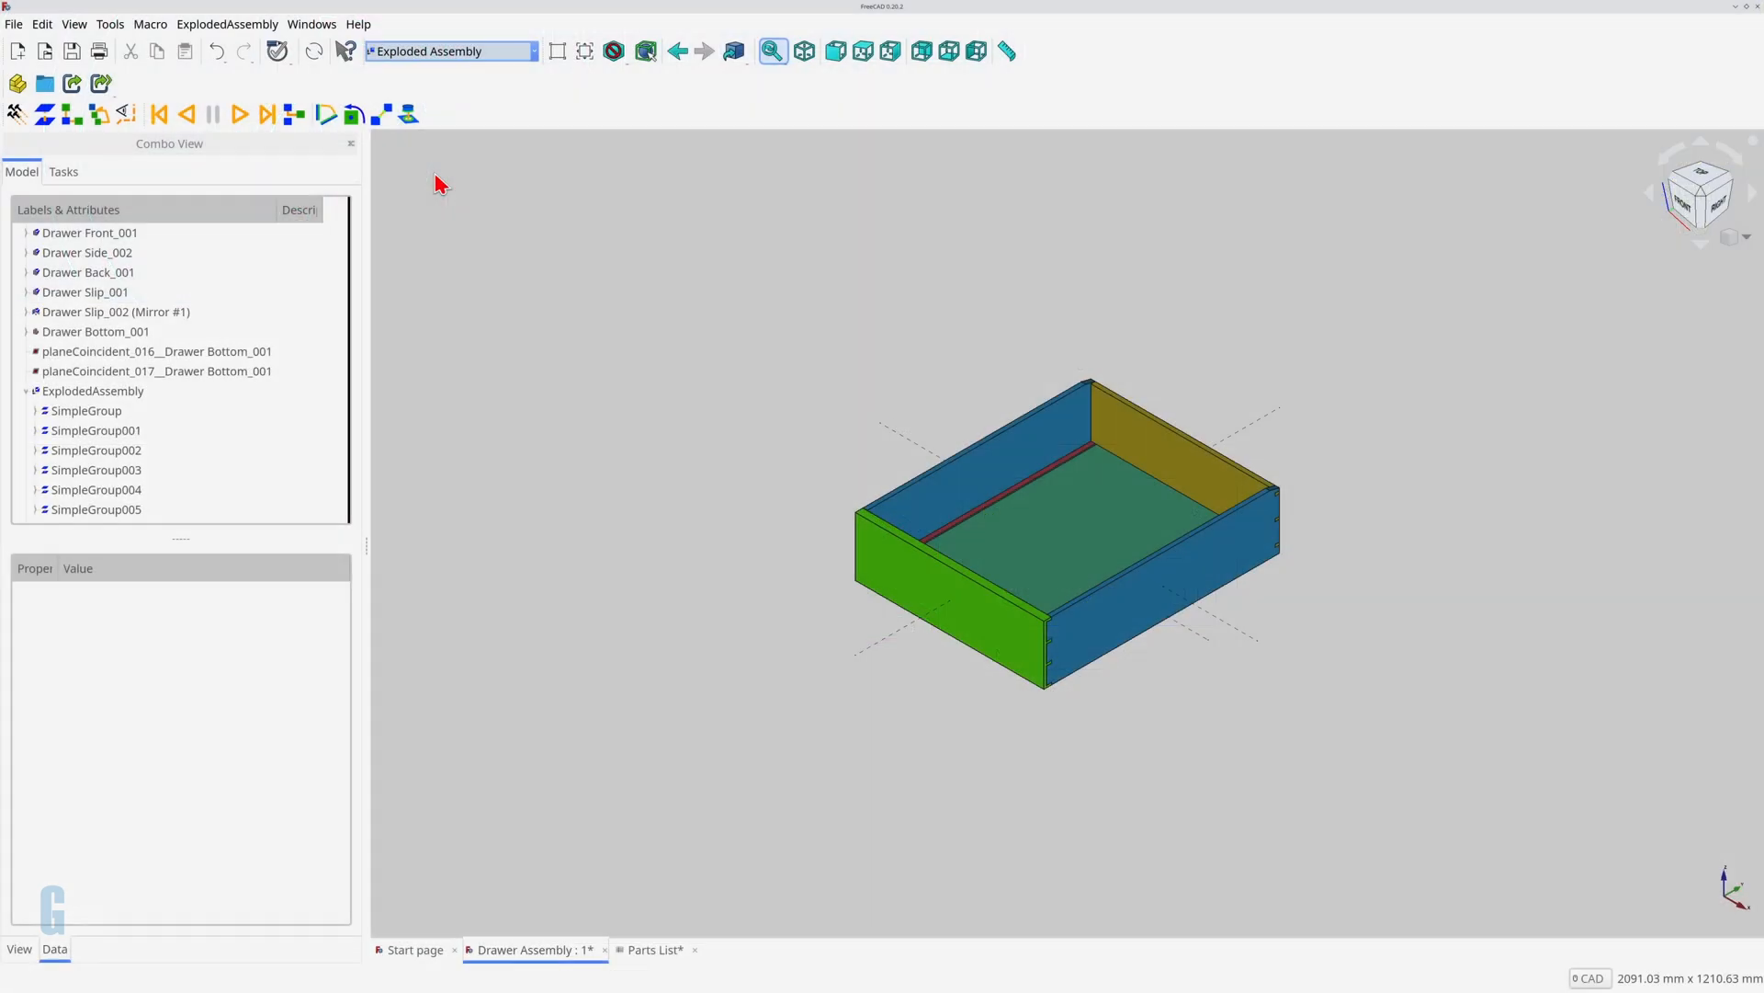
Step: Expand all trajectories to spread the drawer sides, back, slips and bottom apart
left_click(268, 113)
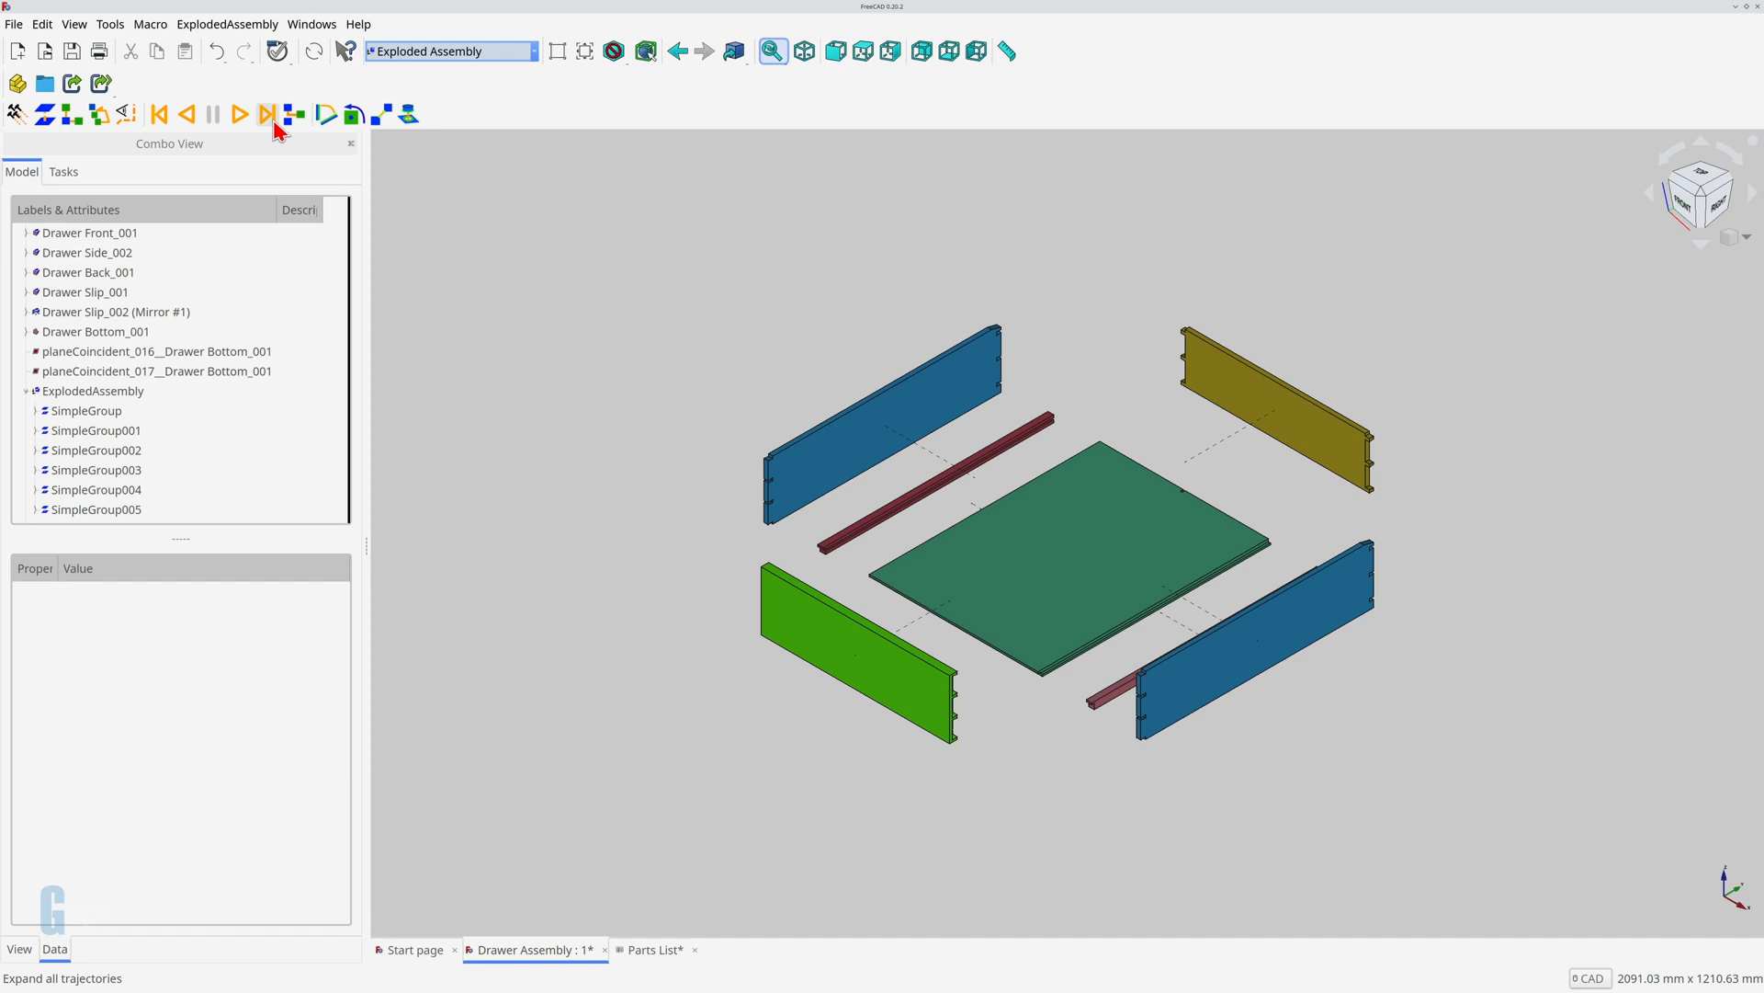
mouse_move(473, 185)
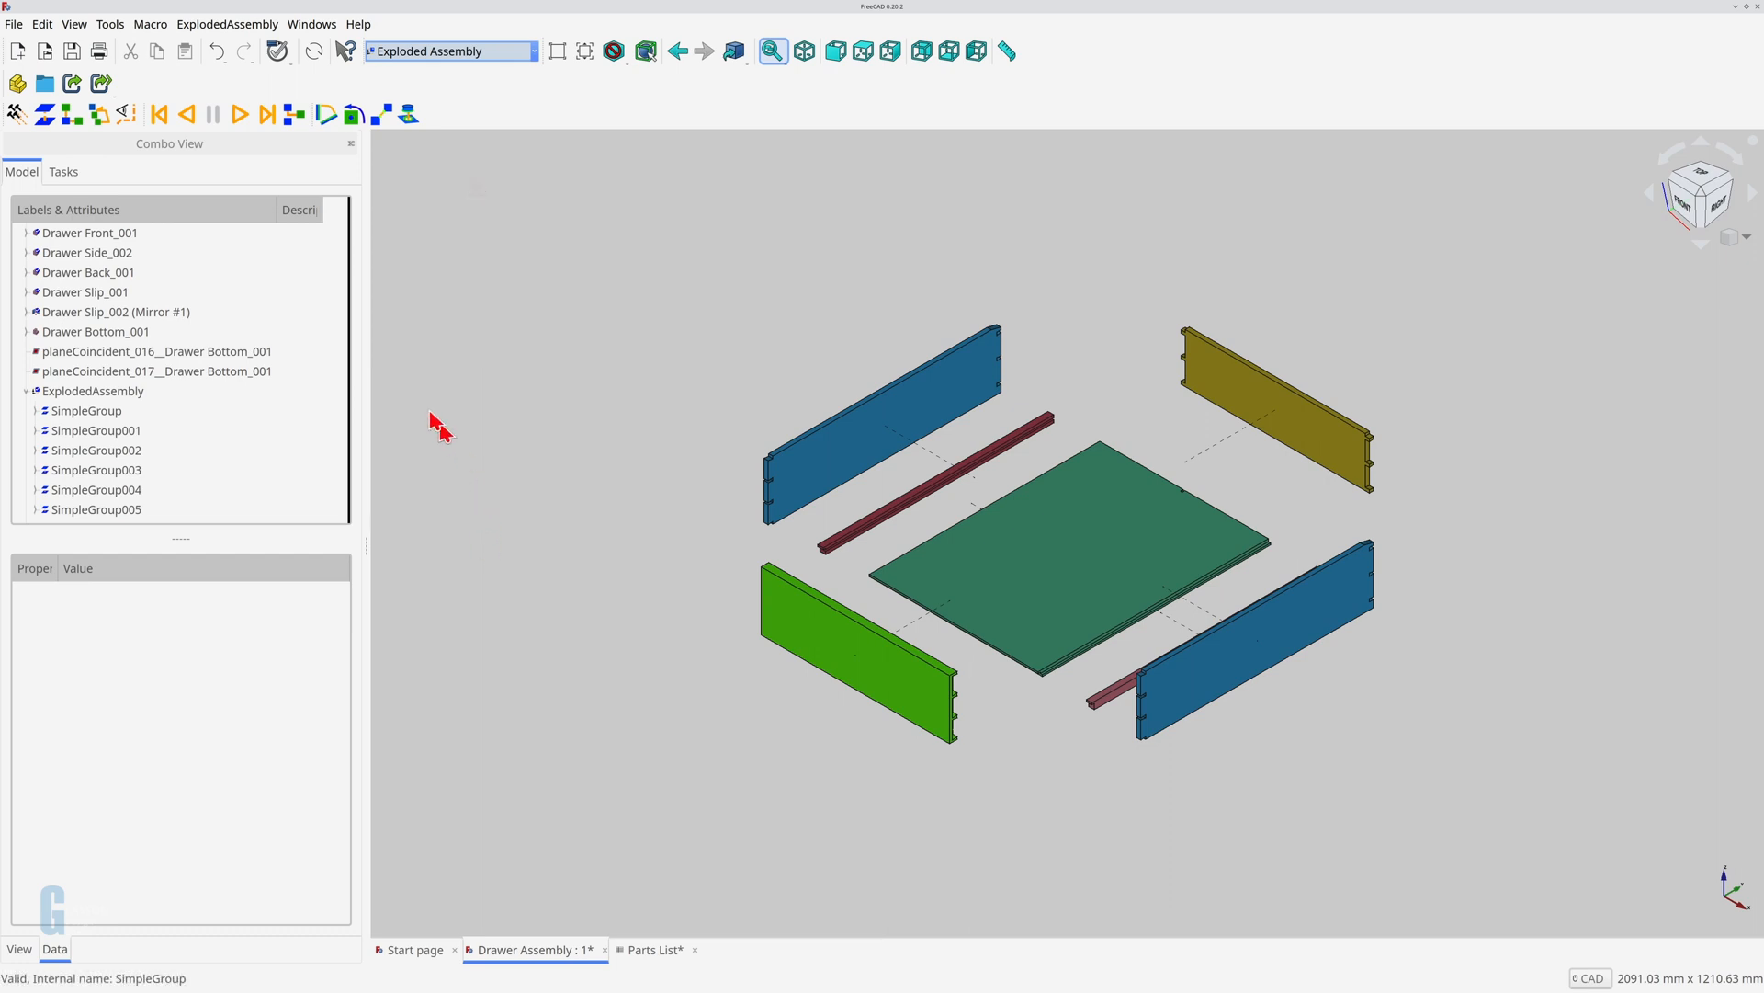
left_click(454, 51)
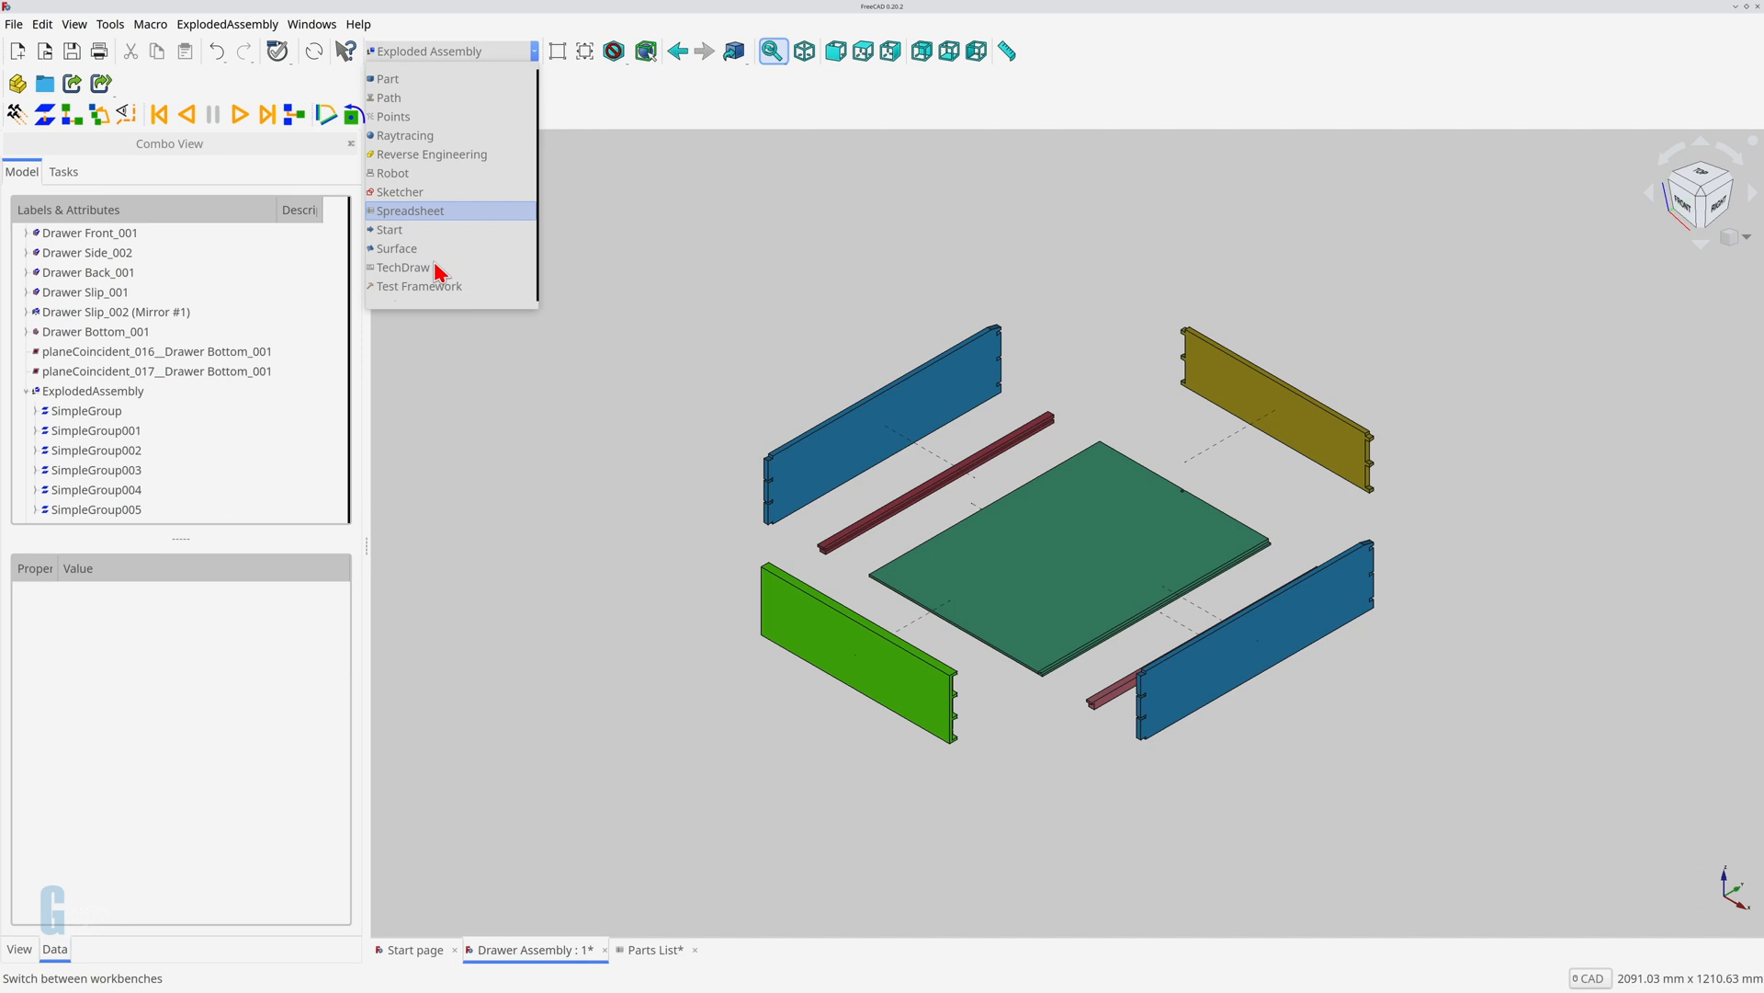
Step: Switch to TechDraw and insert a new blank page from a template file
left_click(401, 266)
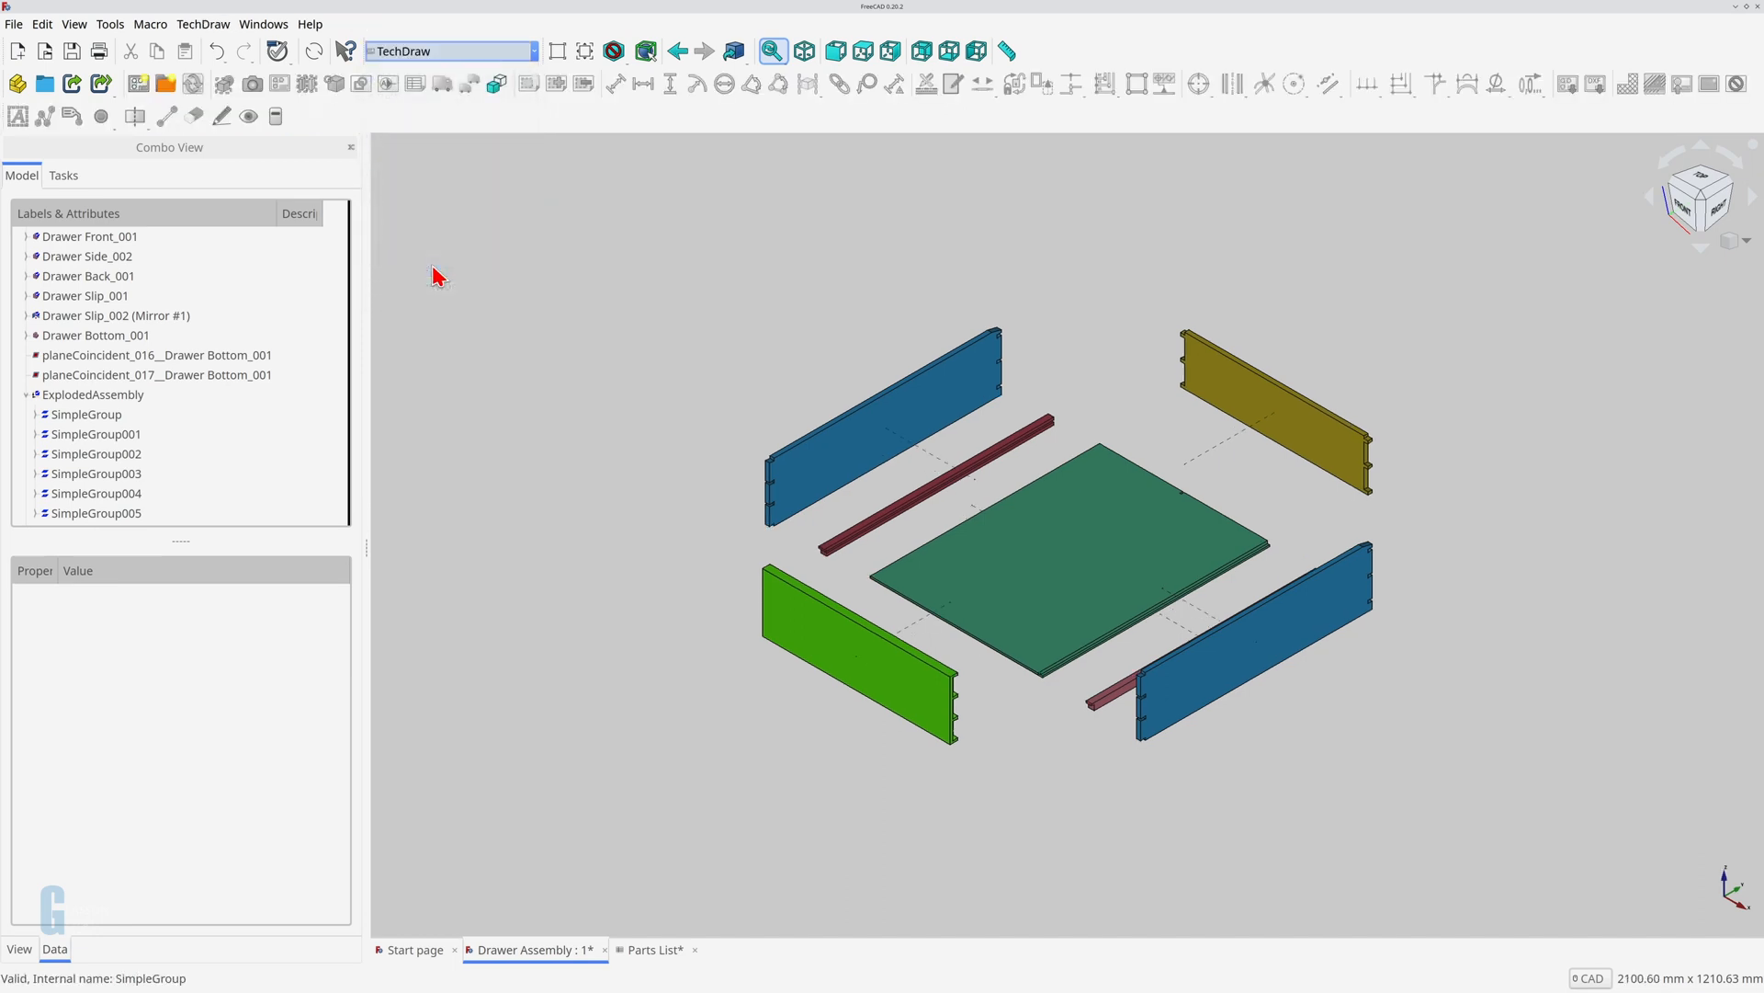
mouse_move(161, 82)
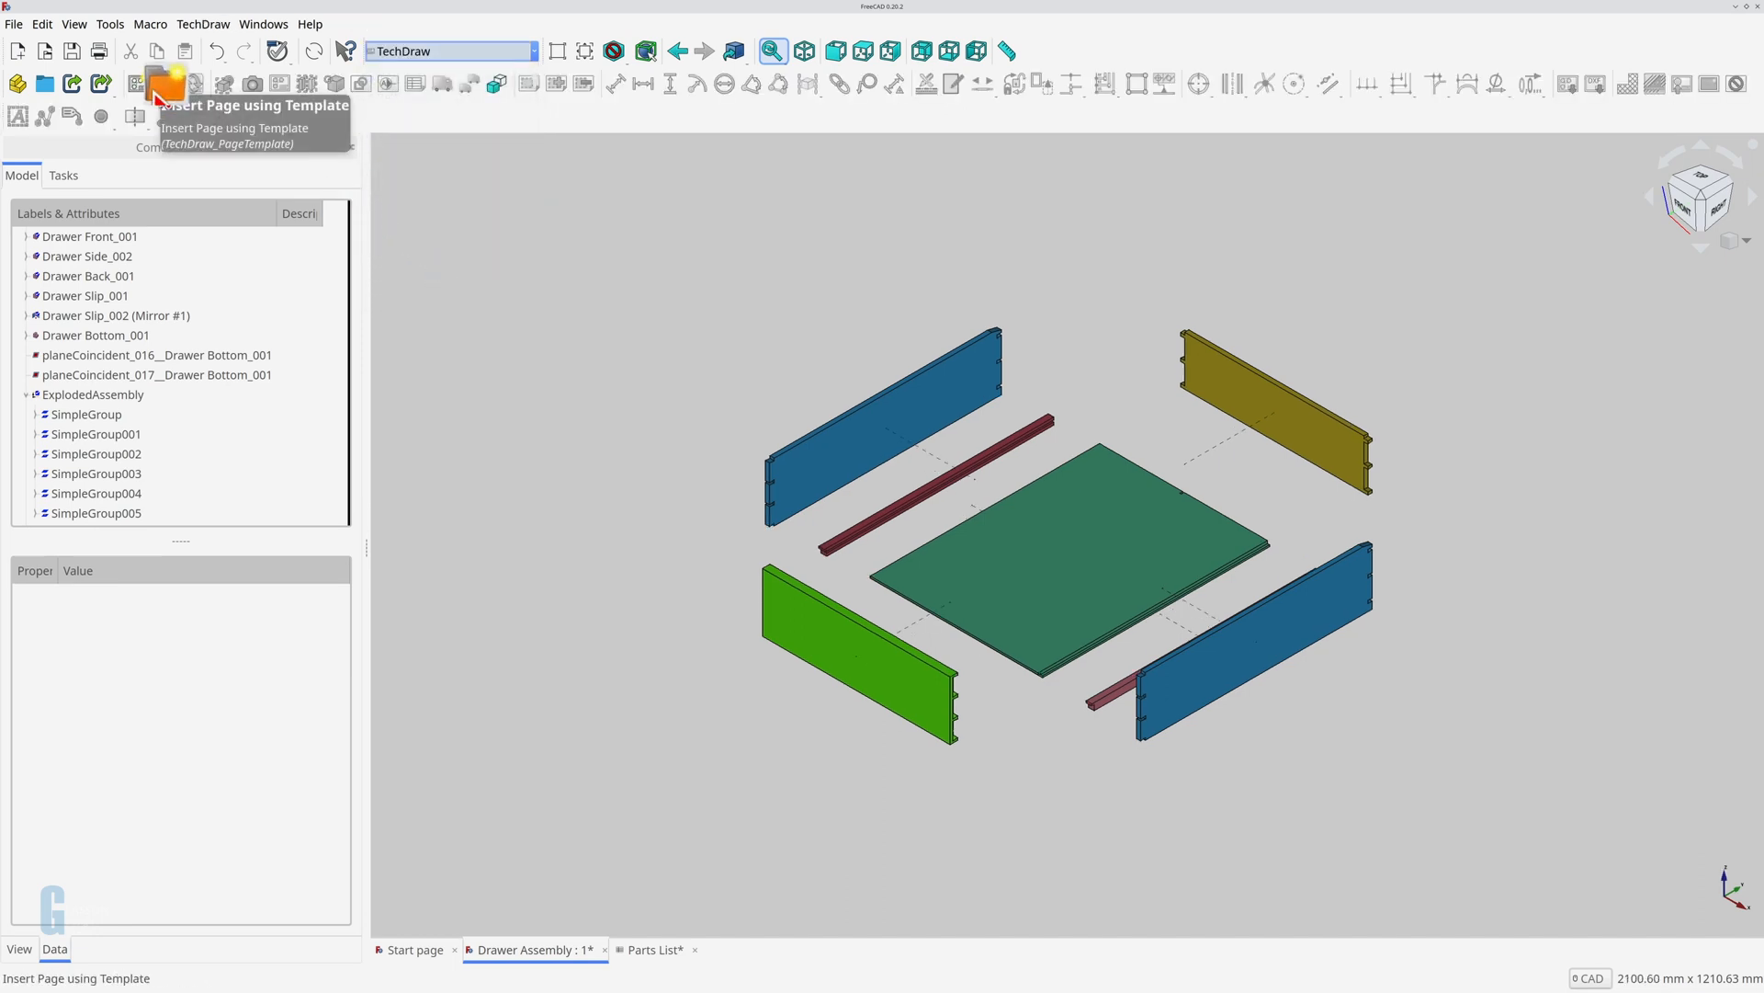
mouse_move(165, 96)
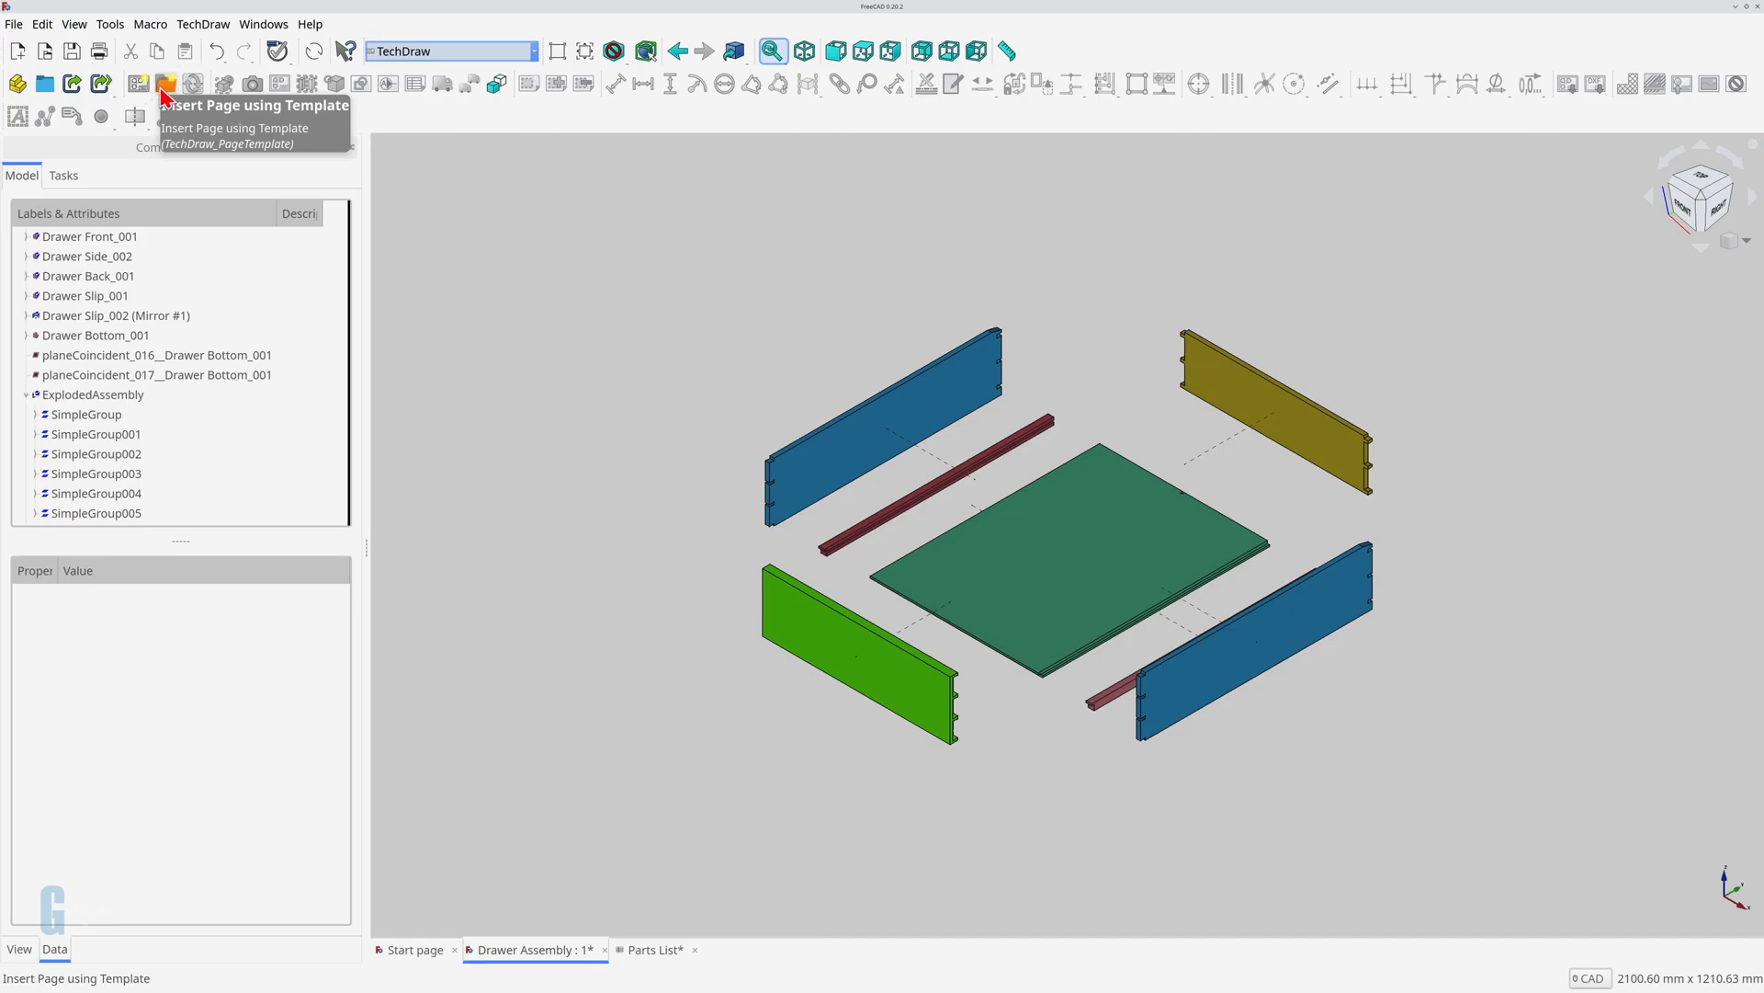
left_click(166, 81)
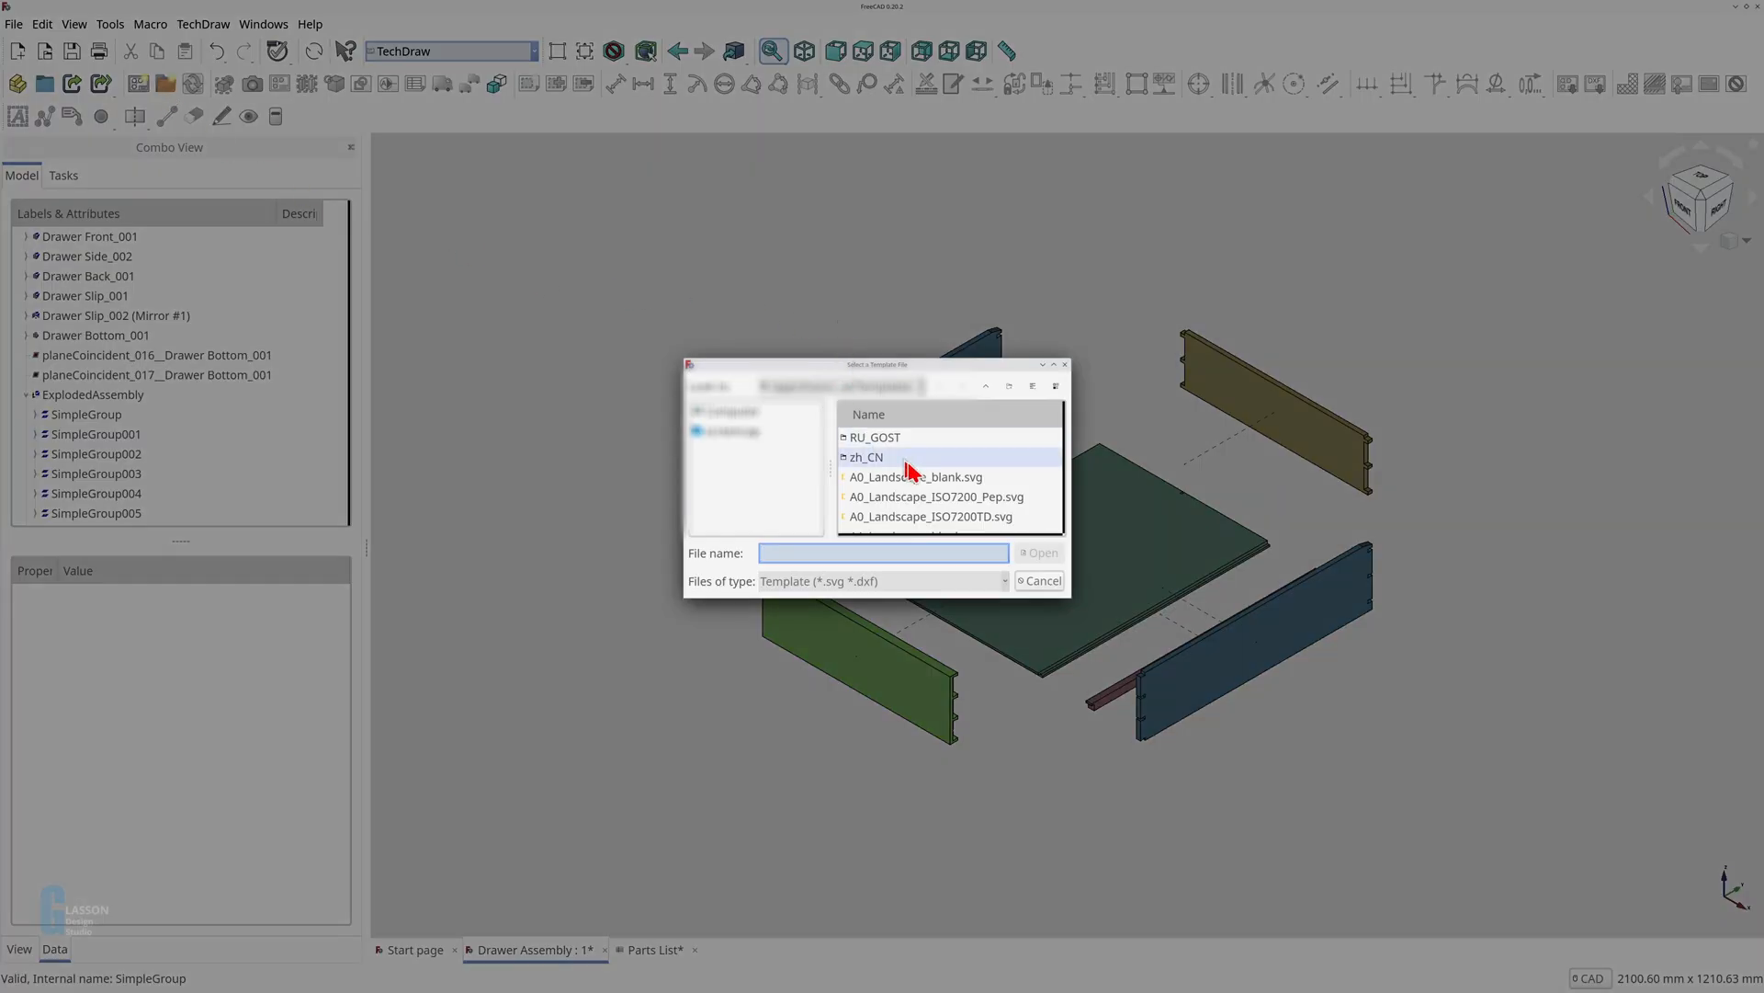
scroll("down", 3)
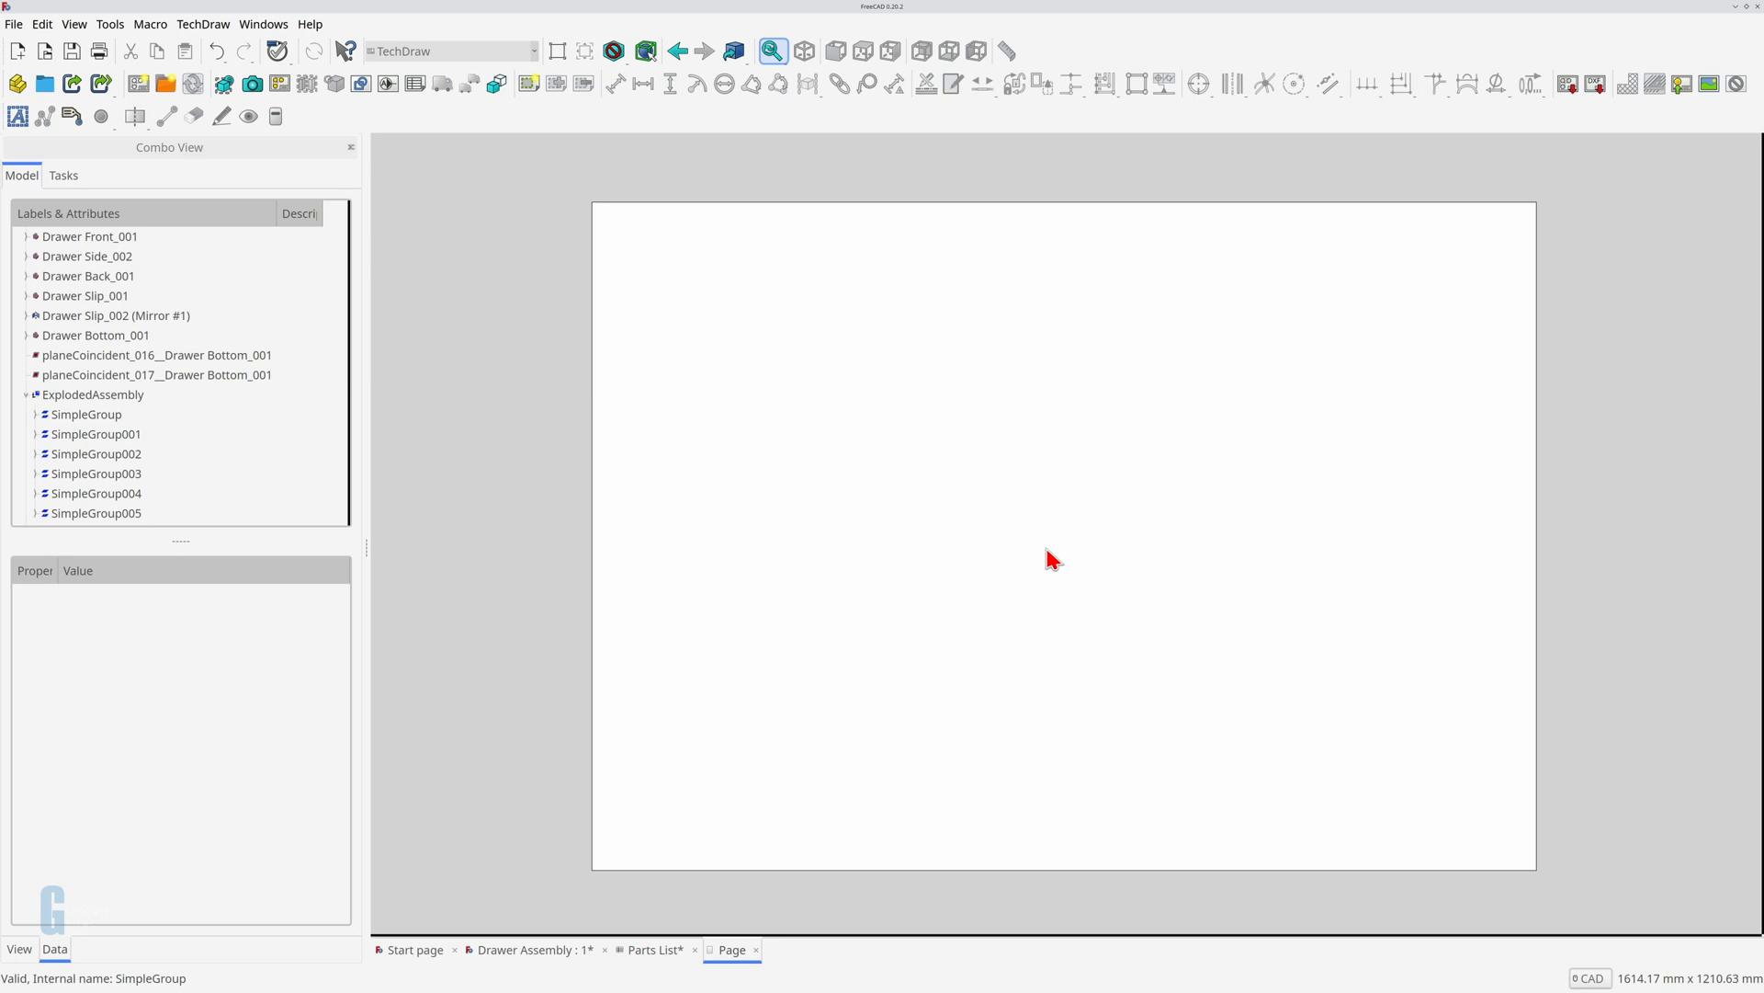
Step: Insert a Front projection of ExplodedAssembly onto the page at a custom scale
left_click(533, 950)
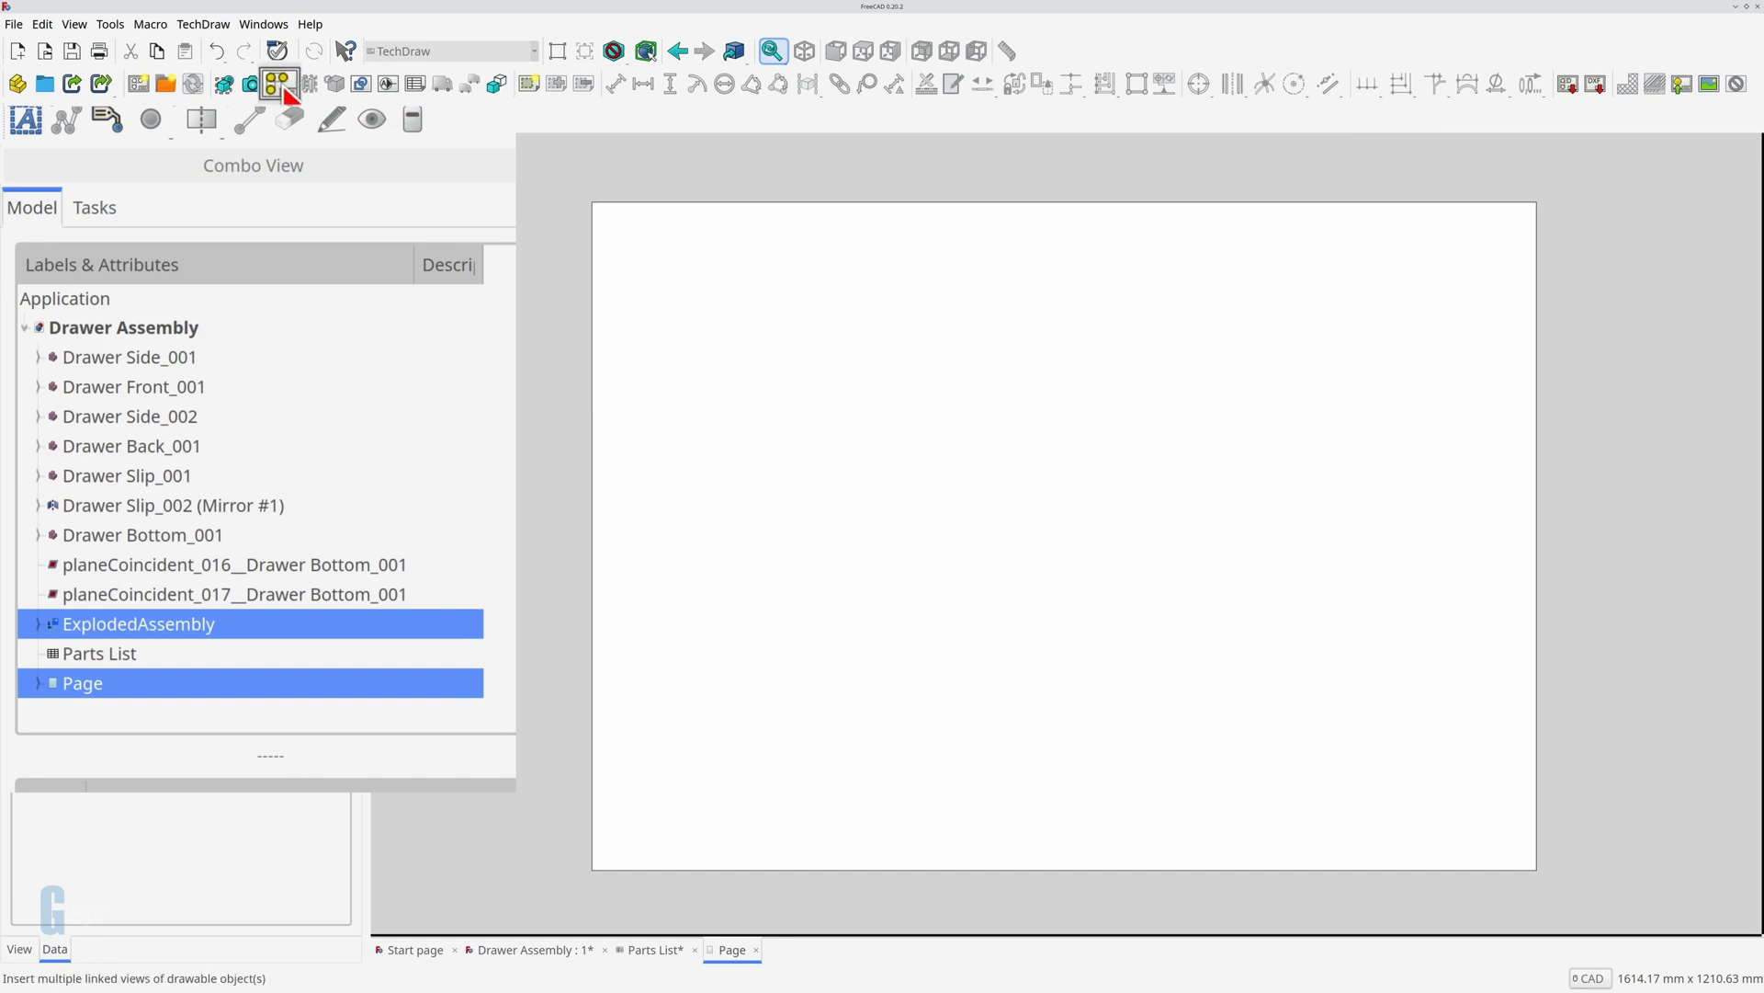
left_click(274, 84)
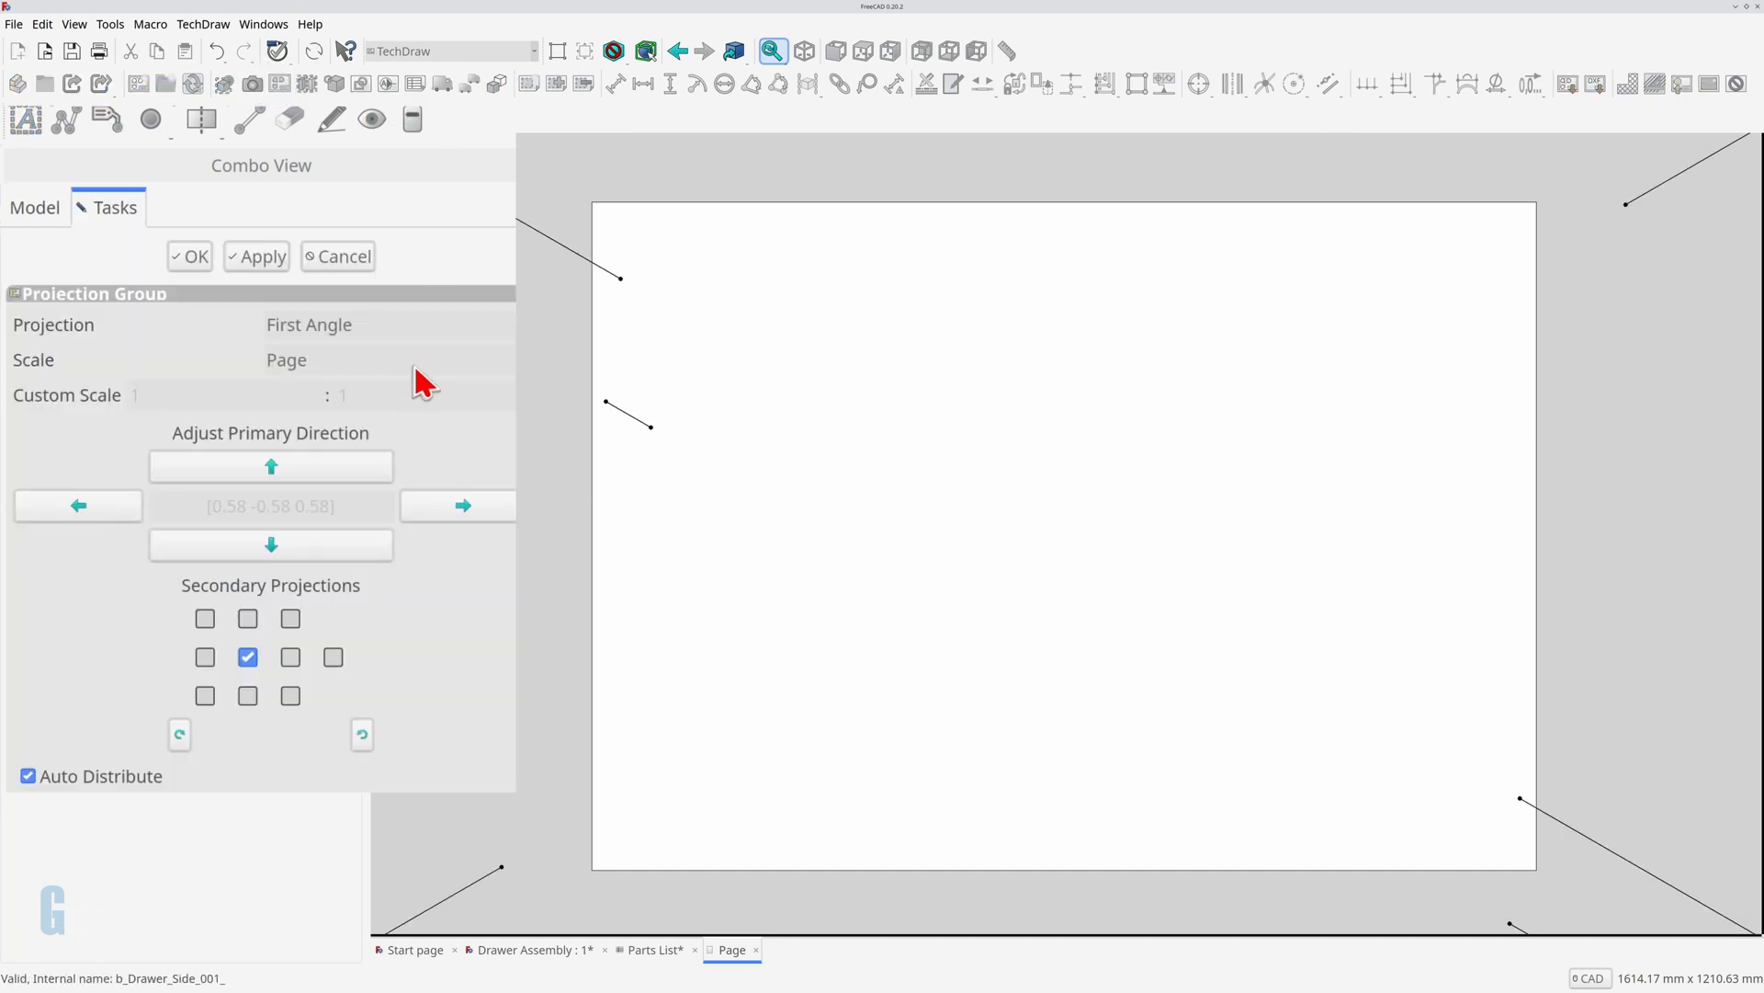
left_click(327, 360)
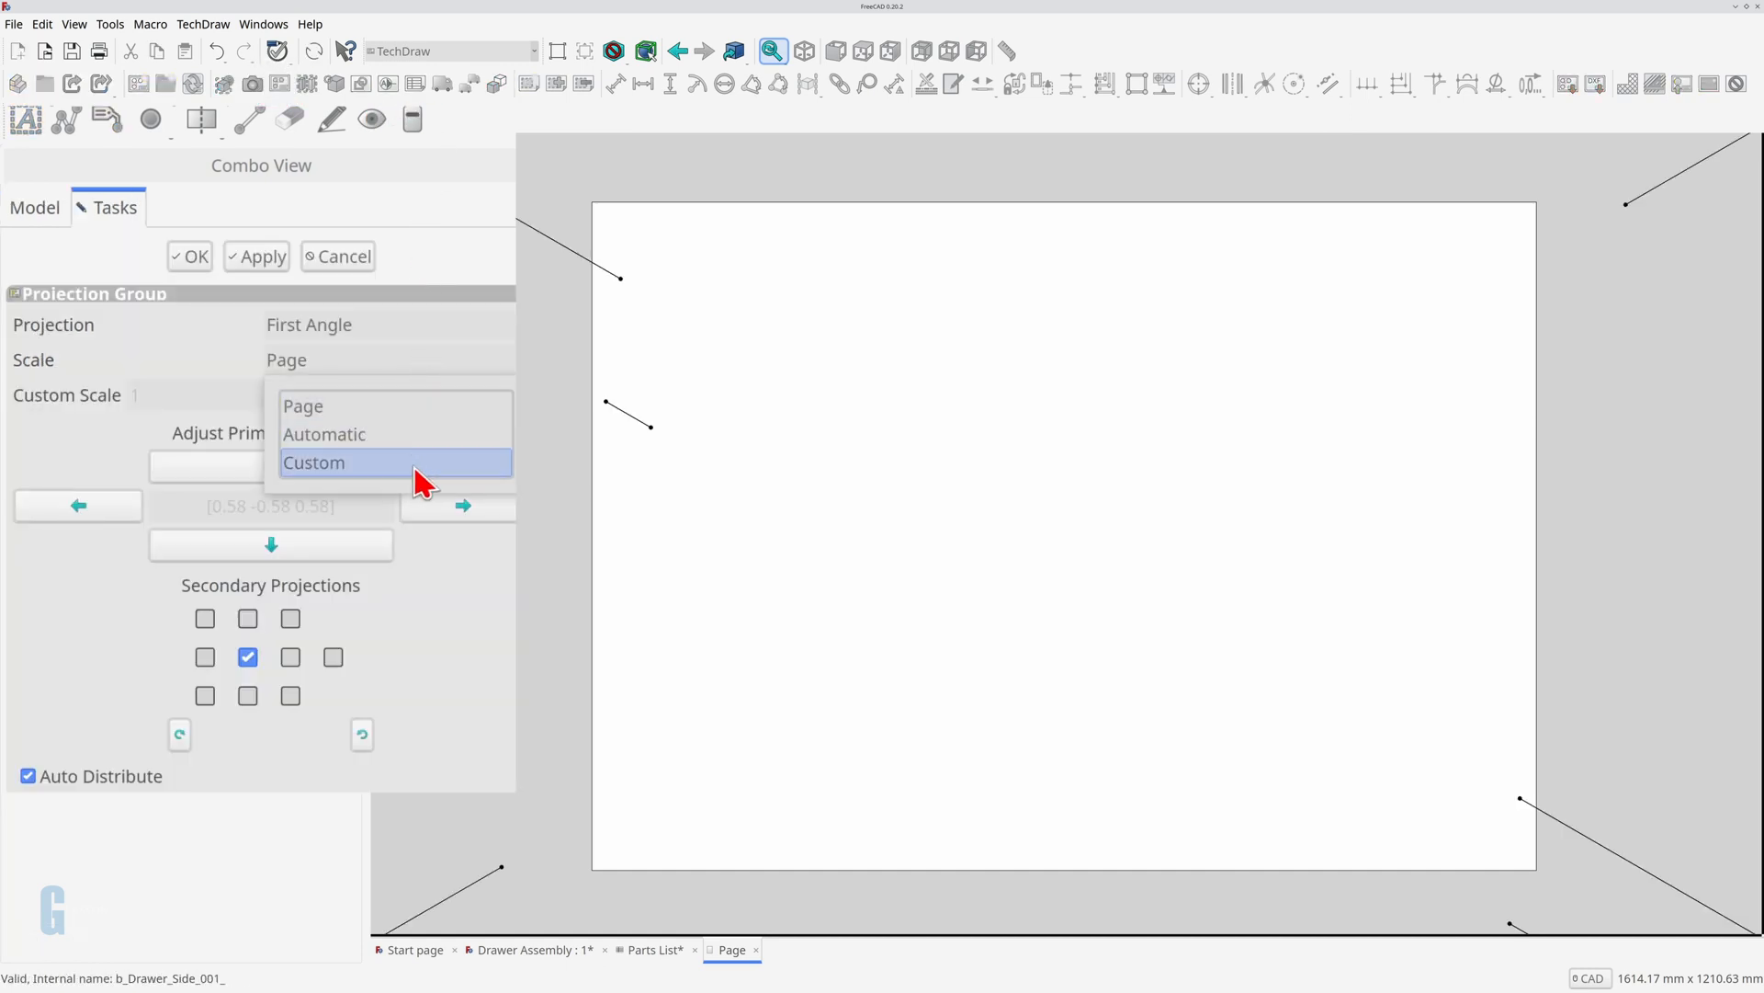
left_click(313, 462)
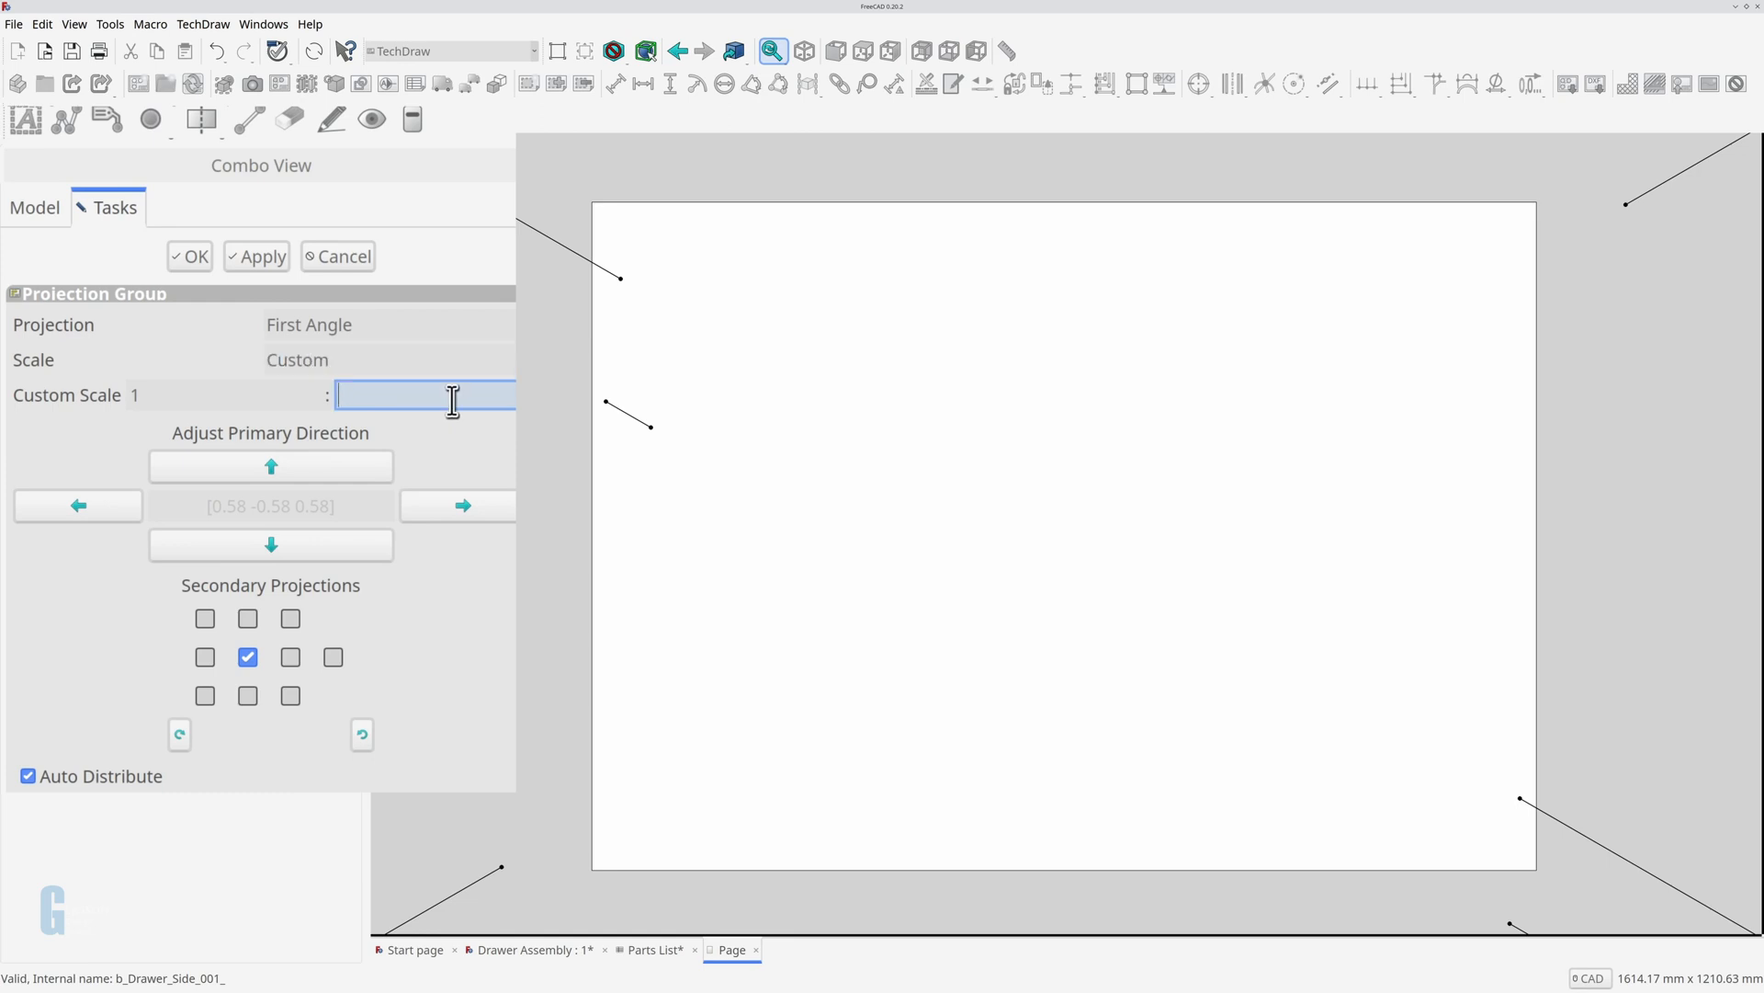
left_click(189, 256)
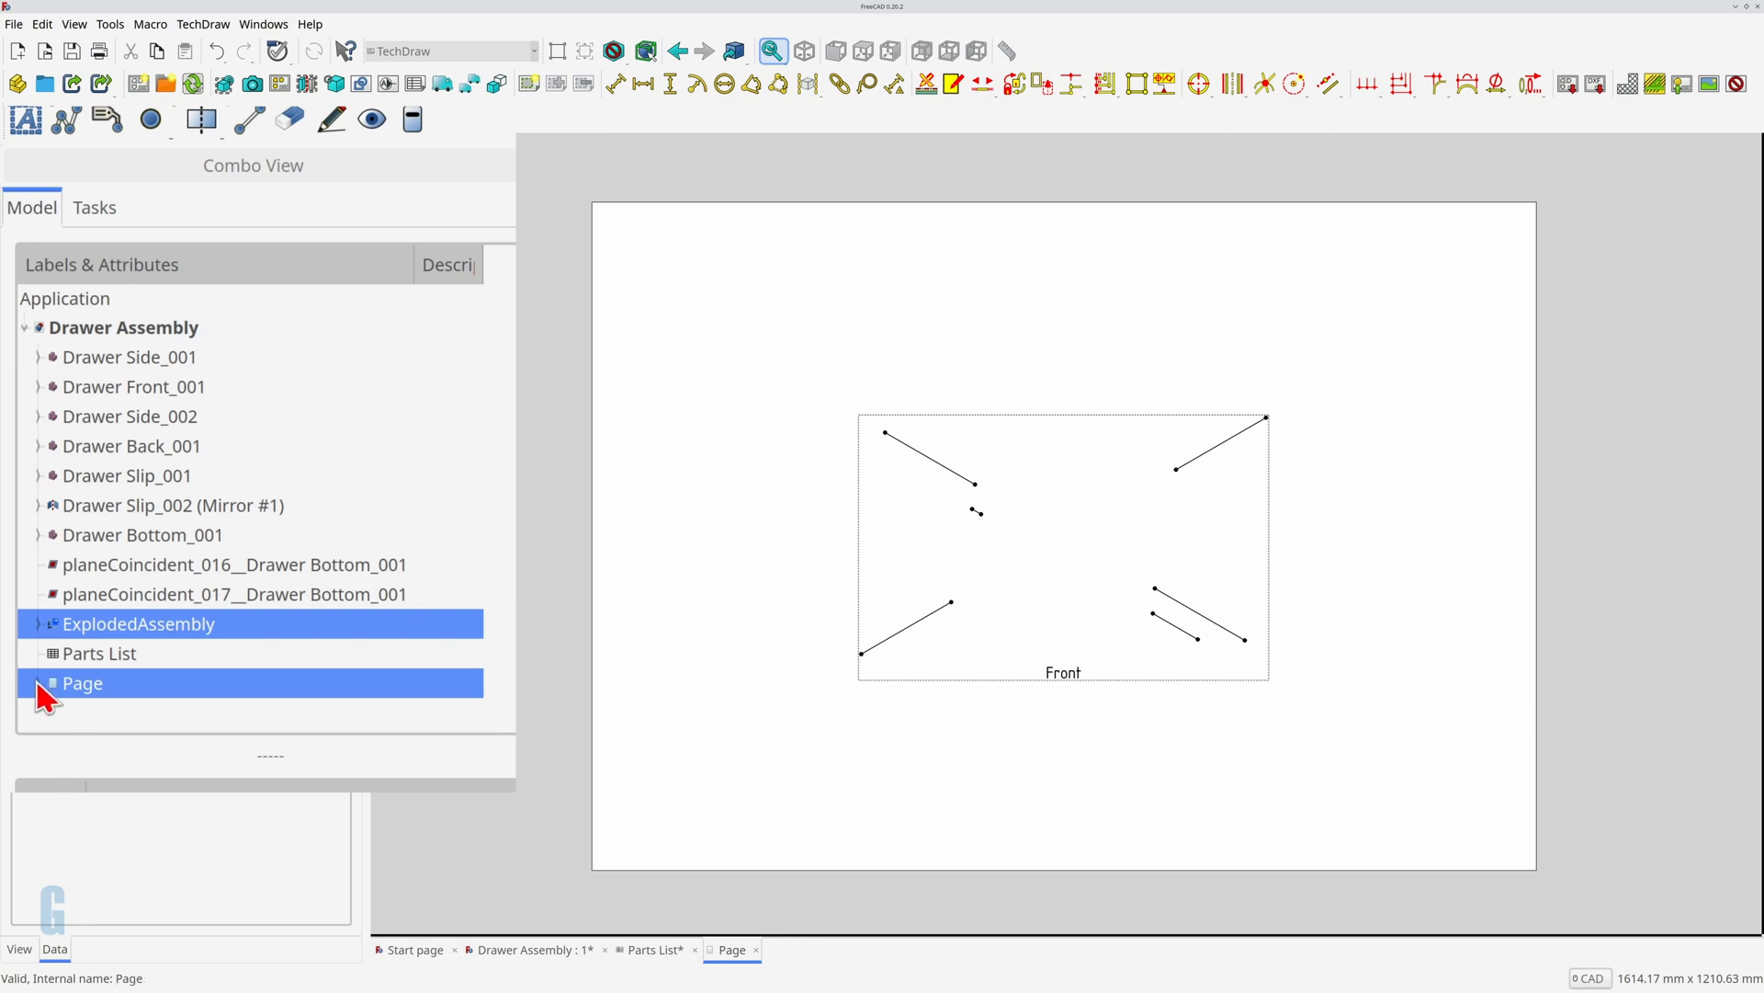
Step: Delete ProjGroup from the Page, confirming the object dependencies warning
left_click(33, 683)
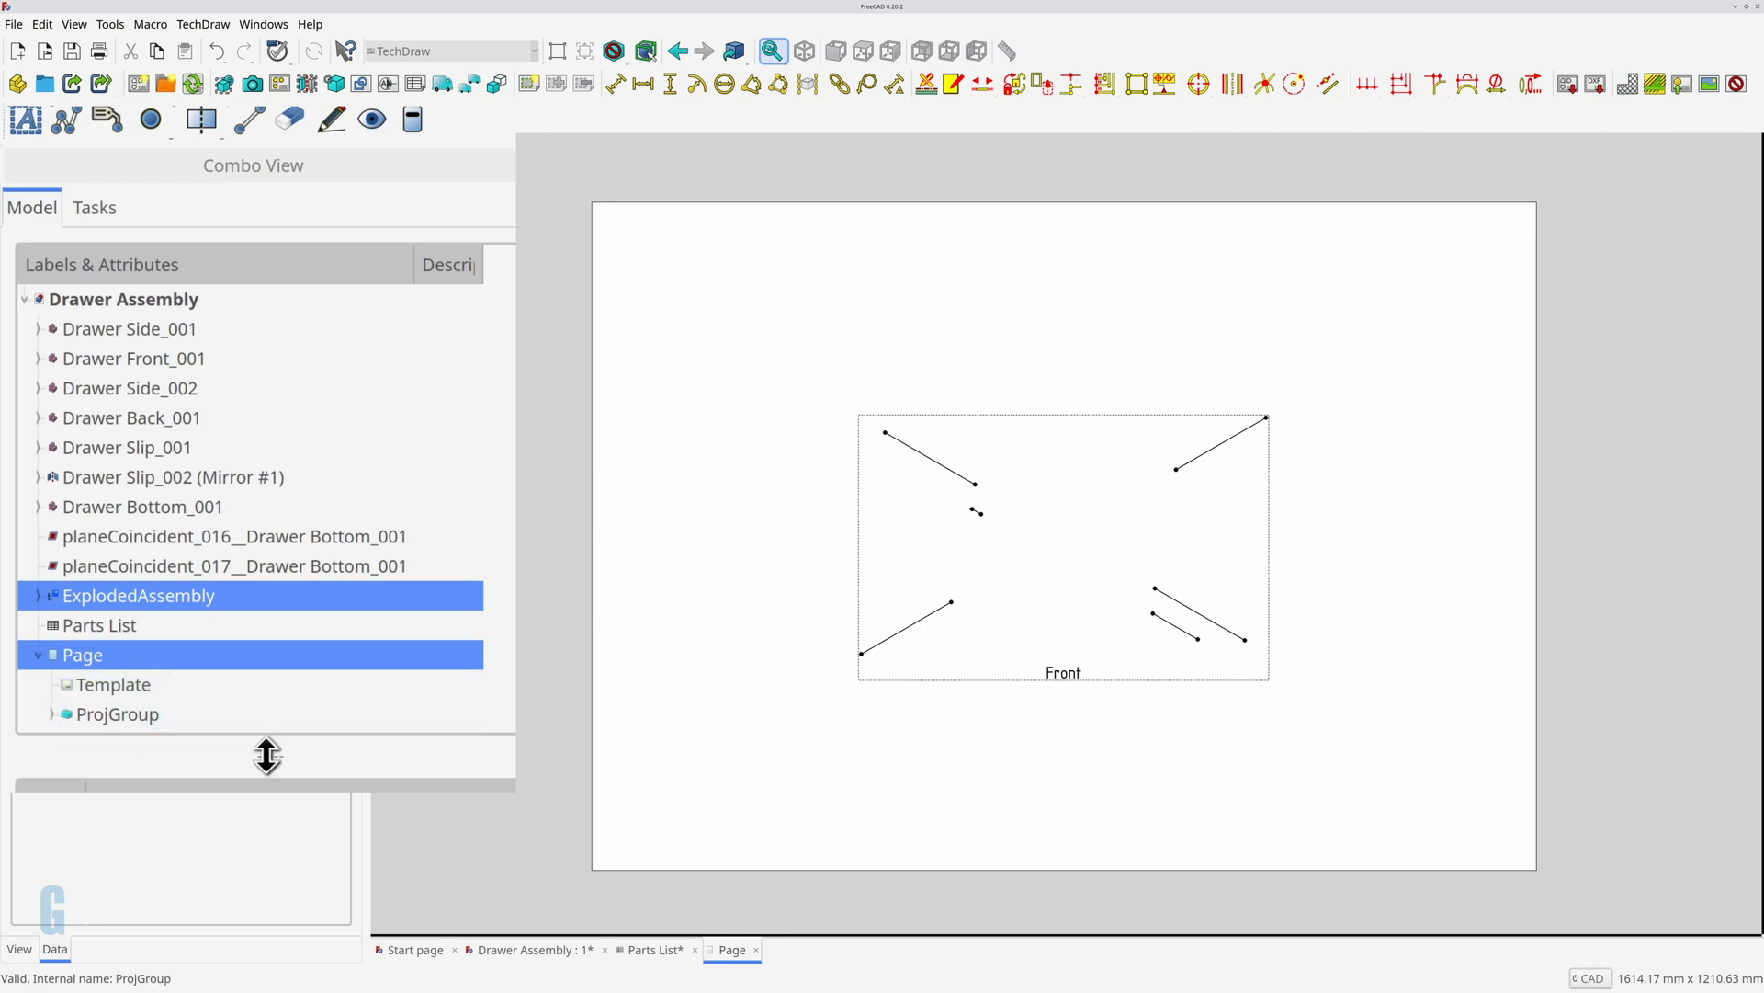
left_click(116, 741)
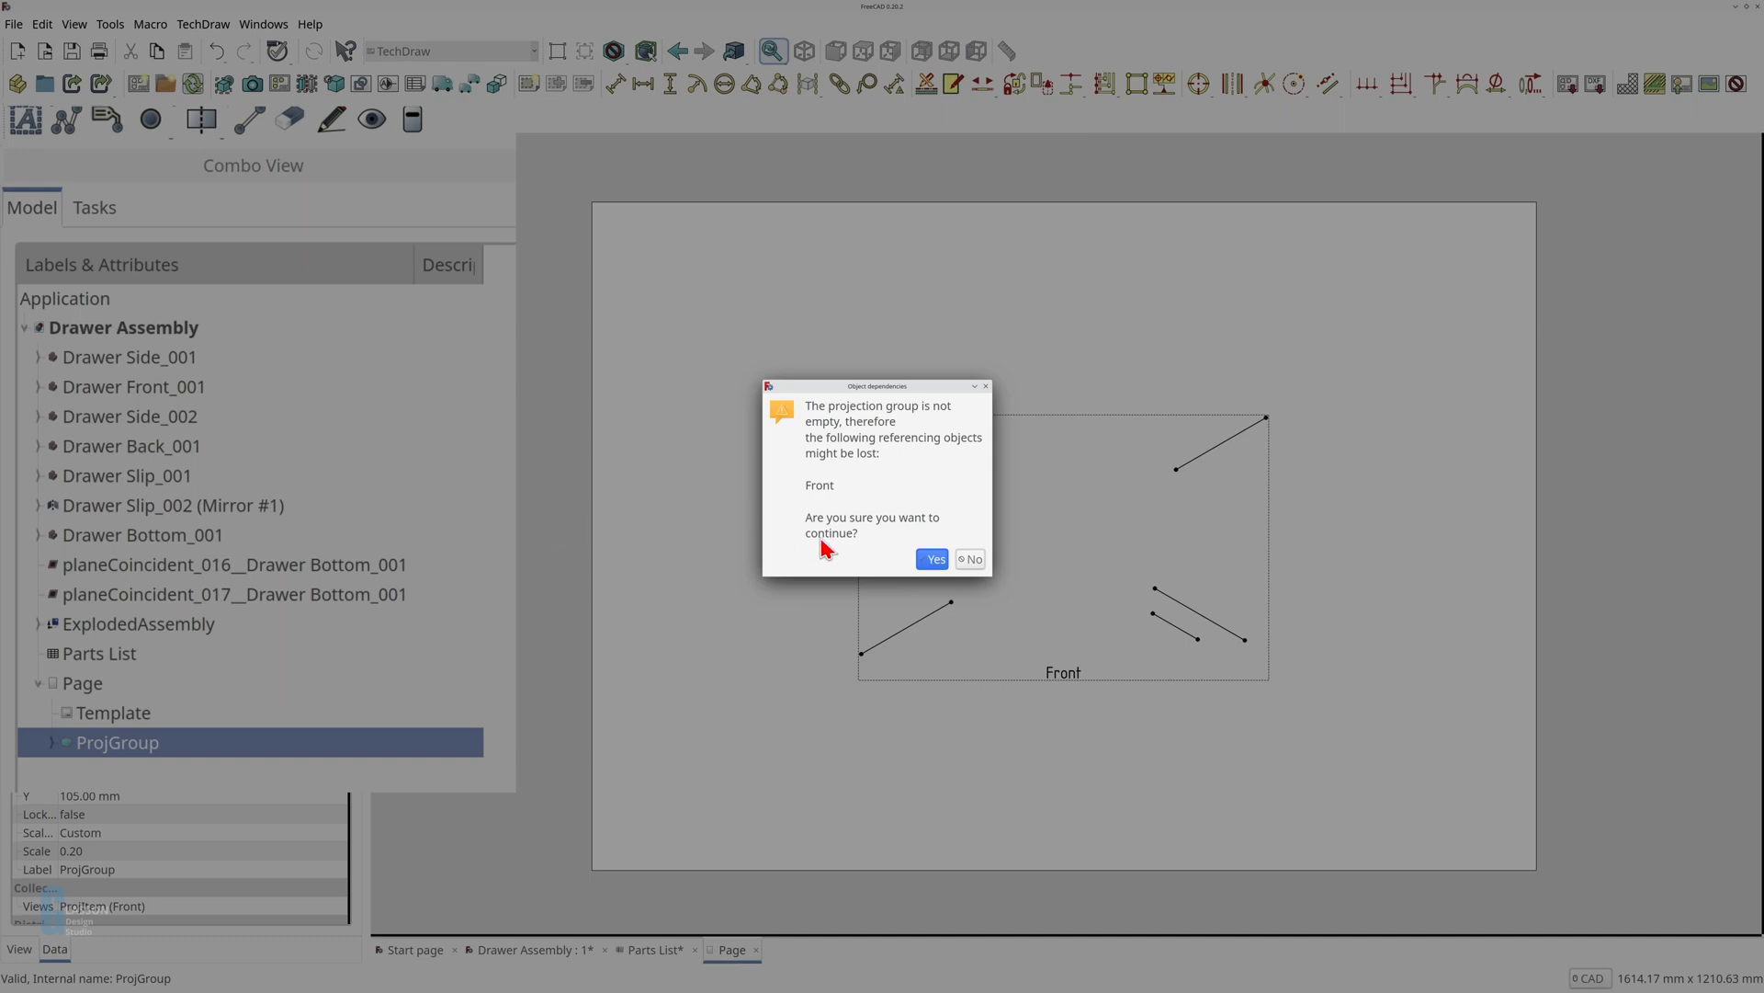
left_click(933, 559)
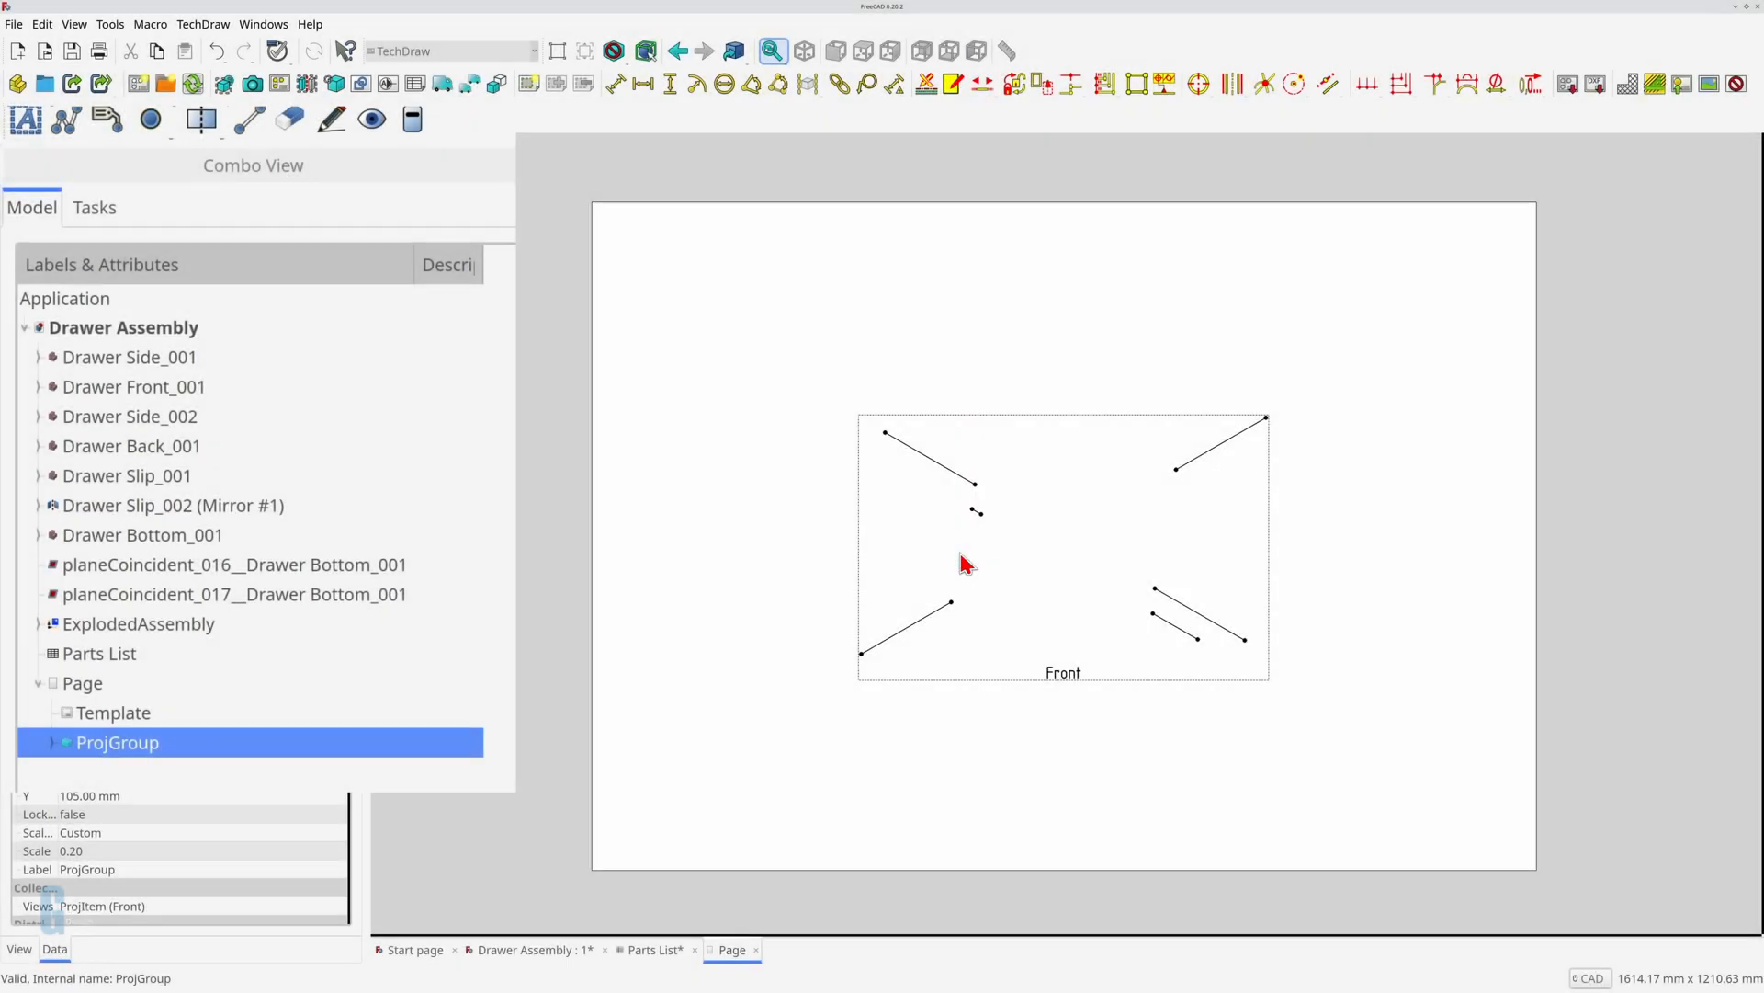
mouse_move(209, 784)
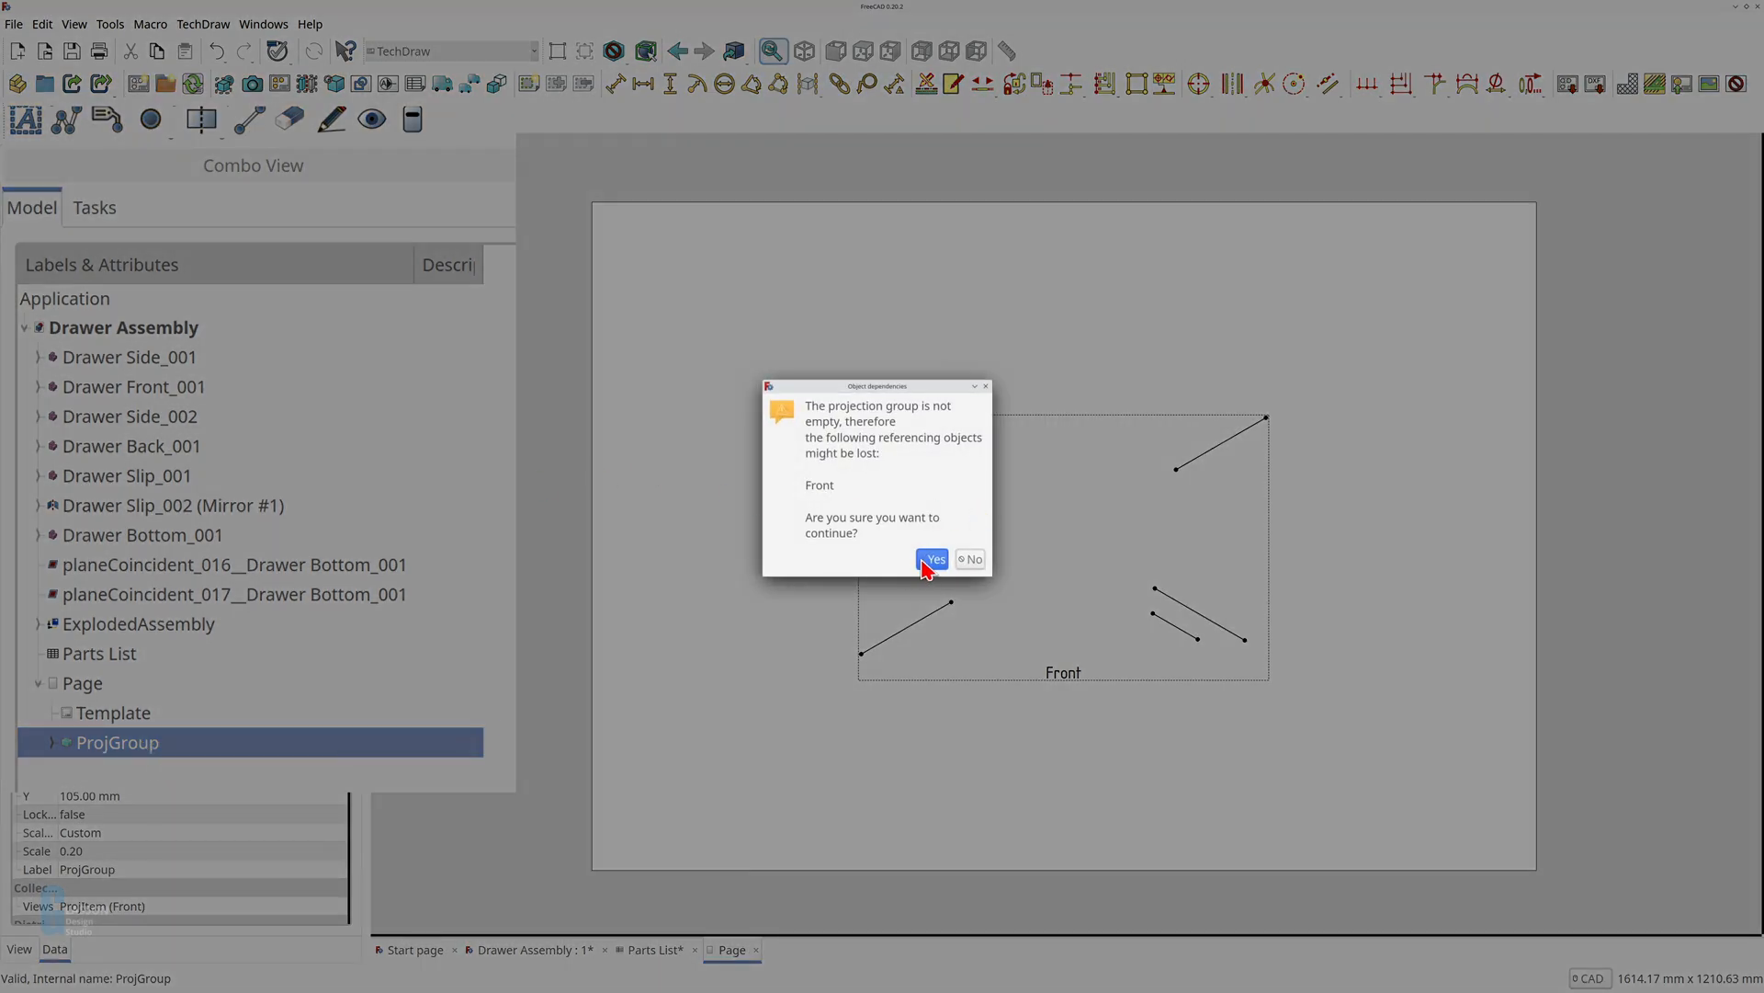
left_click(931, 558)
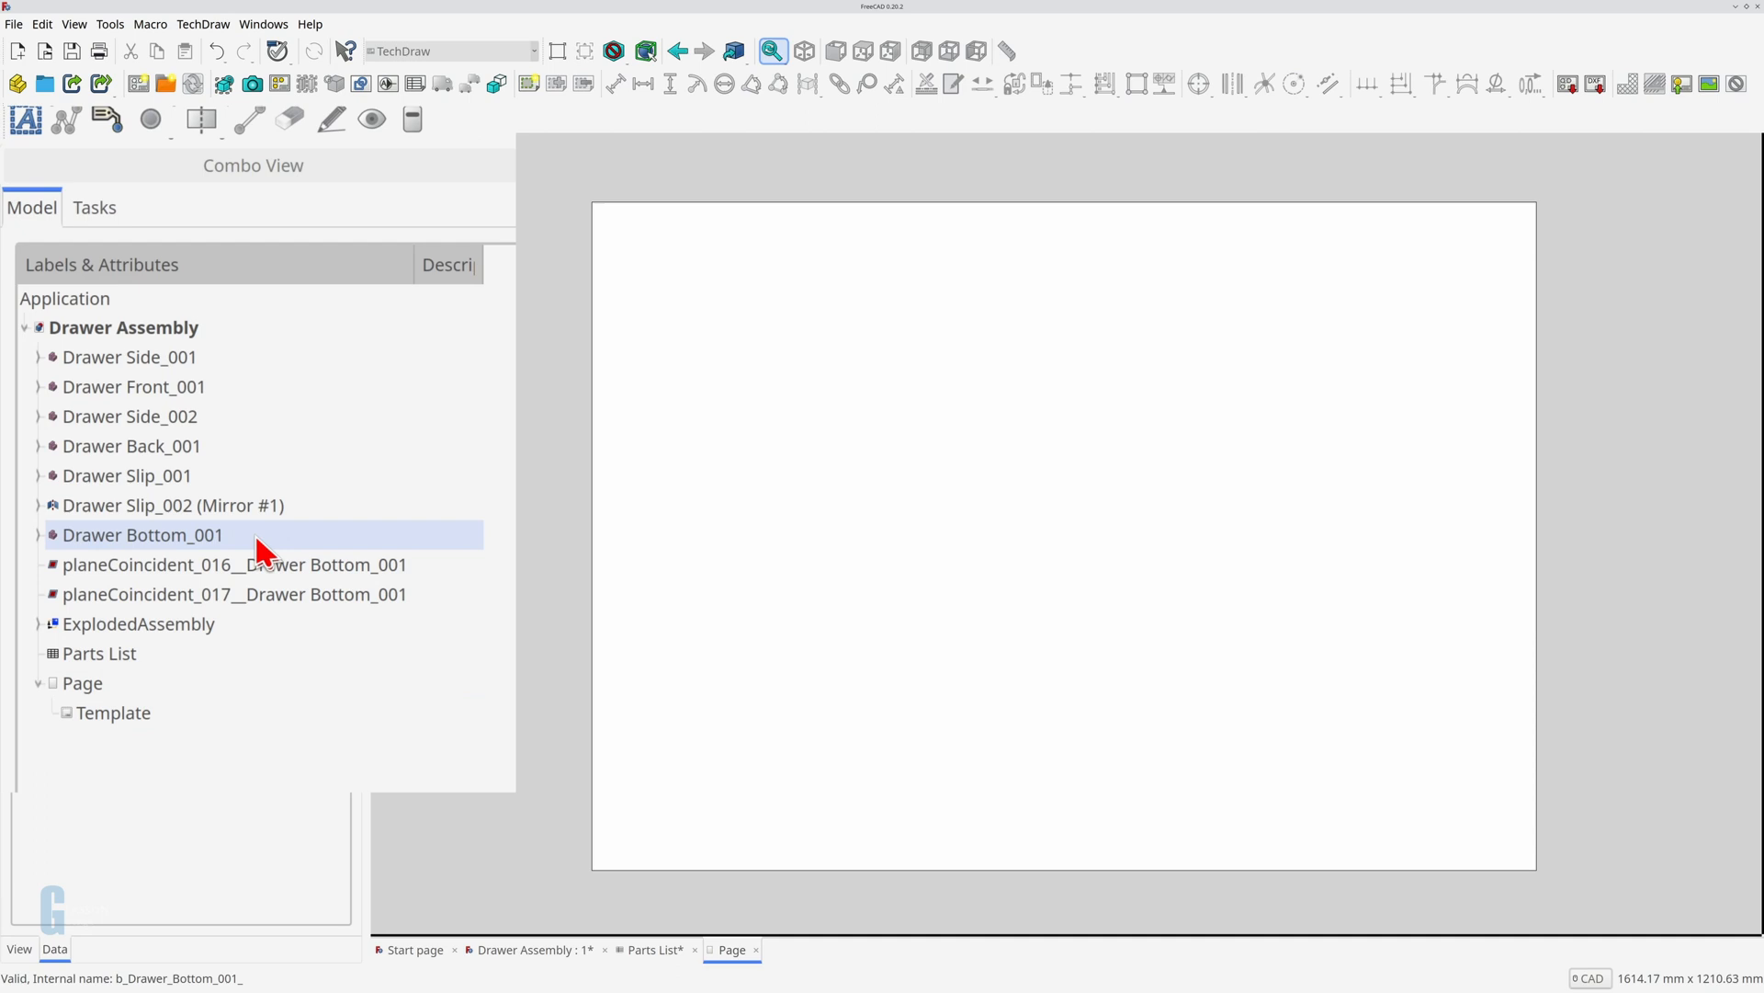
Step: Insert a 1:5 Front projection of all drawer parts and ExplodedAssembly onto the Page
left_click(129, 416)
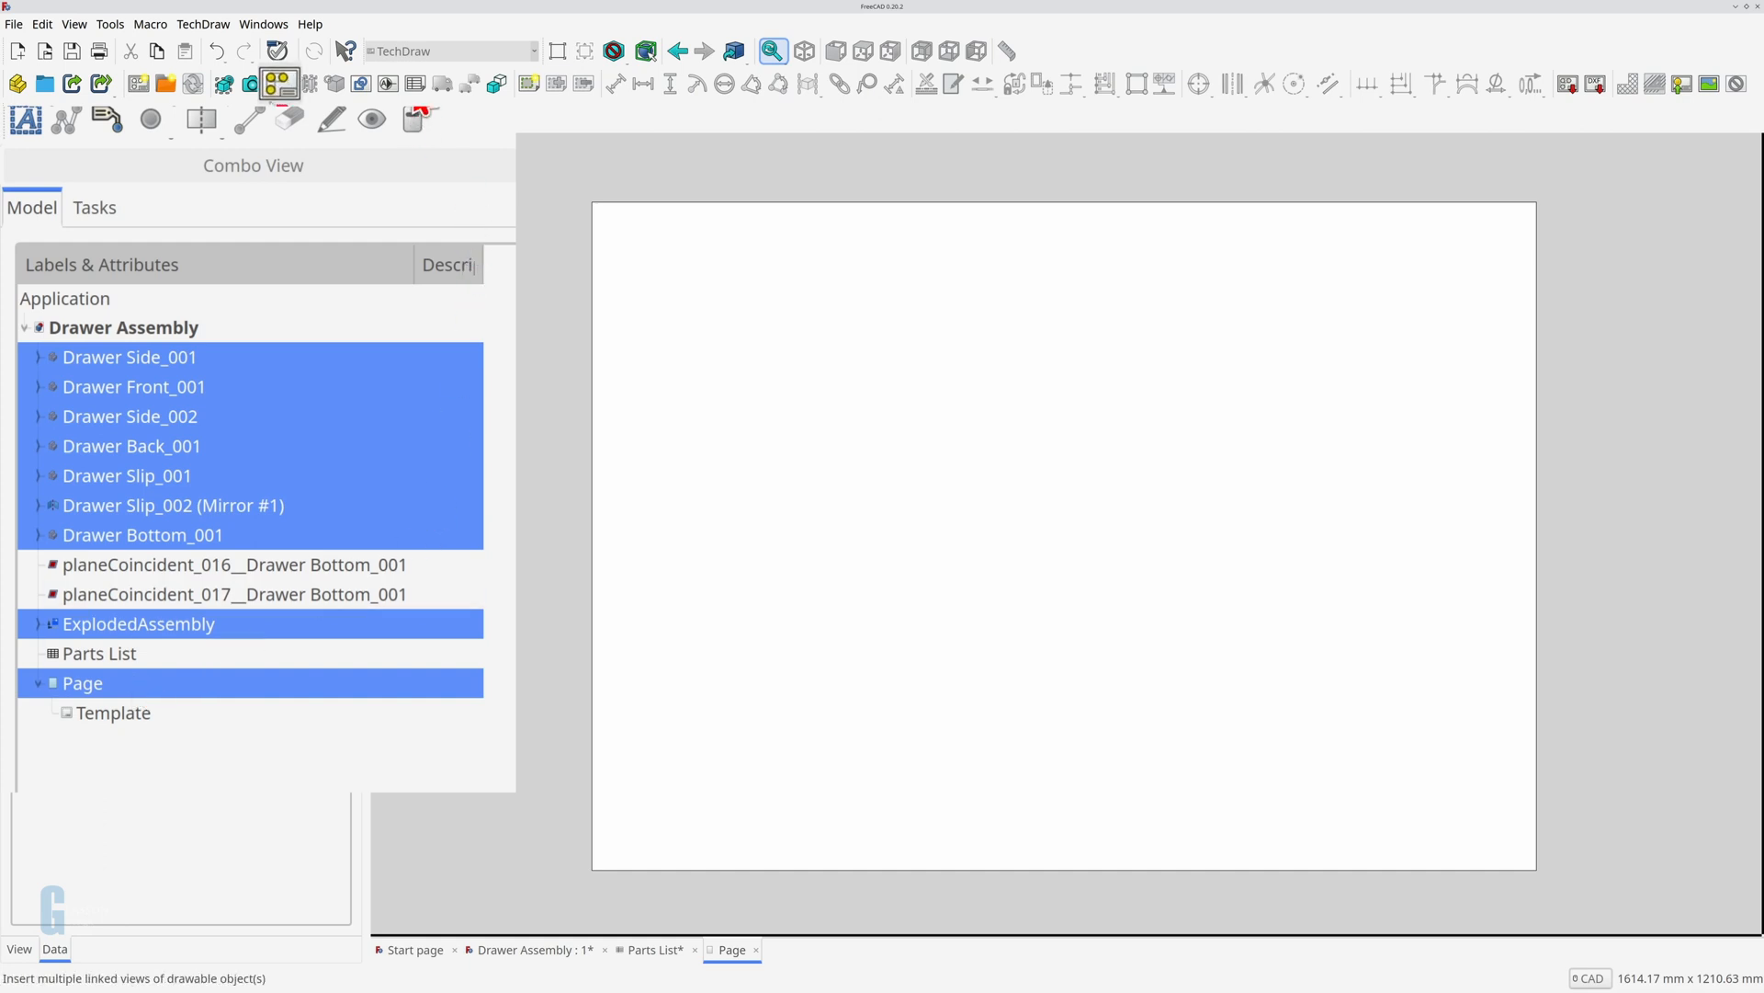
left_click(266, 83)
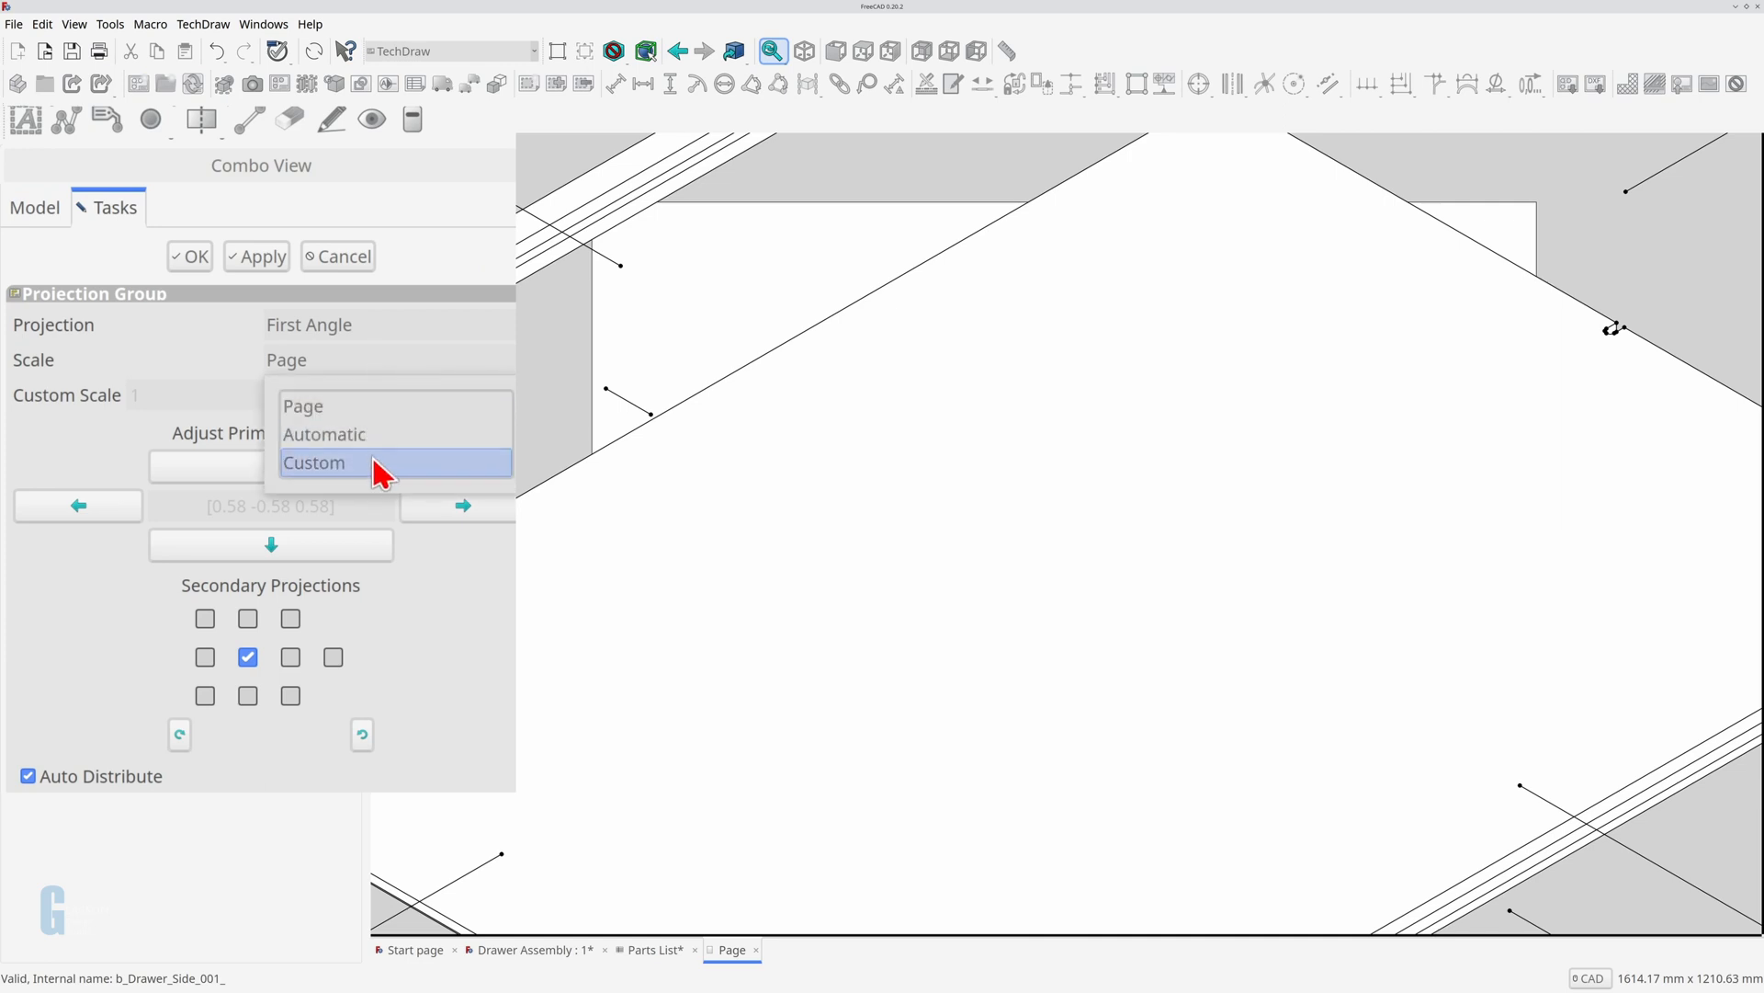
left_click(313, 463)
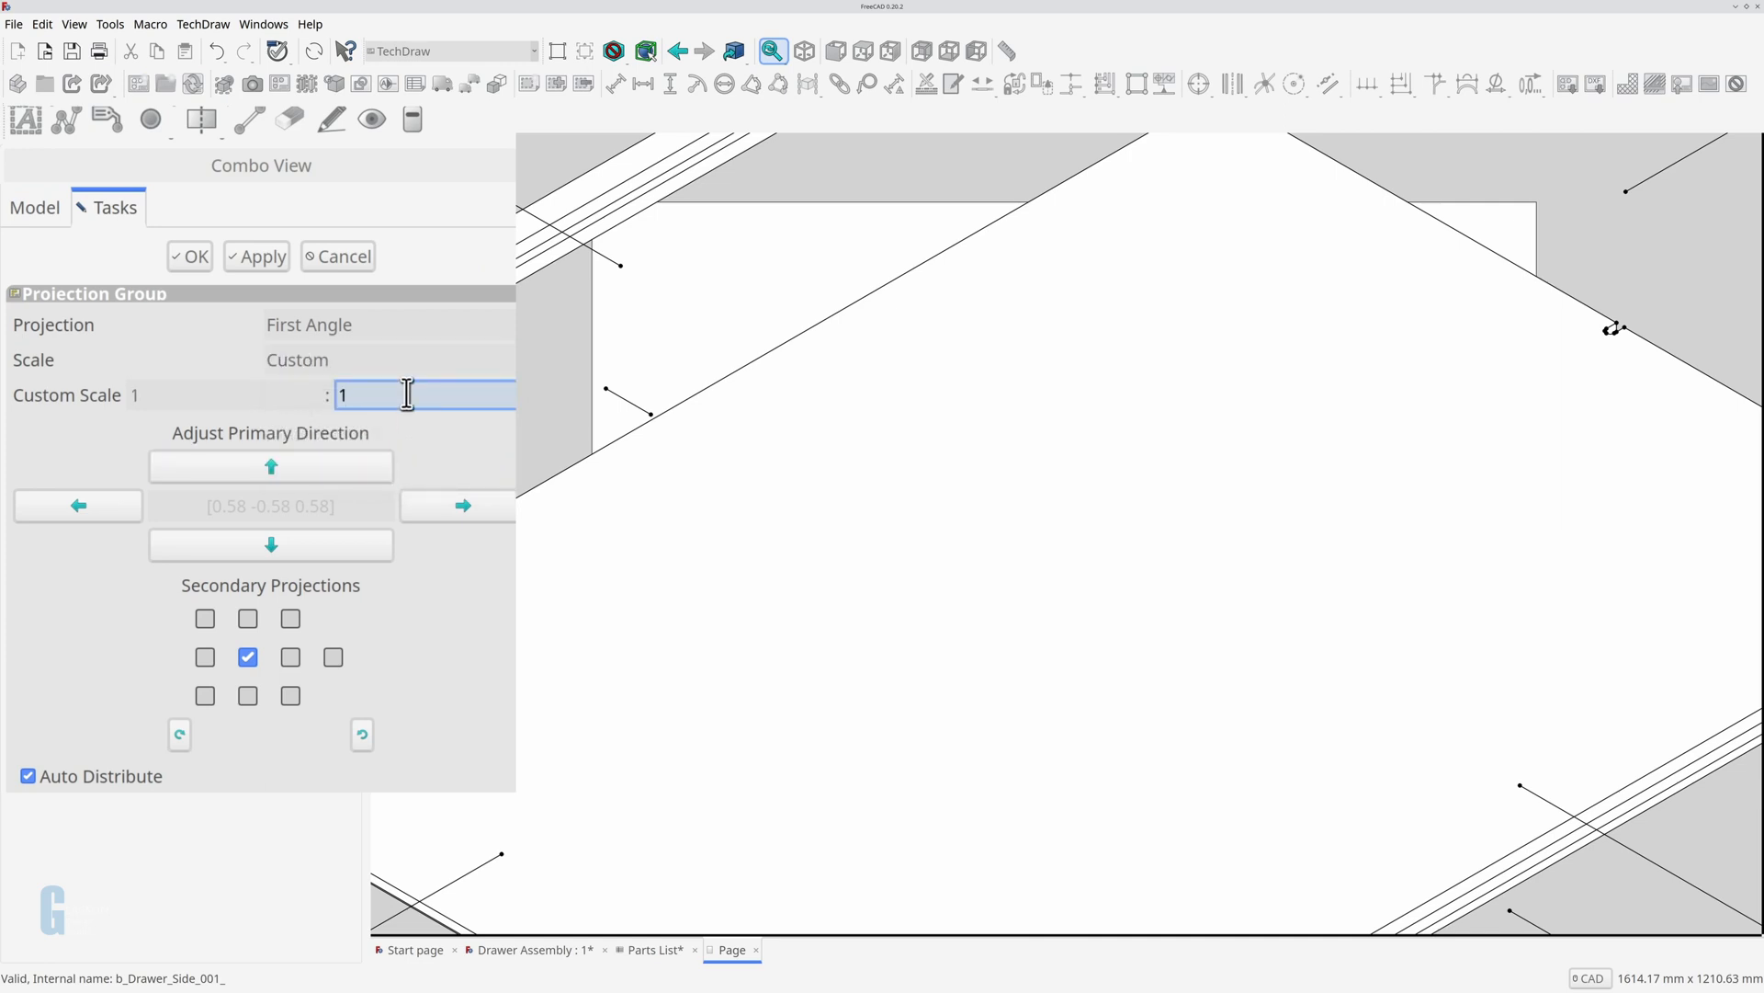
type("5")
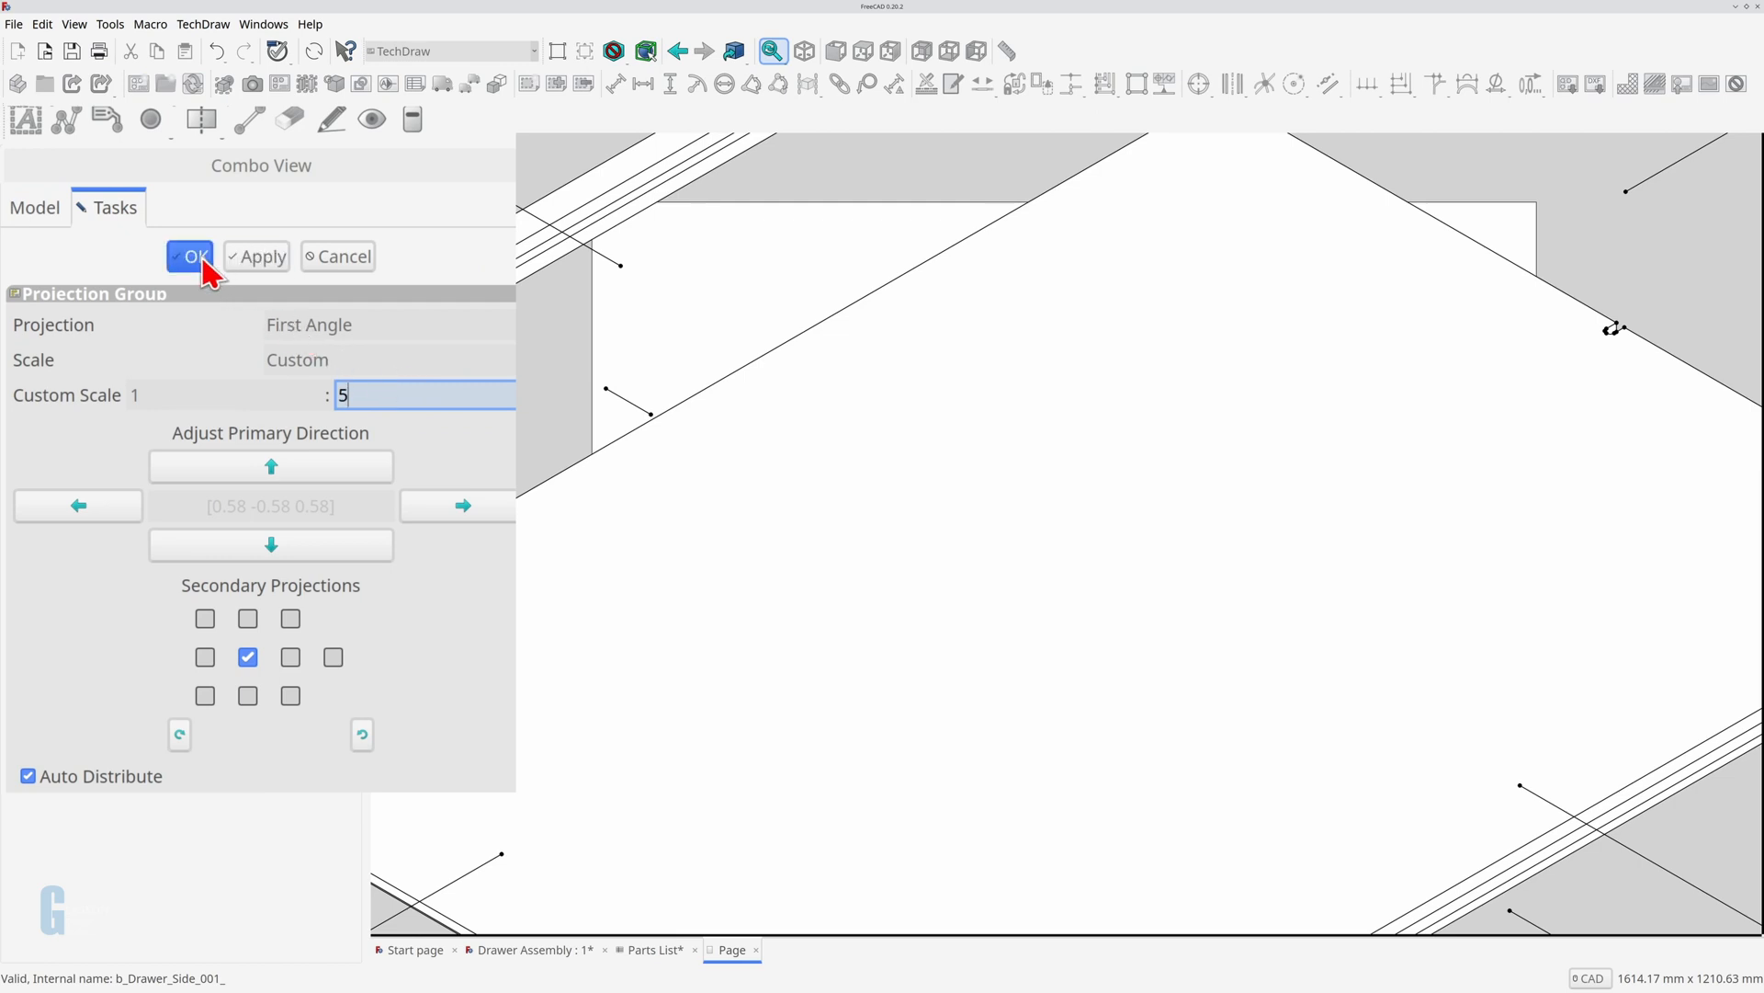
left_click(191, 255)
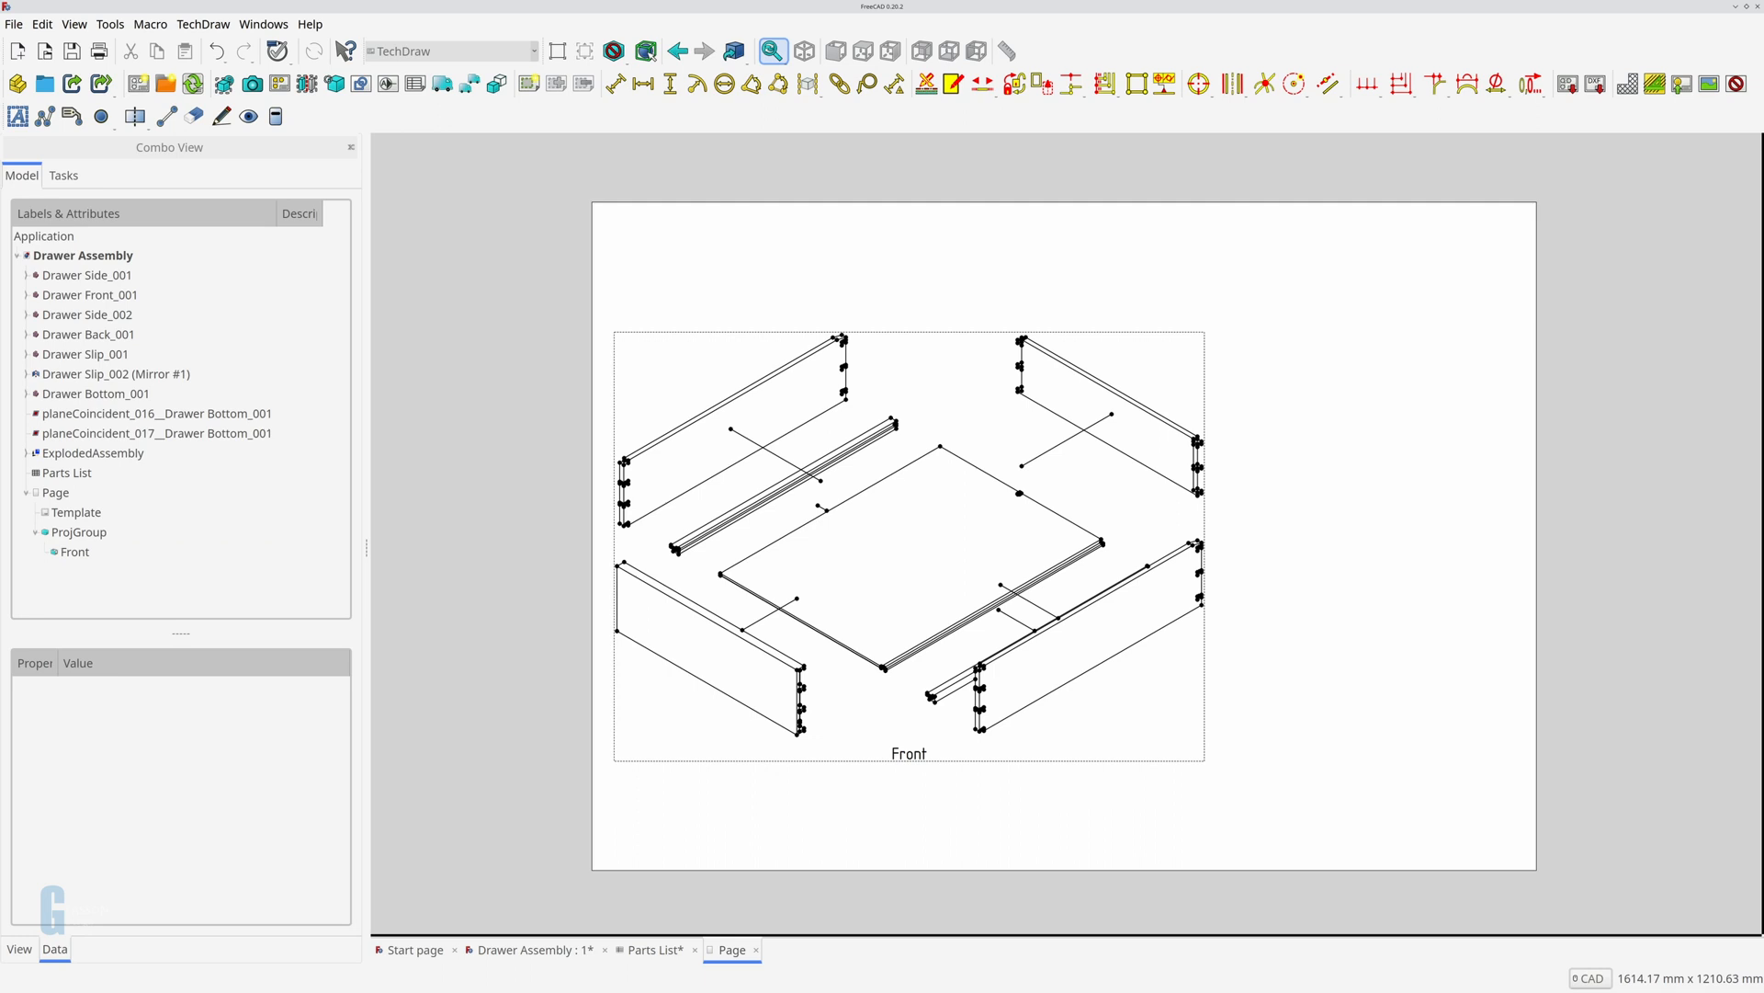
mouse_move(80, 573)
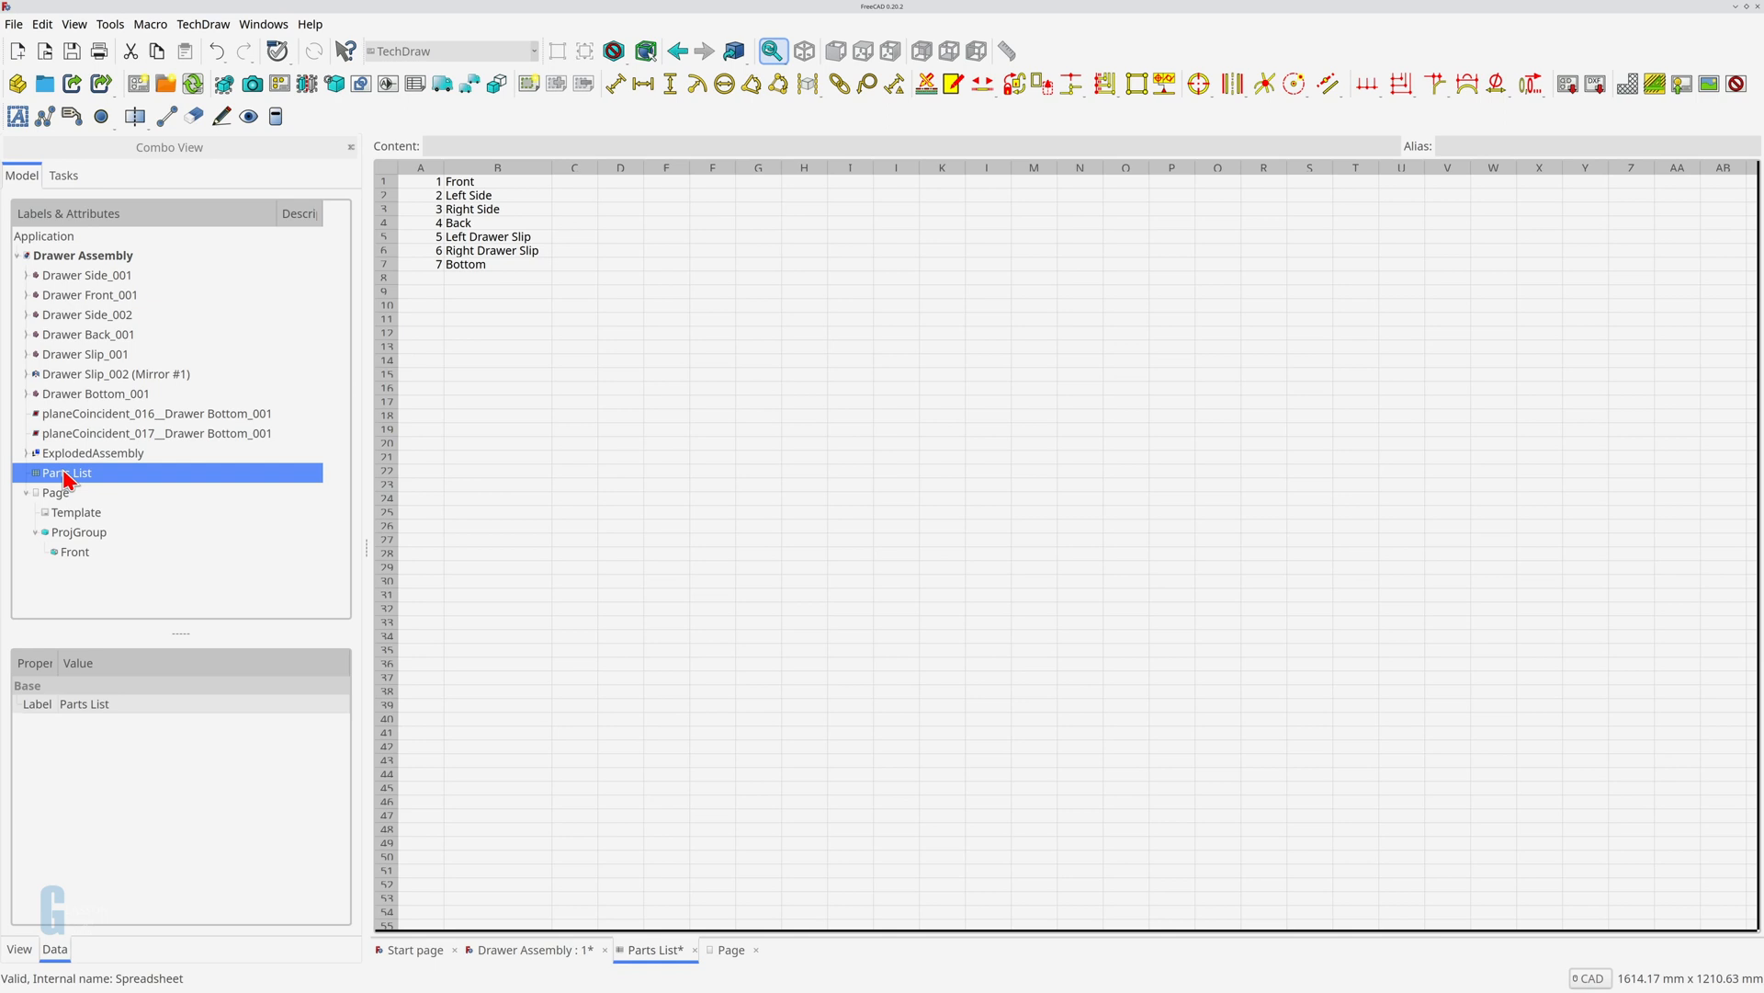
Step: Select the Parts List spreadsheet together with the drawing Page
left_click(55, 492)
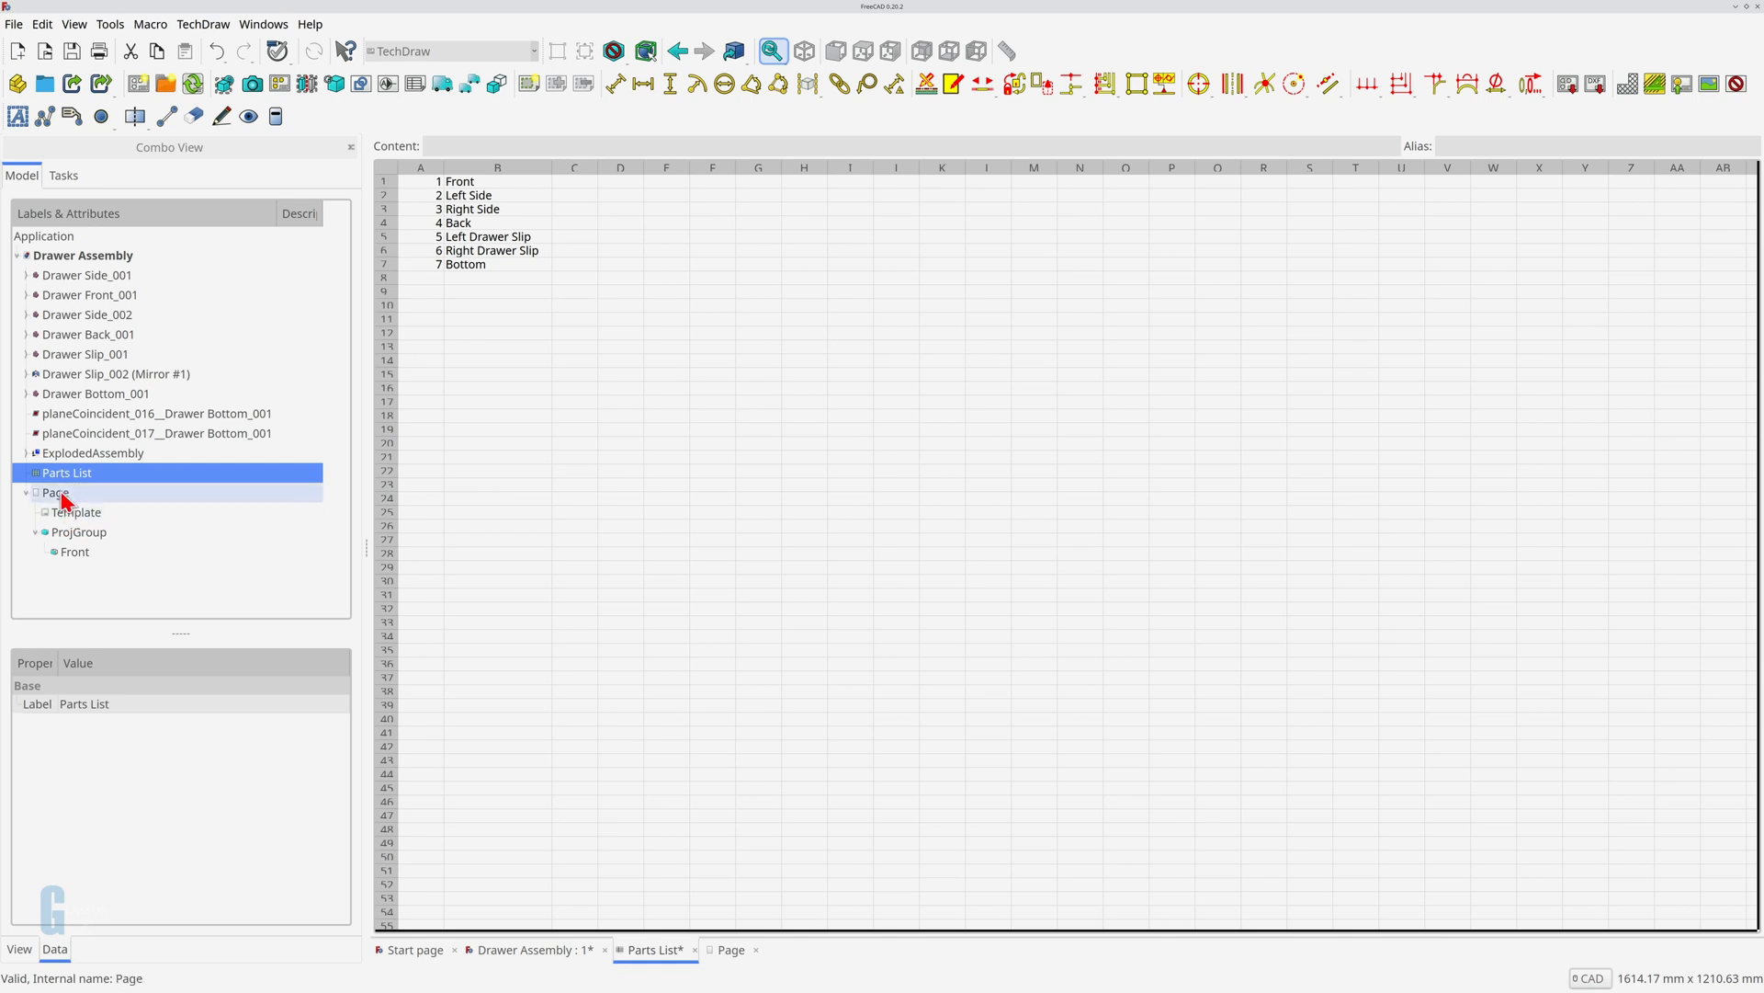
left_click(731, 949)
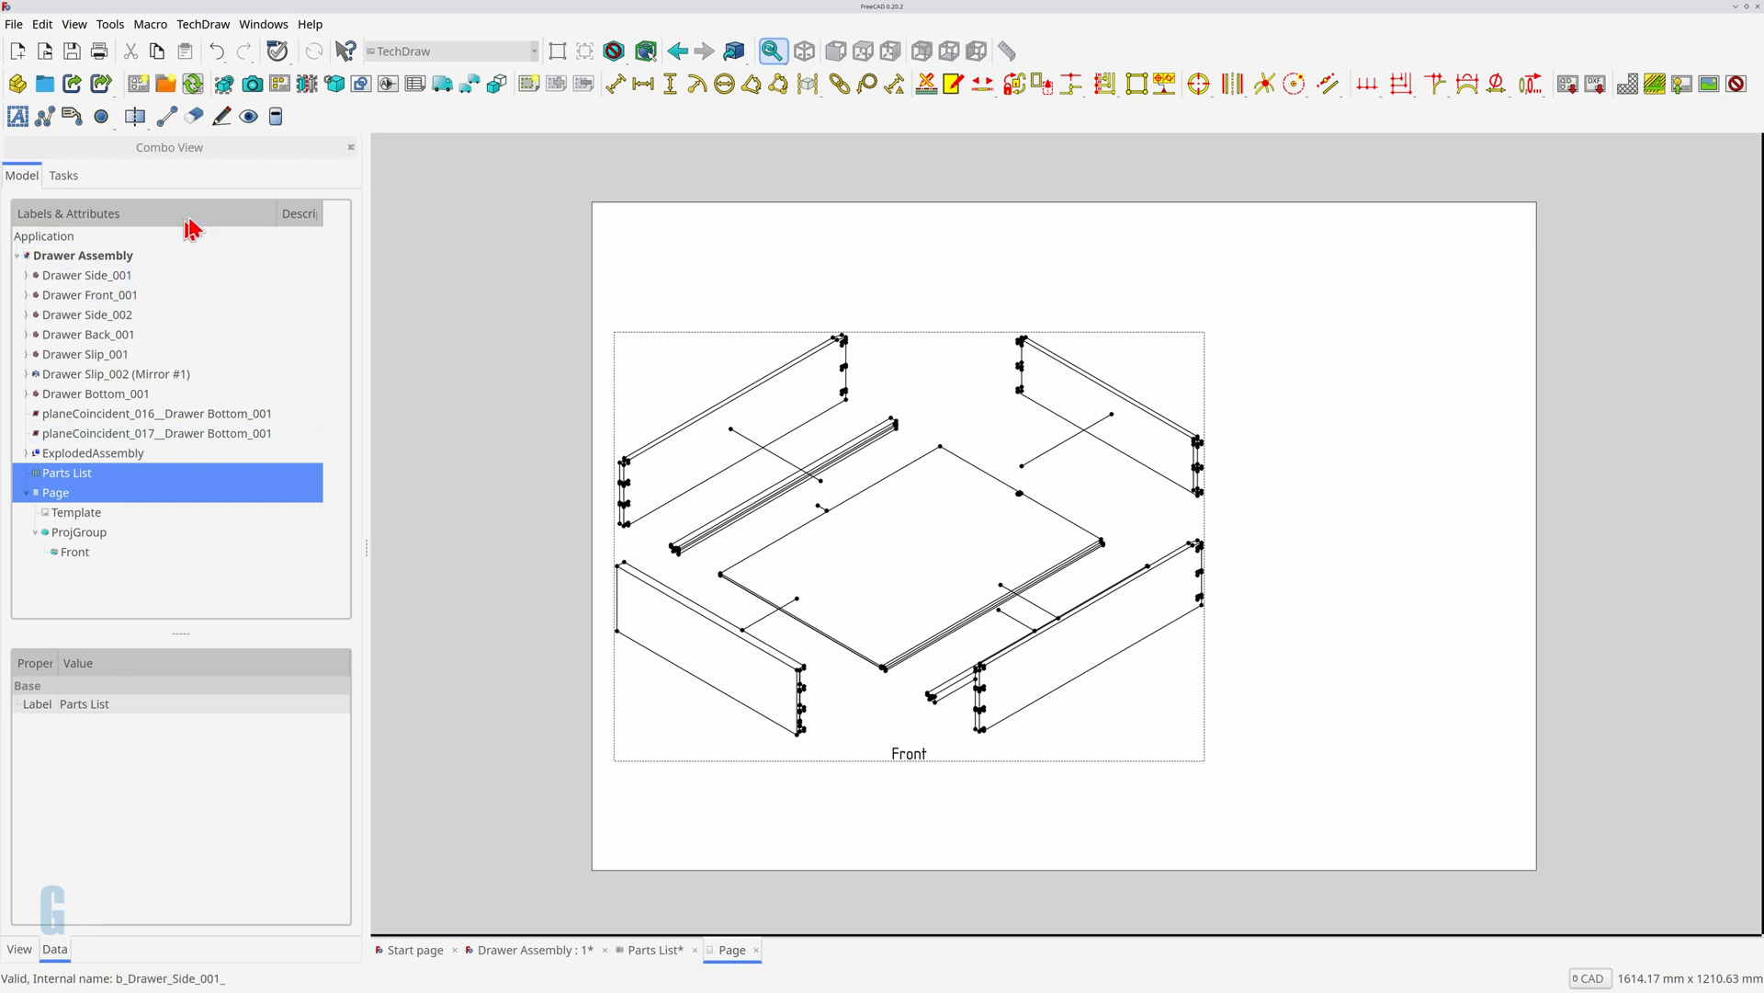
mouse_move(415, 84)
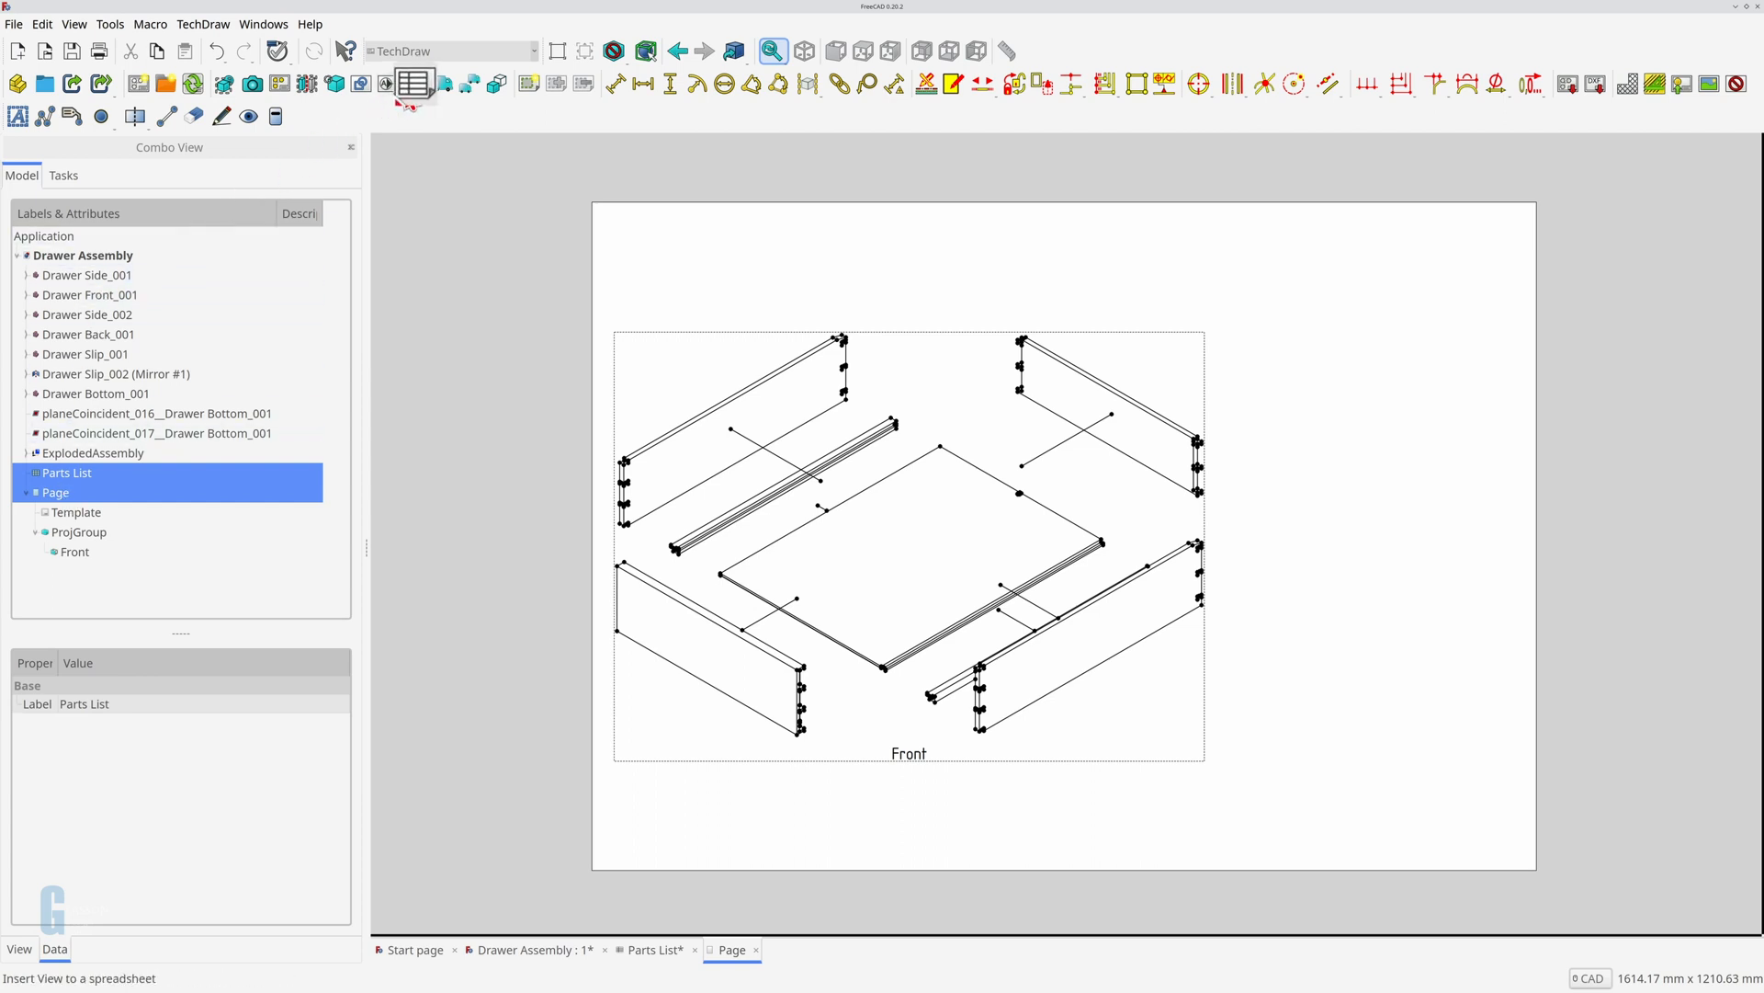
Step: Insert the Parts List as a spreadsheet view and drag it right of the drawing
left_click(415, 84)
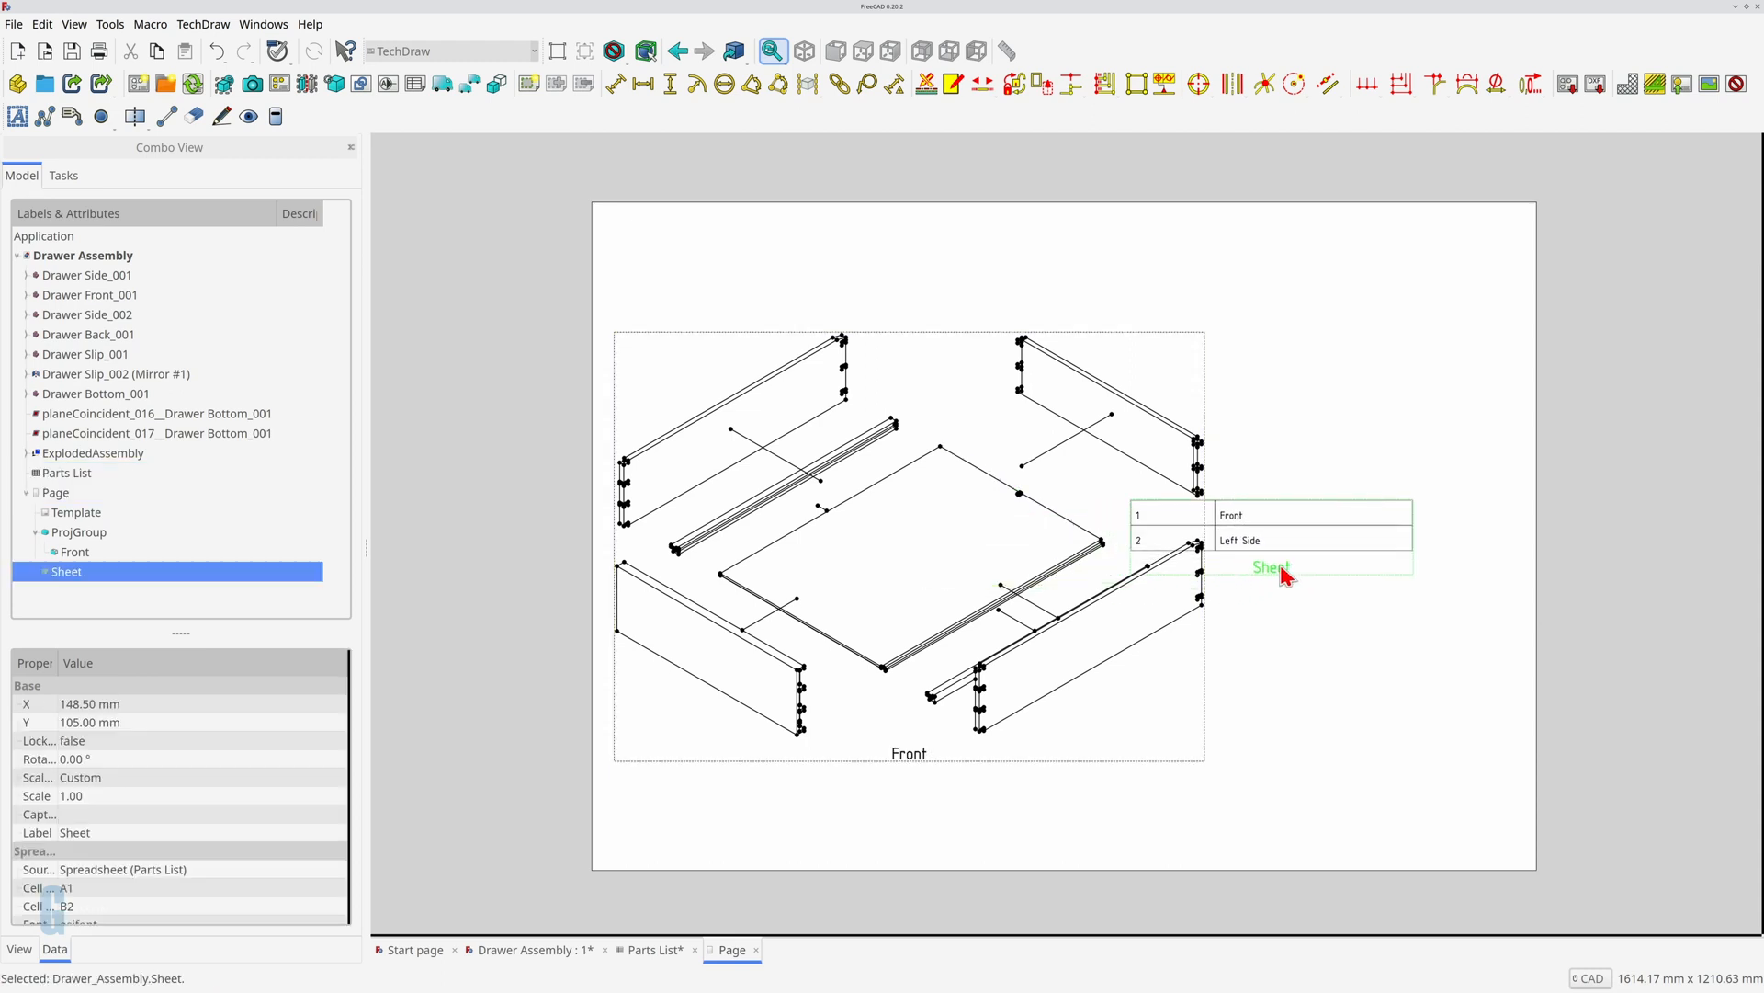
left_click_drag(1272, 568, 1370, 546)
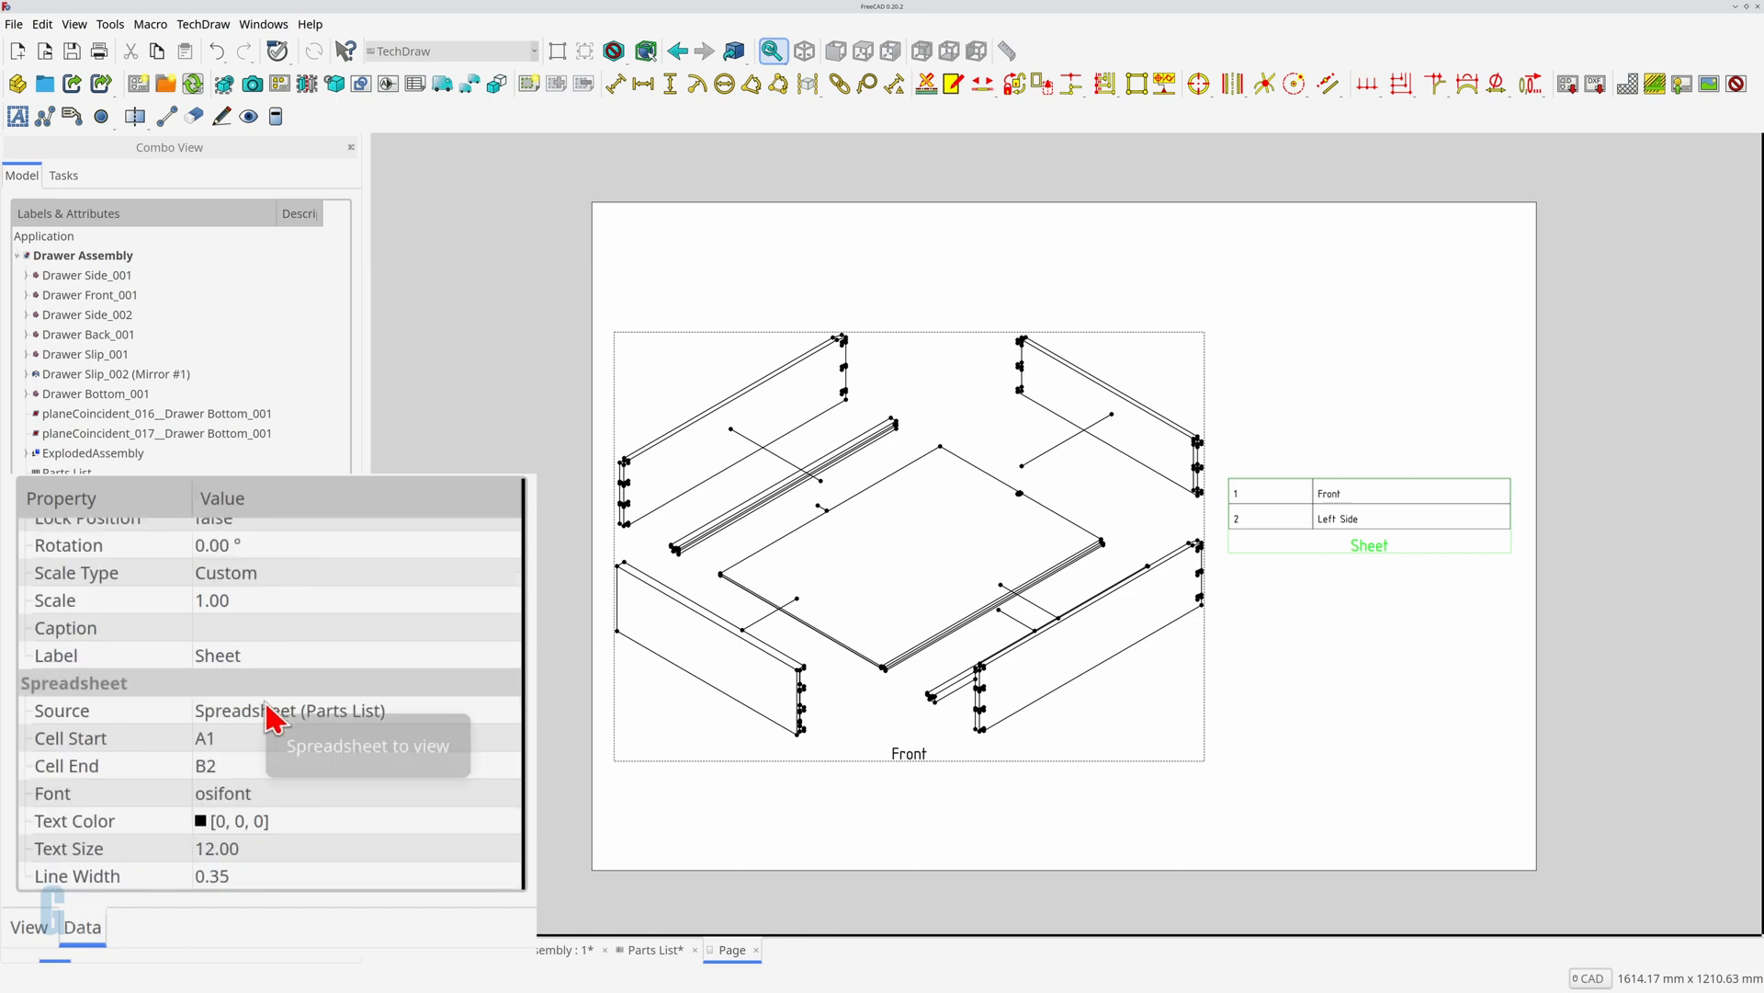
mouse_move(276, 775)
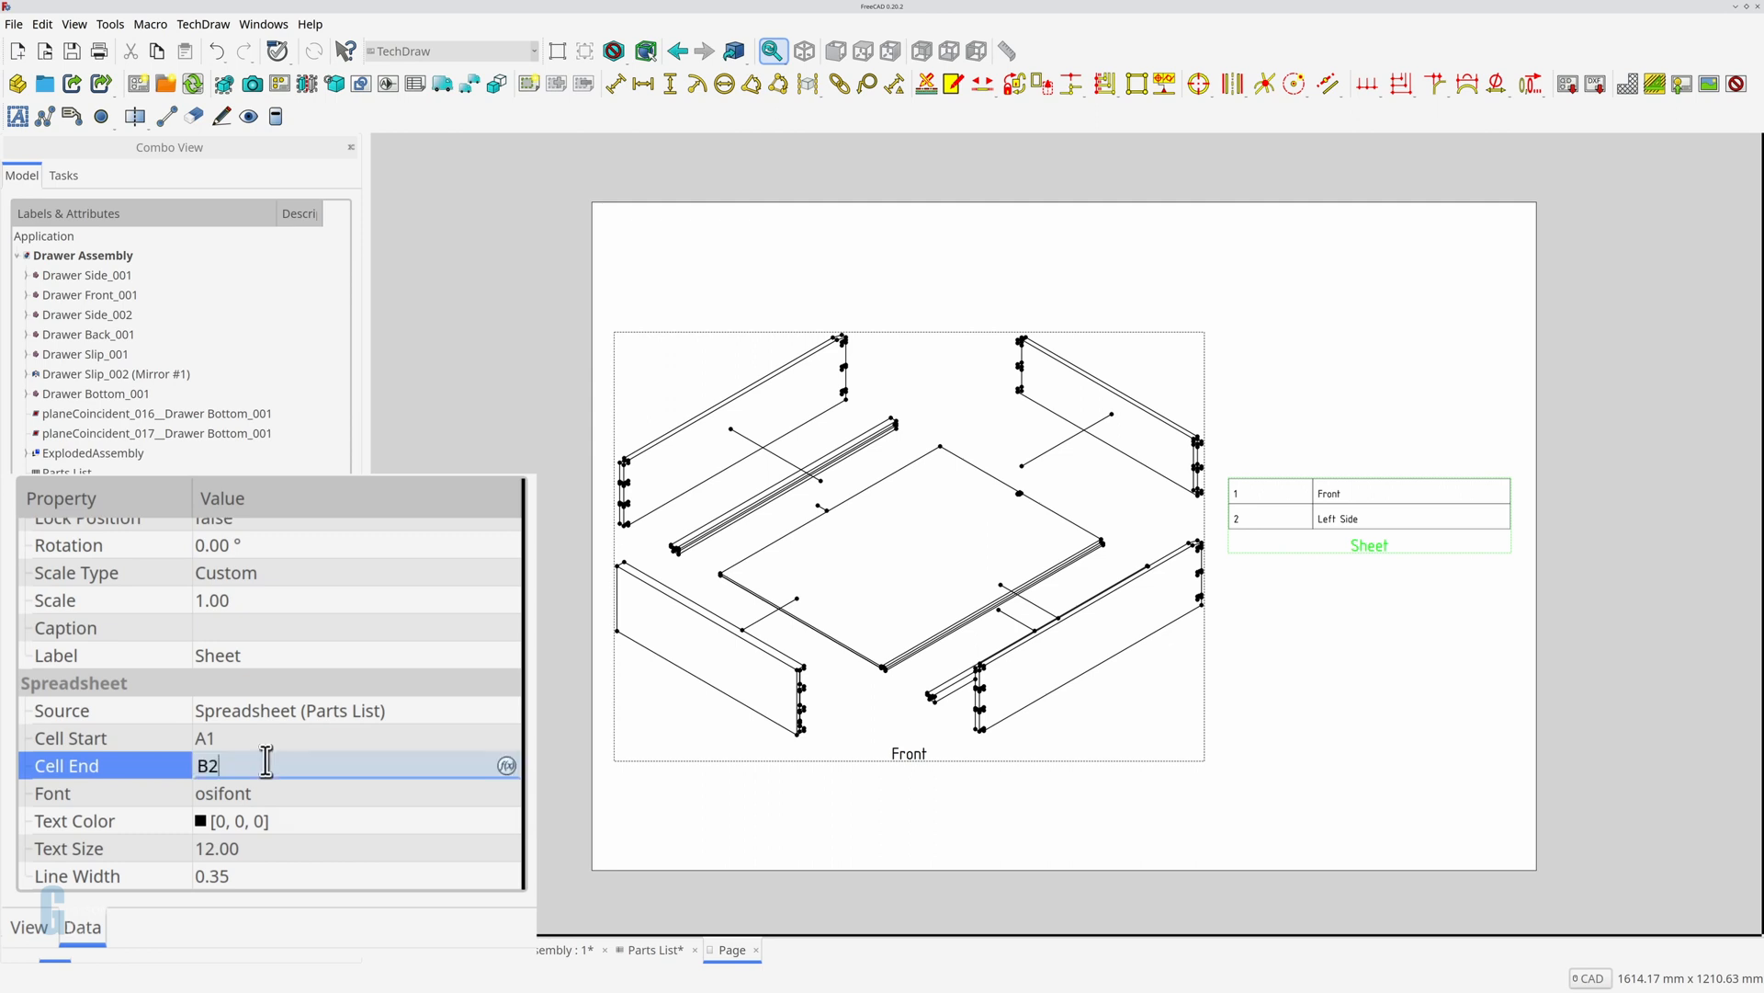
Step: Set the Sheet's Cell End to B7 and its caption to 'Parts List', then deselect
type("B7")
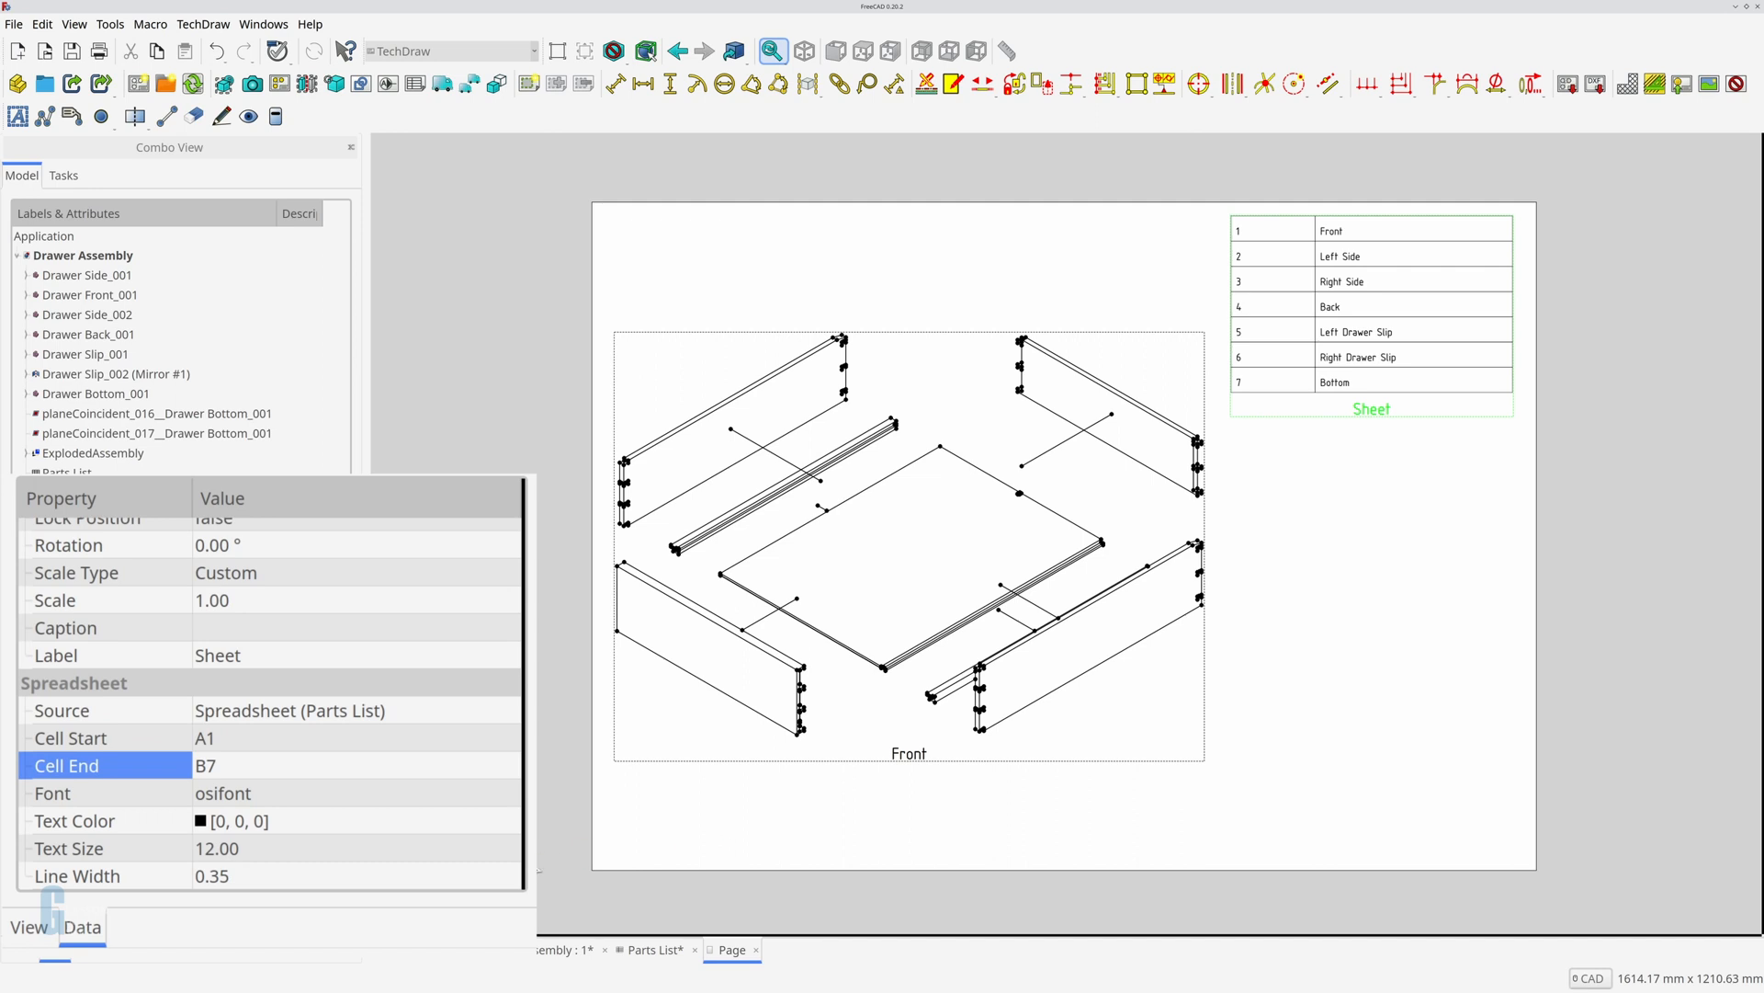
mouse_move(448, 646)
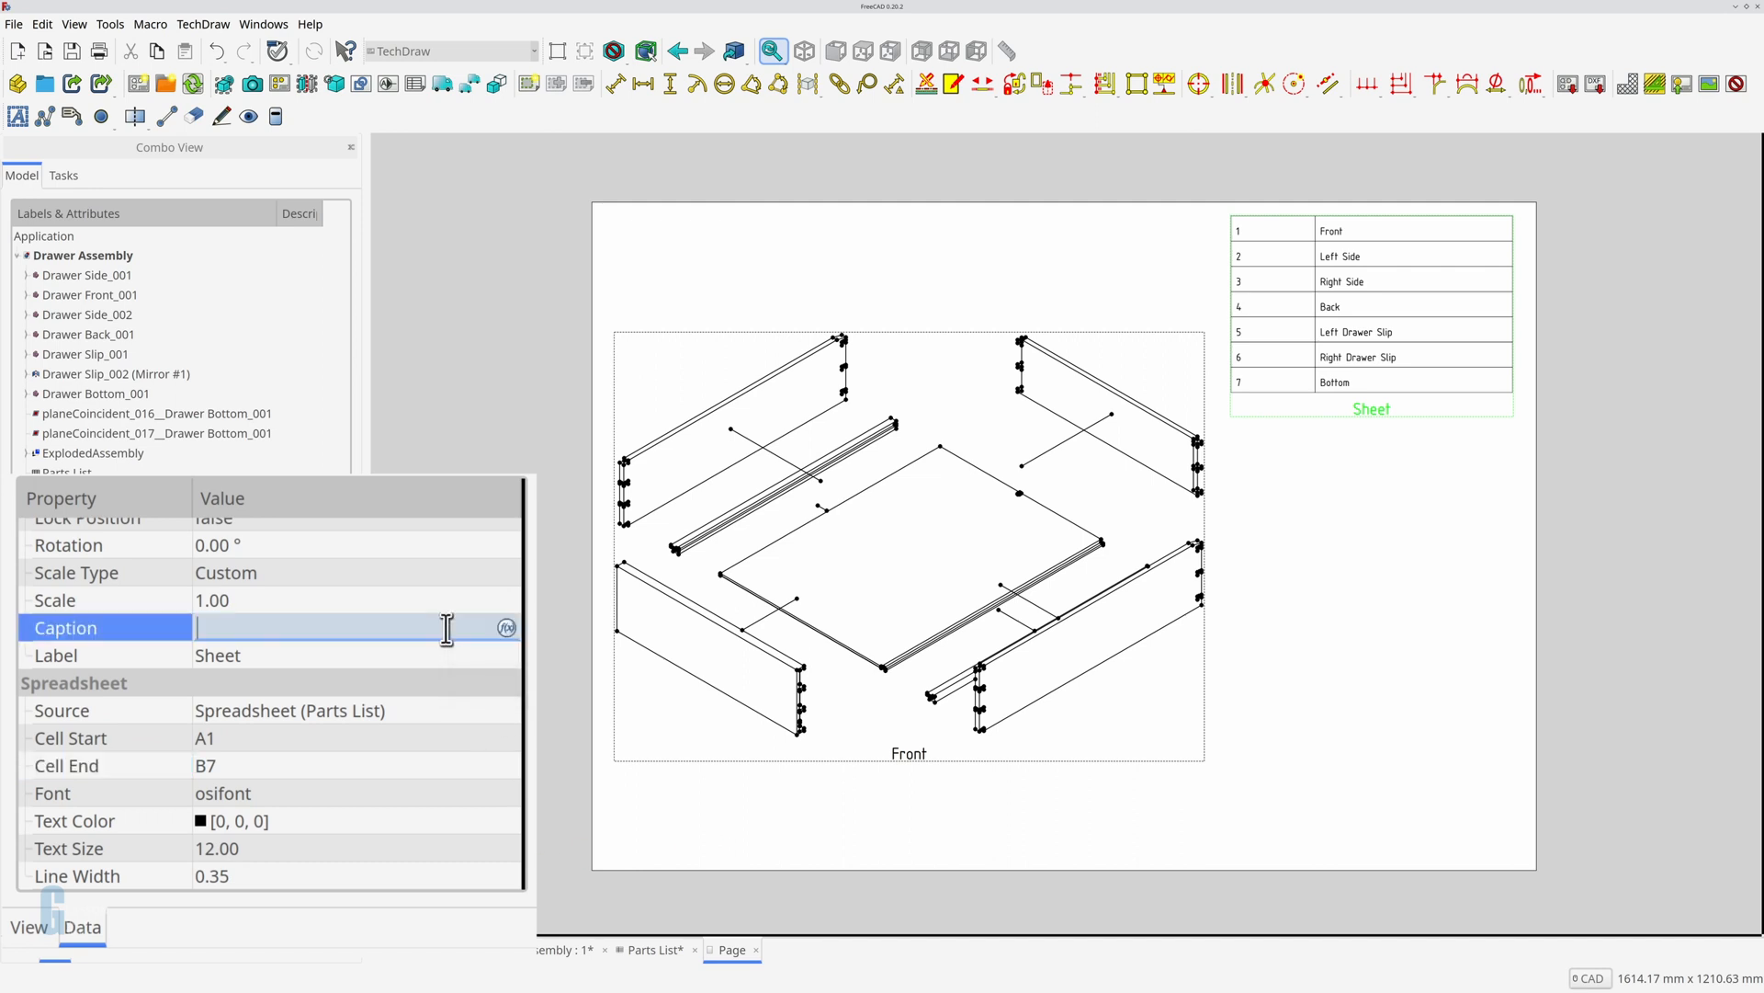
type("Parts List")
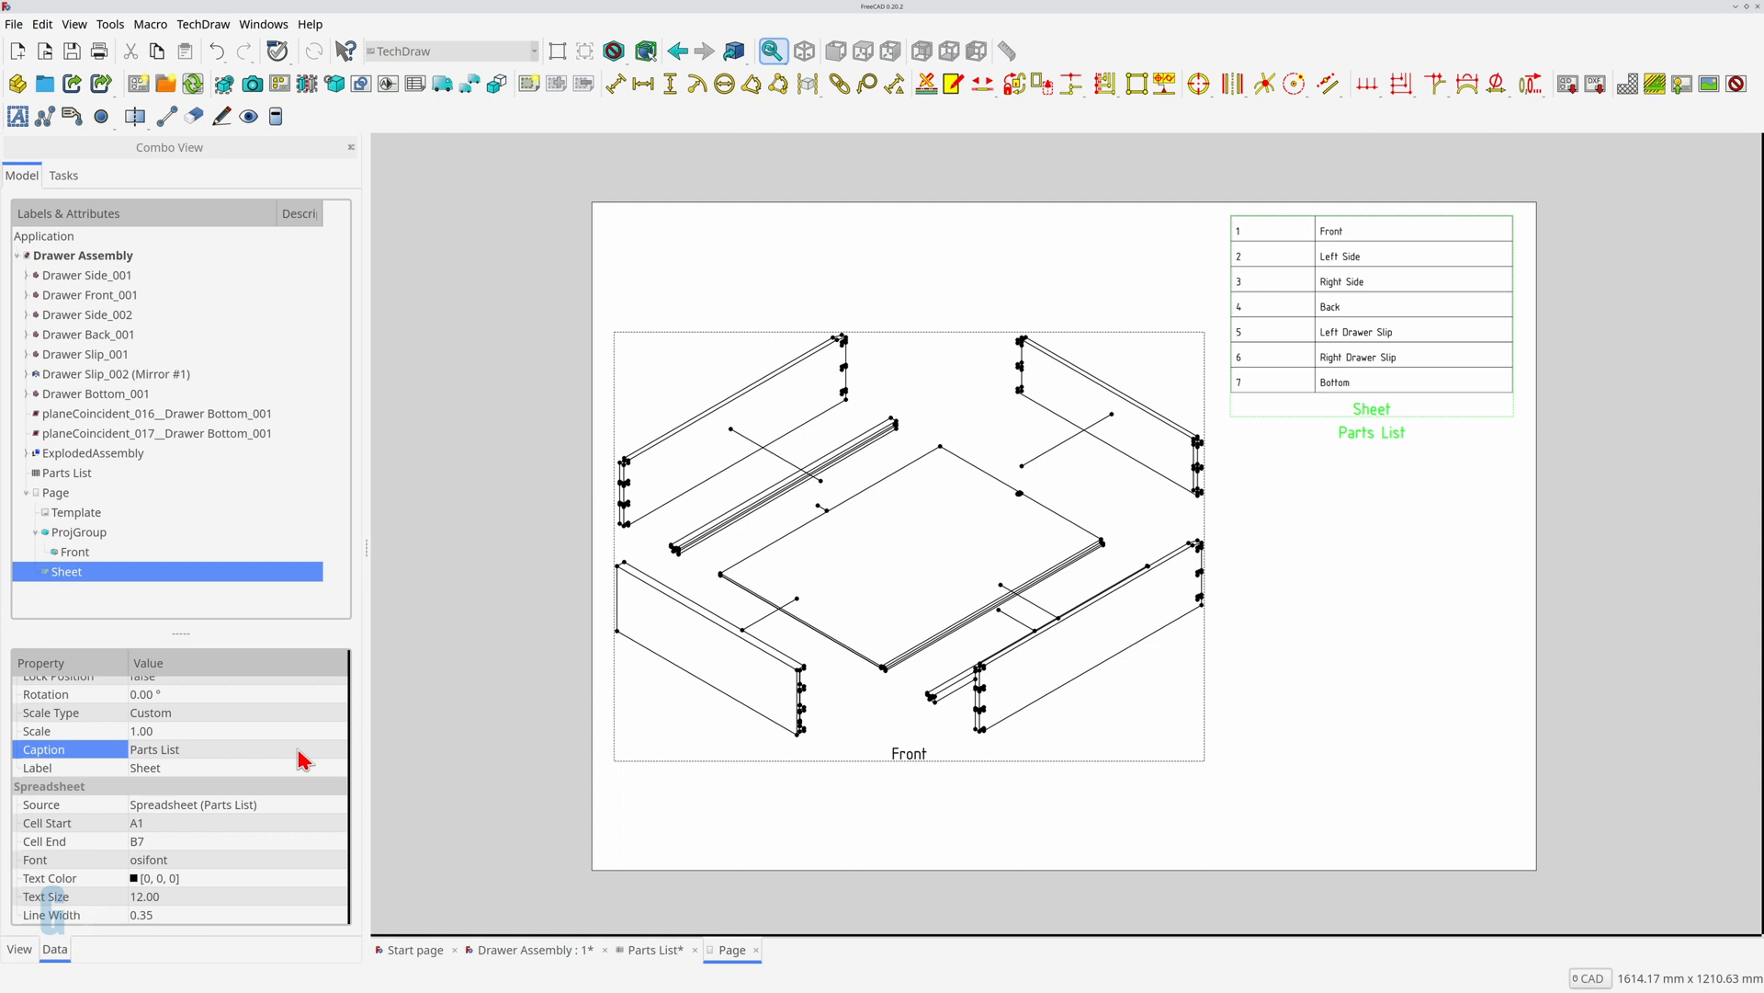
left_click(154, 608)
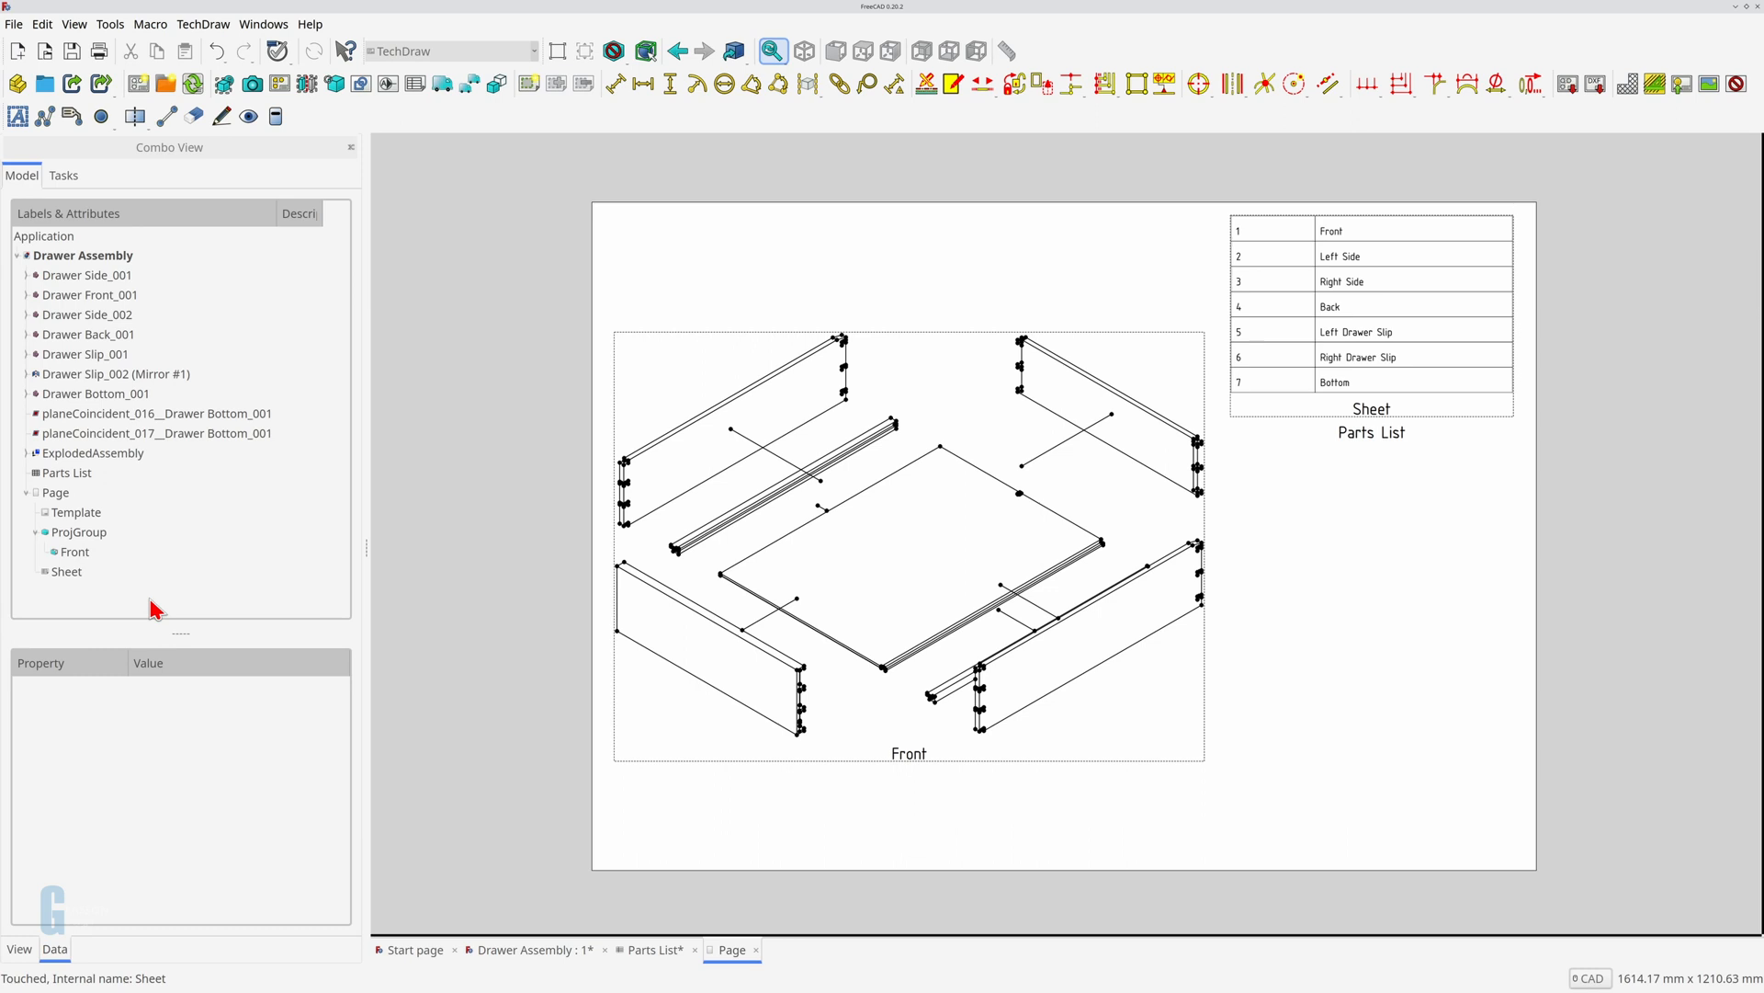
left_click(76, 512)
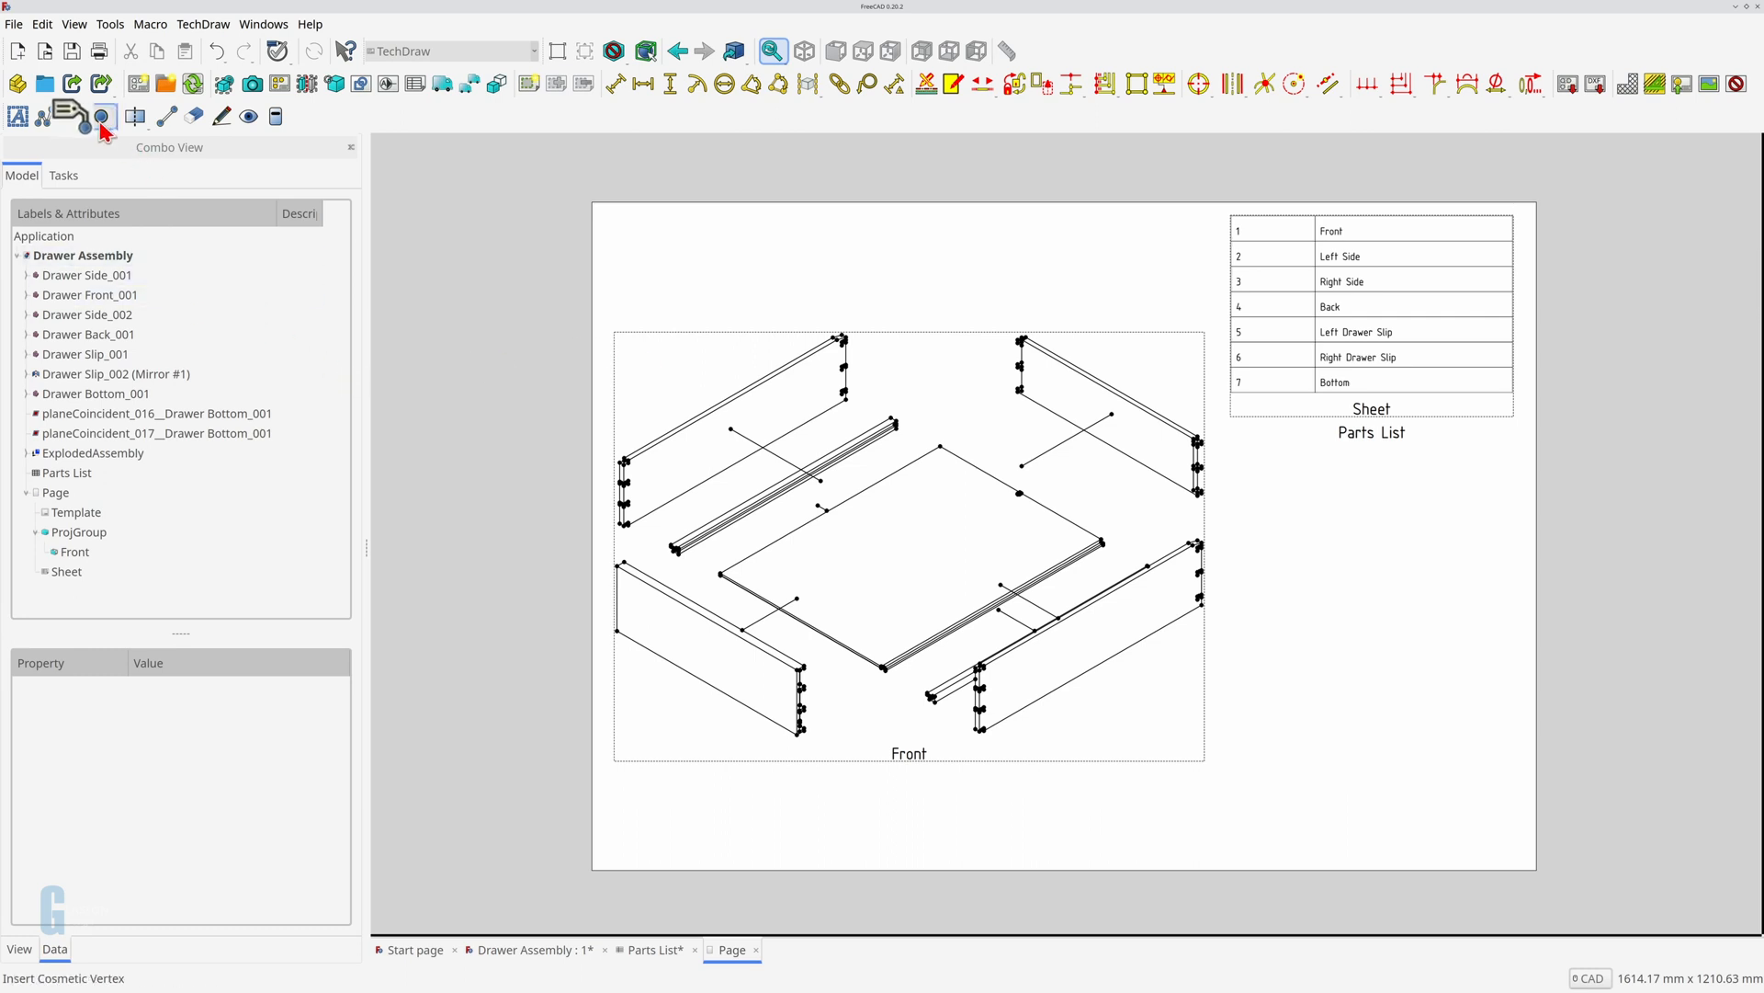
Step: Add a rich text annotation reading '1' near the lower-left drawer side panel
left_click(73, 118)
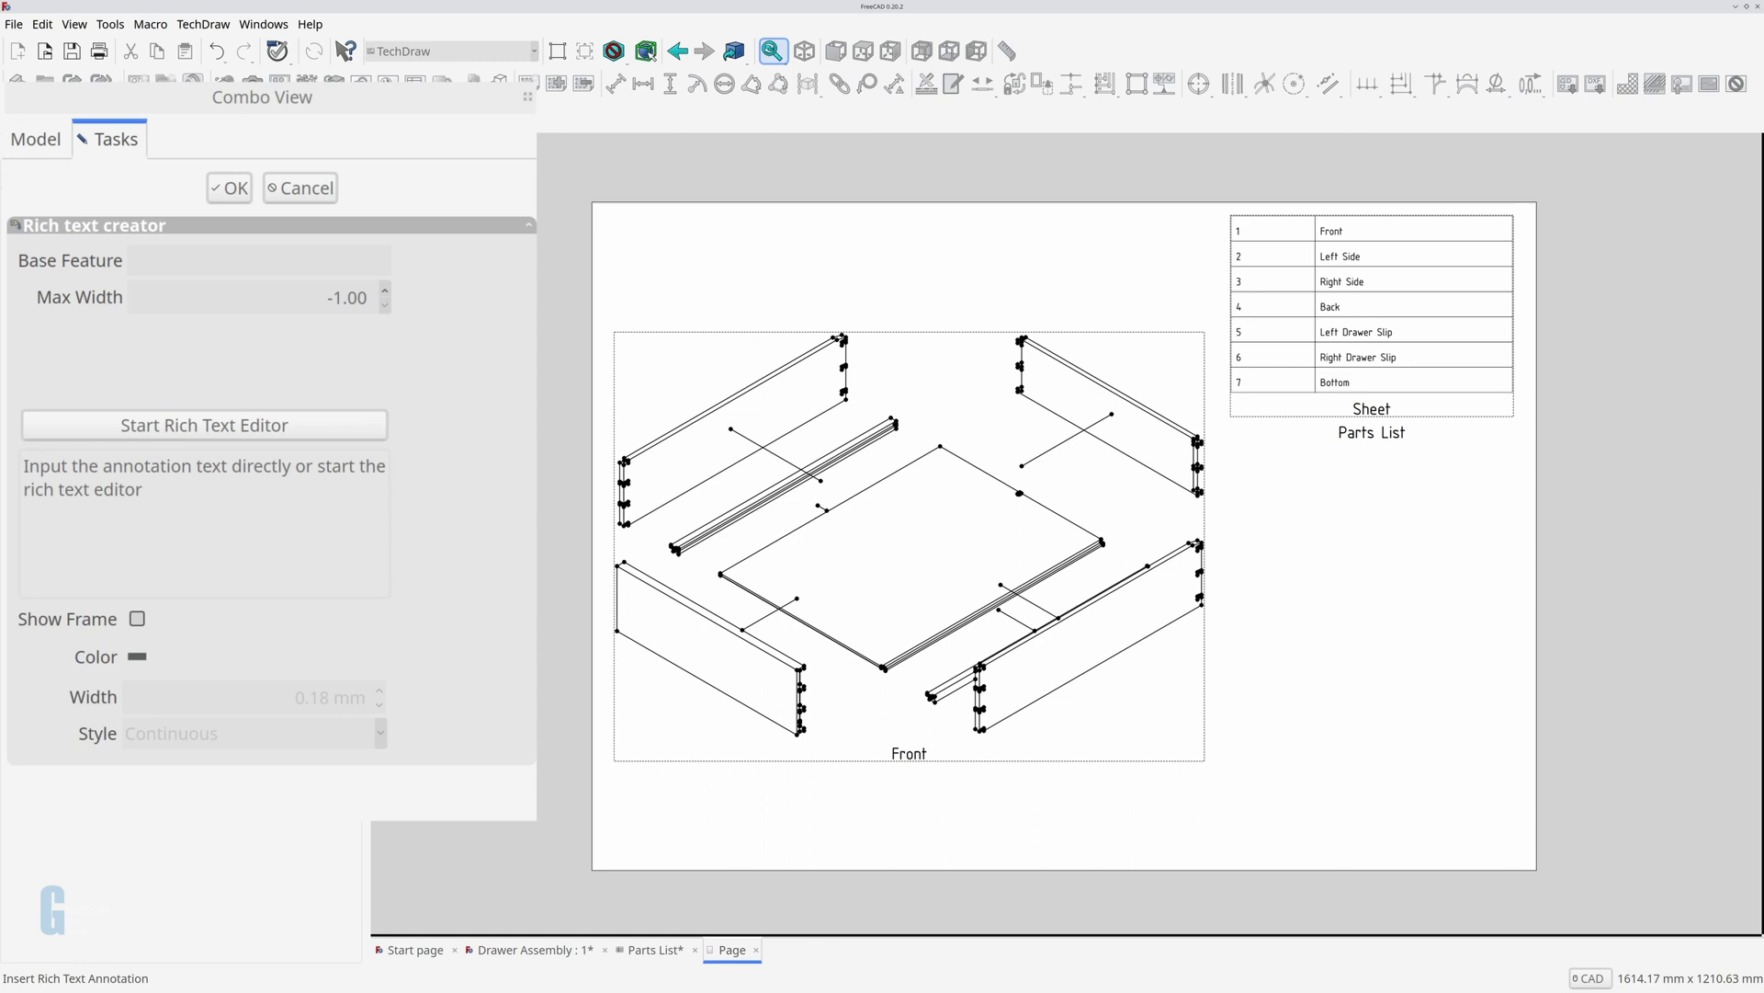
mouse_move(92, 301)
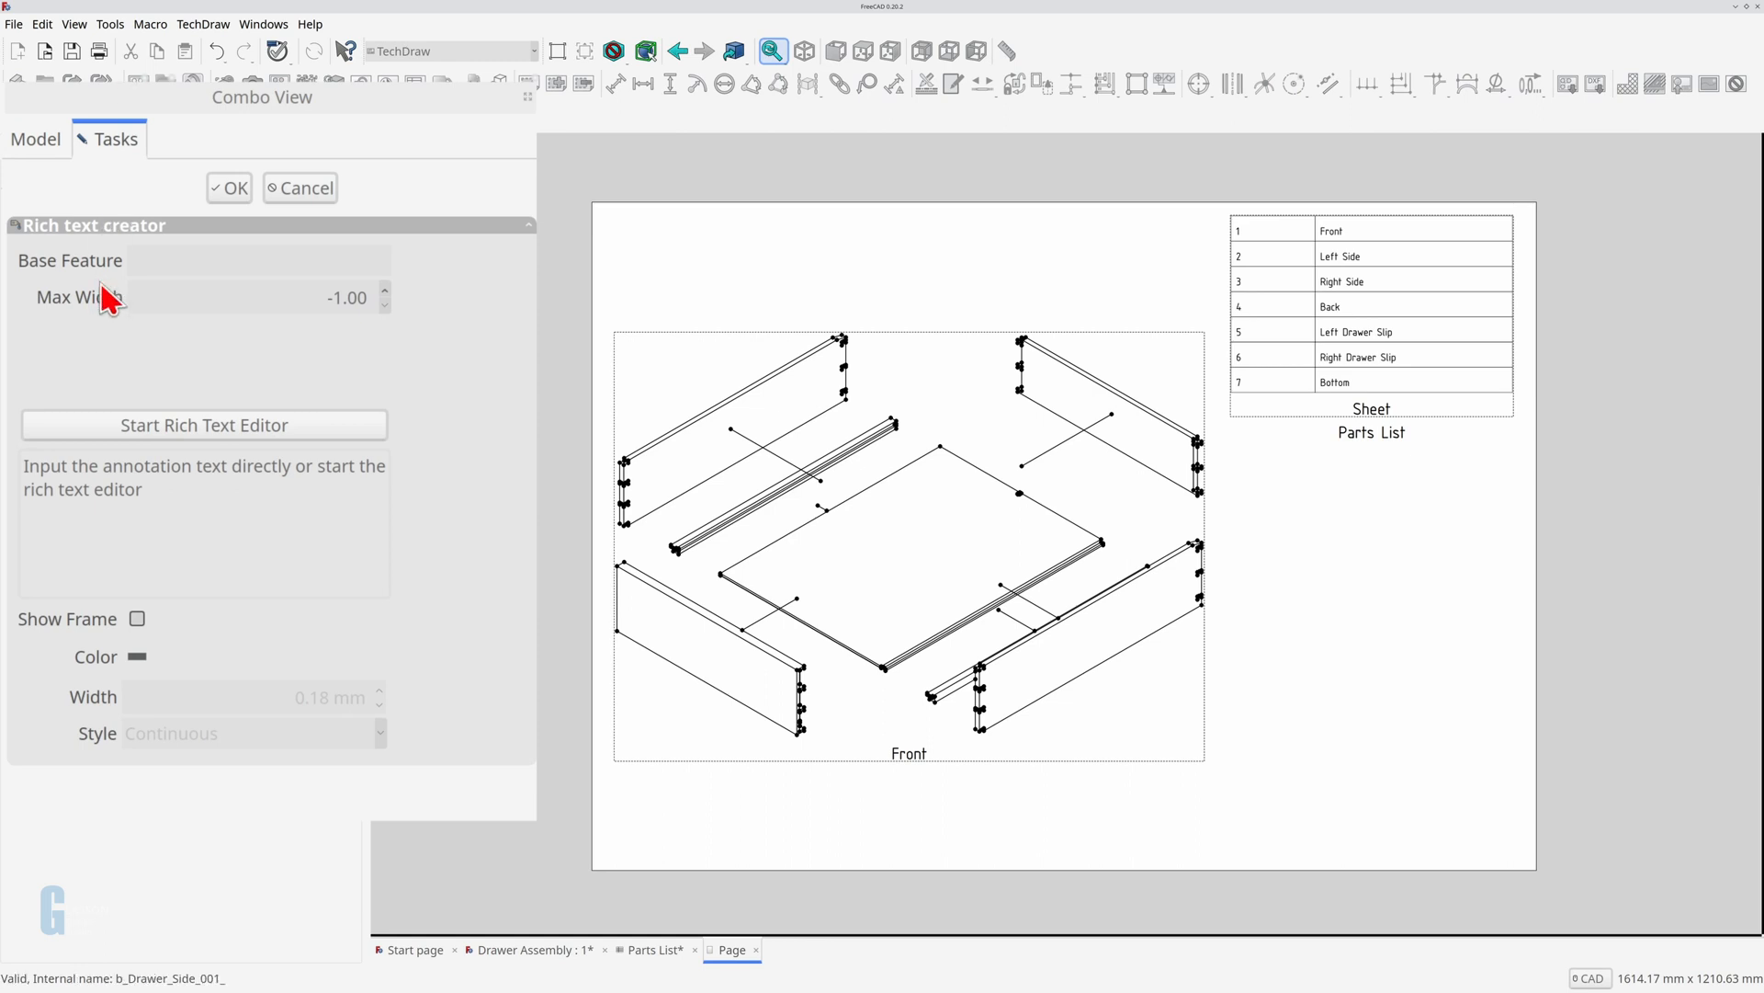
left_click(204, 424)
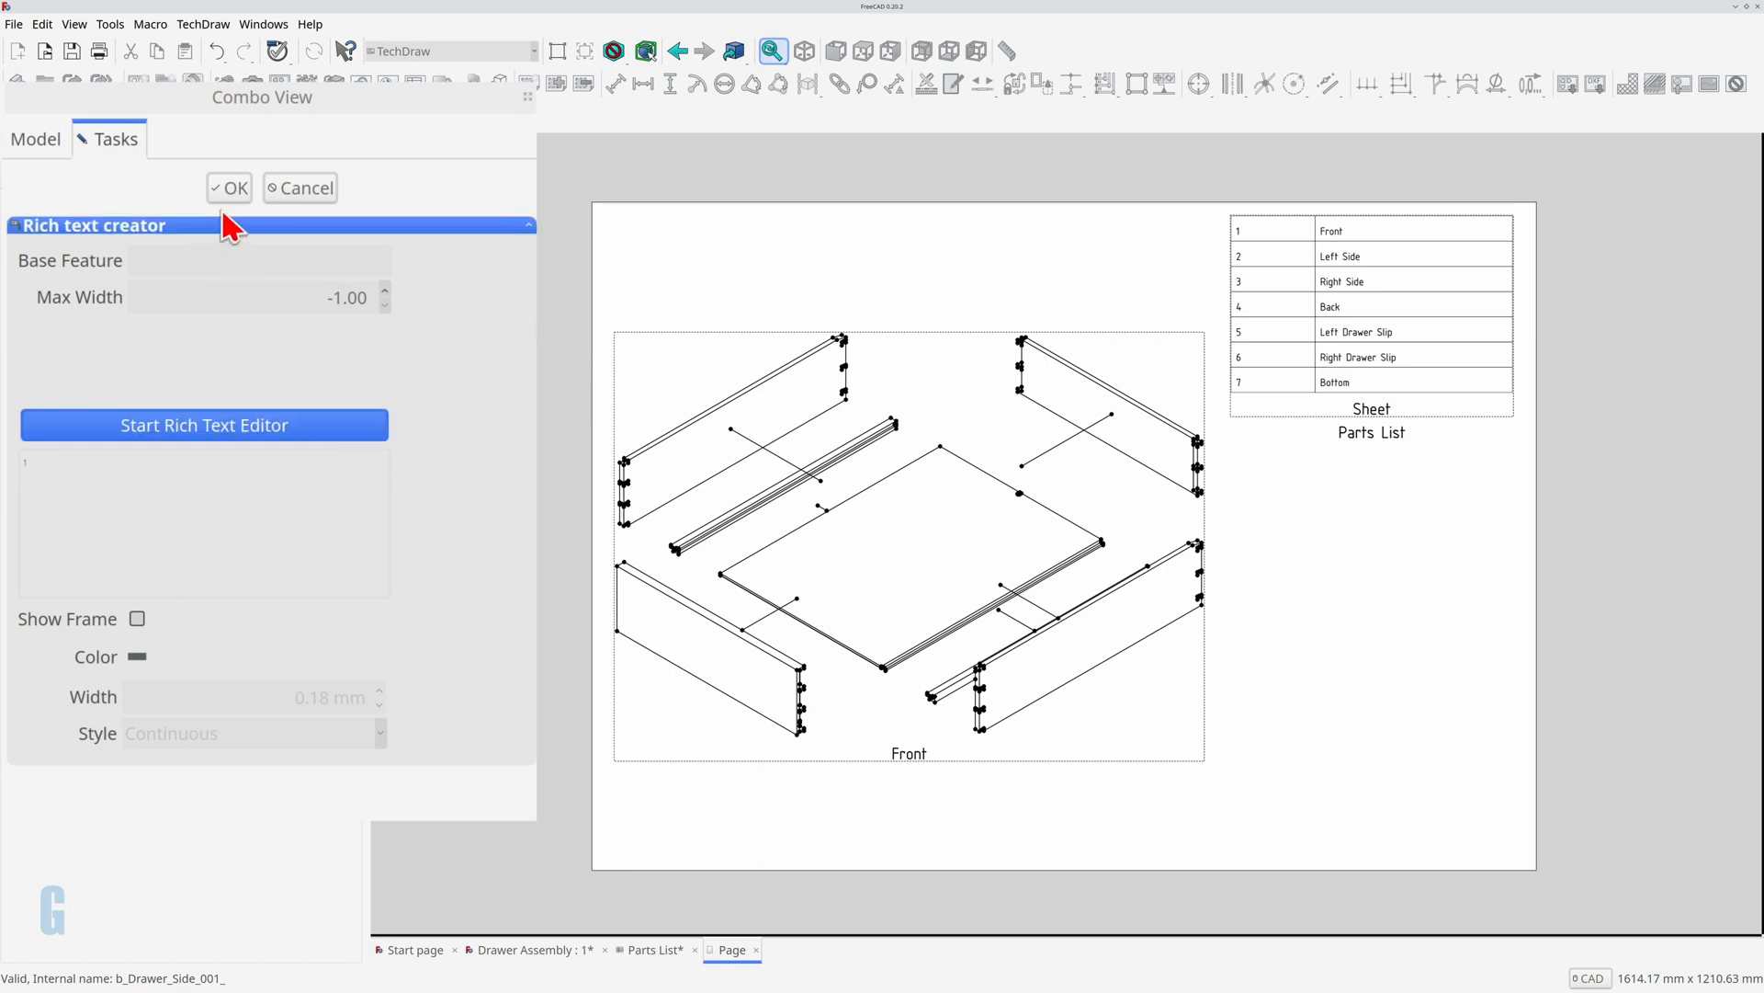
left_click(230, 187)
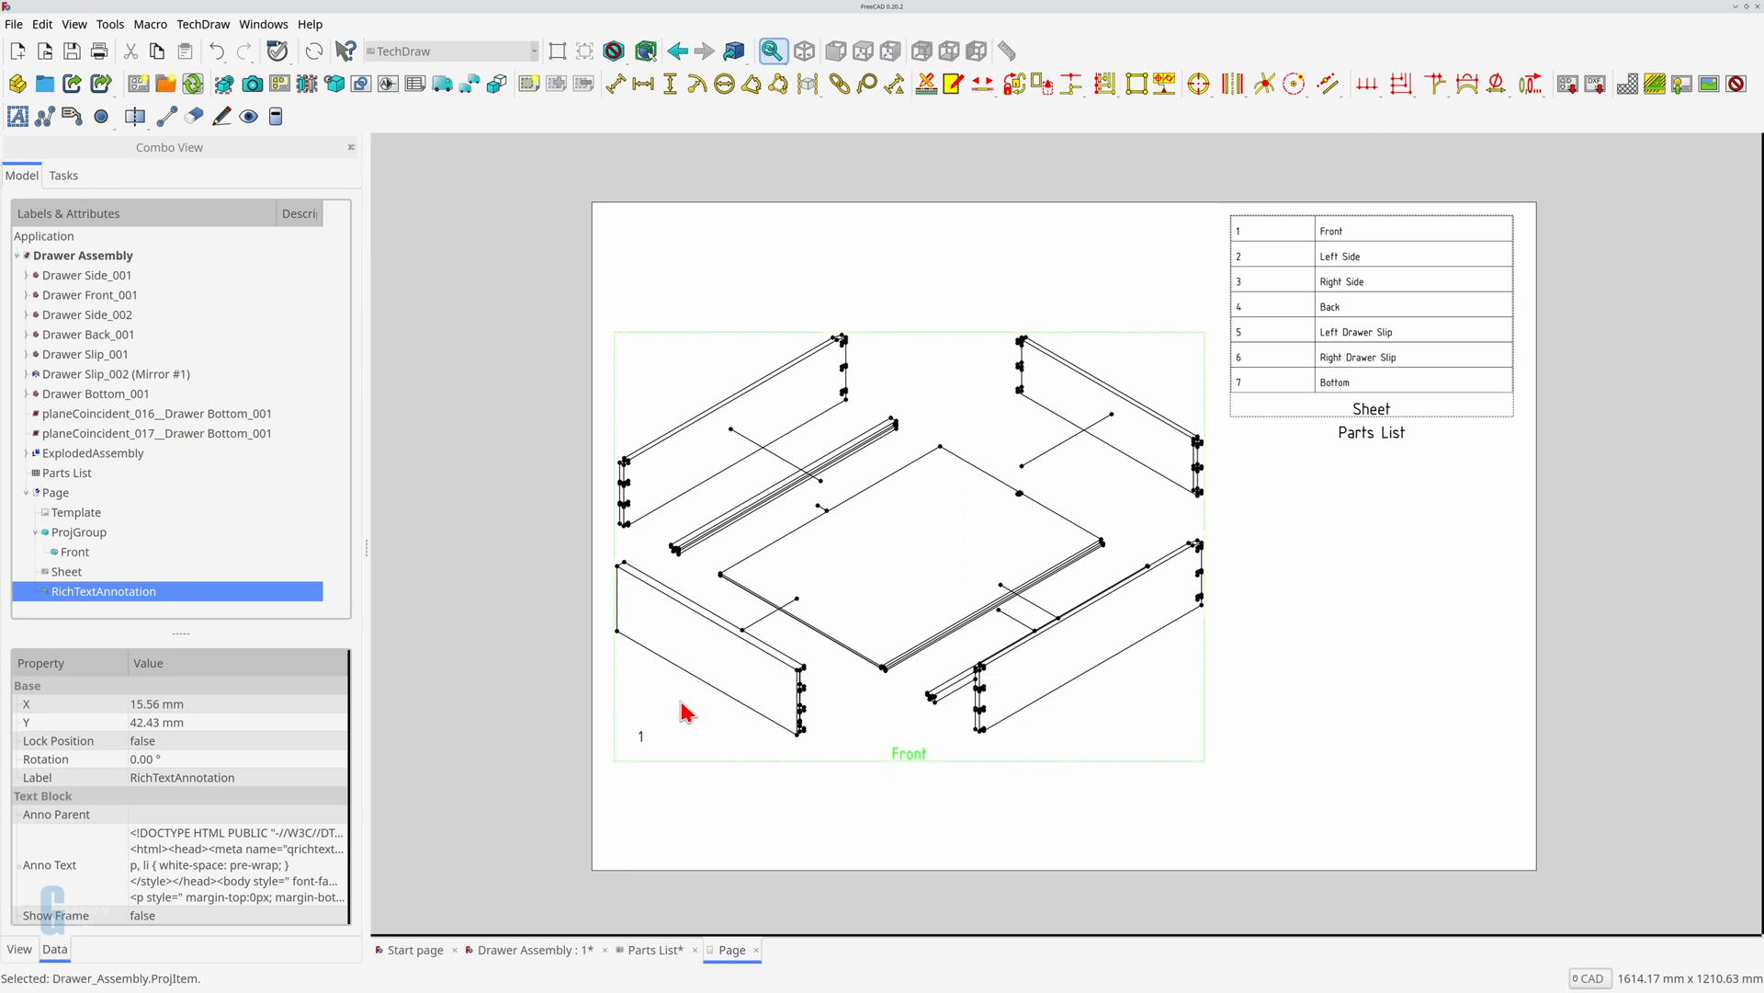
Step: Select the Front view under ProjGroup in the model tree
left_click(74, 551)
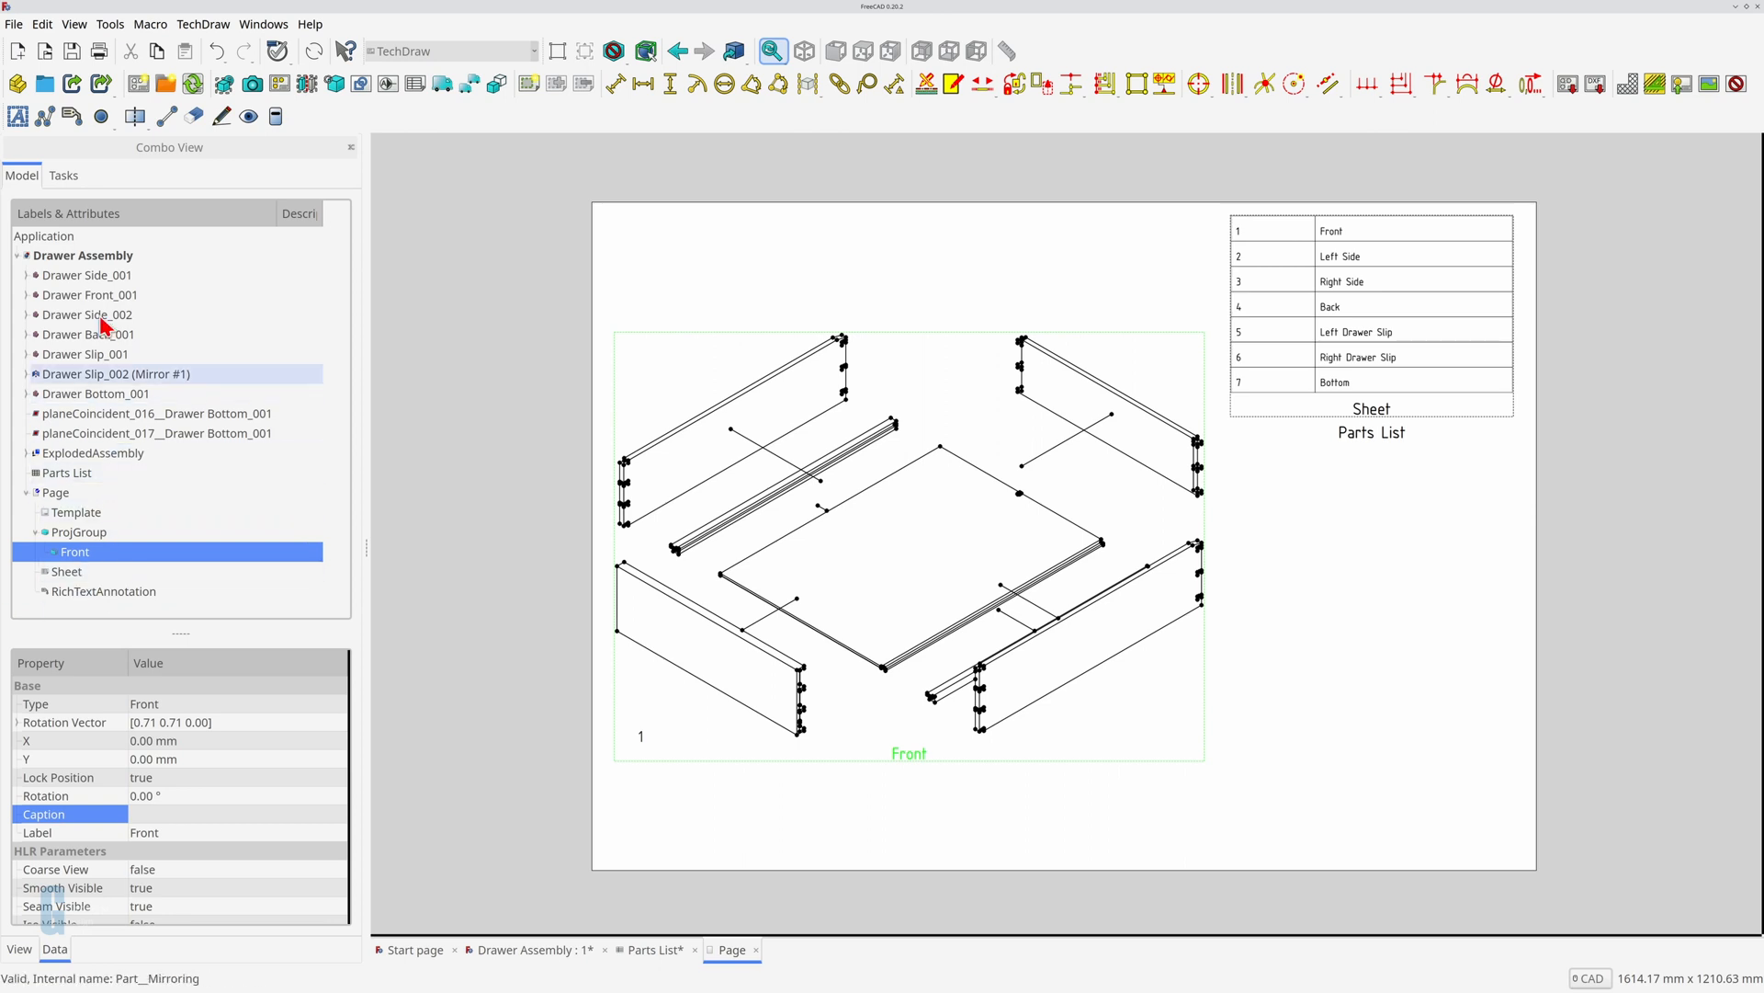
mouse_move(44, 117)
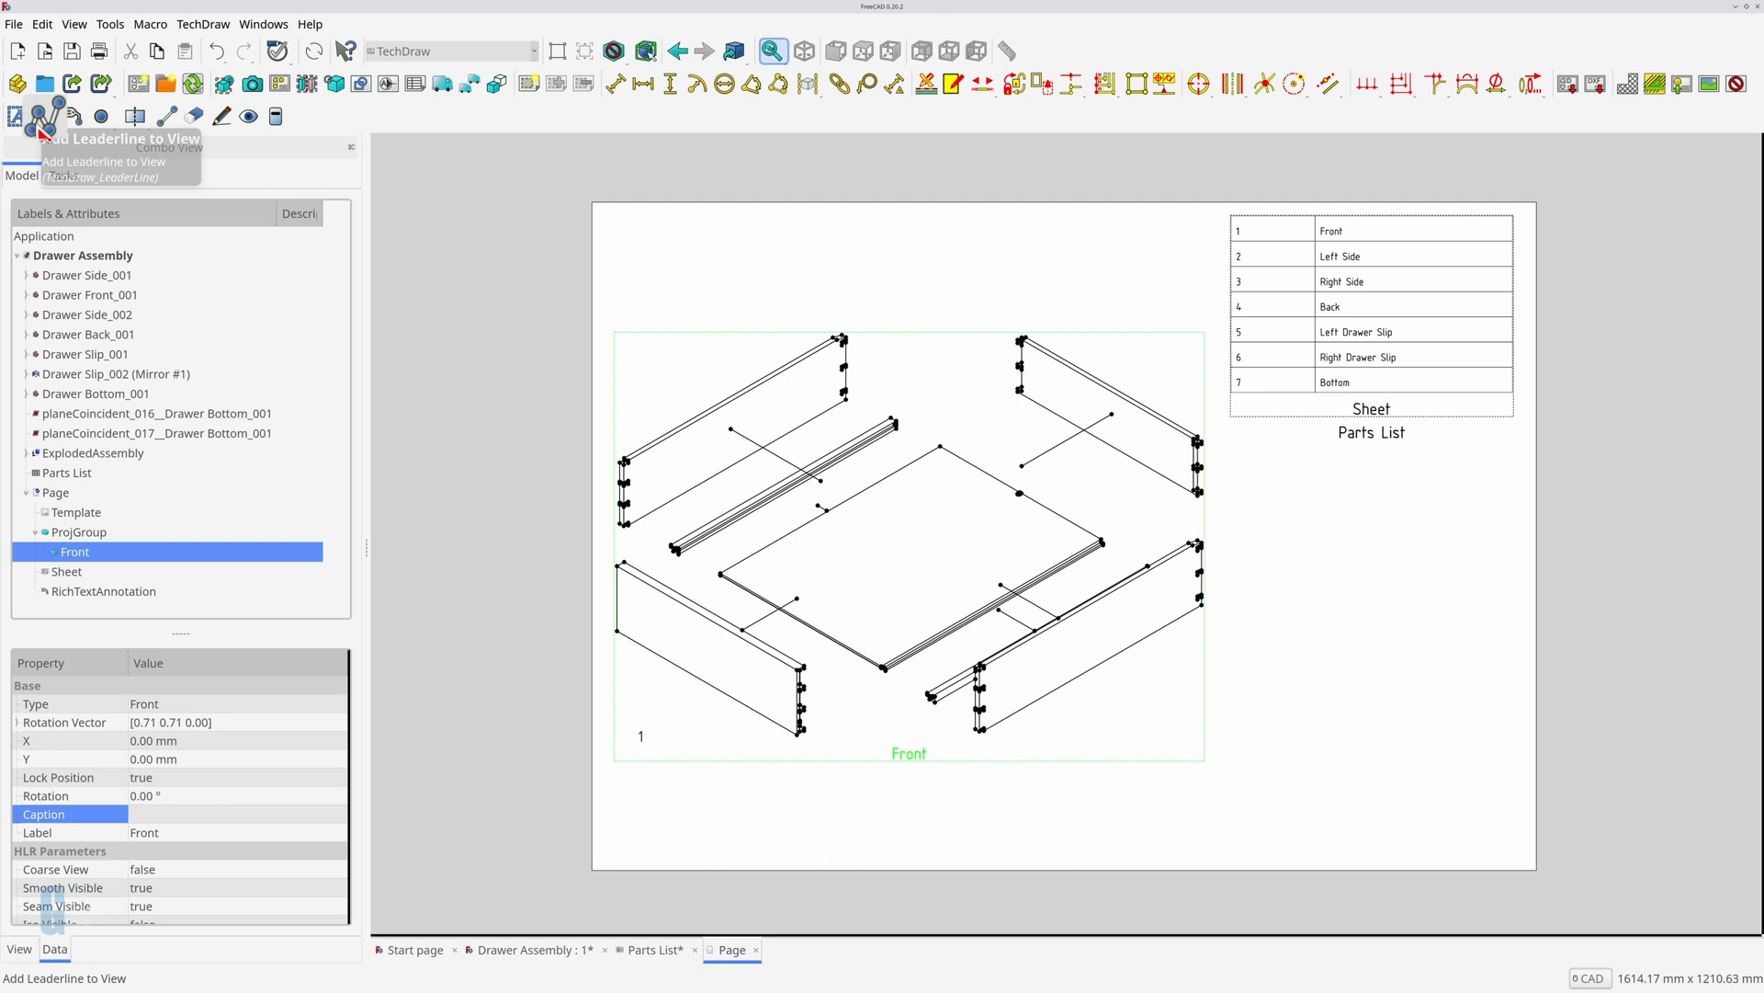
Step: Add a dashed leader line with no start symbol from label 1 to the lower-left panel
left_click(44, 114)
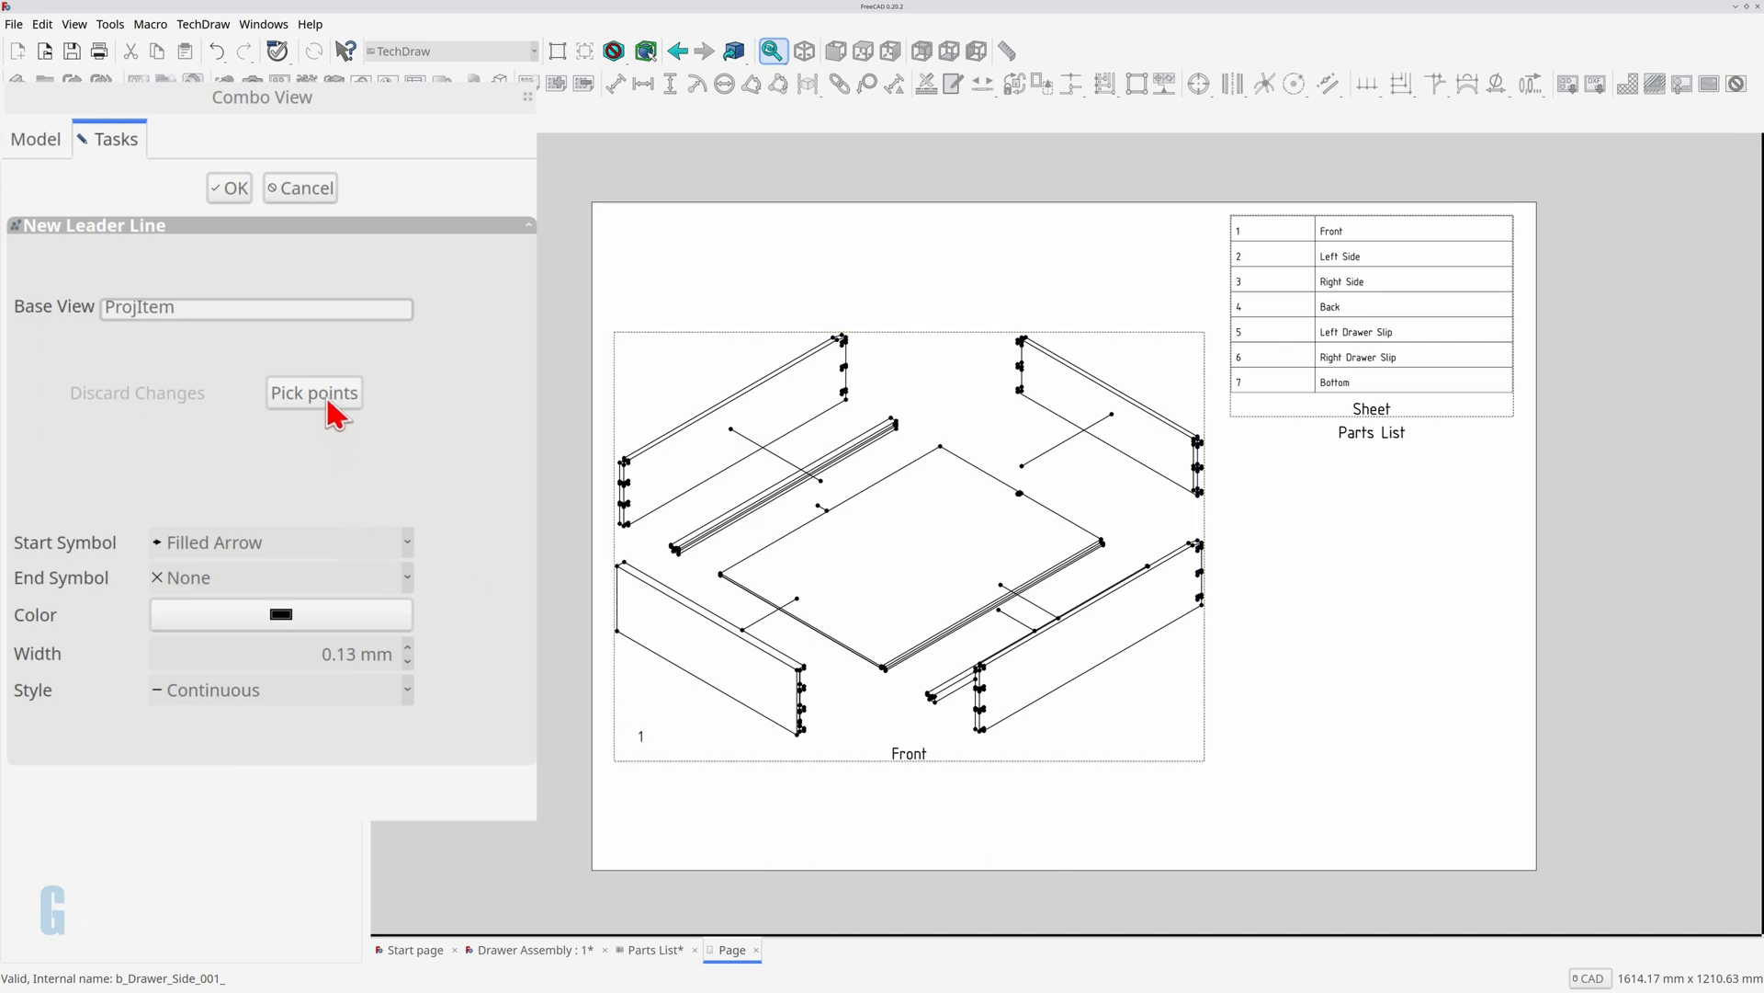
left_click(313, 392)
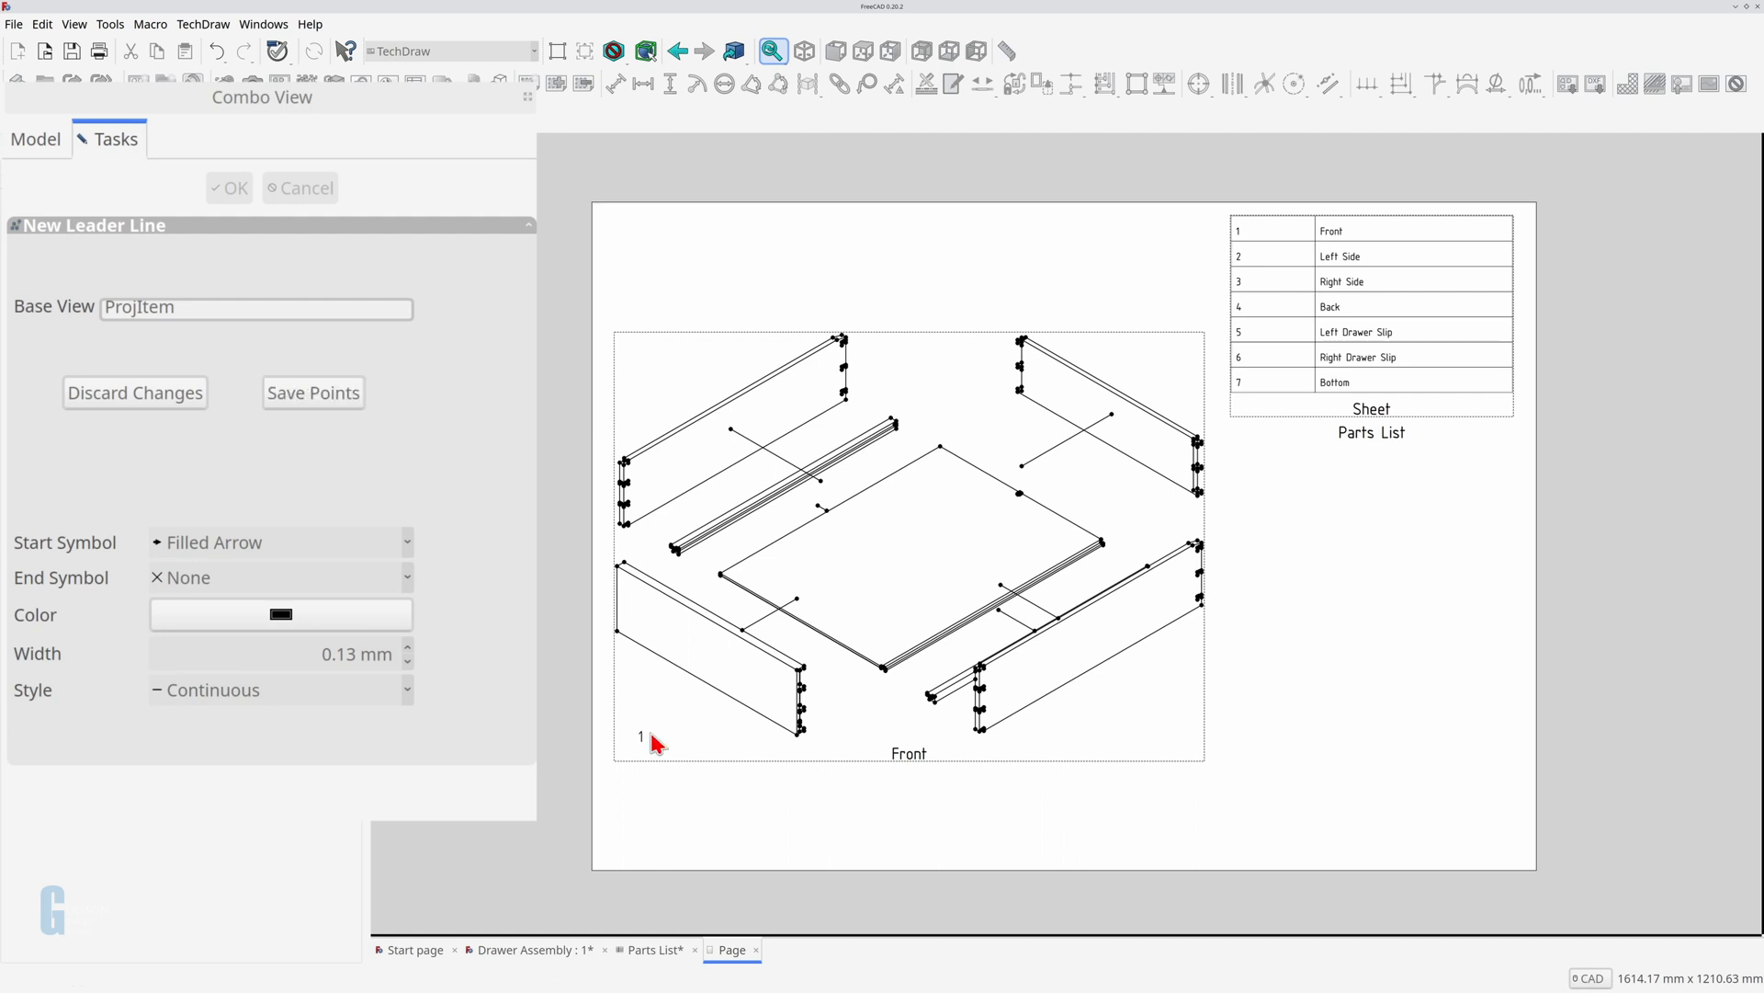
left_click(707, 657)
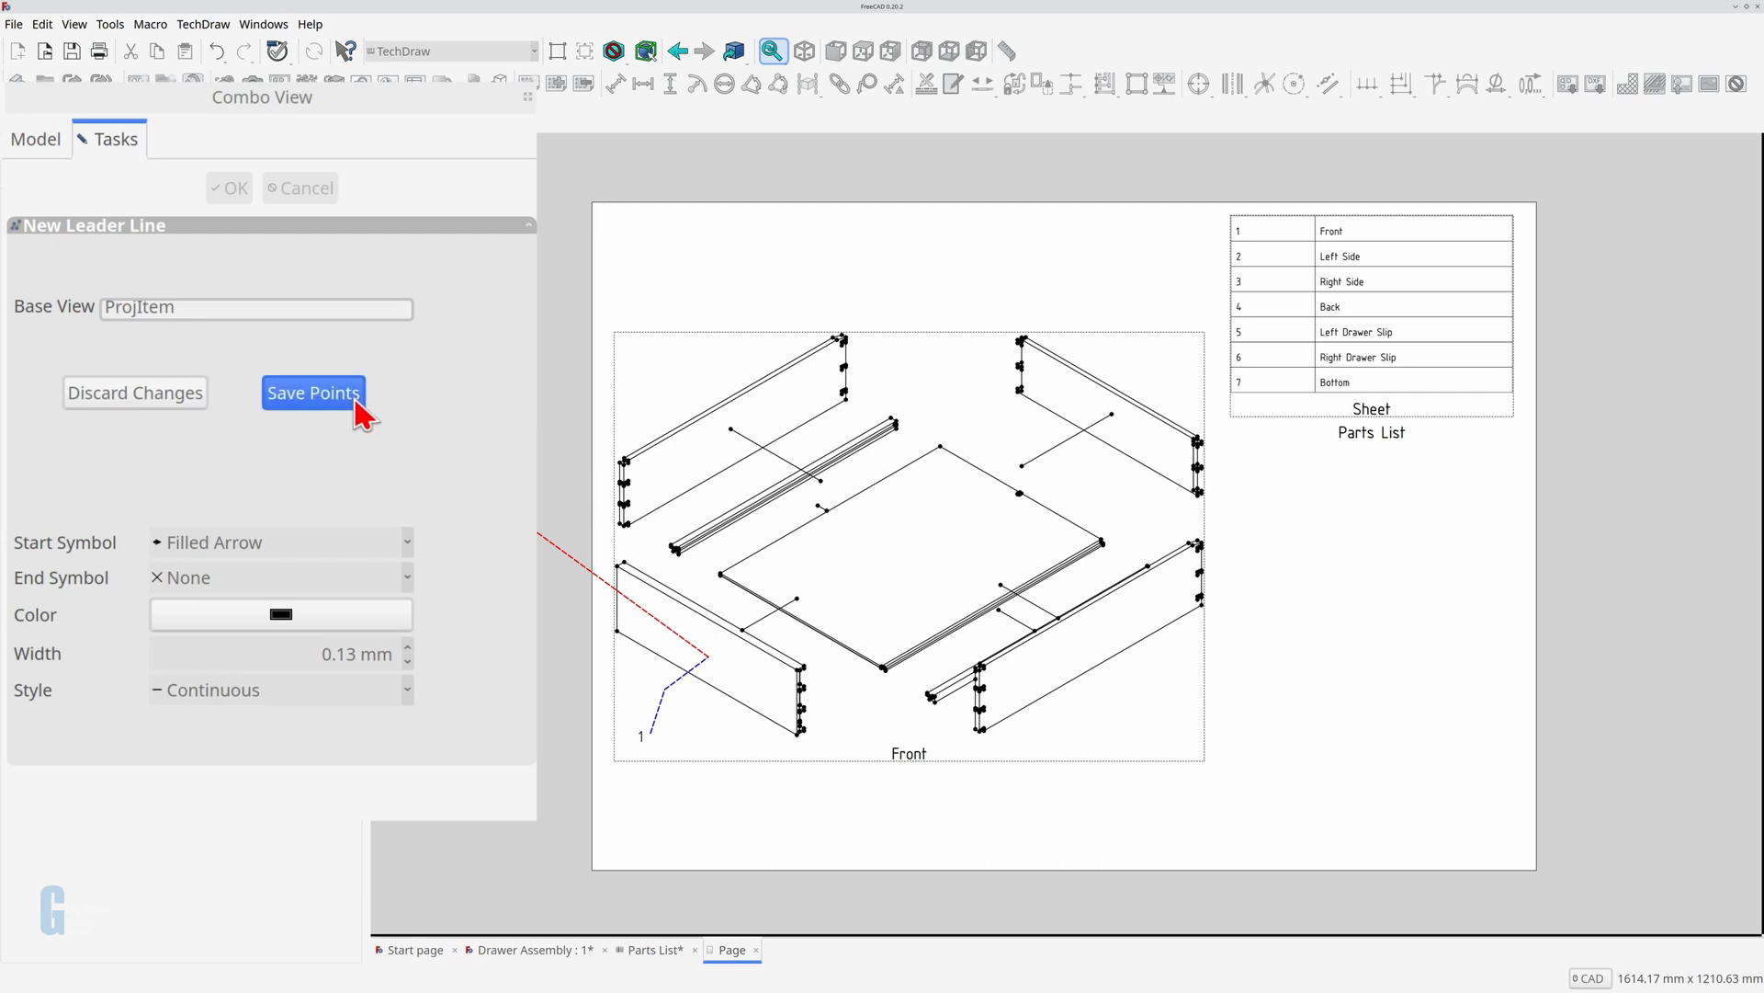
left_click(314, 392)
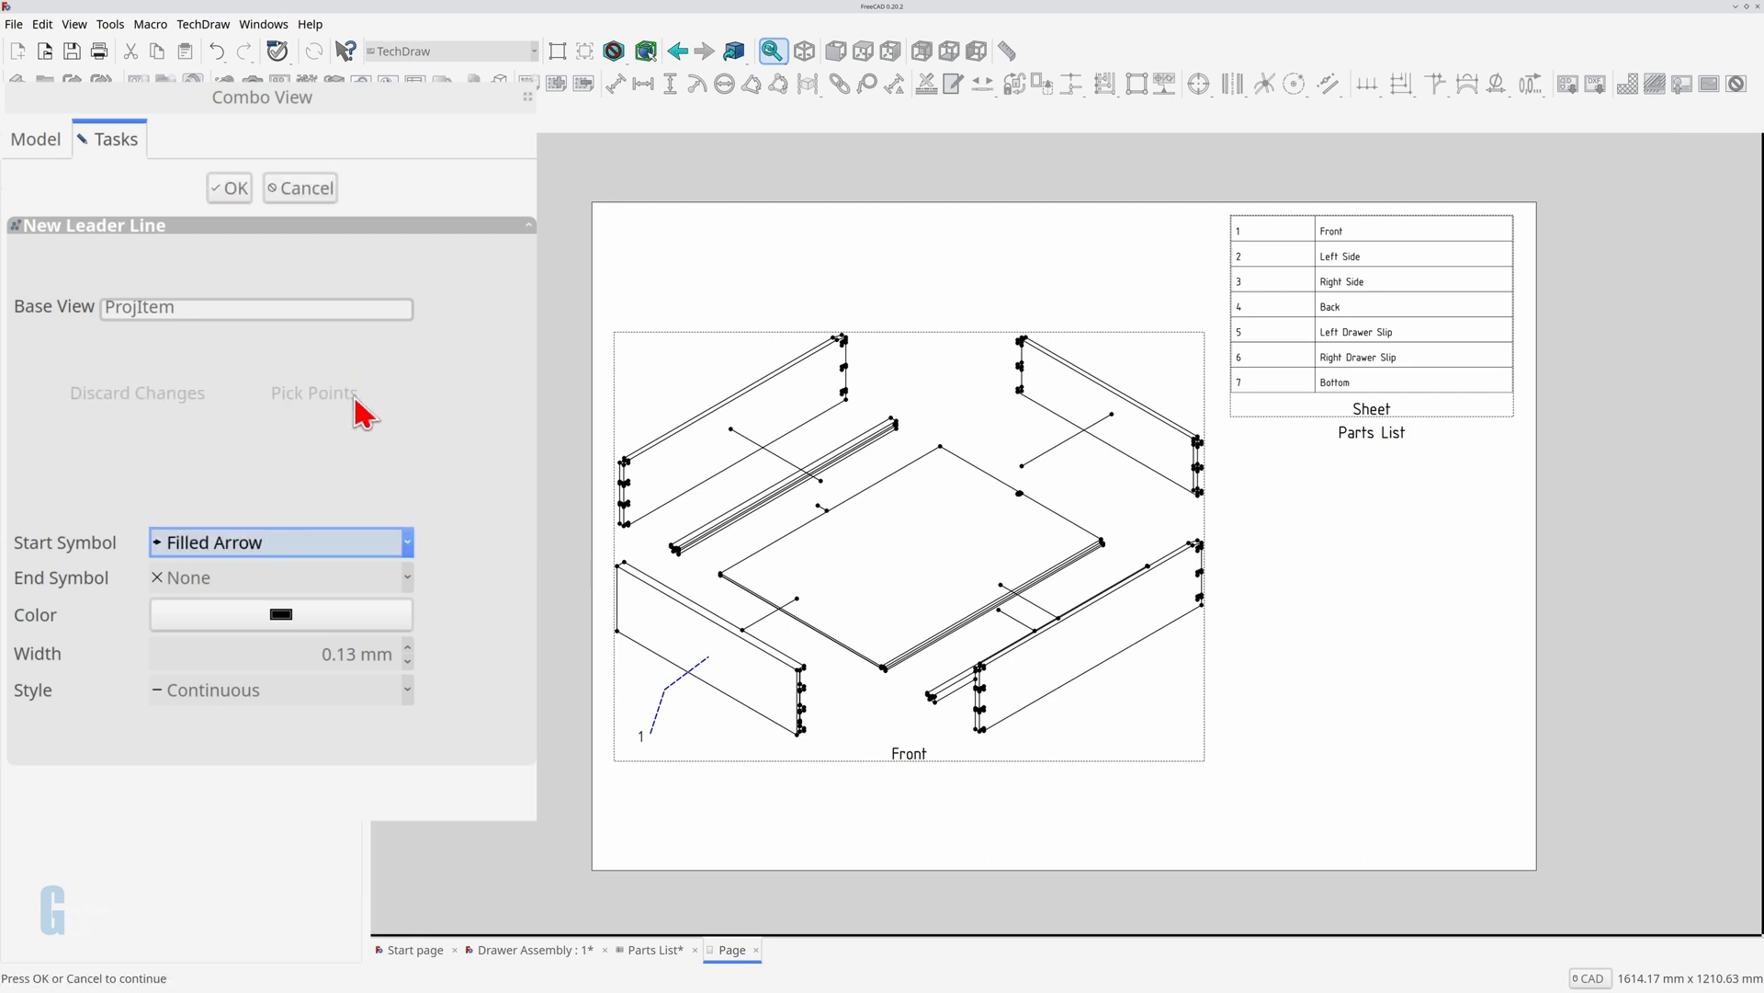
mouse_move(294, 550)
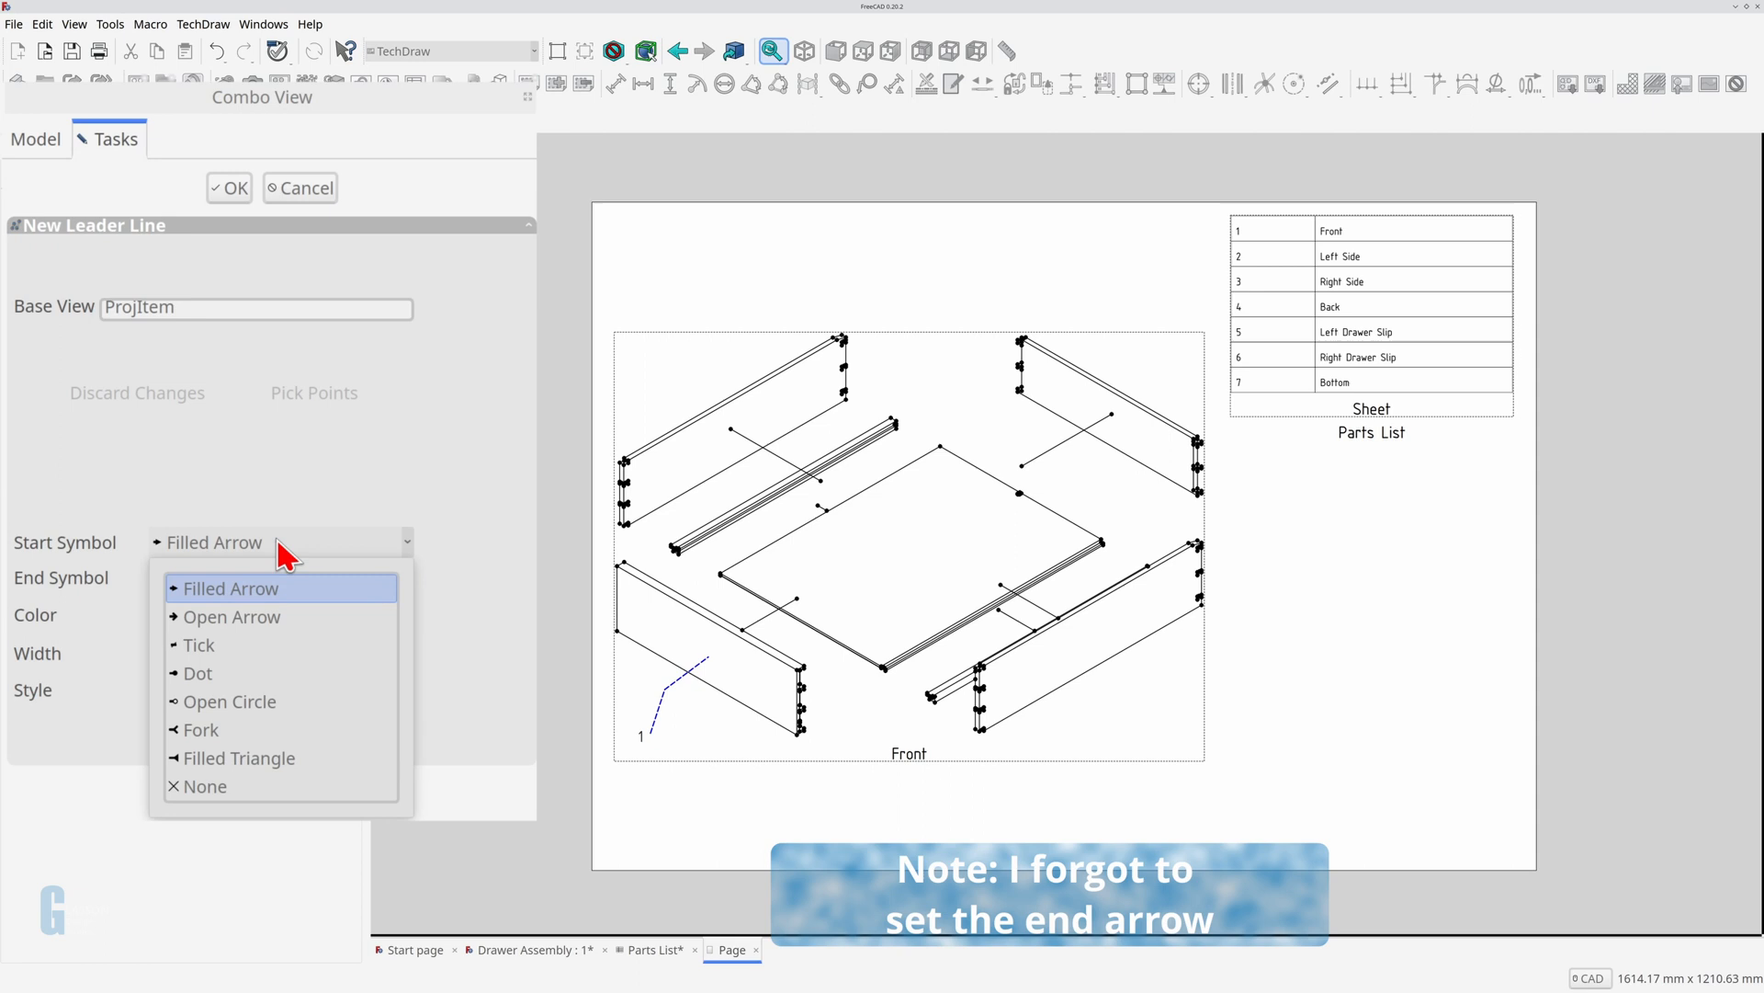
left_click(205, 785)
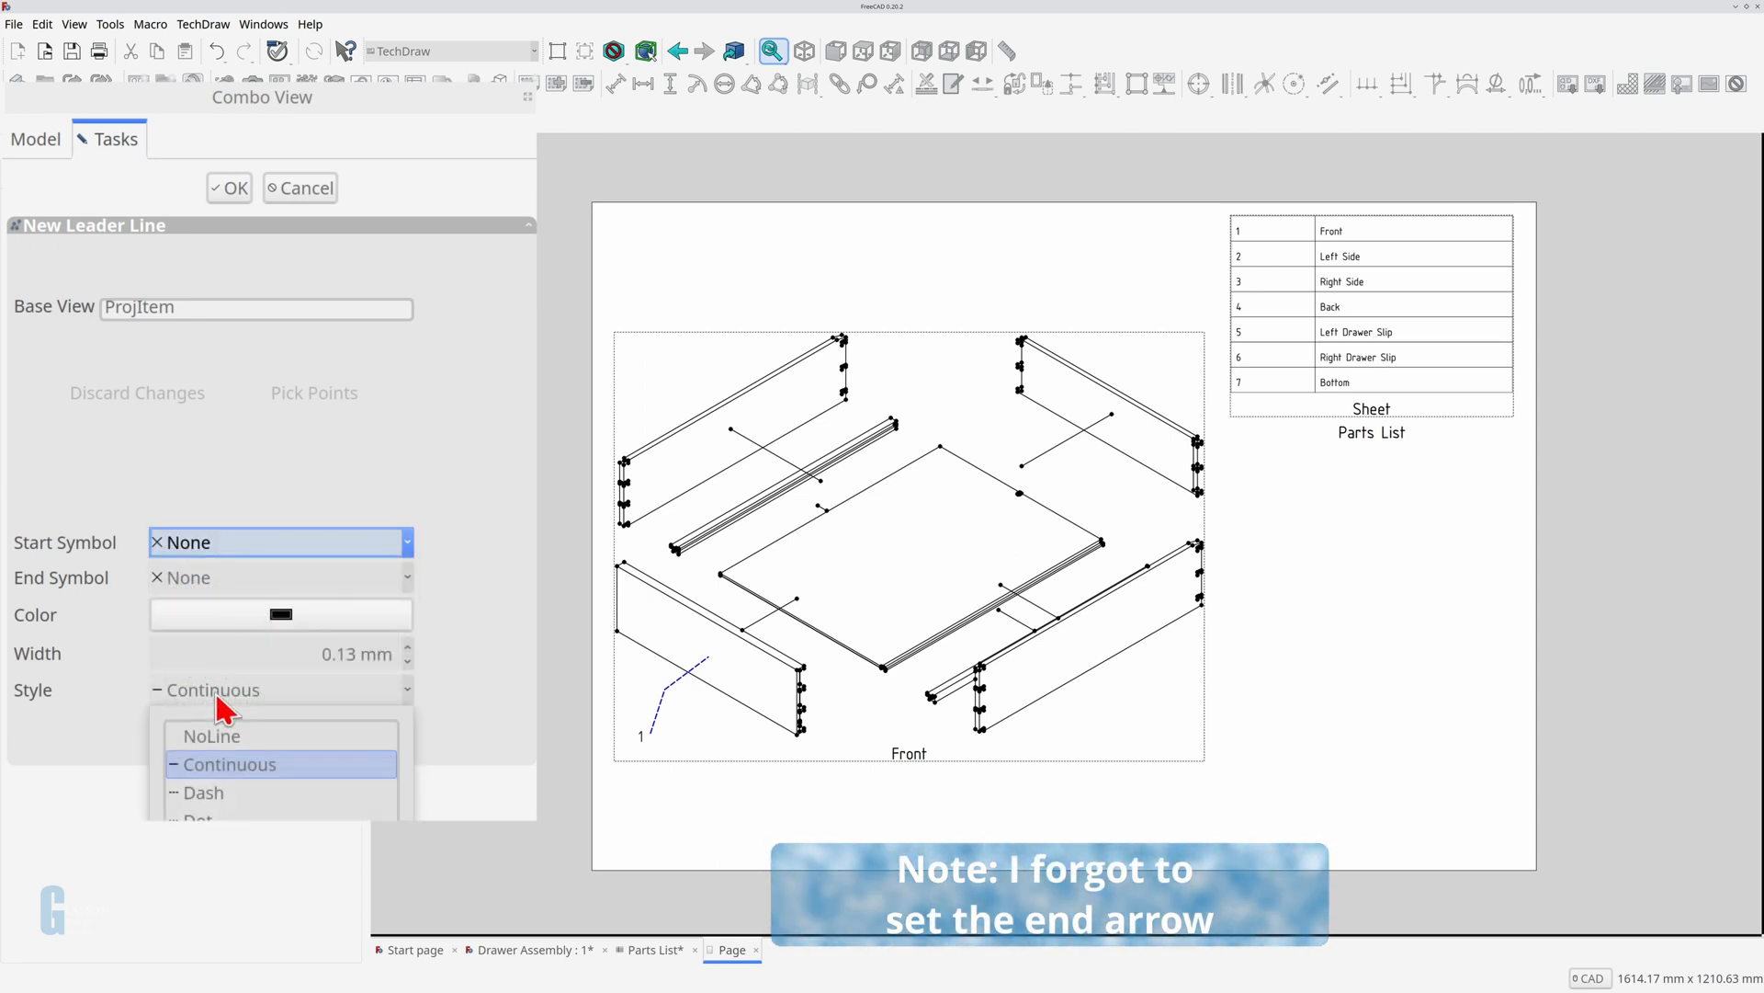
left_click(204, 792)
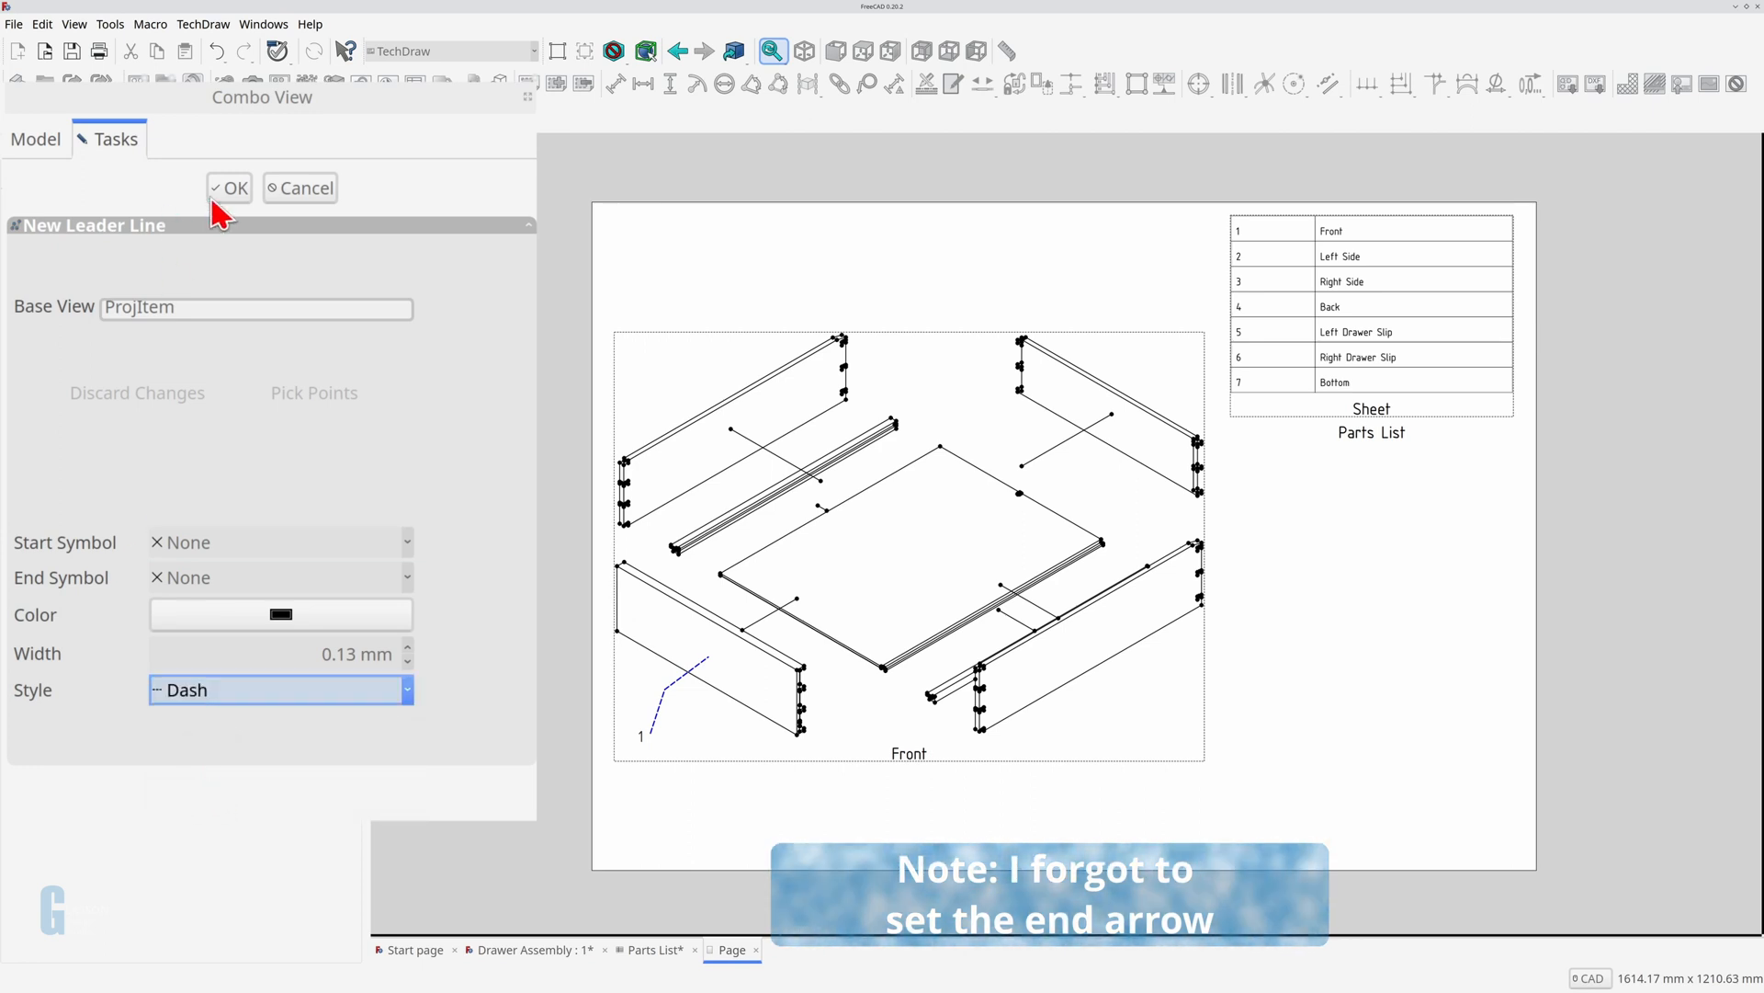
left_click(229, 187)
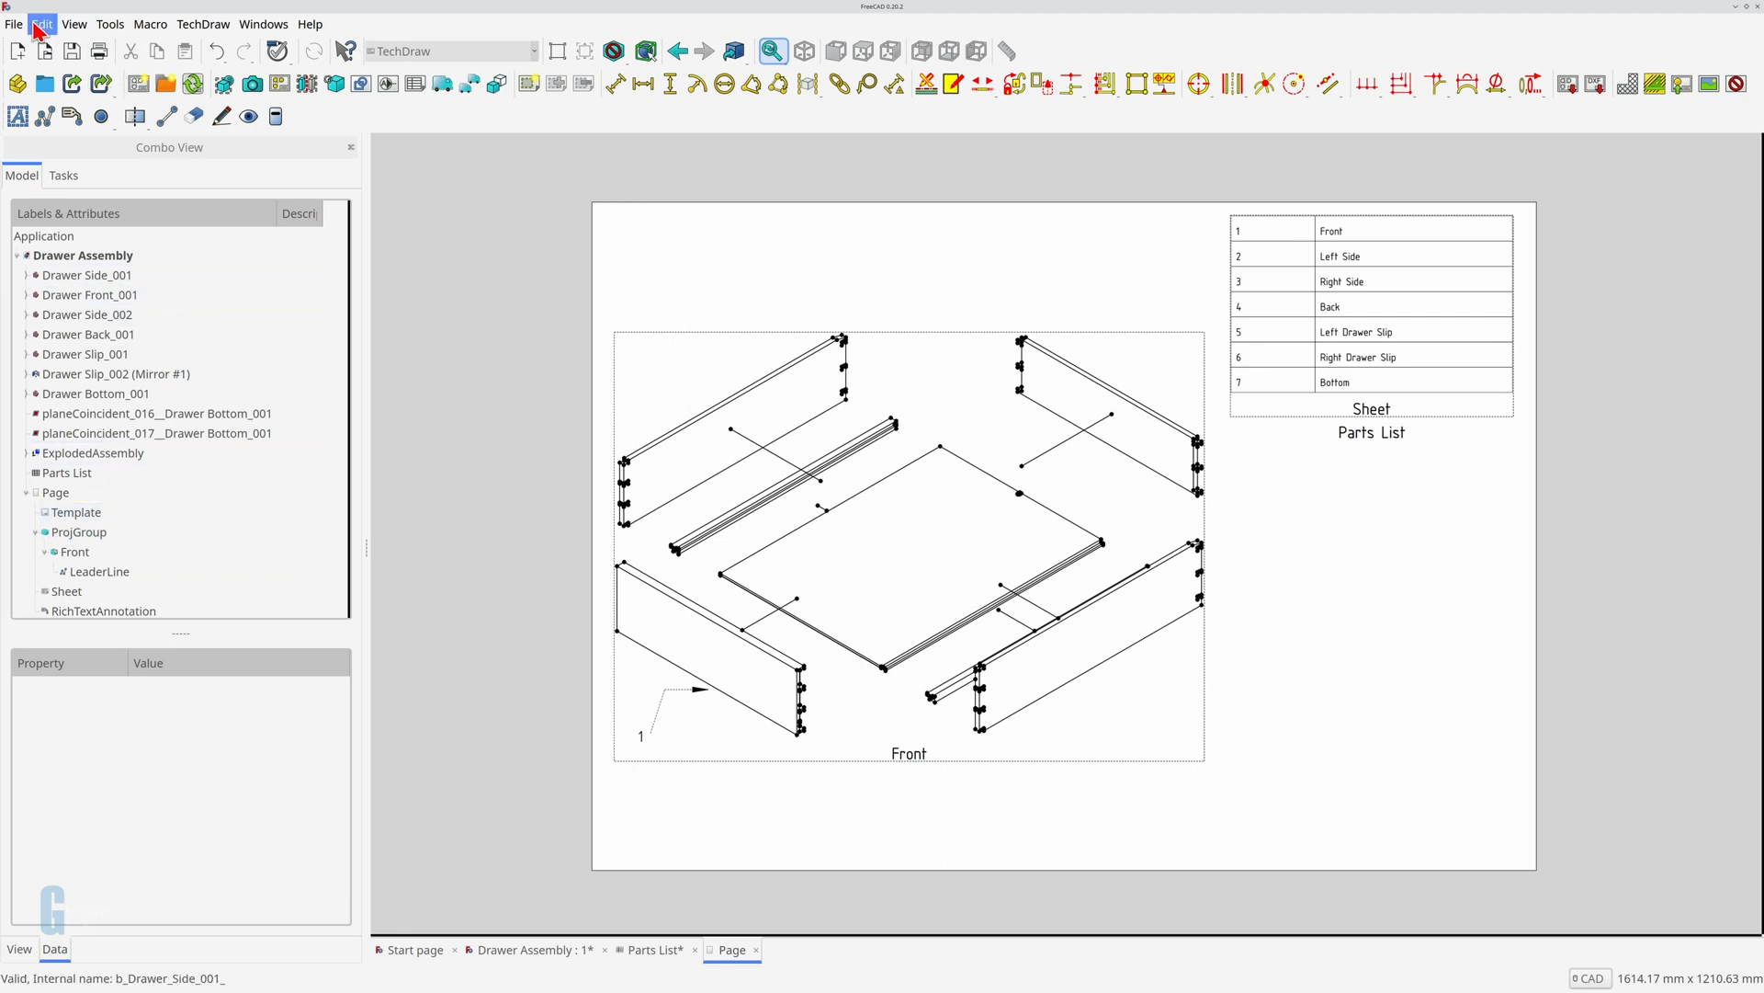
Step: Uncheck Leader Line Auto Horizontal under TechDraw Annotation preferences and confirm
left_click(41, 24)
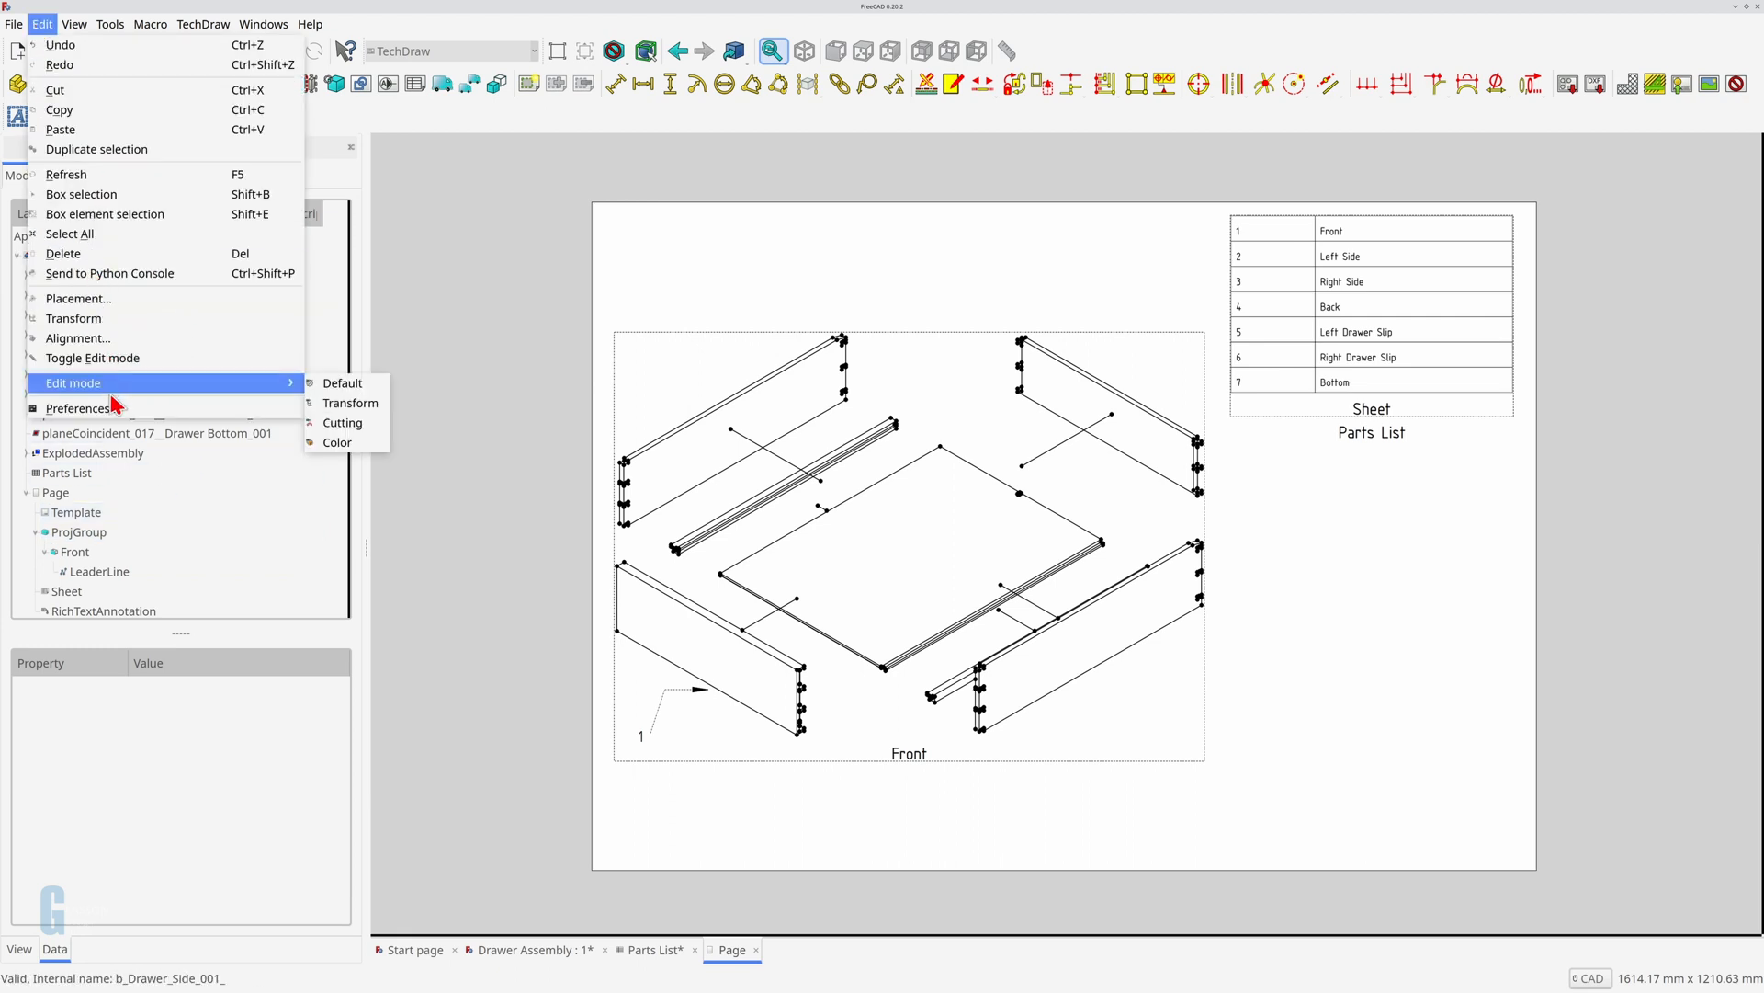
left_click(77, 408)
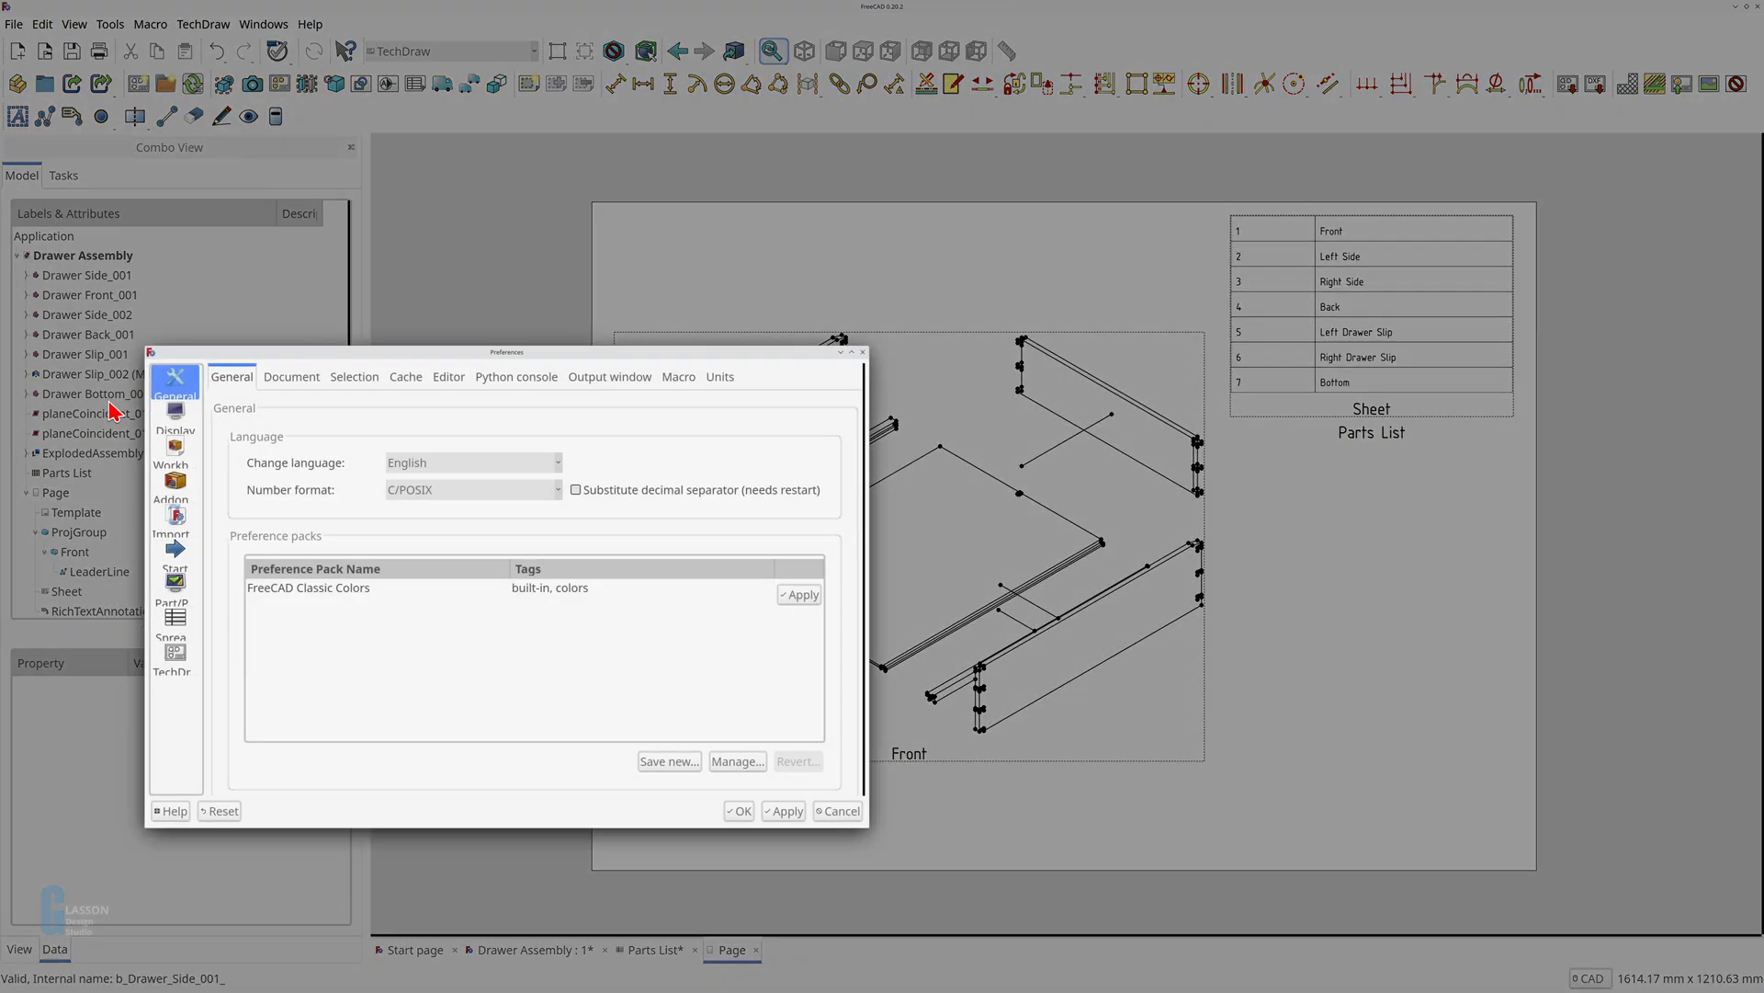
left_click(175, 656)
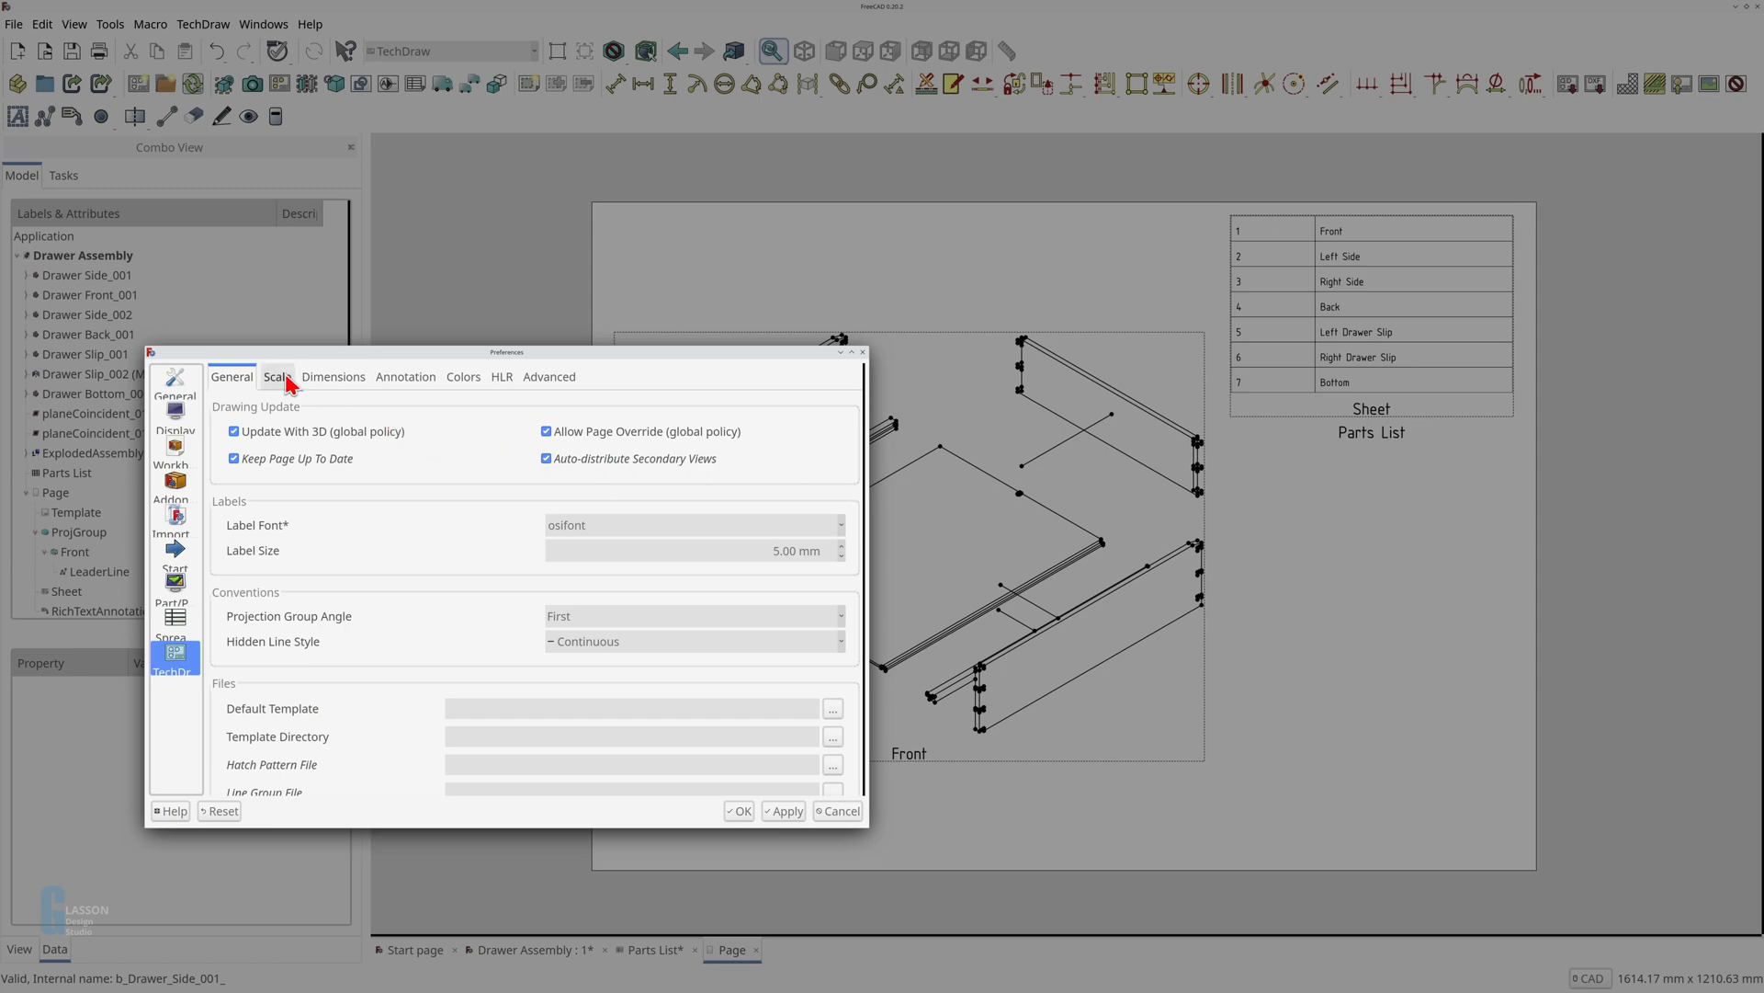
left_click(406, 376)
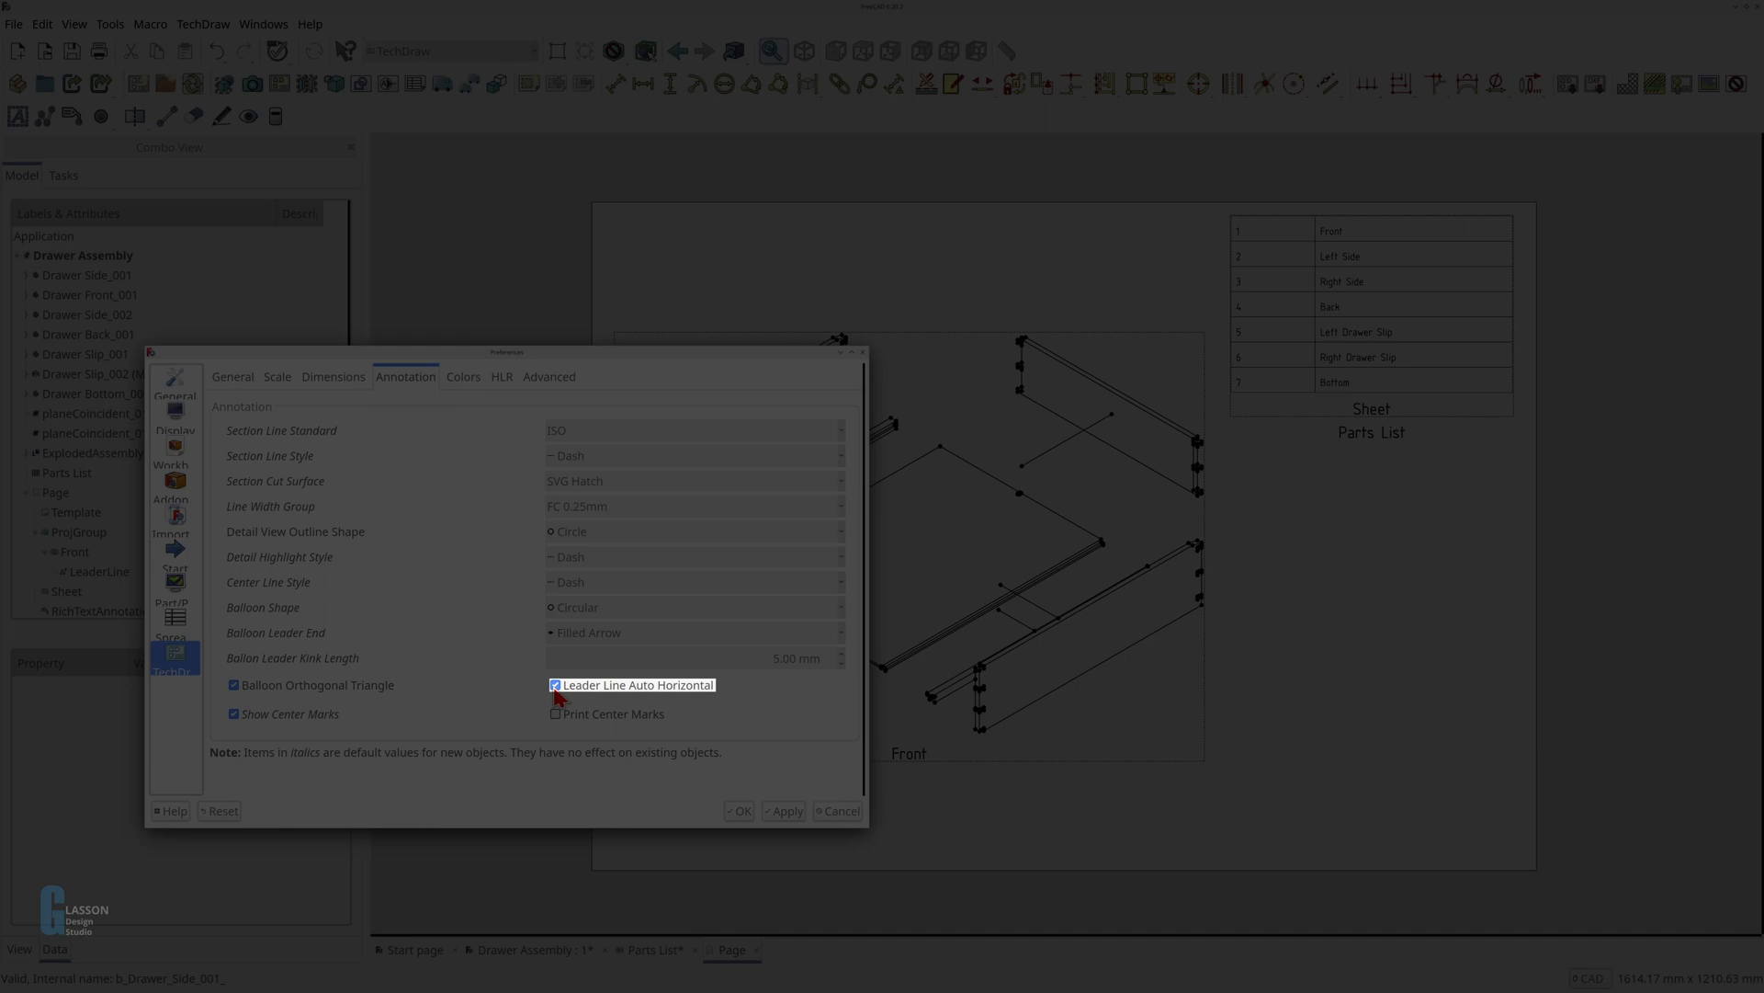
left_click(553, 685)
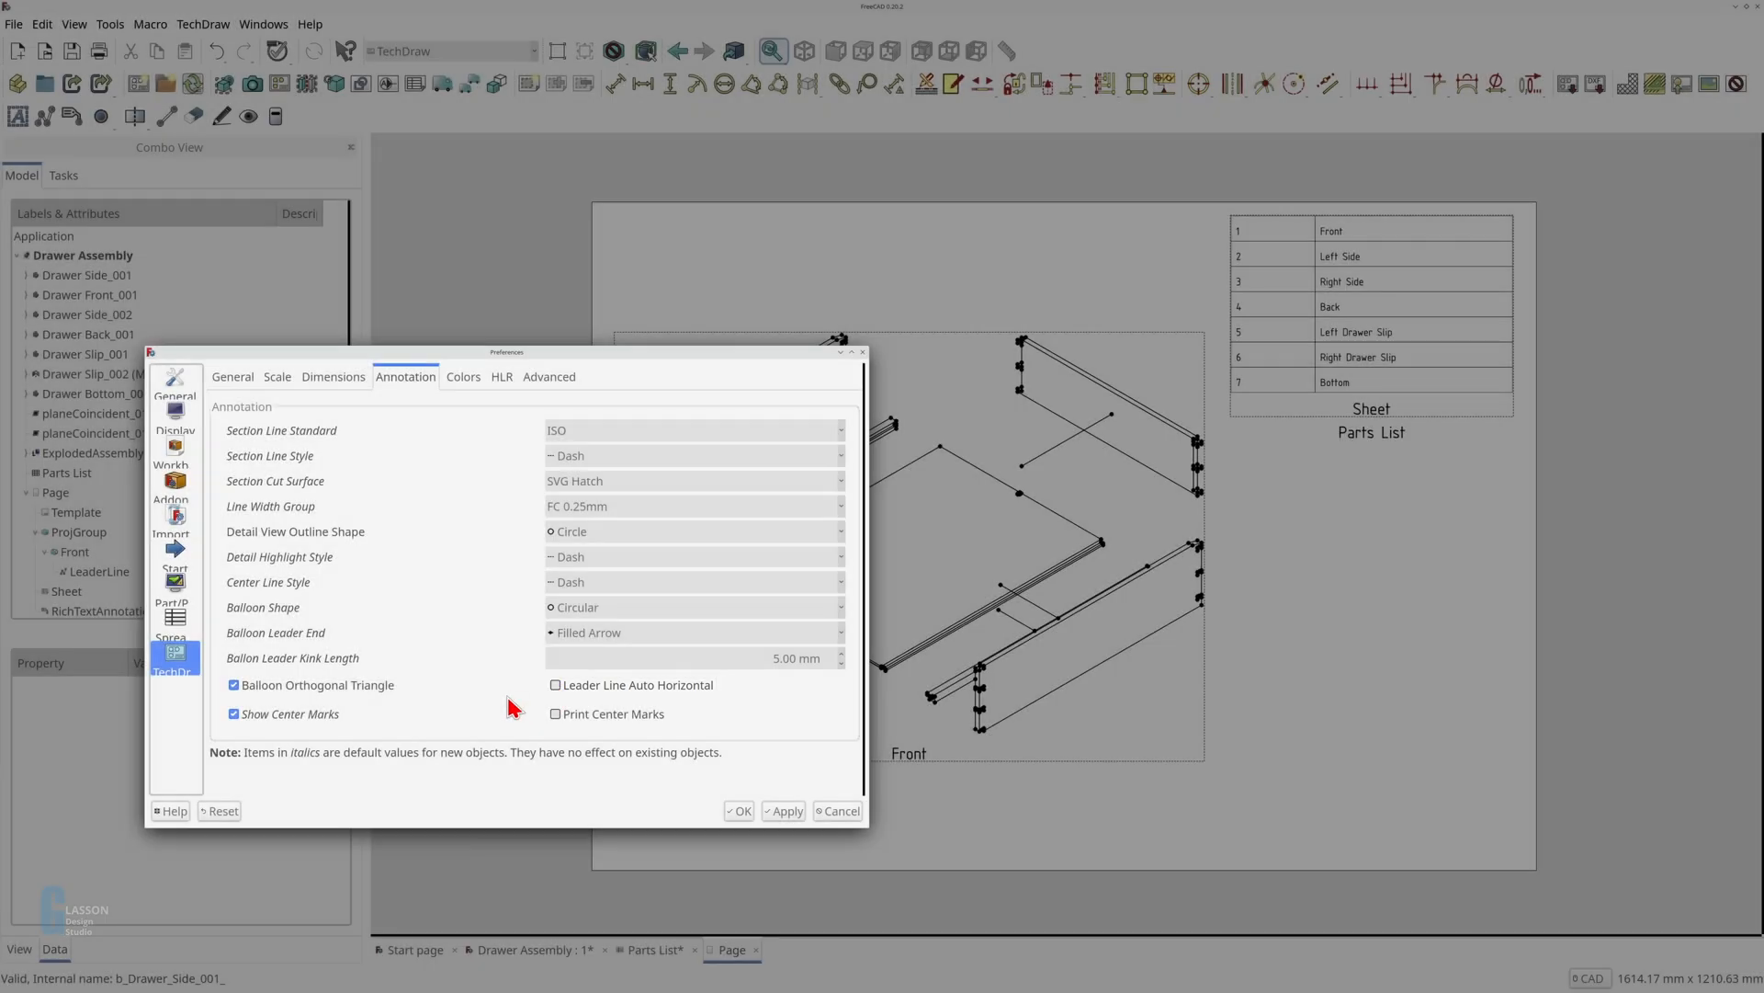
left_click(784, 811)
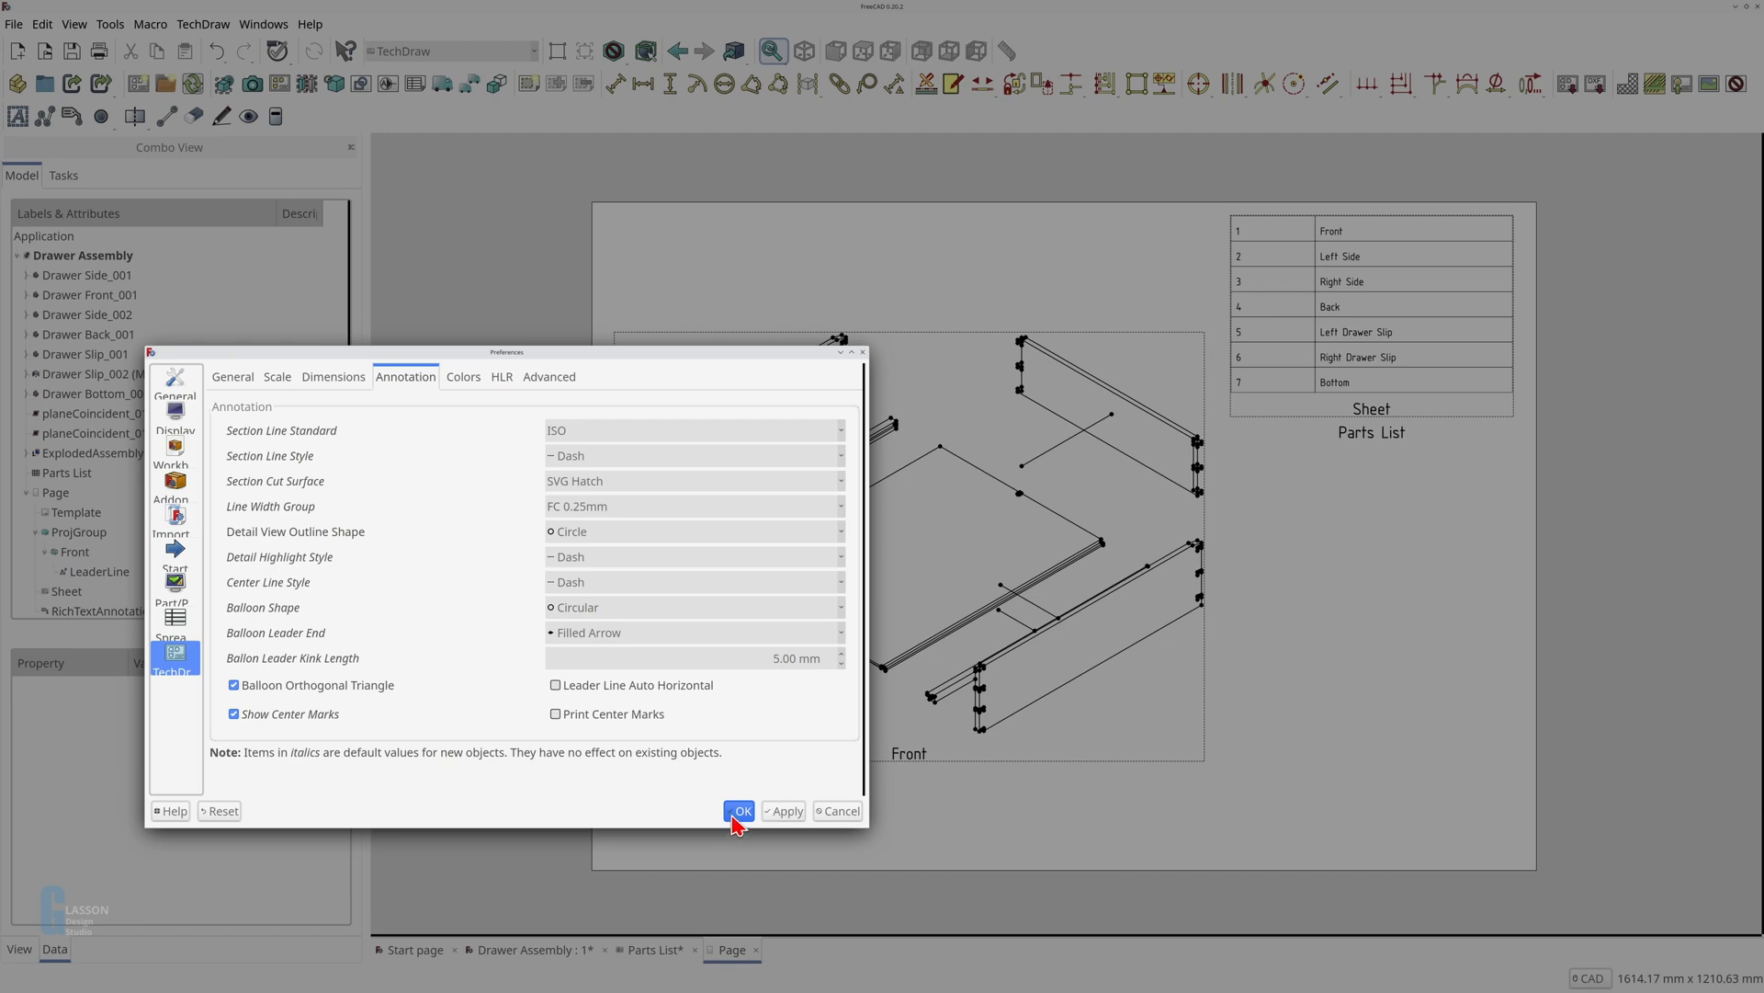
left_click(738, 811)
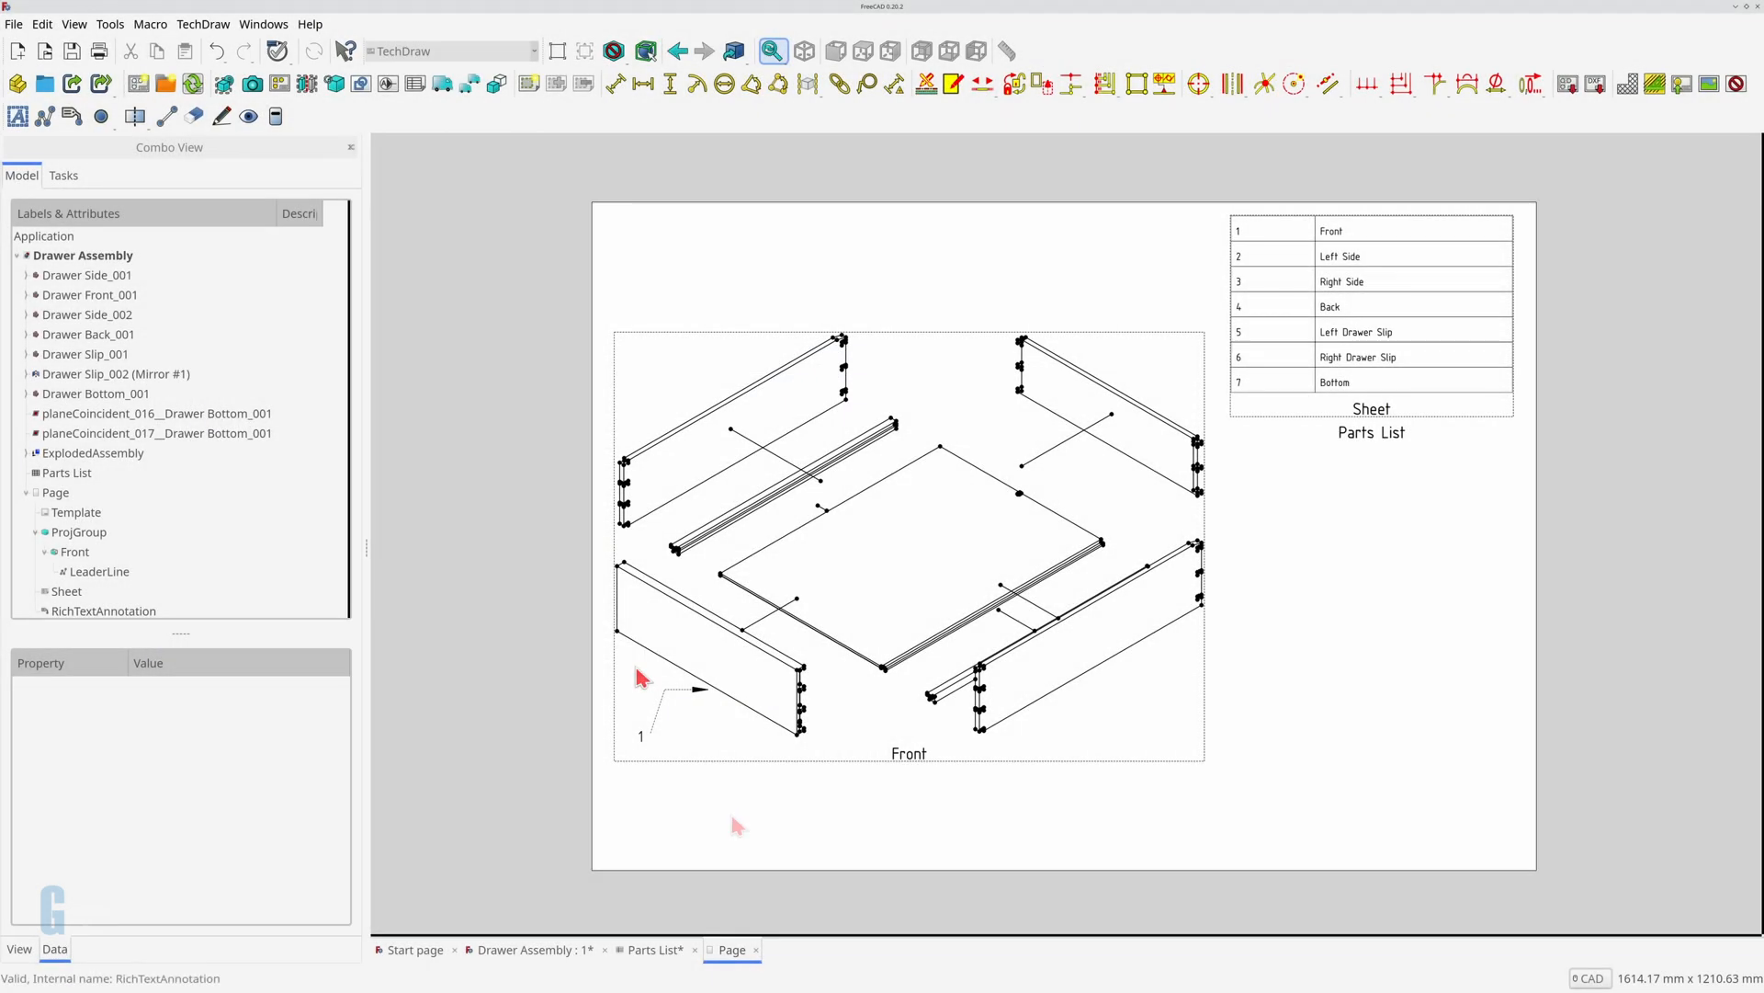
mouse_move(672, 700)
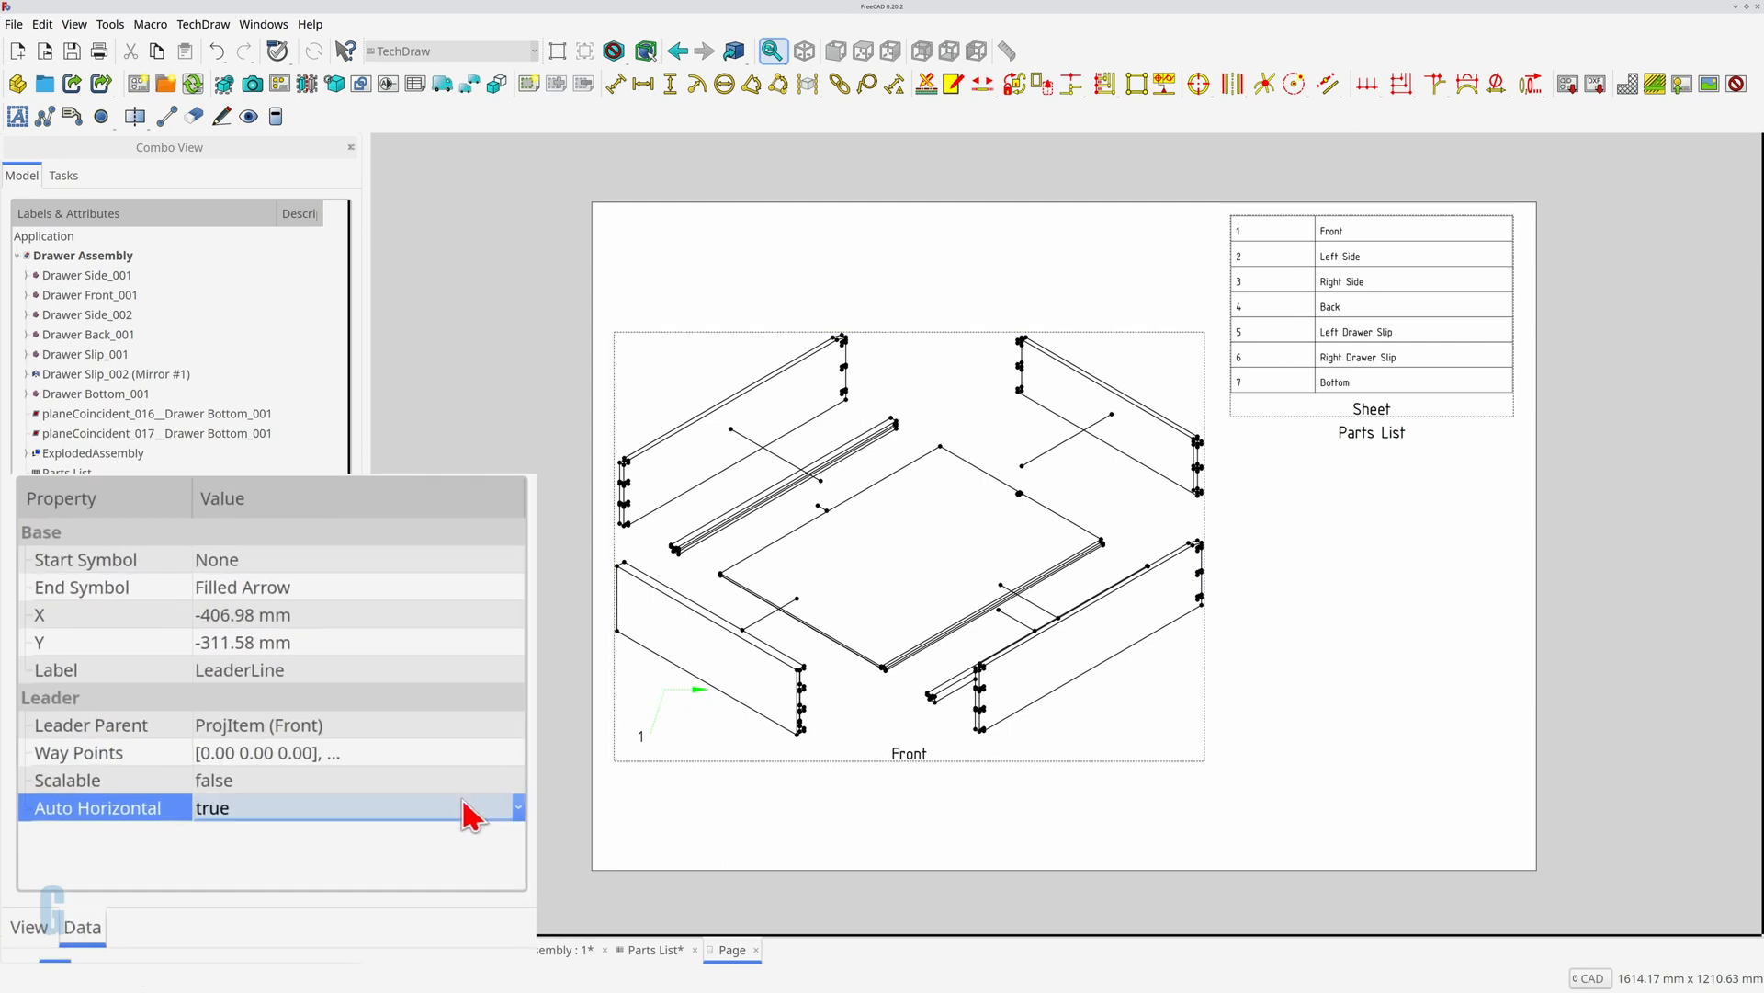
Step: Set the existing LeaderLine's Auto Horizontal property to false
left_click(516, 806)
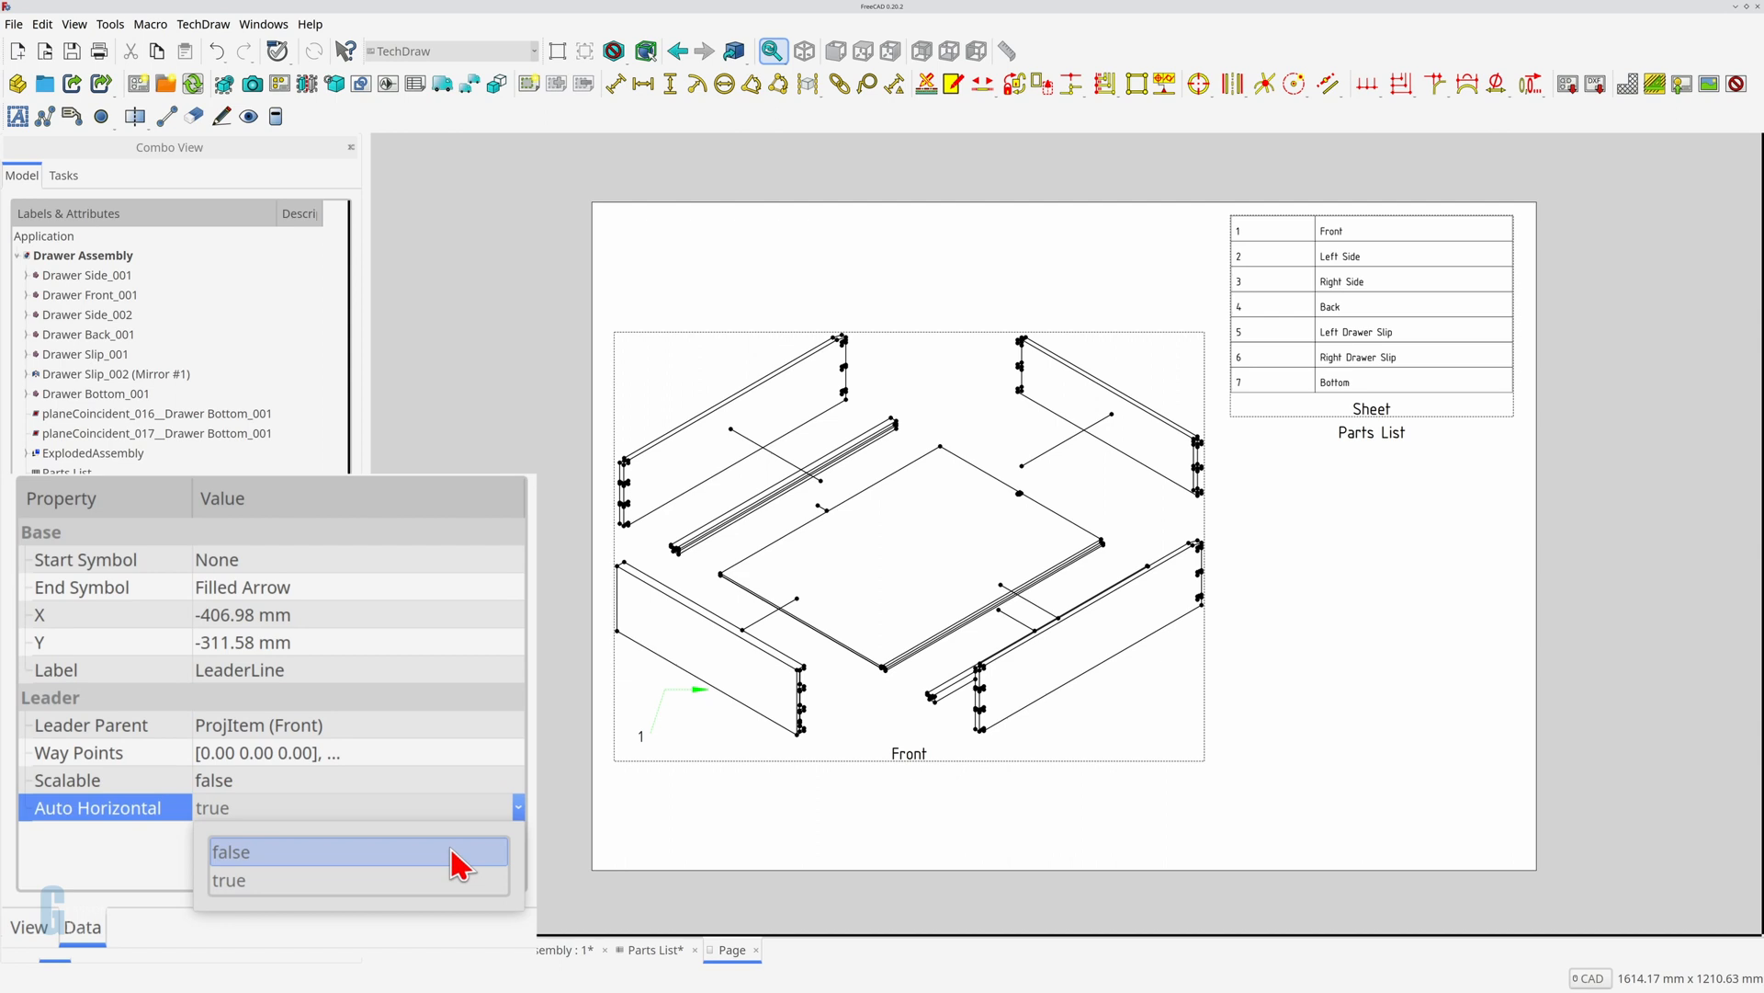
left_click(232, 851)
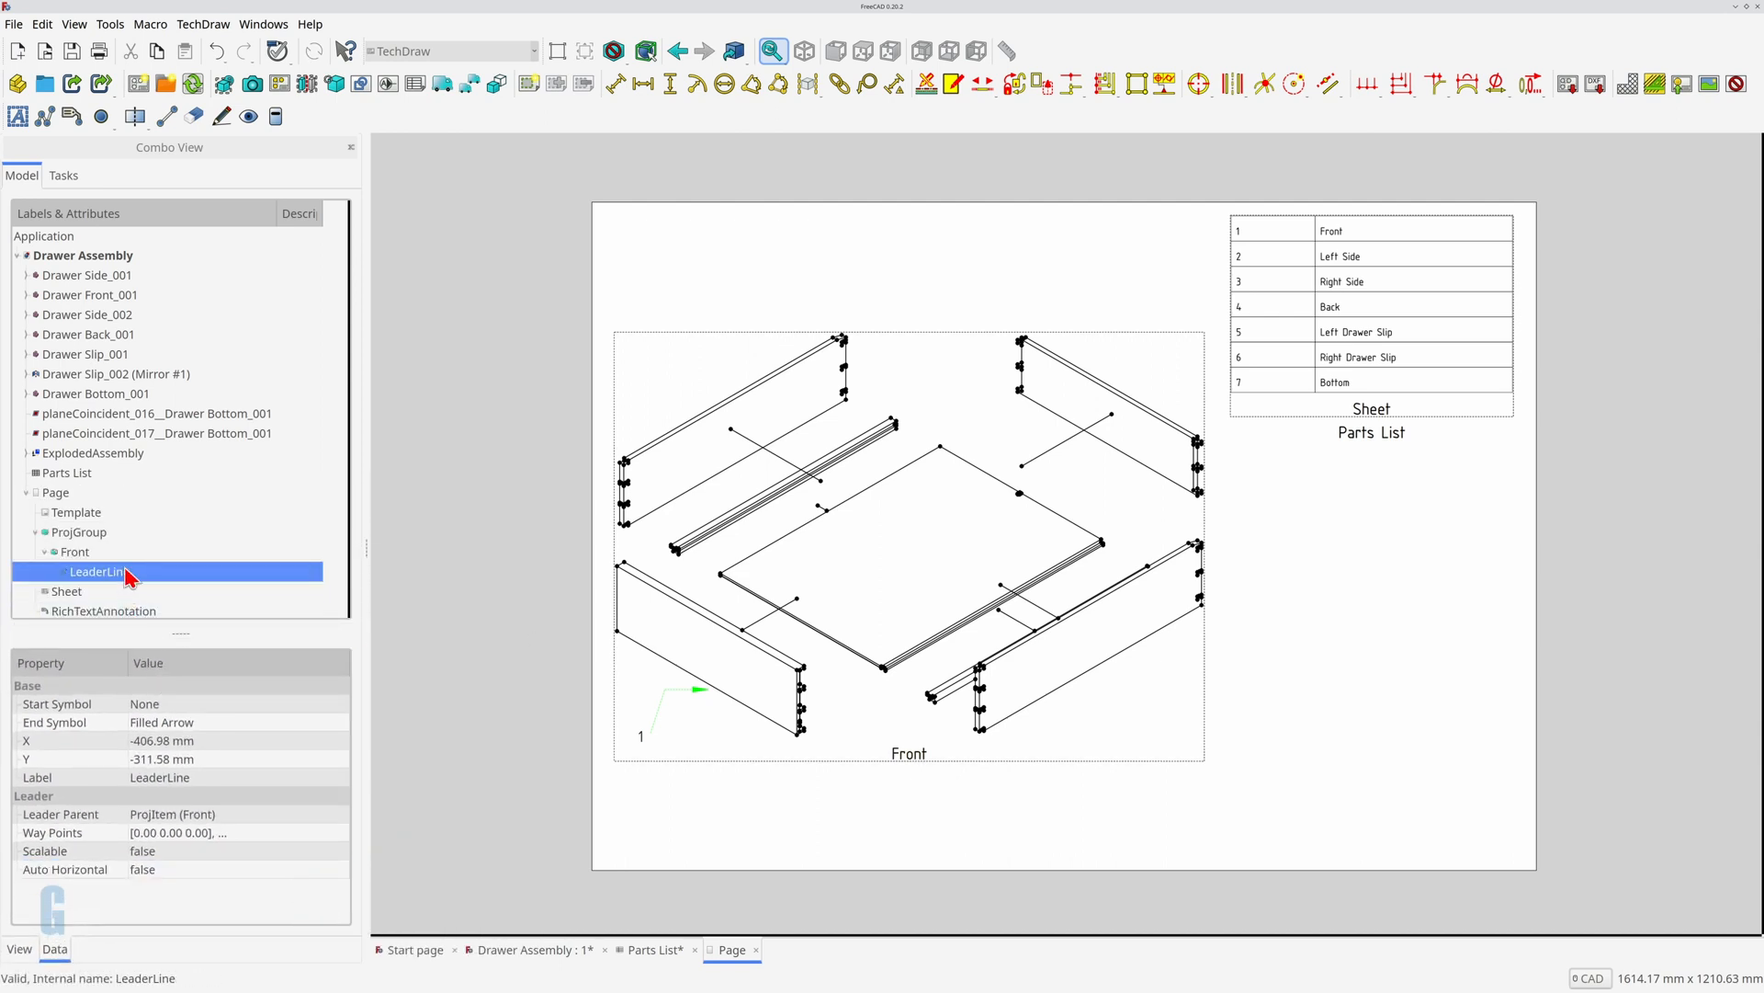
Step: Move the leader line's points so it runs diagonally to the front panel, and save them
double_click(96, 571)
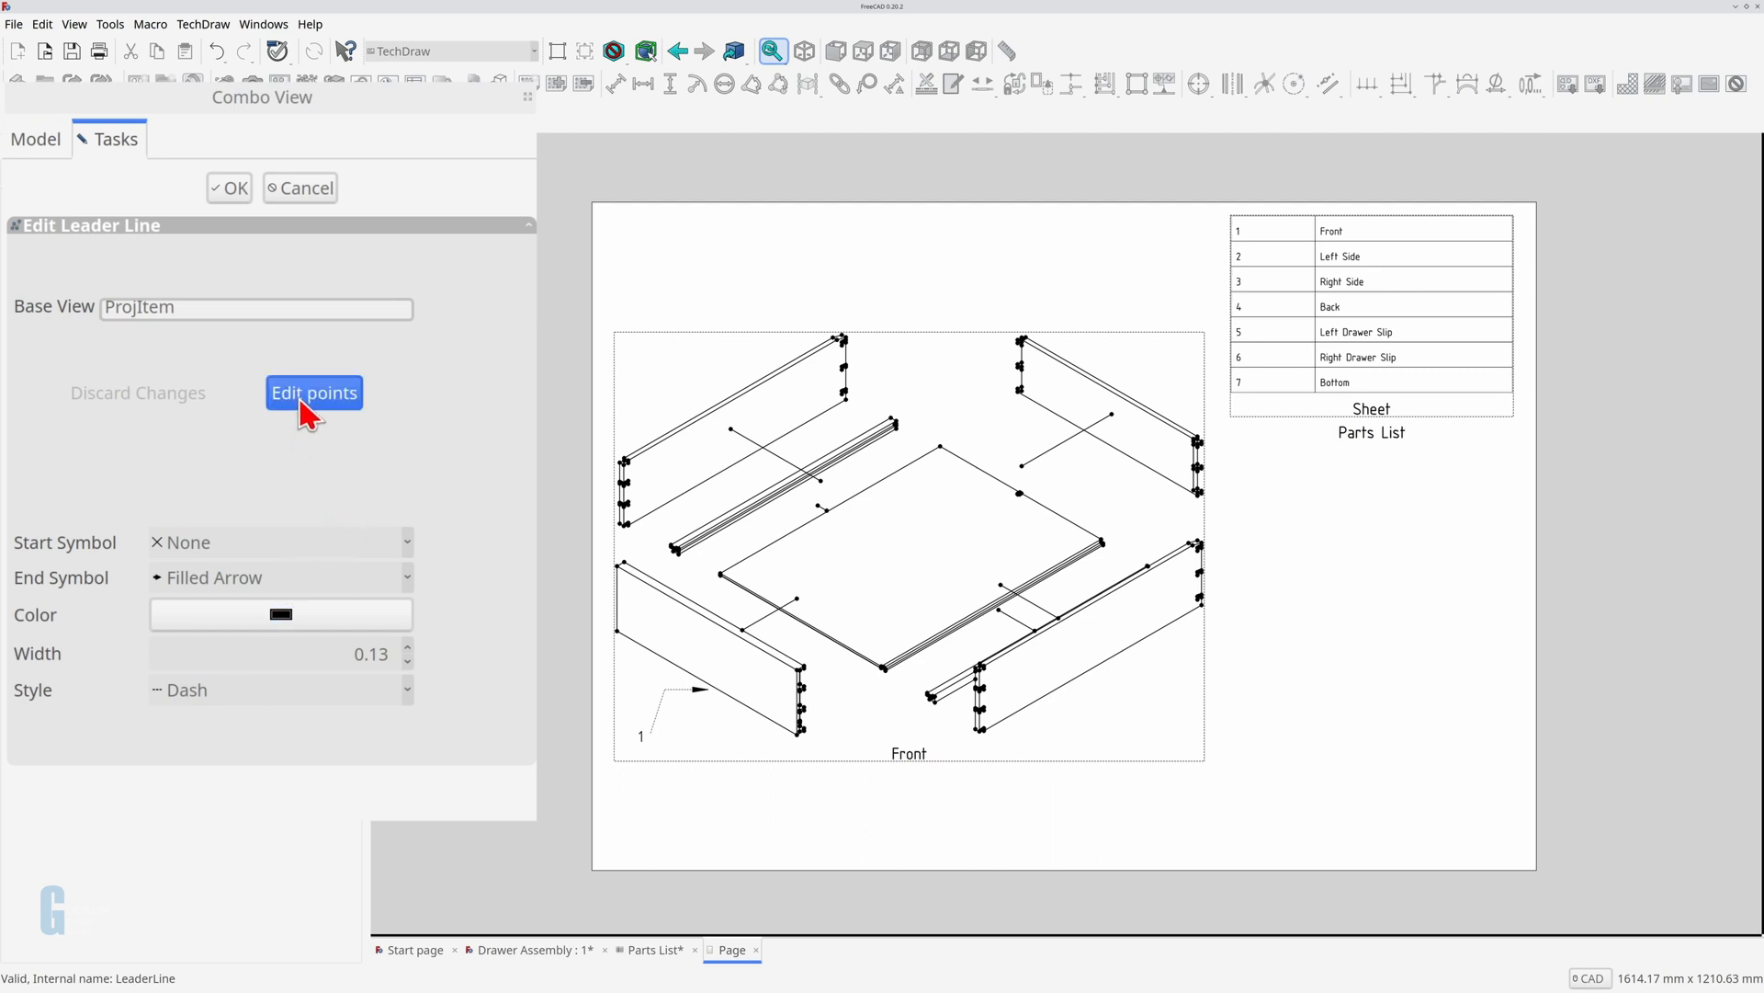
left_click(314, 392)
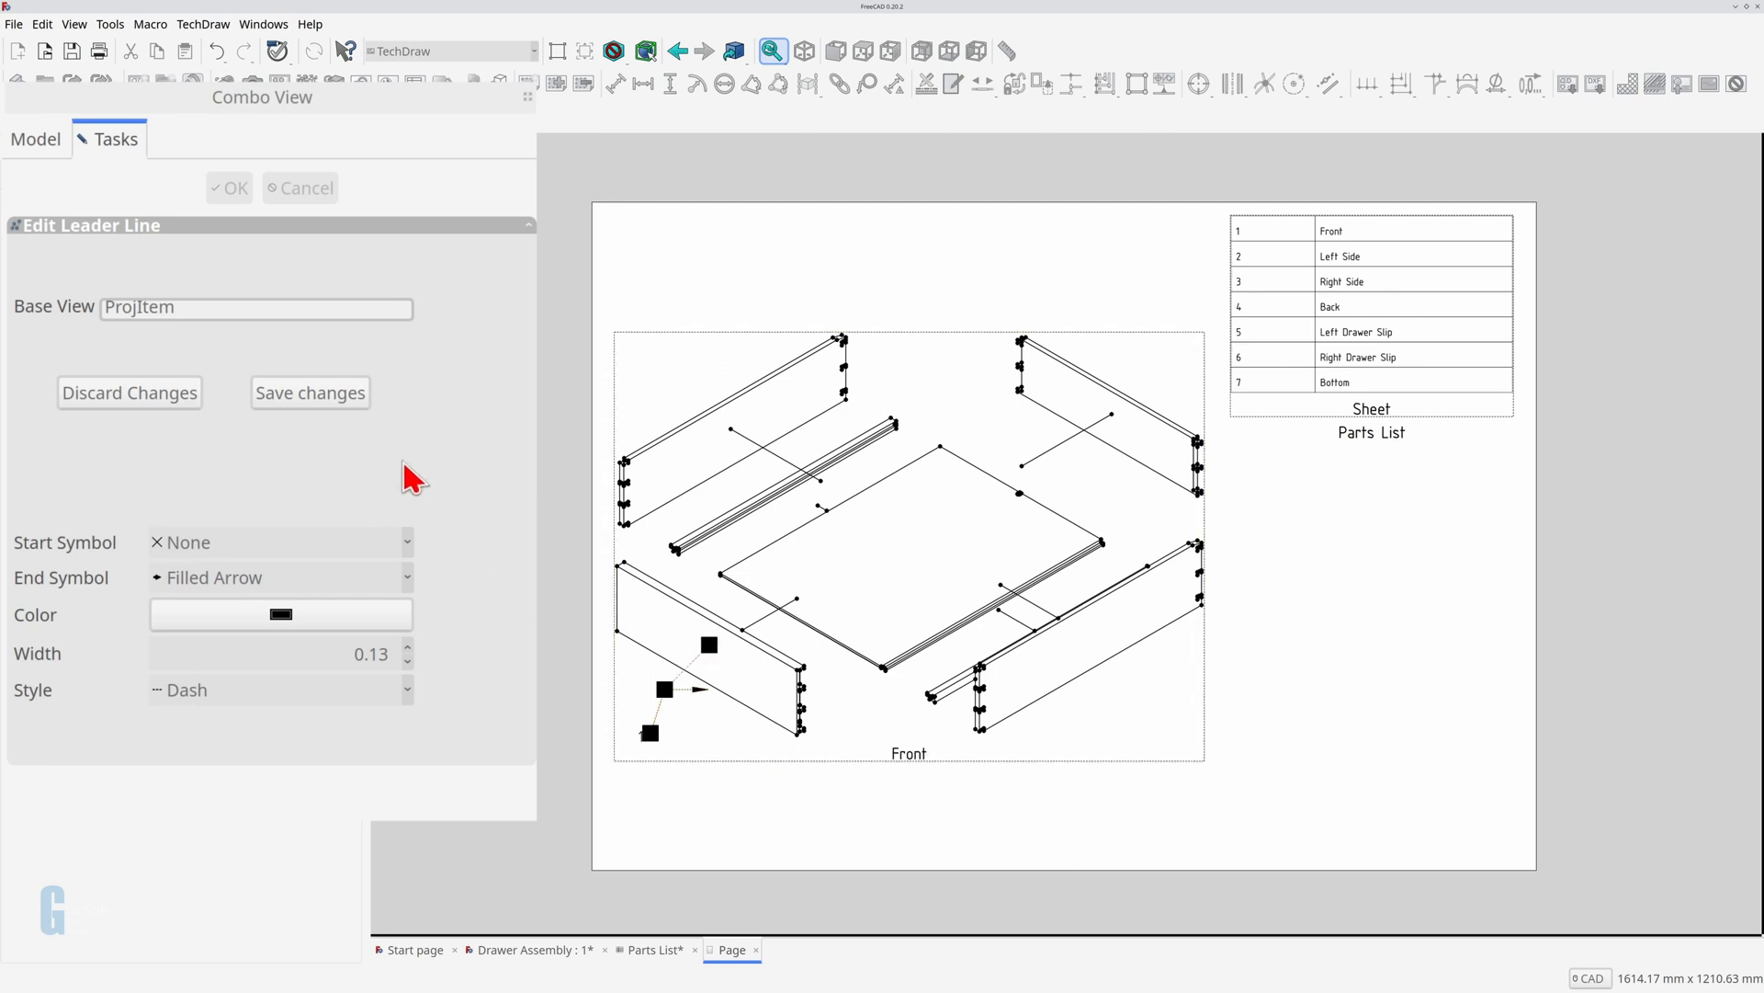
left_click(310, 392)
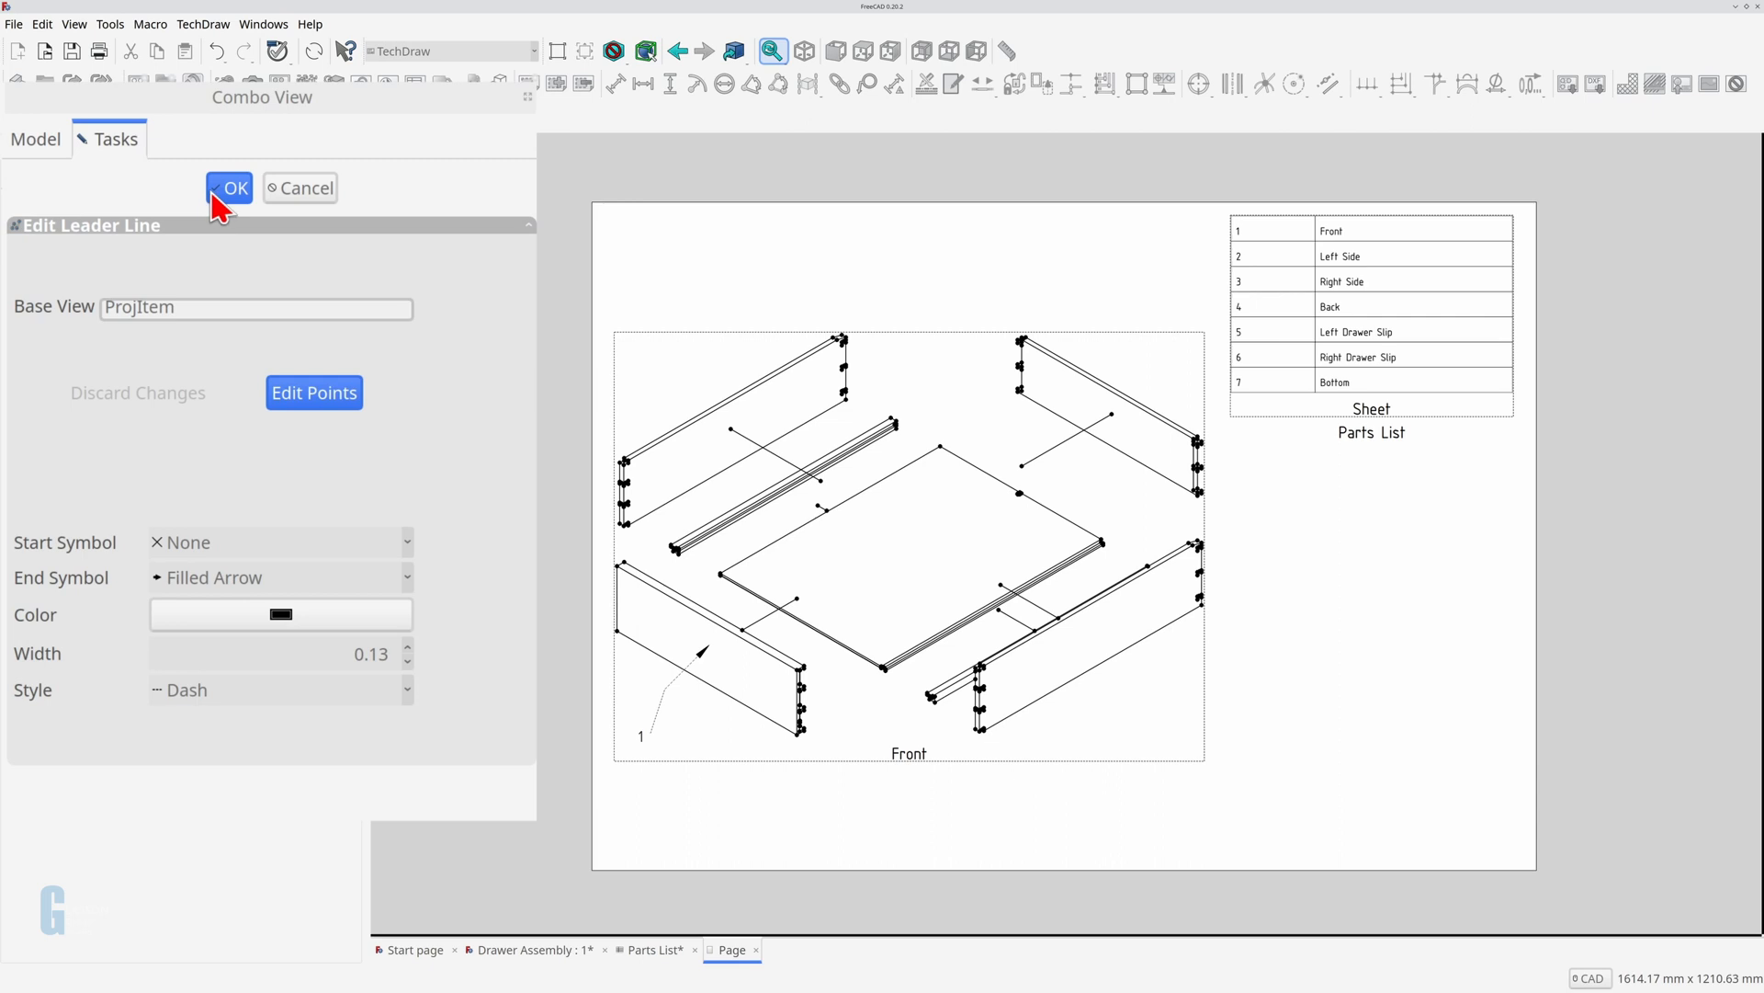
left_click(228, 188)
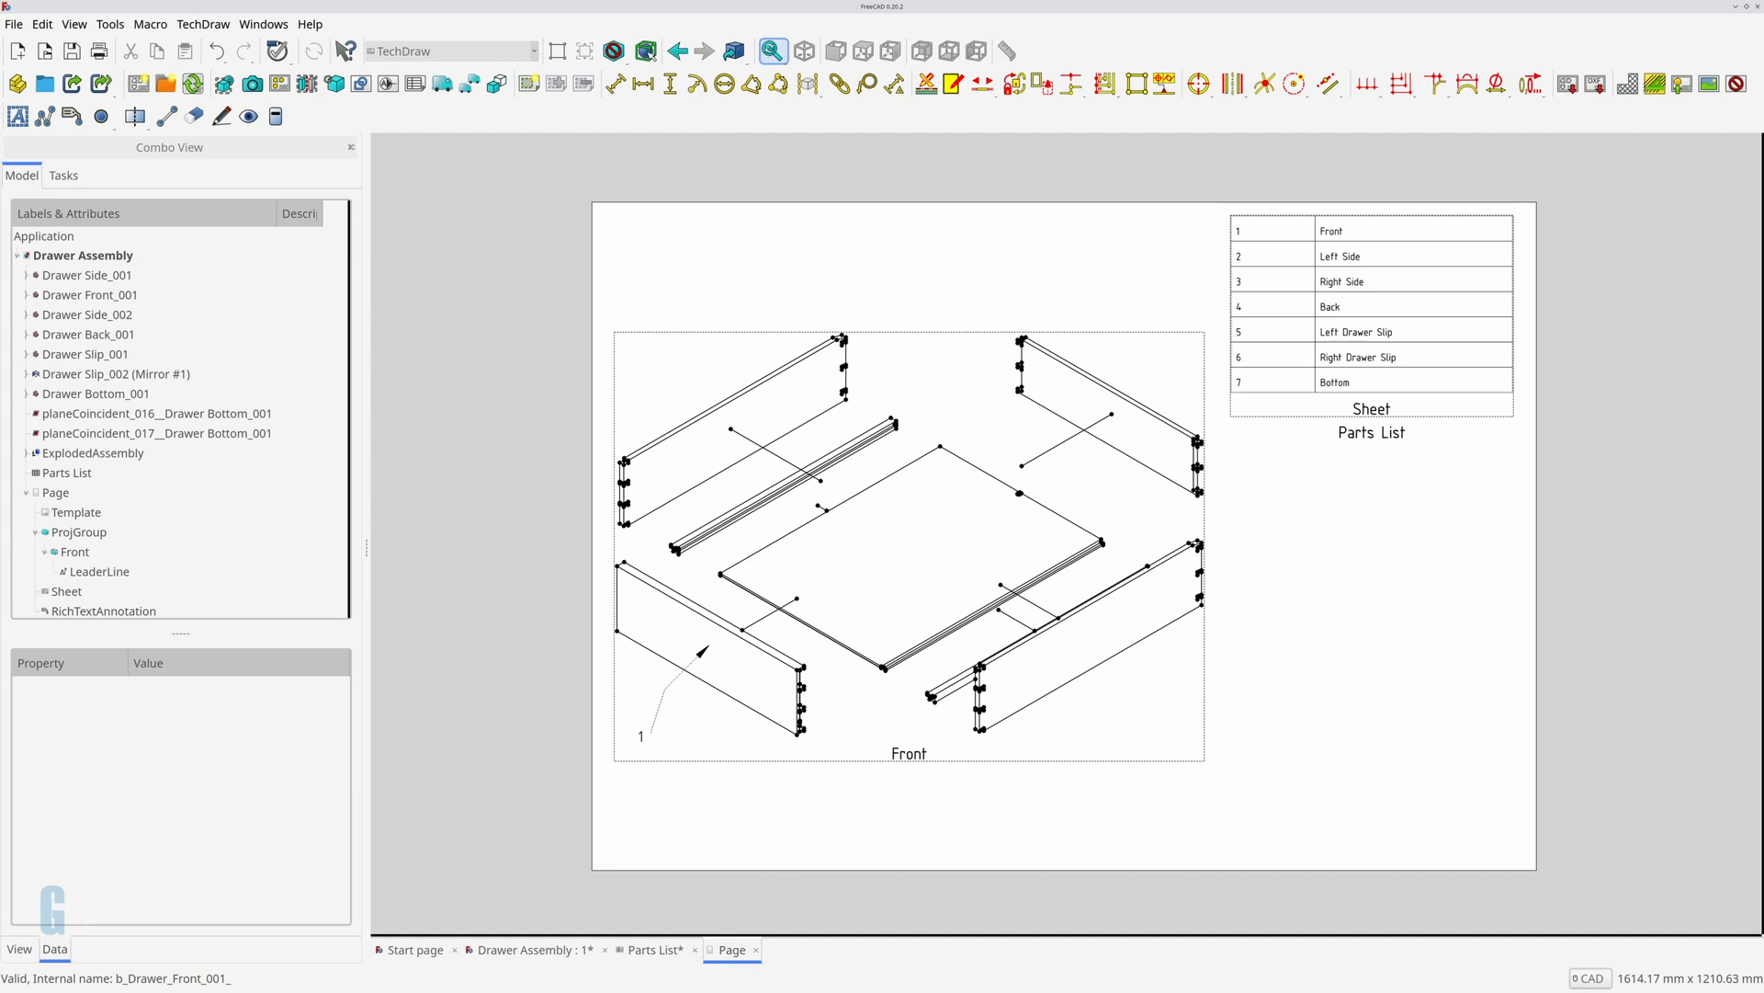
Step: Place balloon 1 on the front panel, drag it lower-left, then select the side panel and balloon 4
left_click(56, 493)
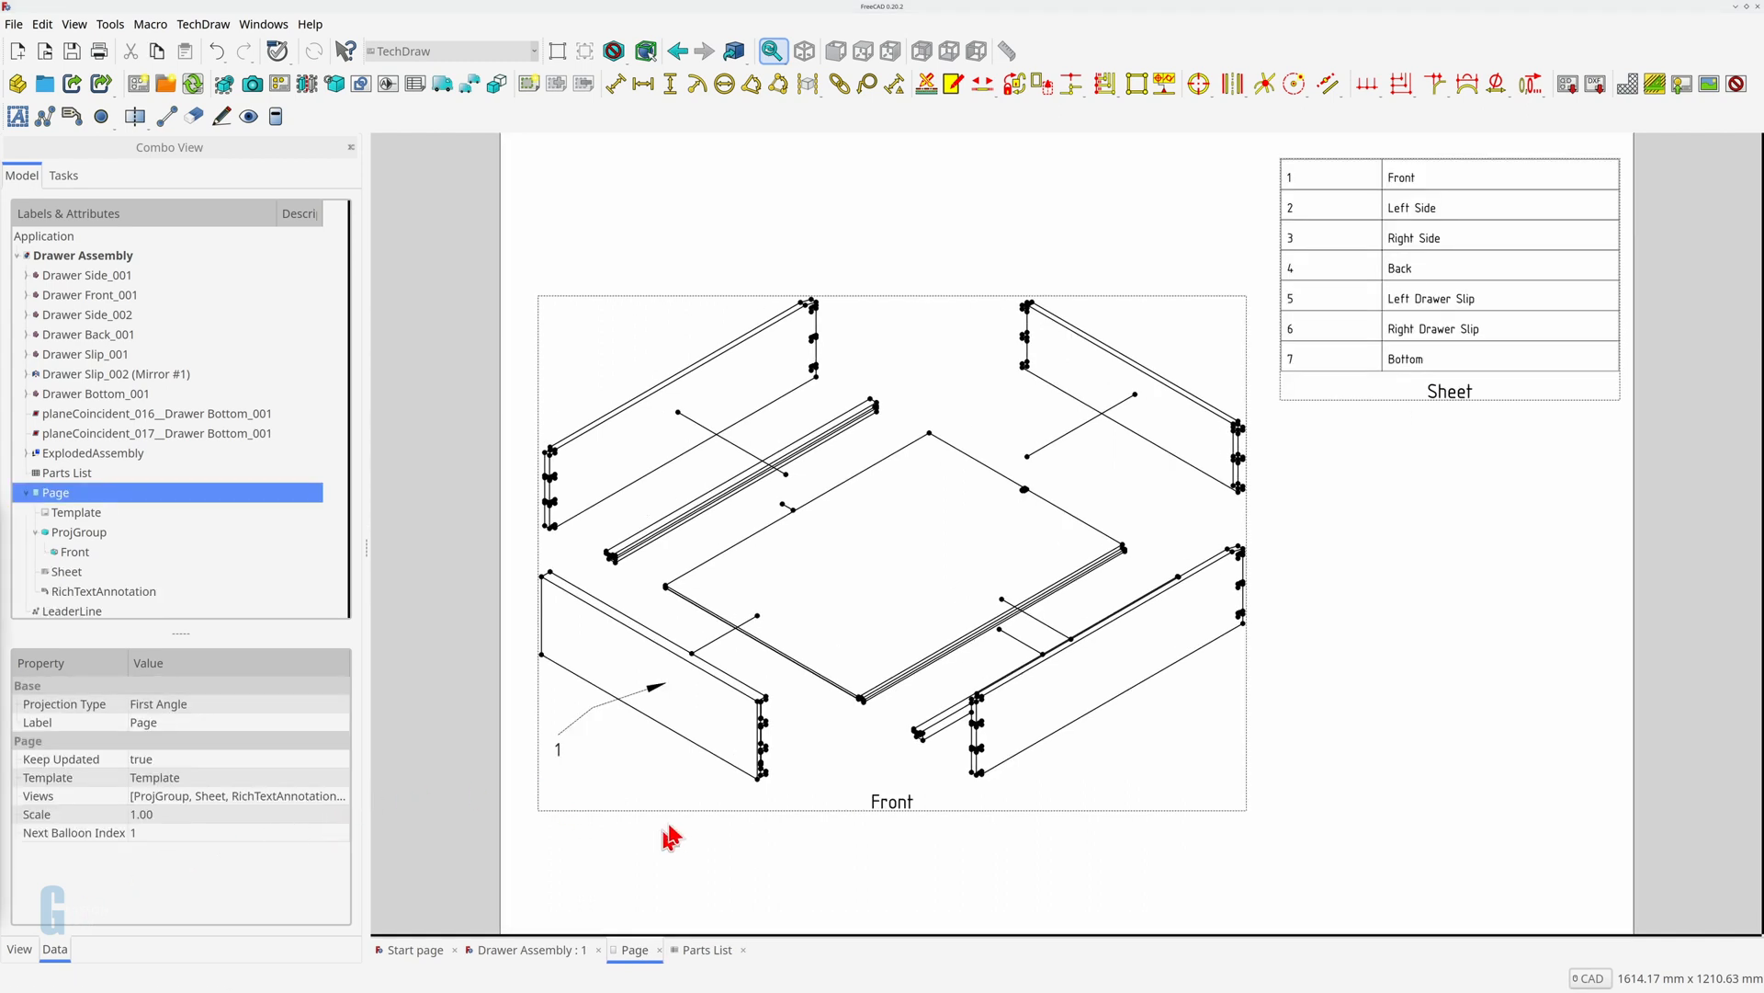
left_click(701, 721)
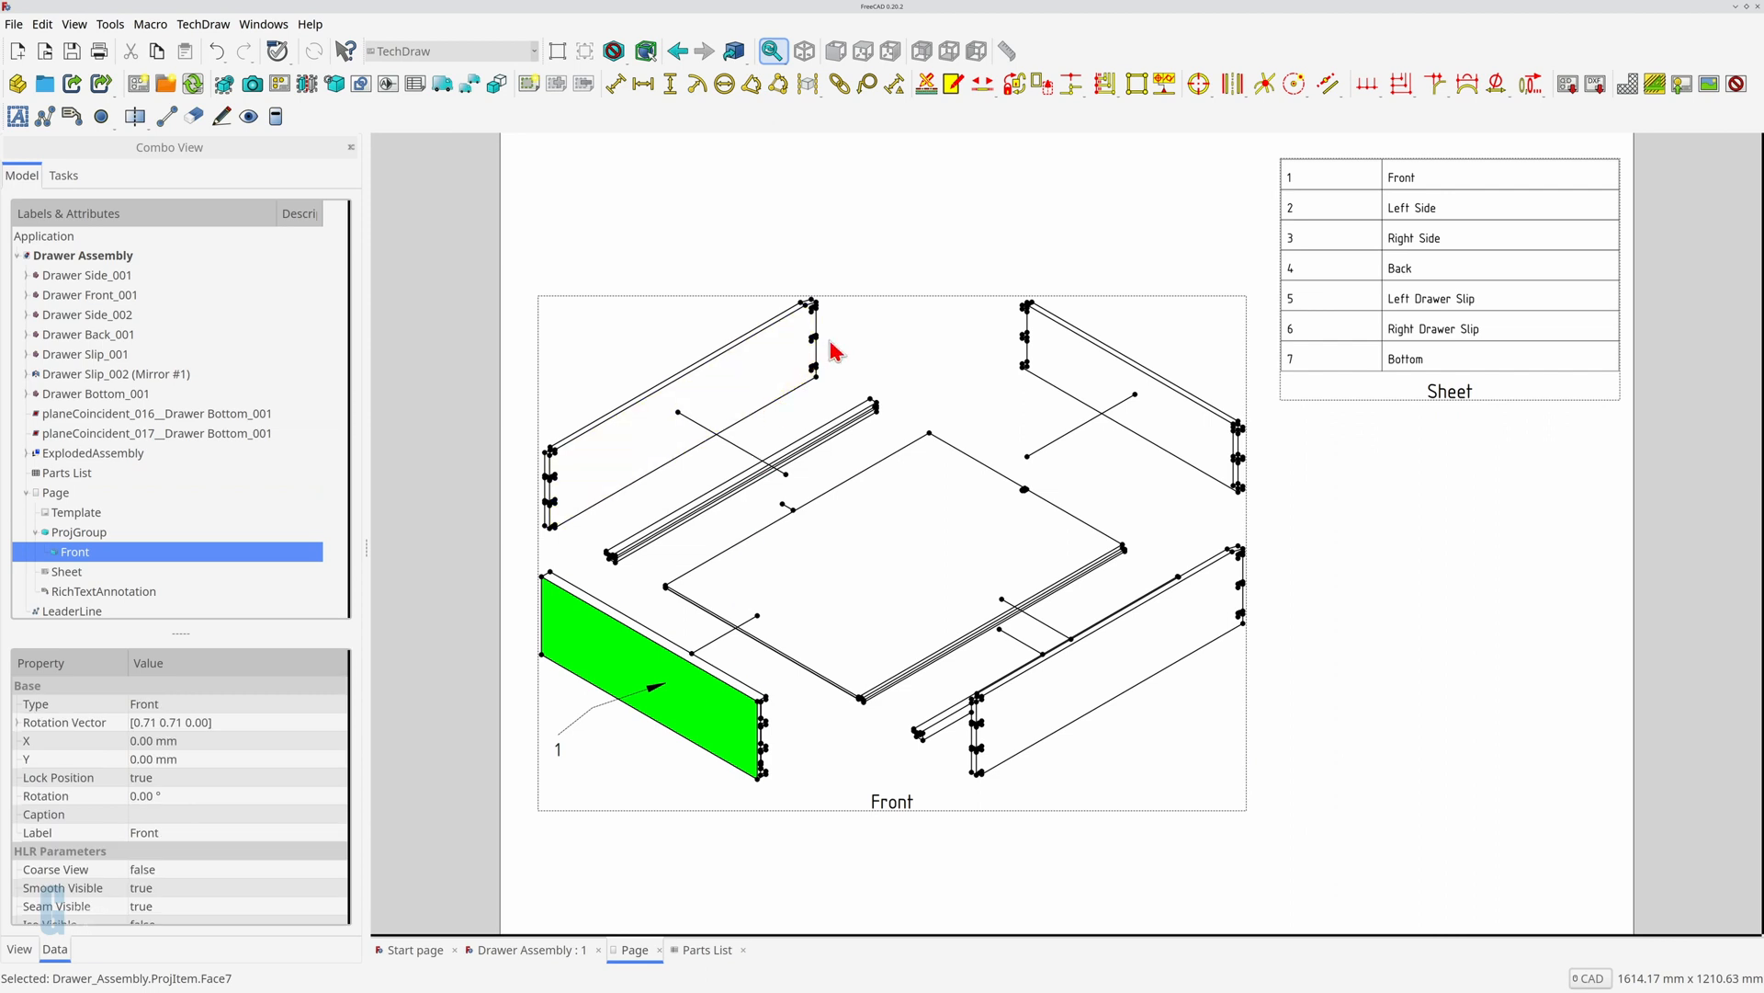
mouse_move(857, 223)
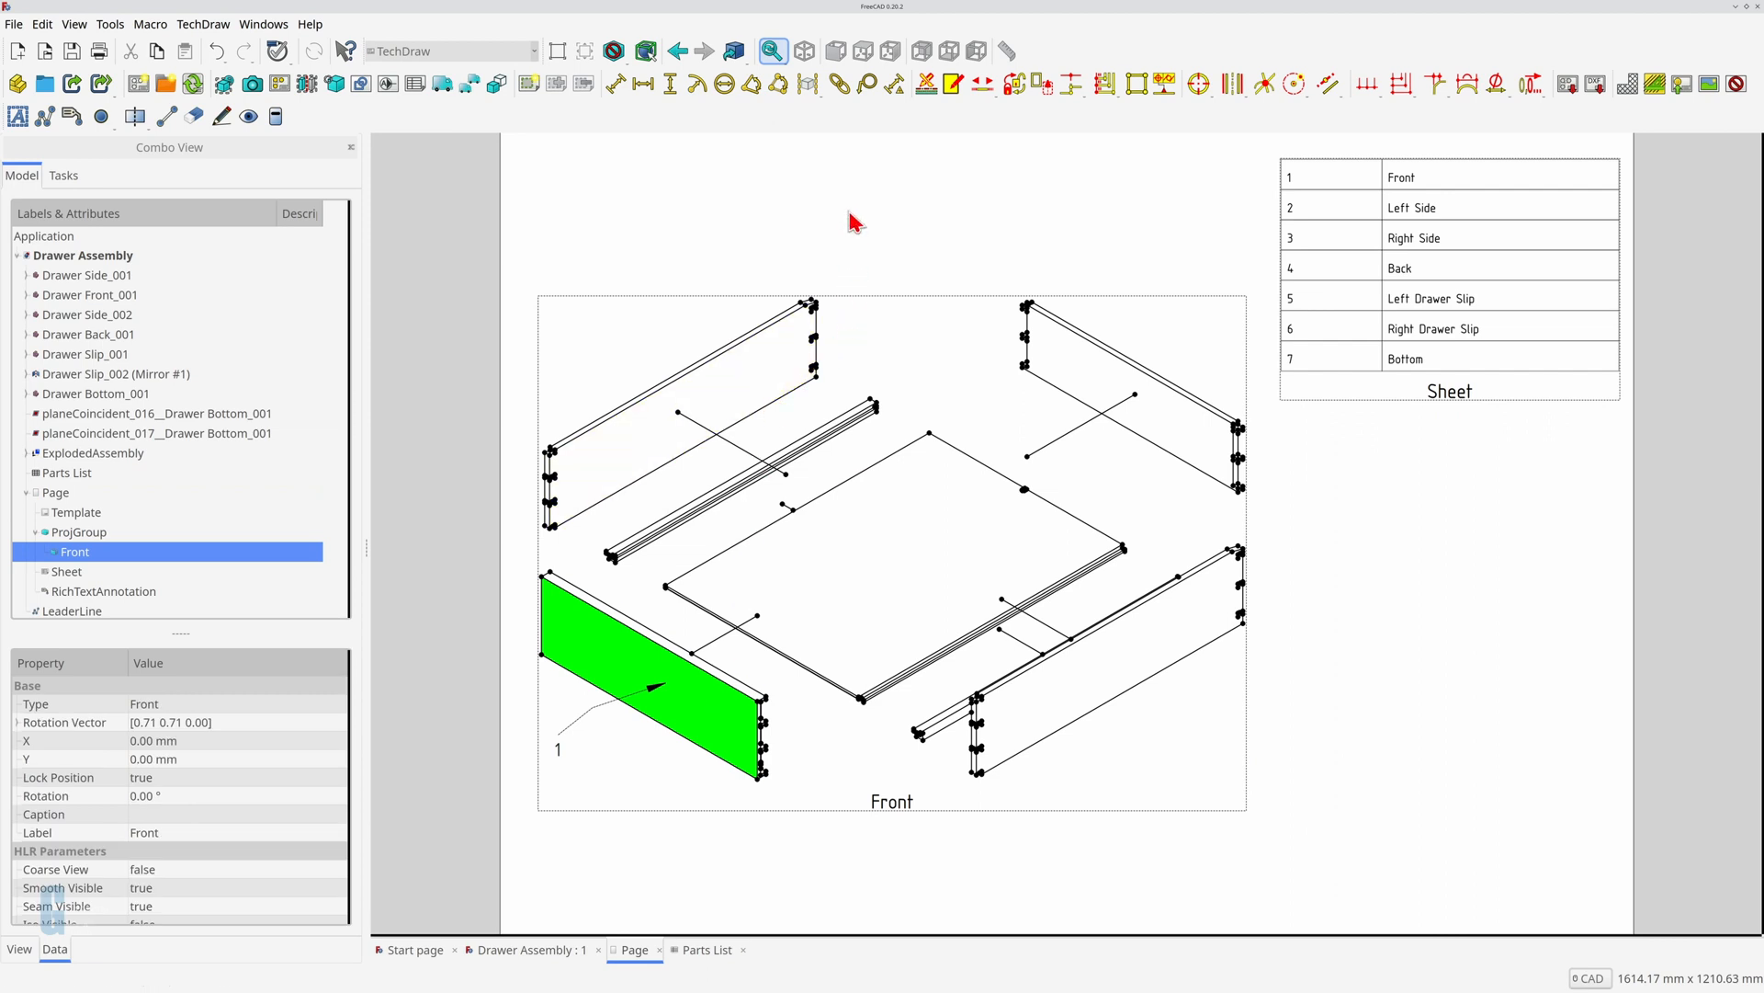
mouse_move(867, 110)
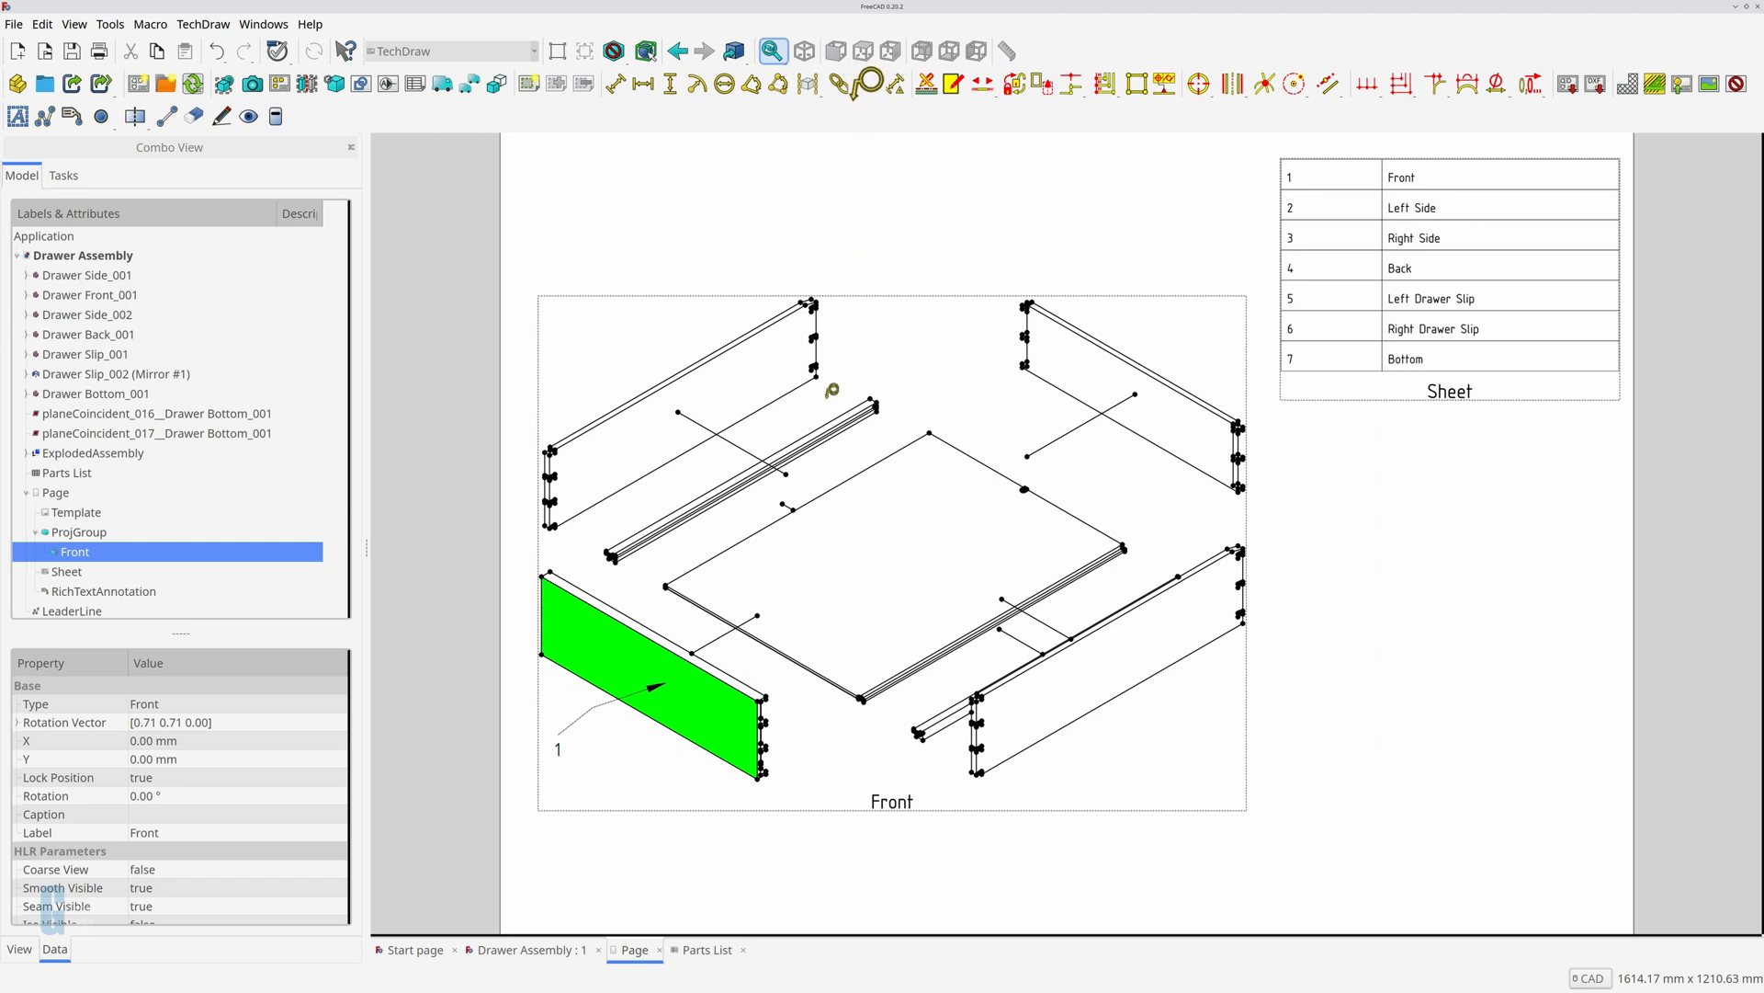
left_click(720, 735)
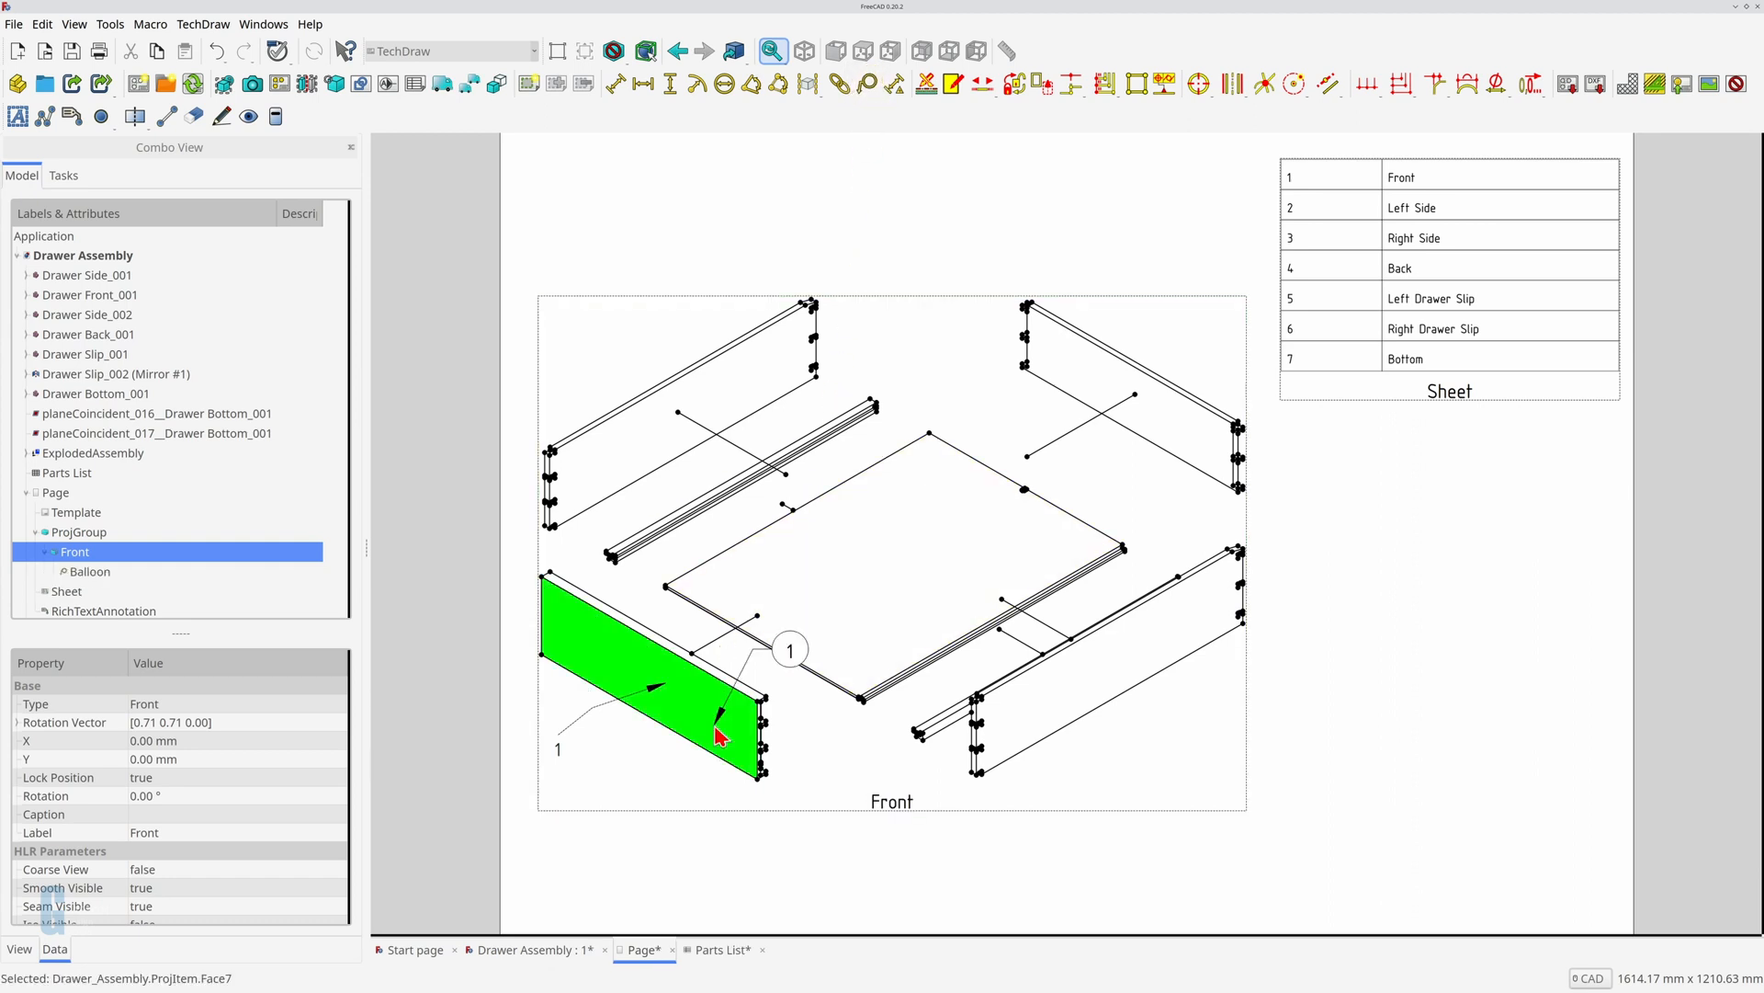
mouse_move(891, 743)
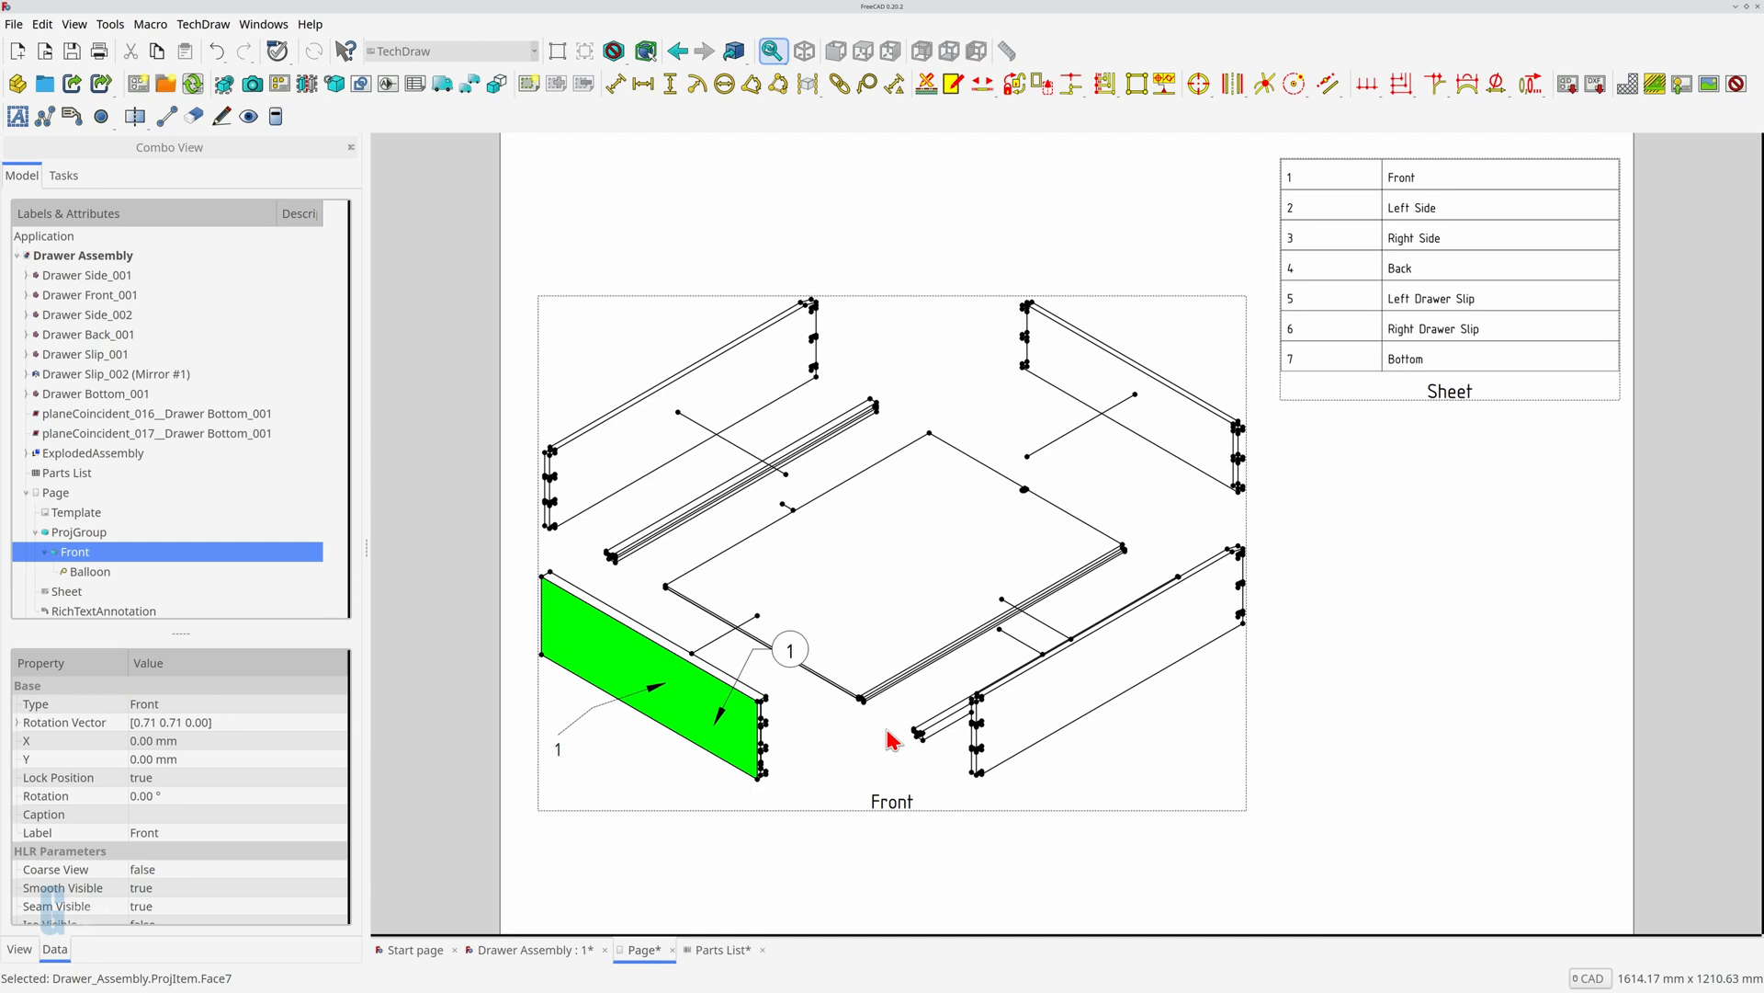
left_click(89, 572)
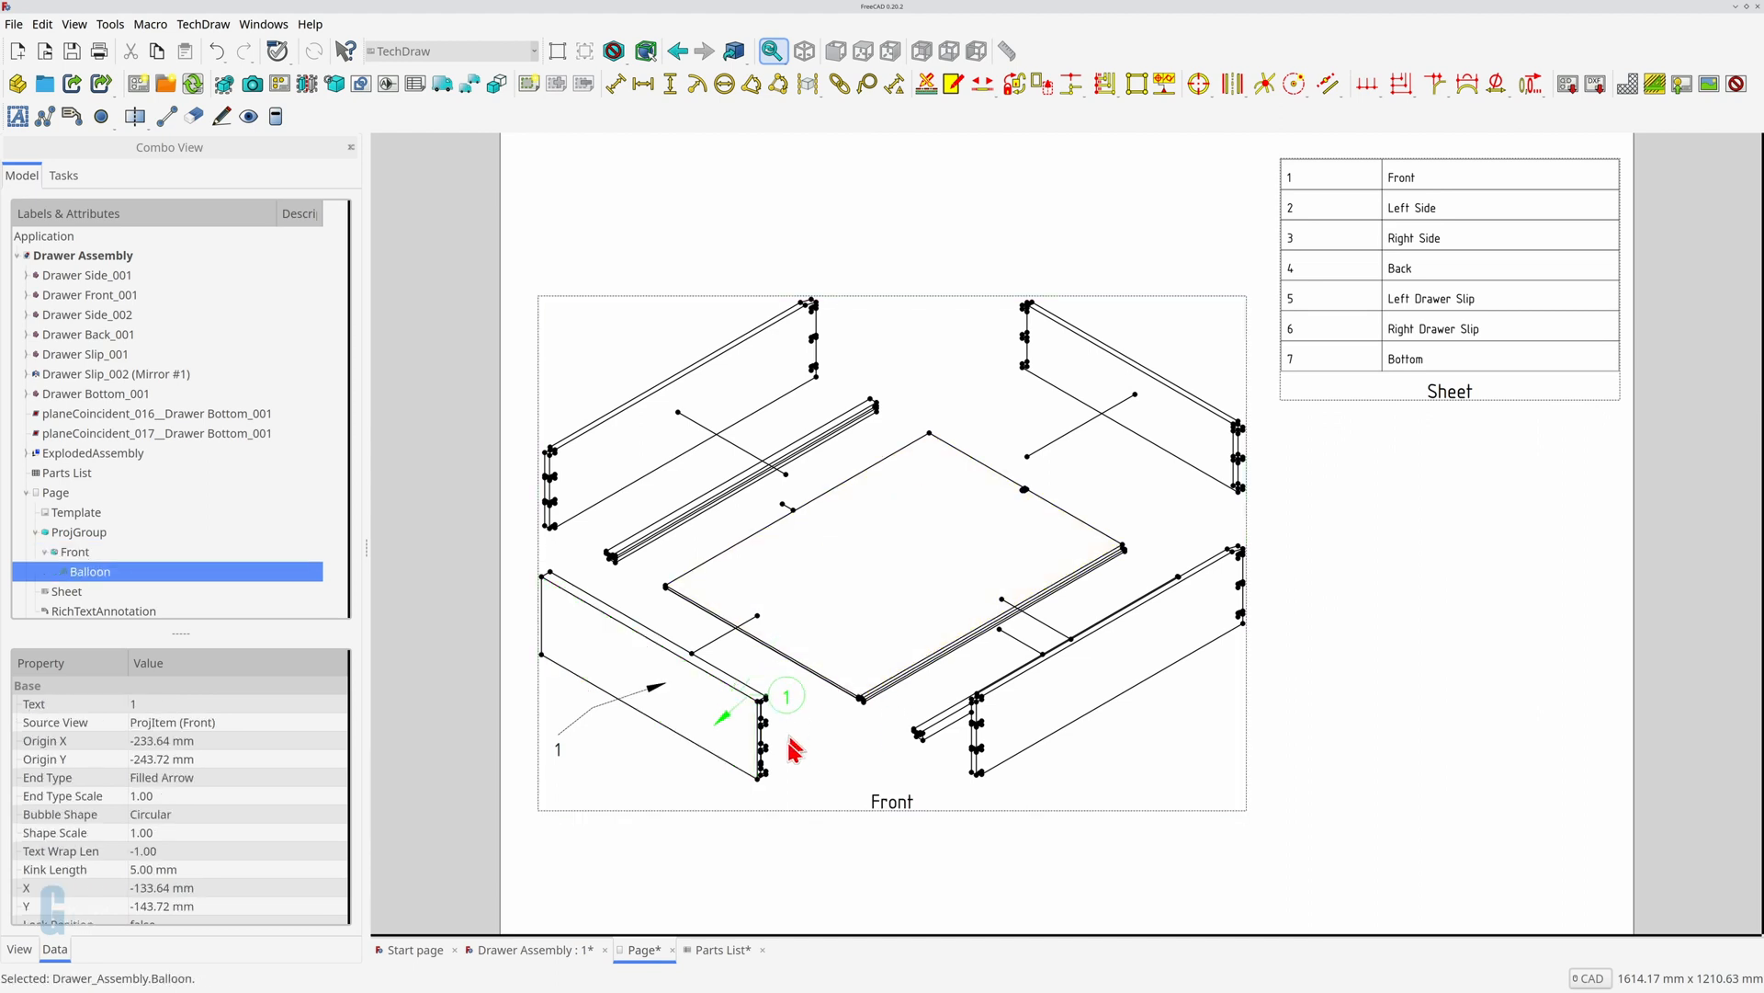
left_click_drag(788, 694, 590, 778)
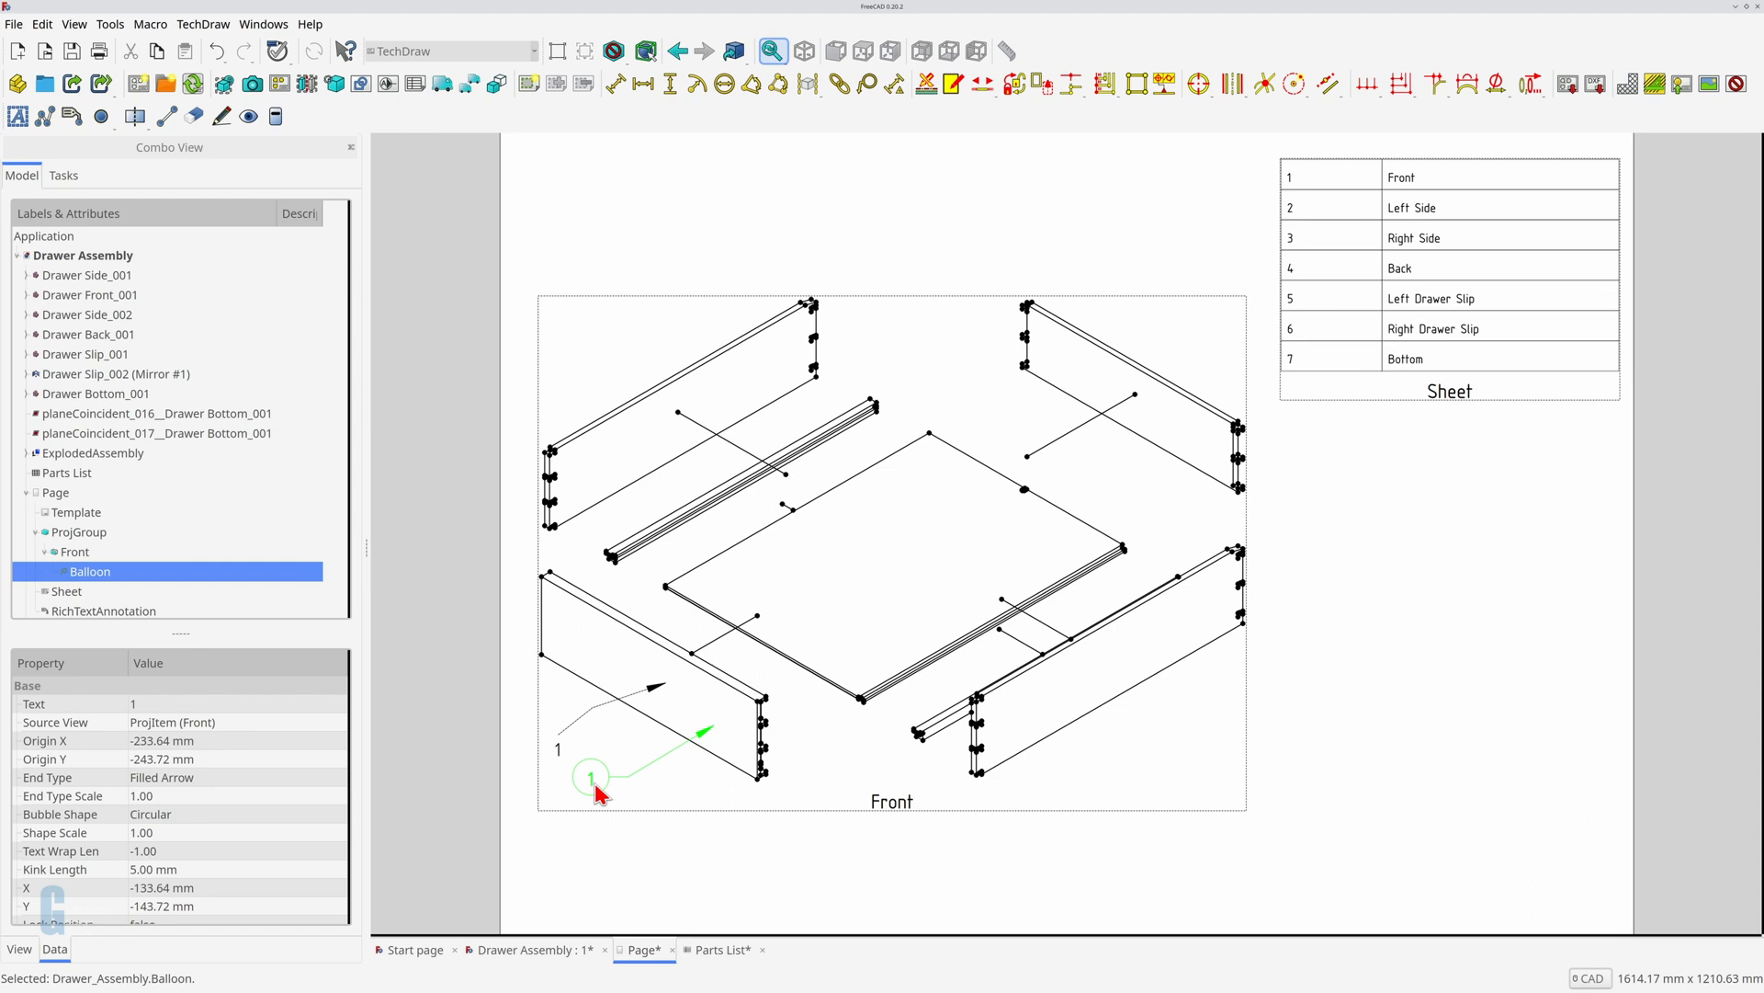
left_click_drag(594, 788, 591, 778)
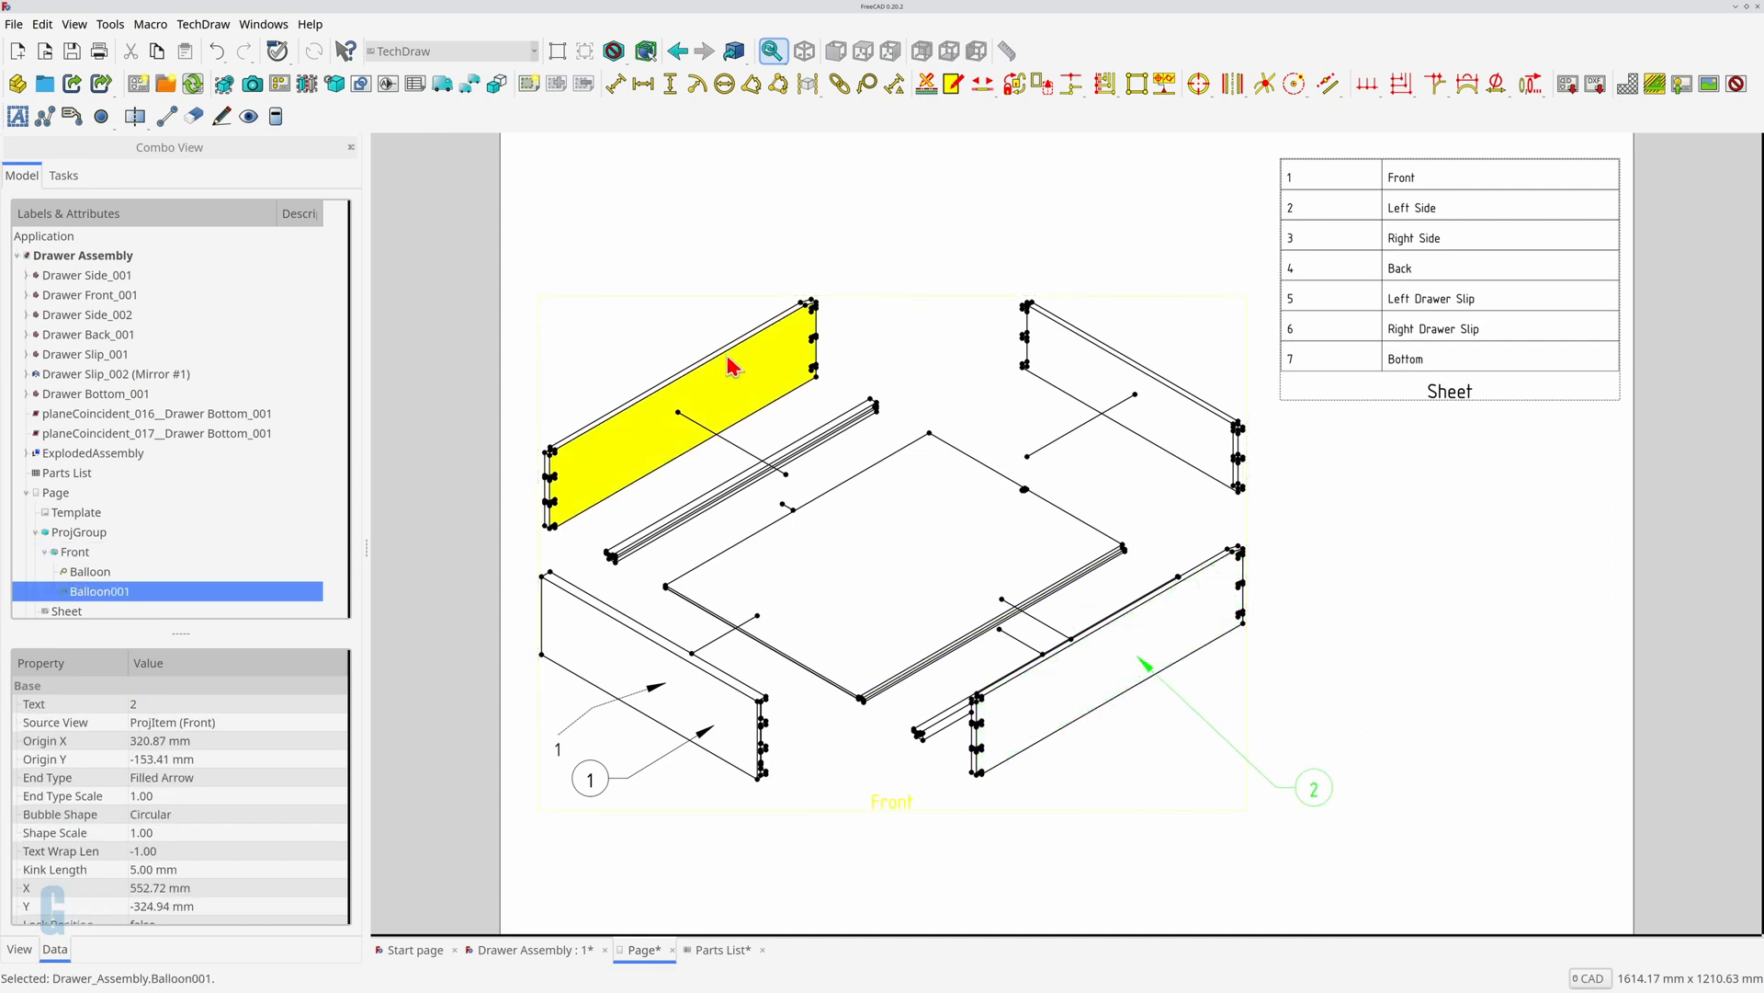
left_click(765, 353)
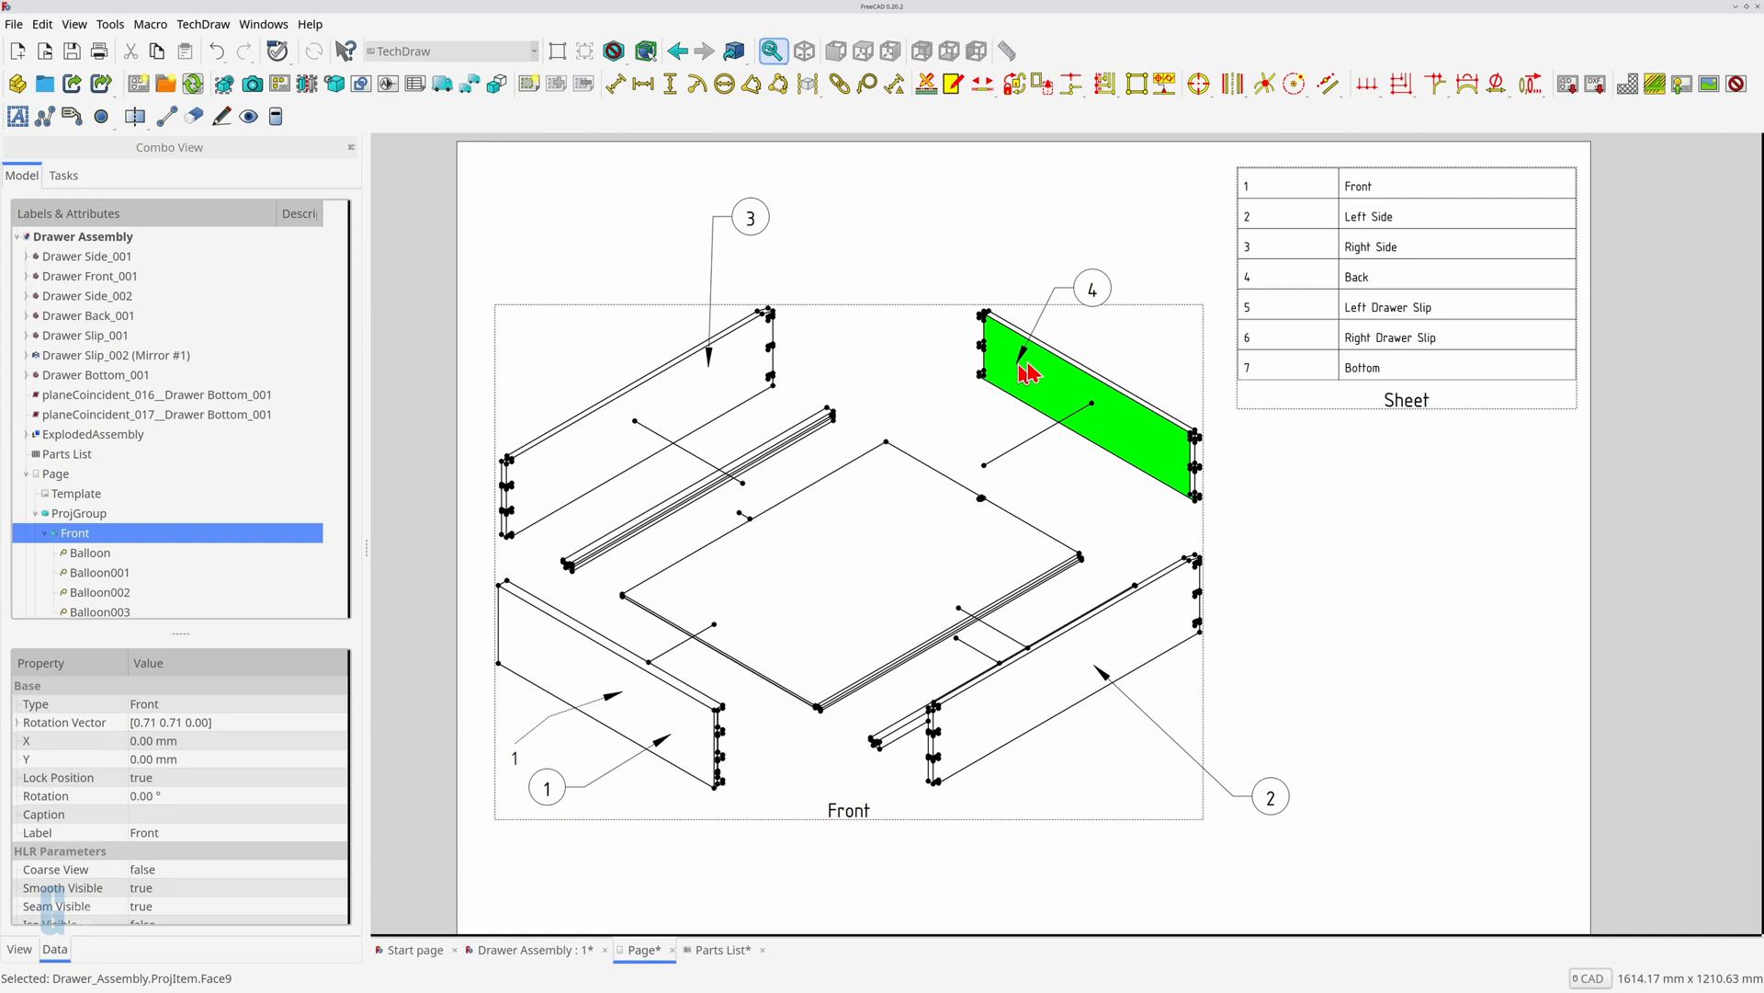
left_click(99, 611)
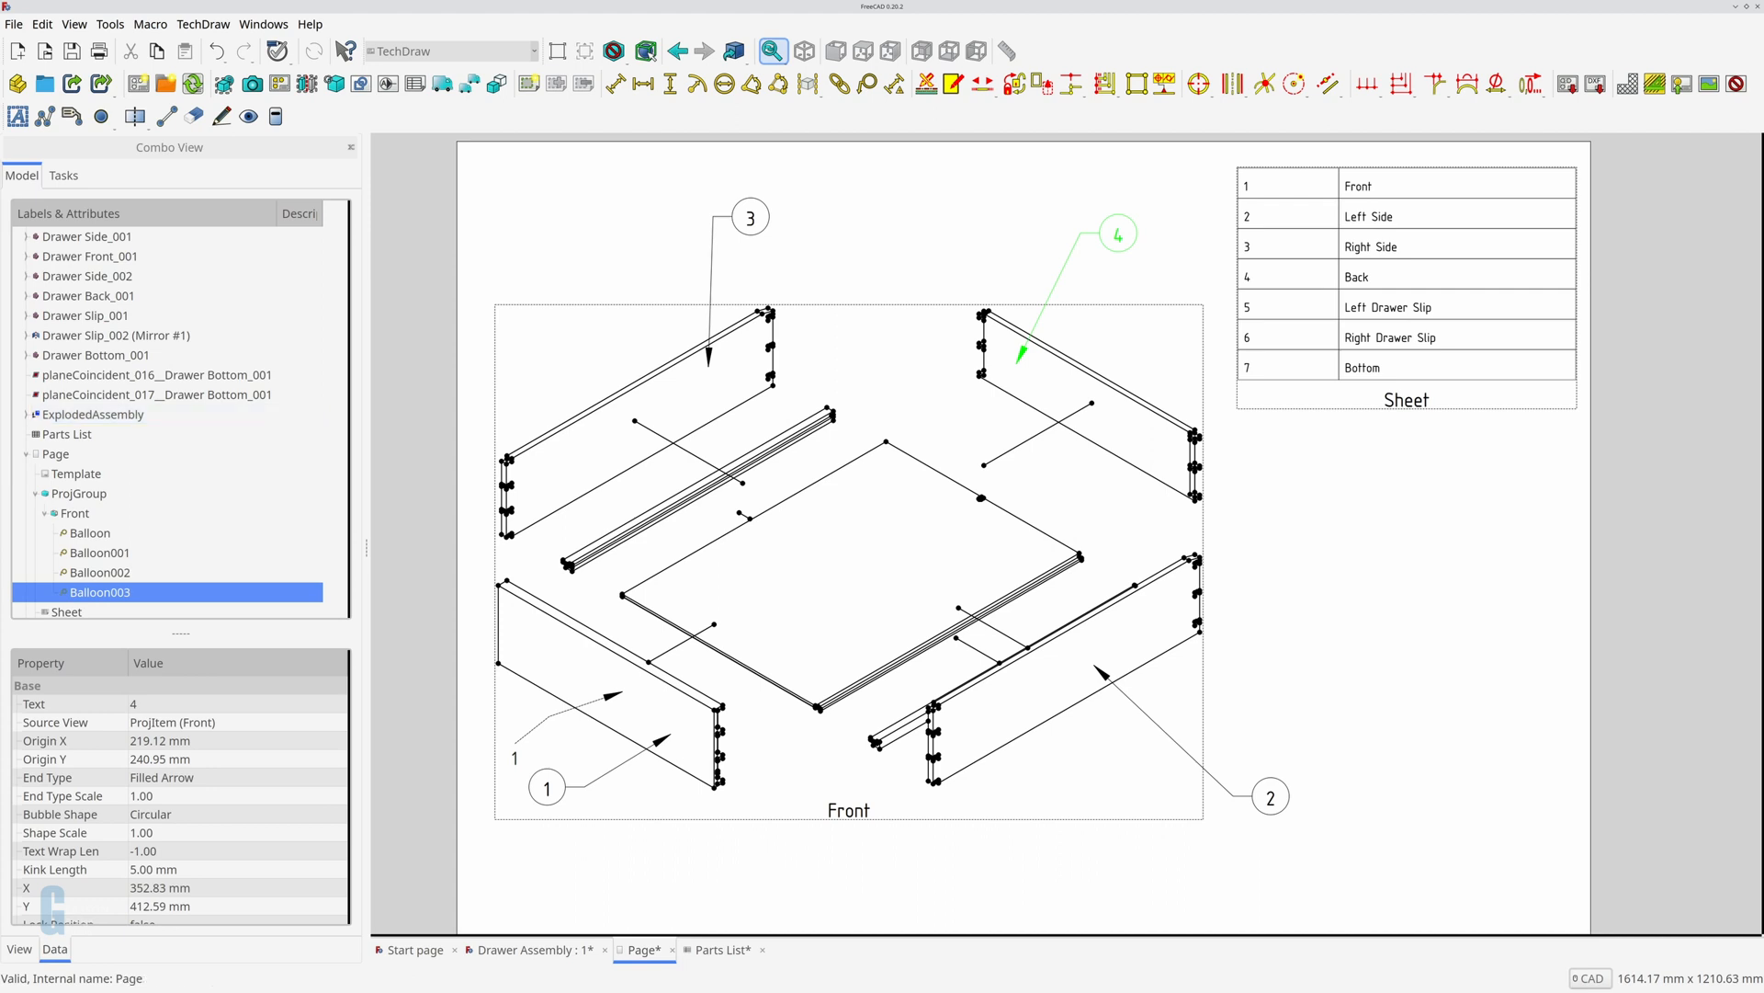
mouse_move(661, 851)
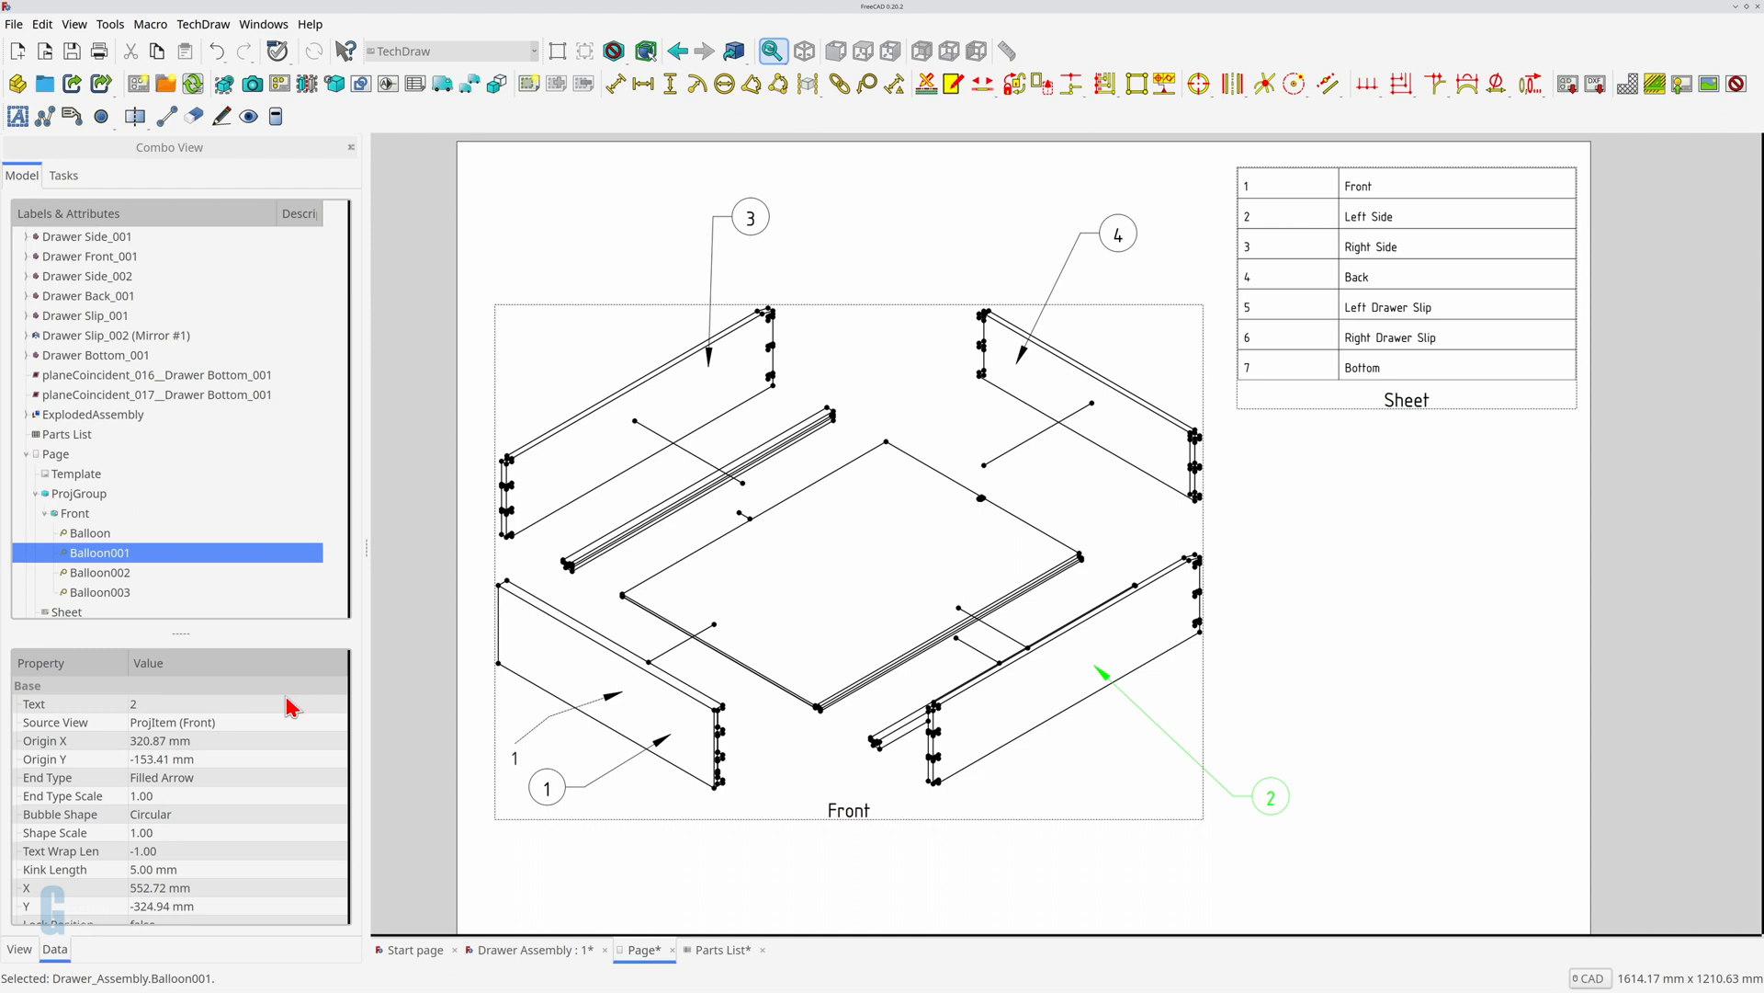
Step: Change the balloon's text to 2 and place new balloons on the drawer slips
double_click(184, 703)
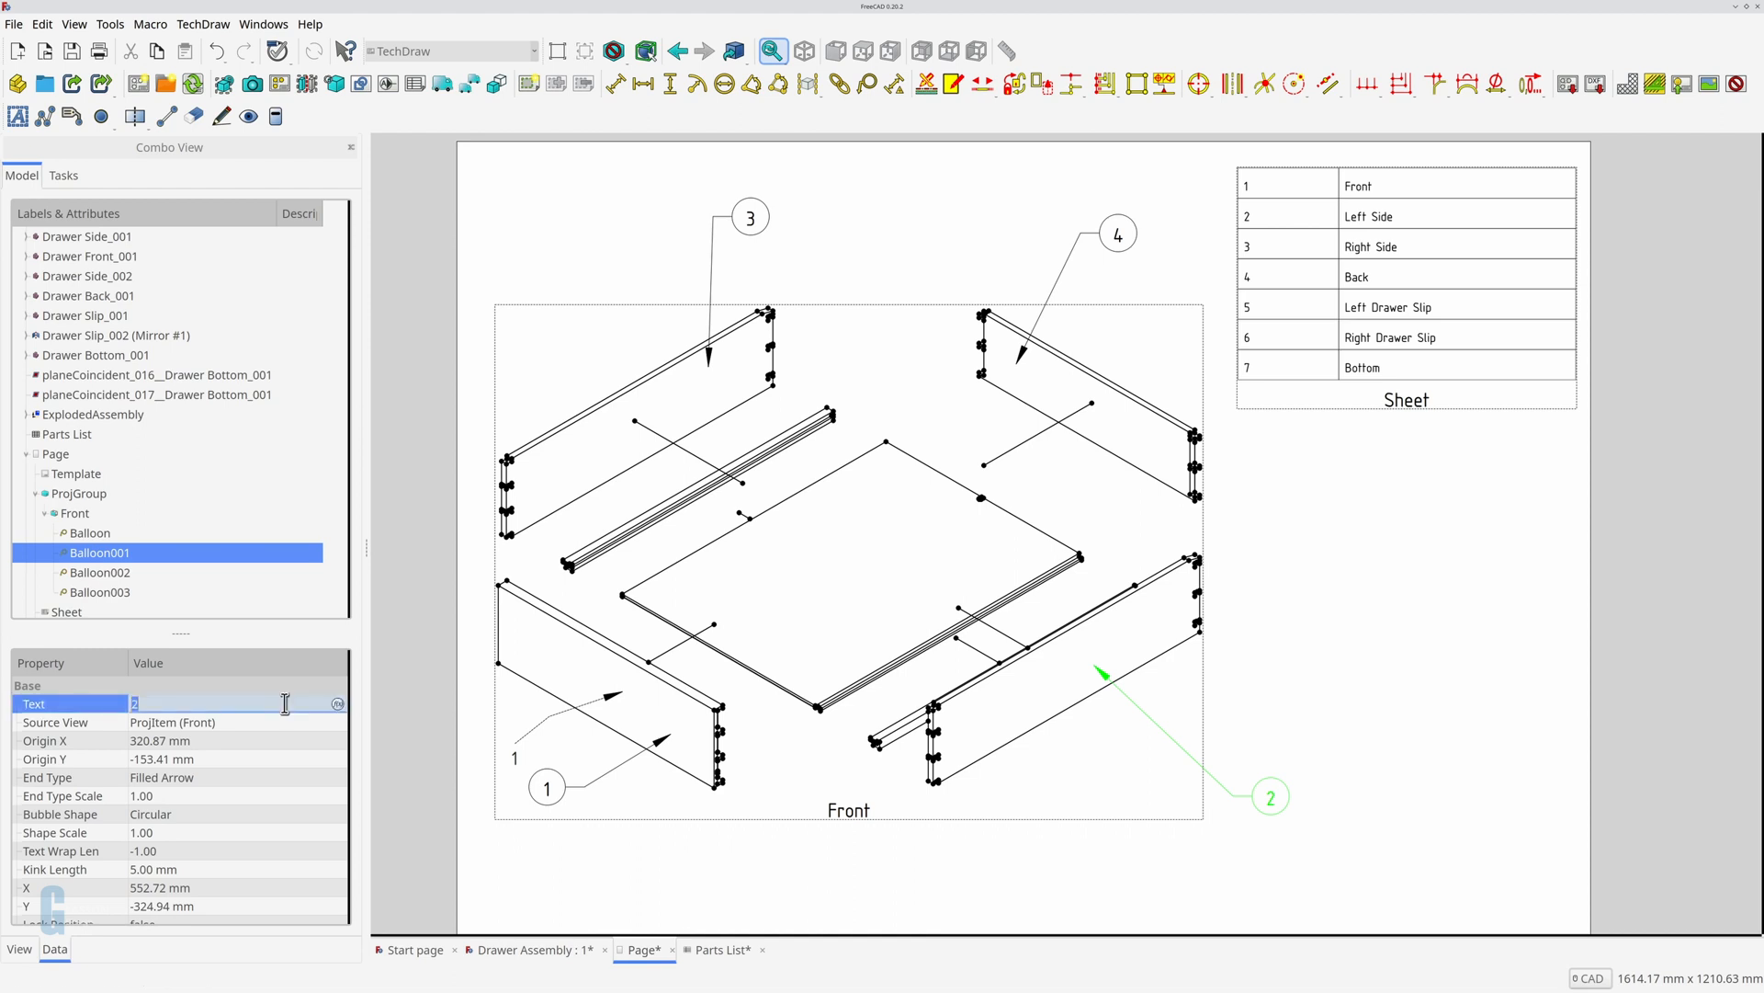
type("3")
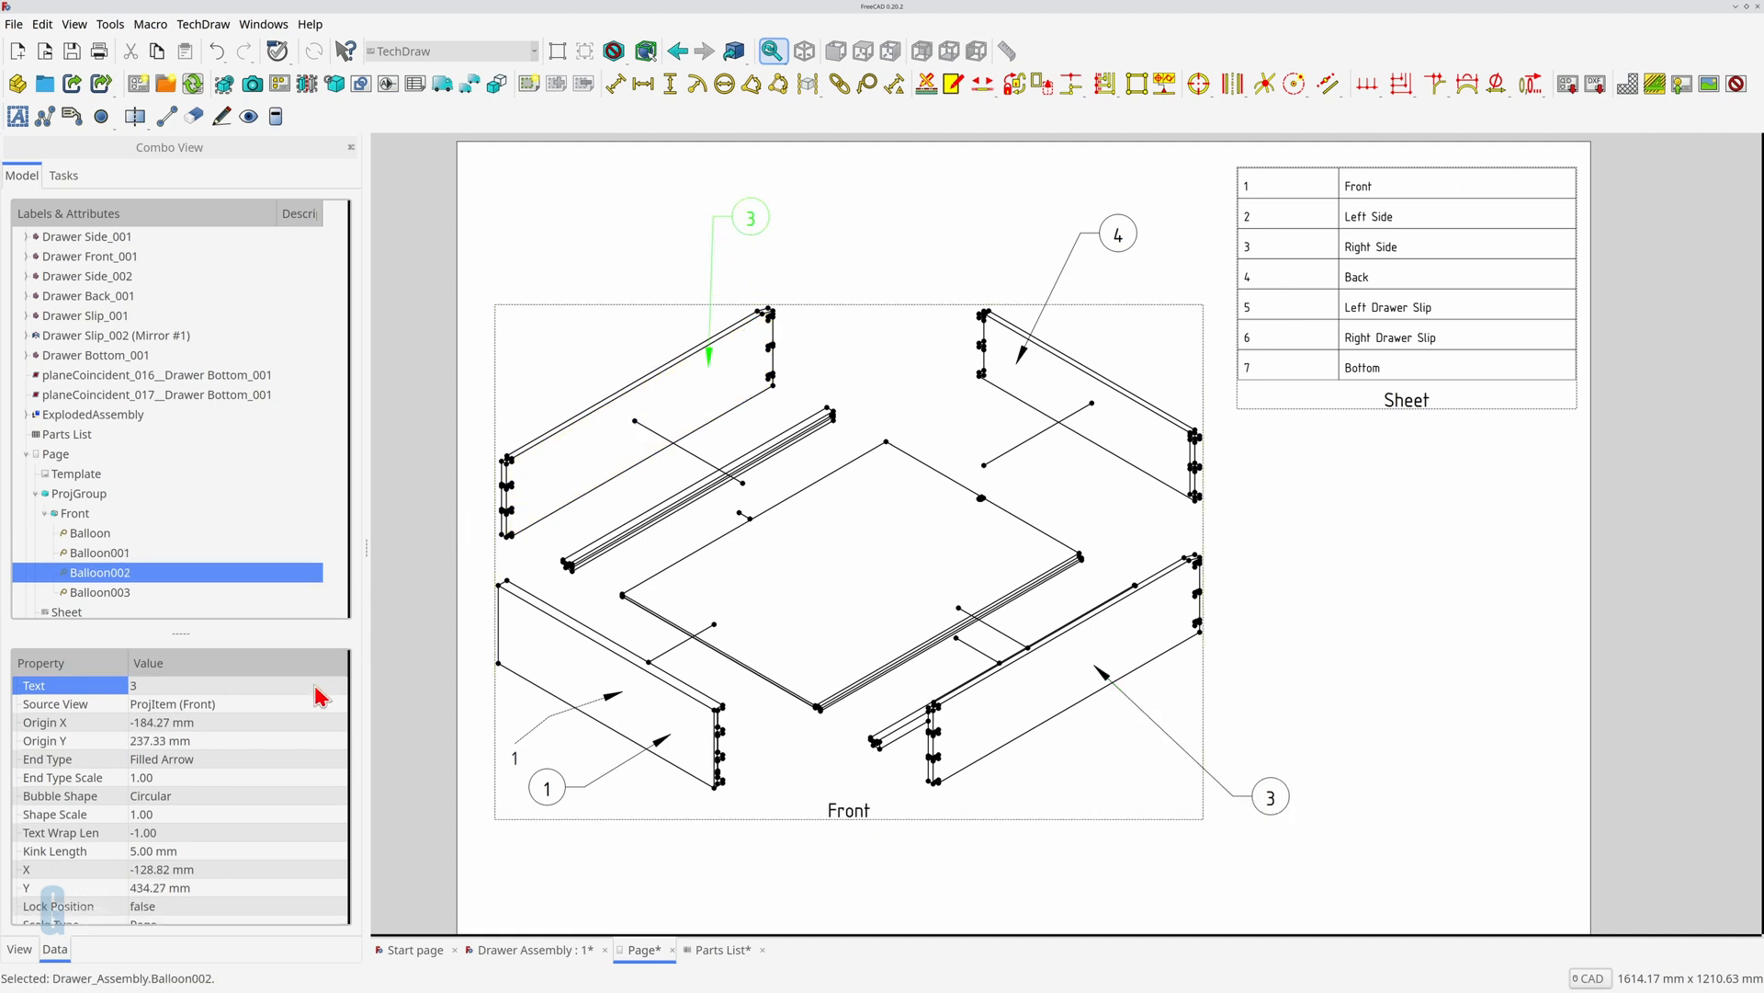
type("2")
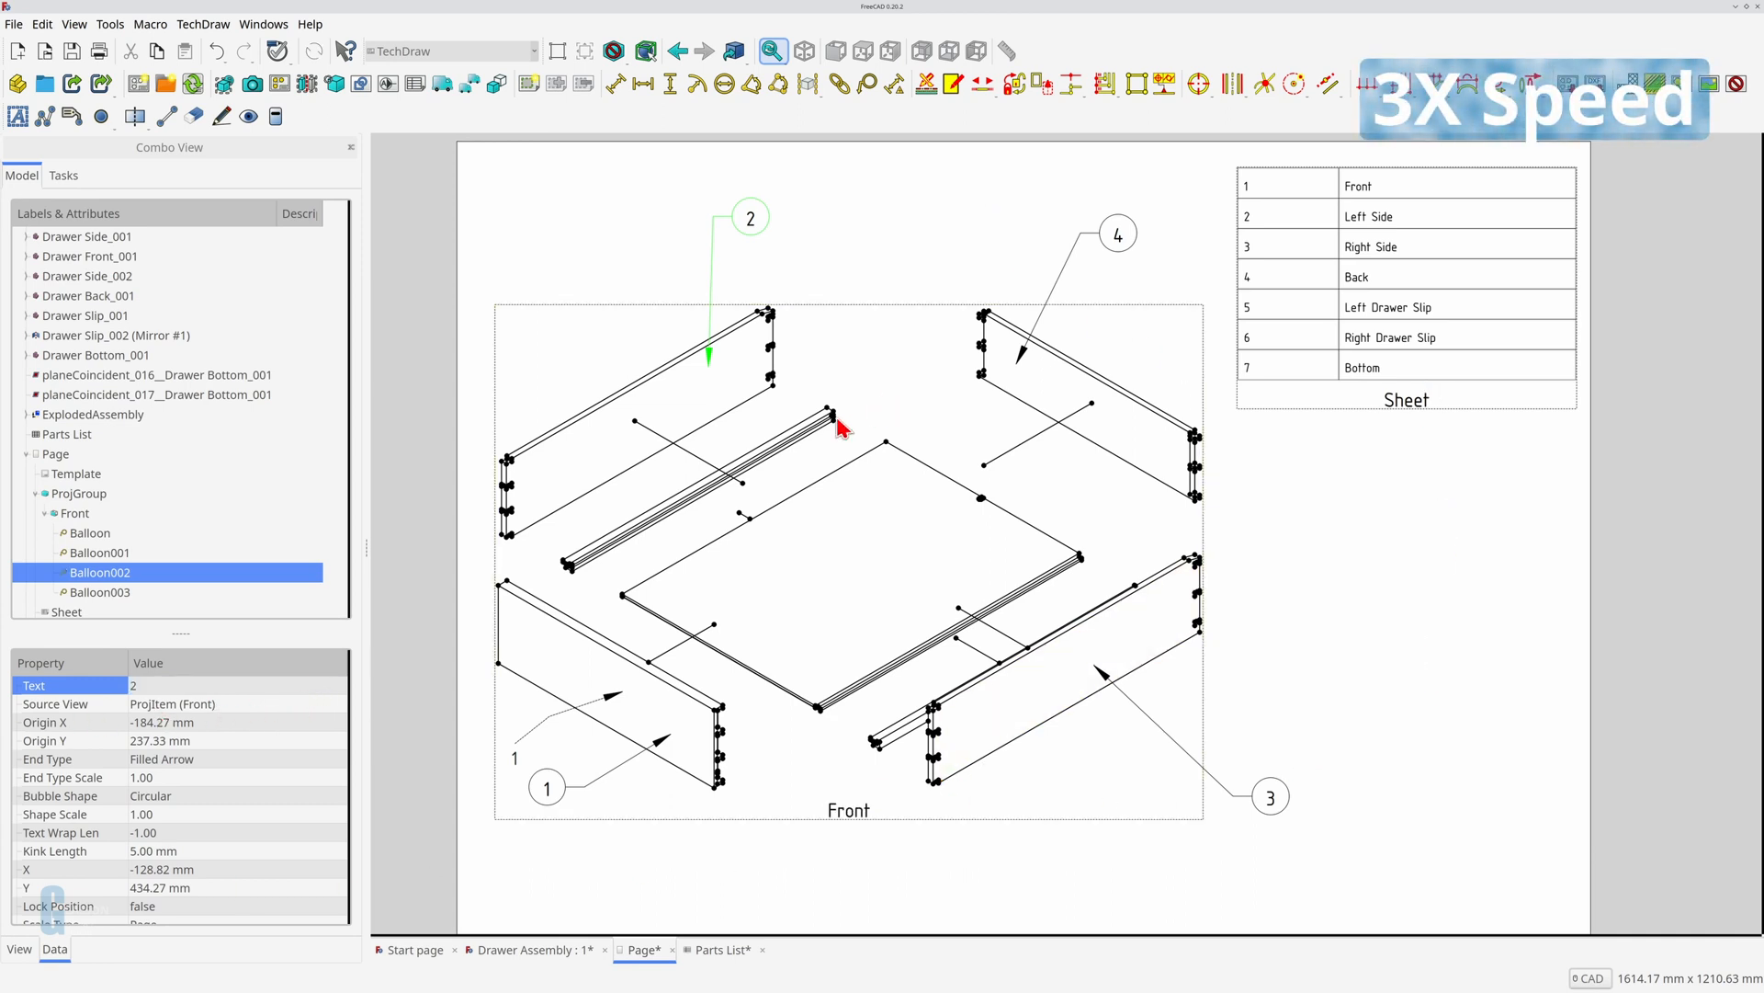
left_click(74, 513)
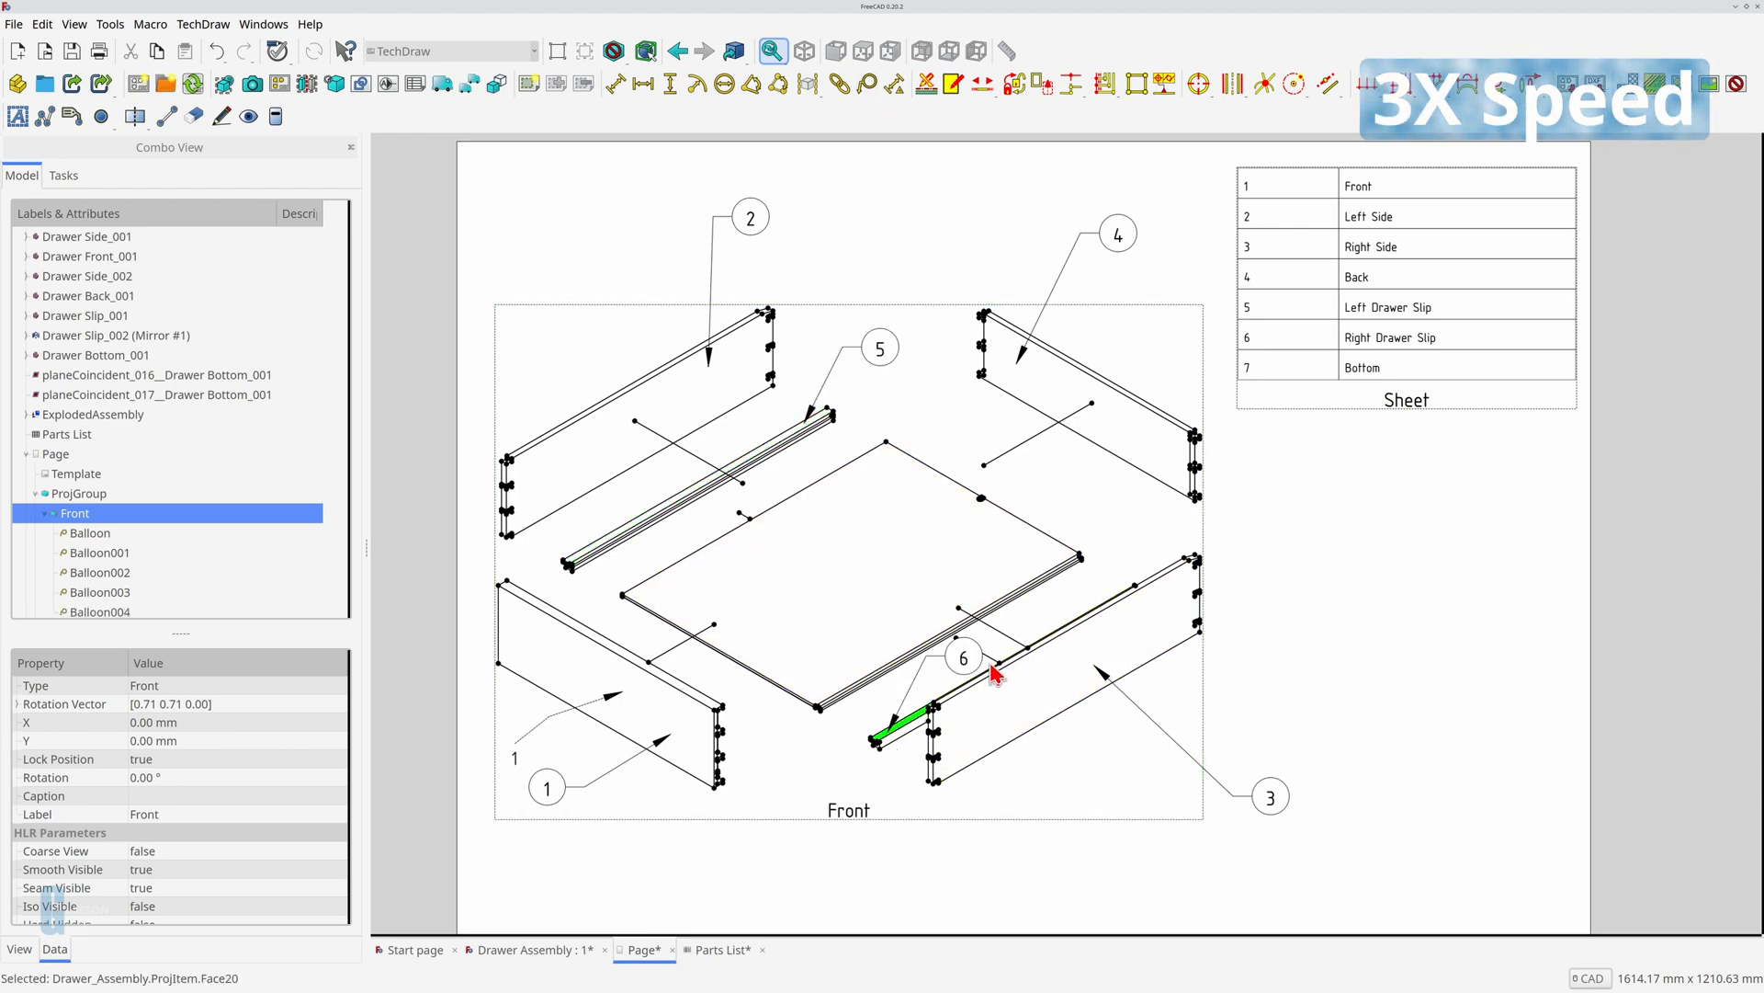
left_click(799, 645)
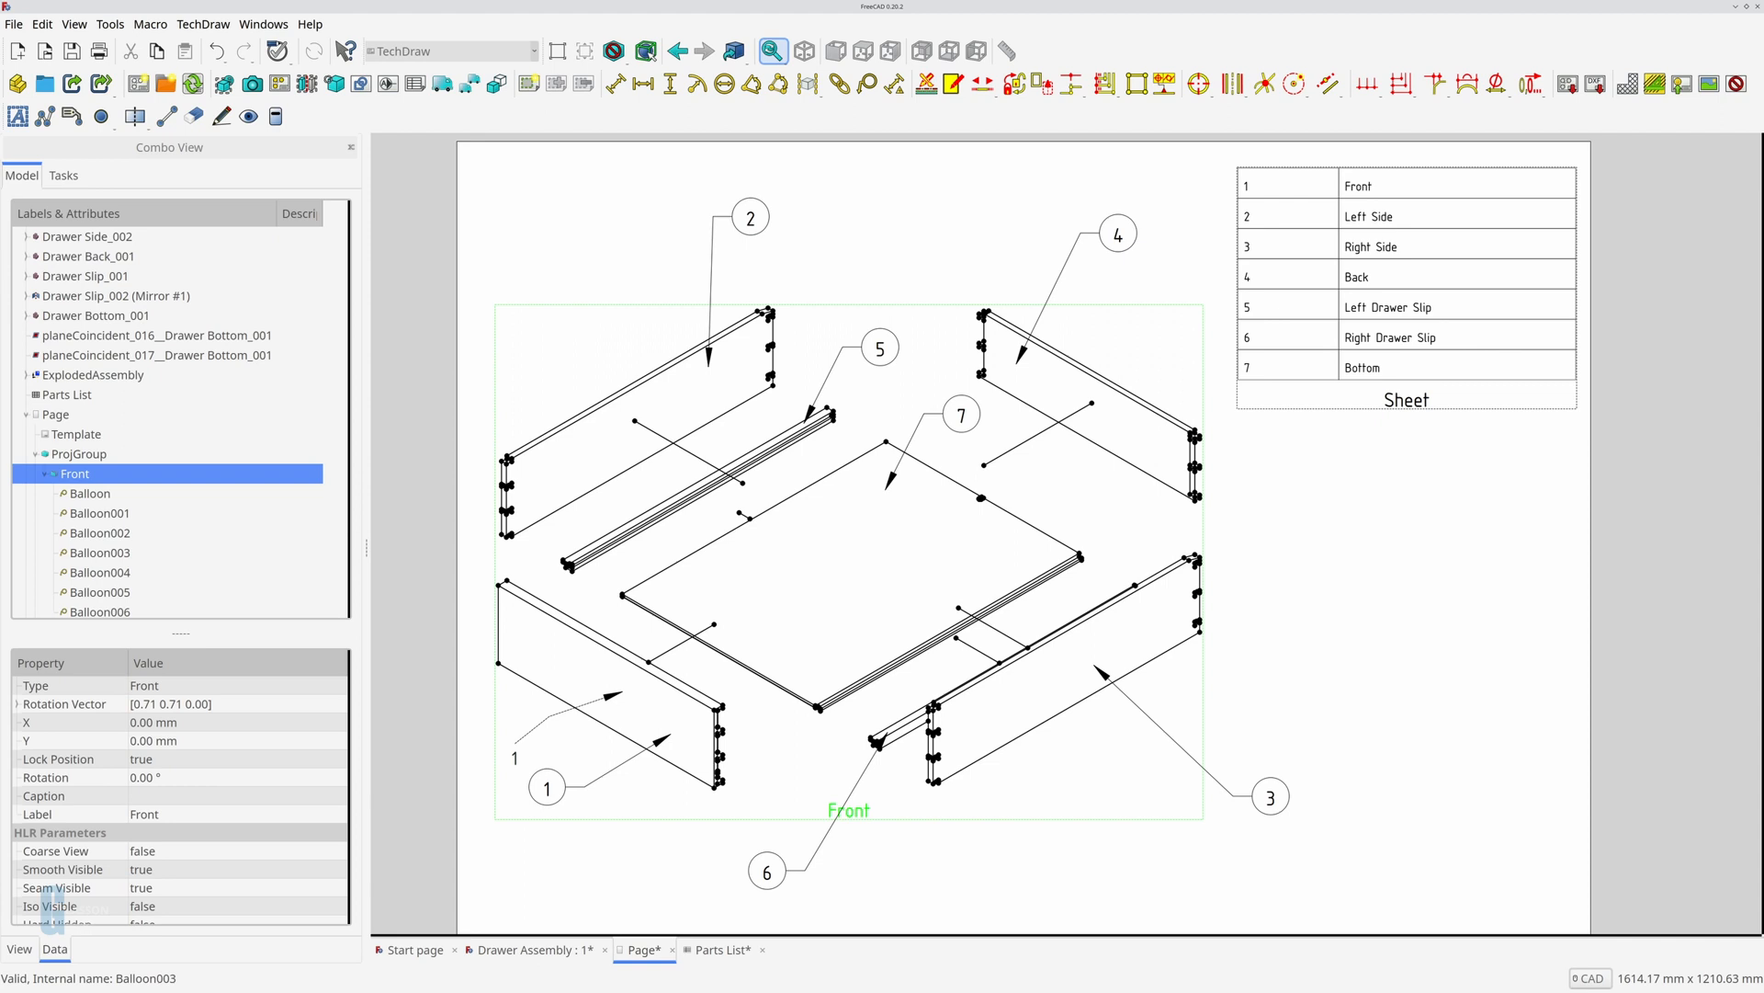
Step: Save, then export the Page as Technical Drawing (*.svg *.dxf *.pdf) named Drawer Assembly-Page
left_click(54, 415)
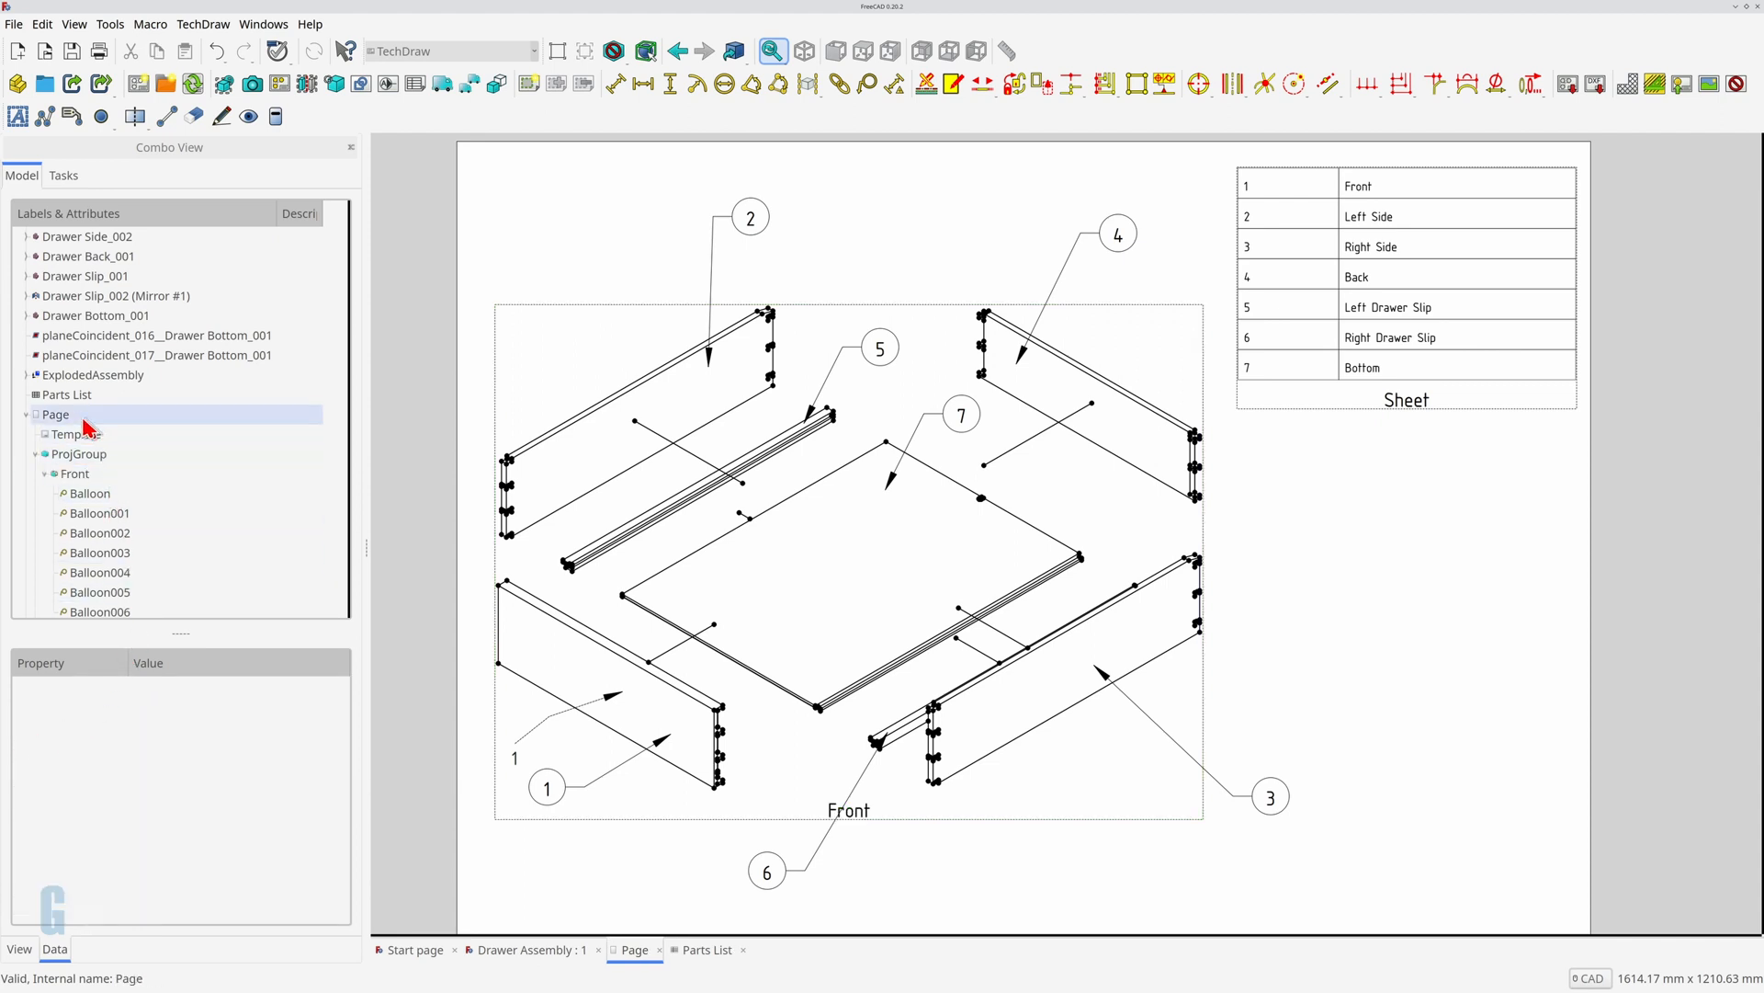
left_click(55, 413)
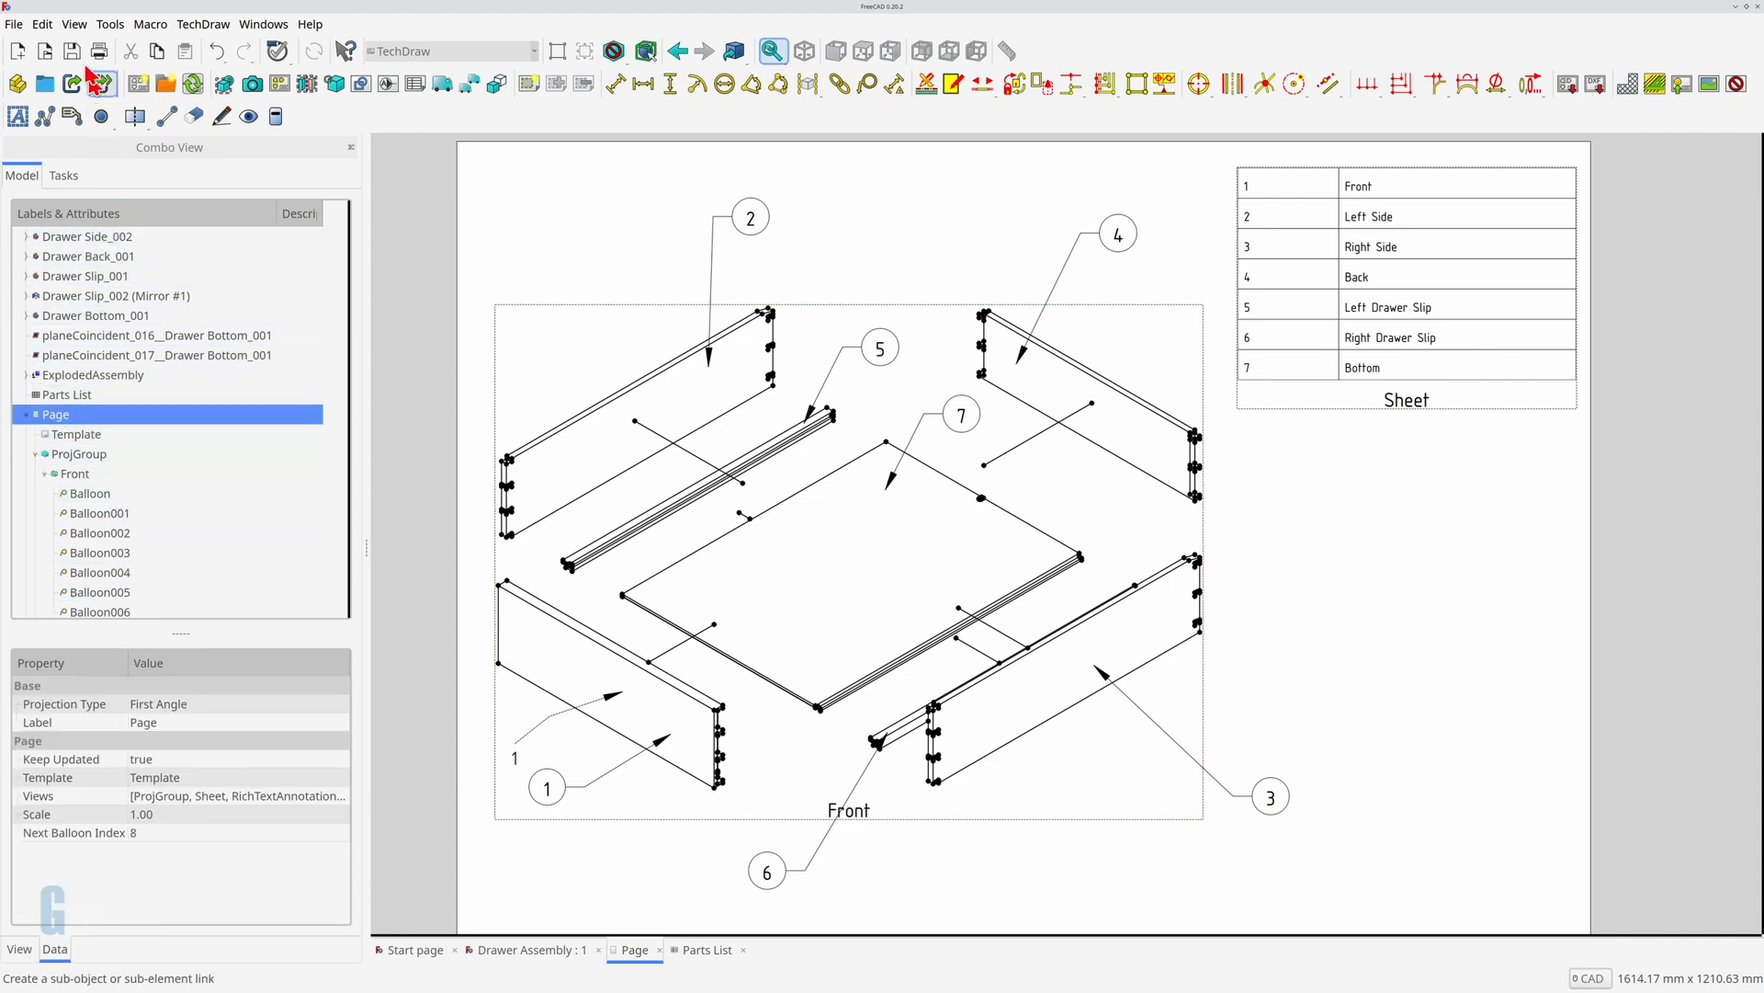
left_click(15, 24)
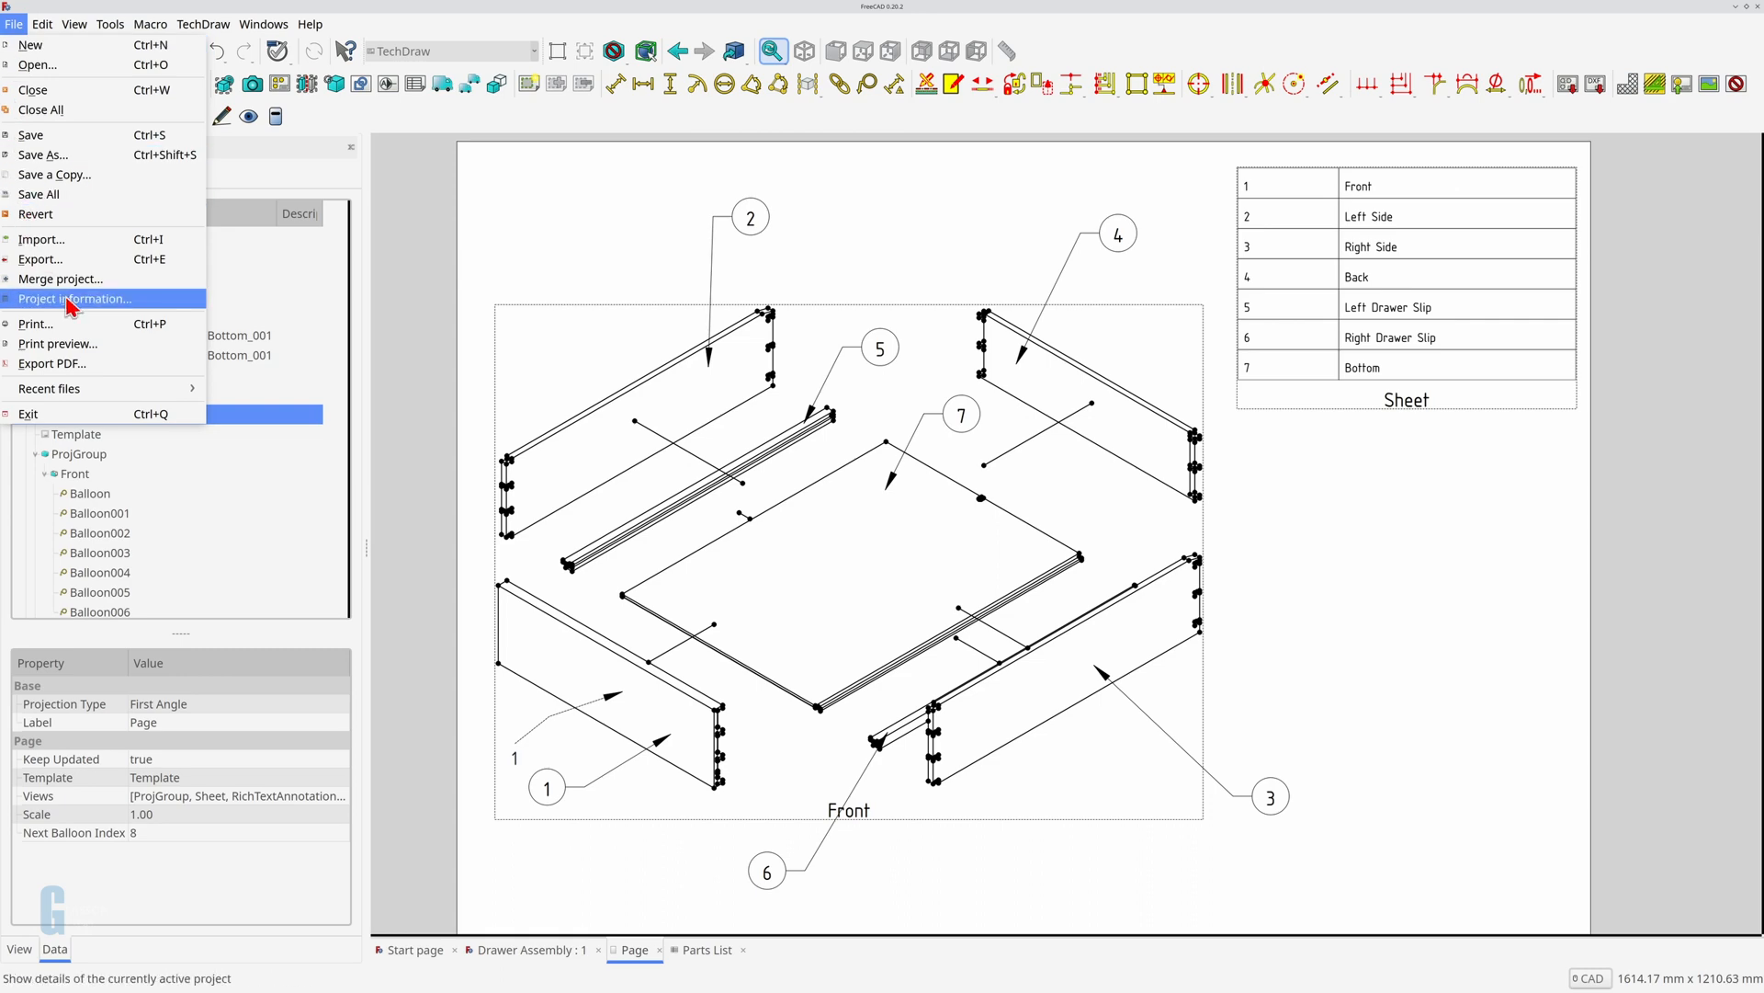
left_click(41, 258)
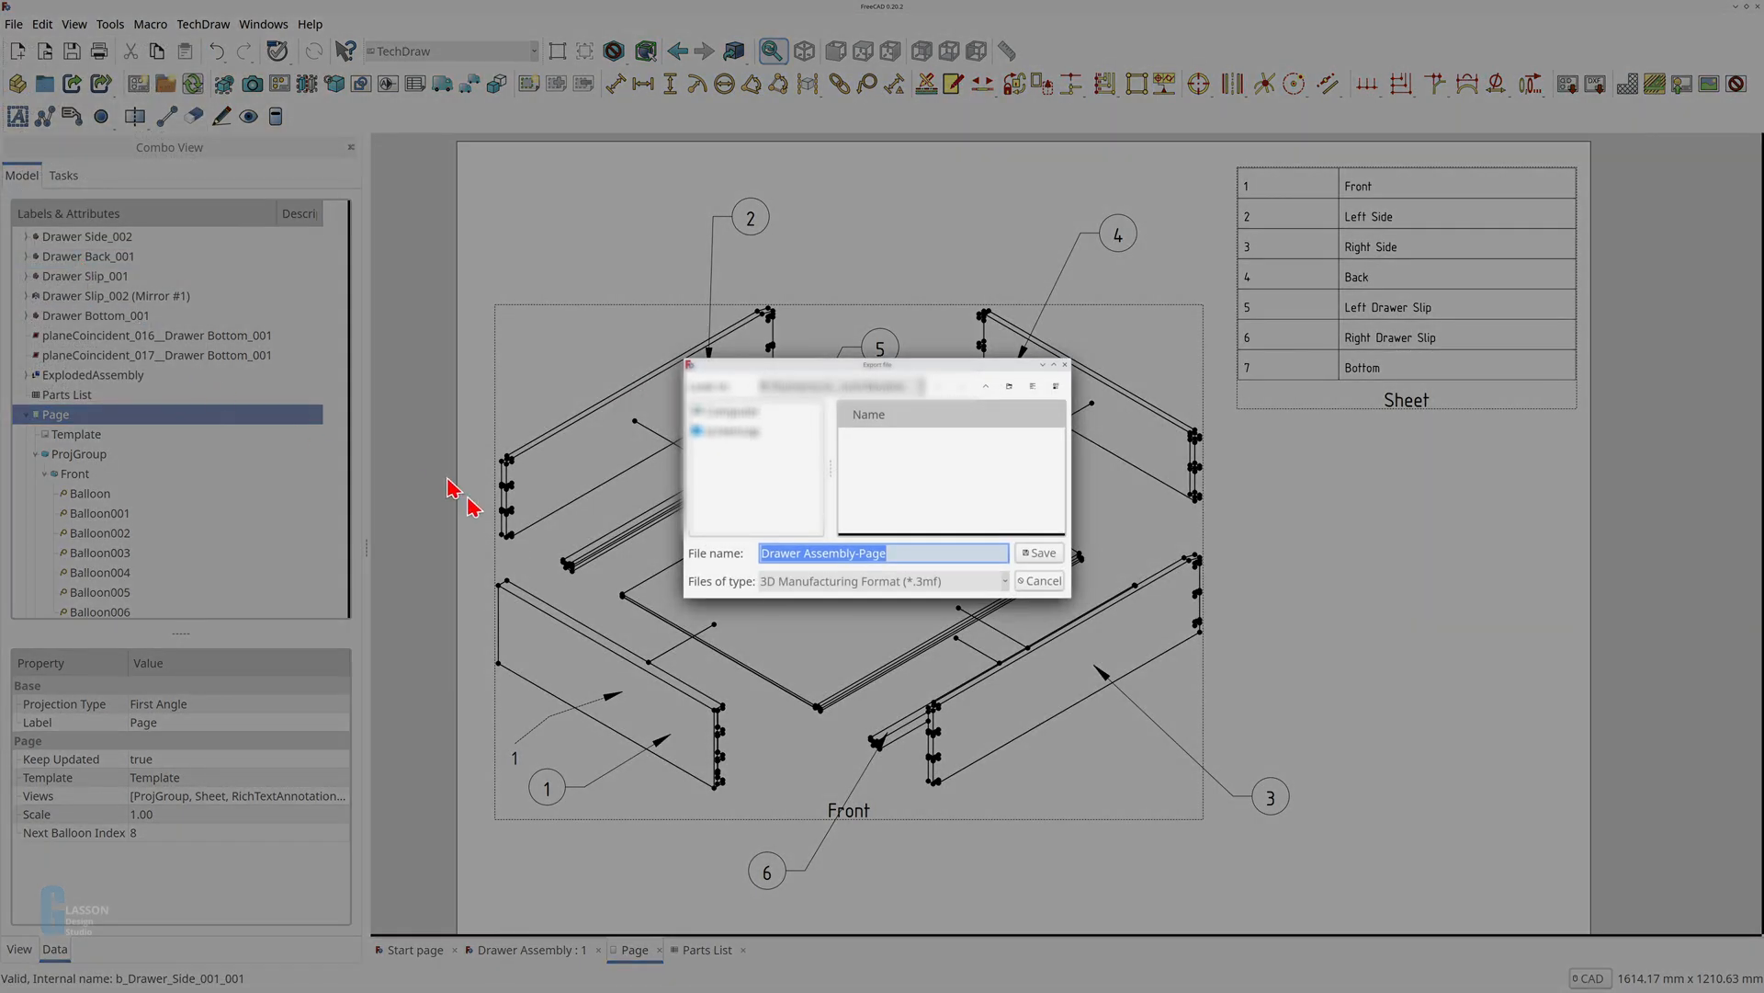
left_click(1005, 581)
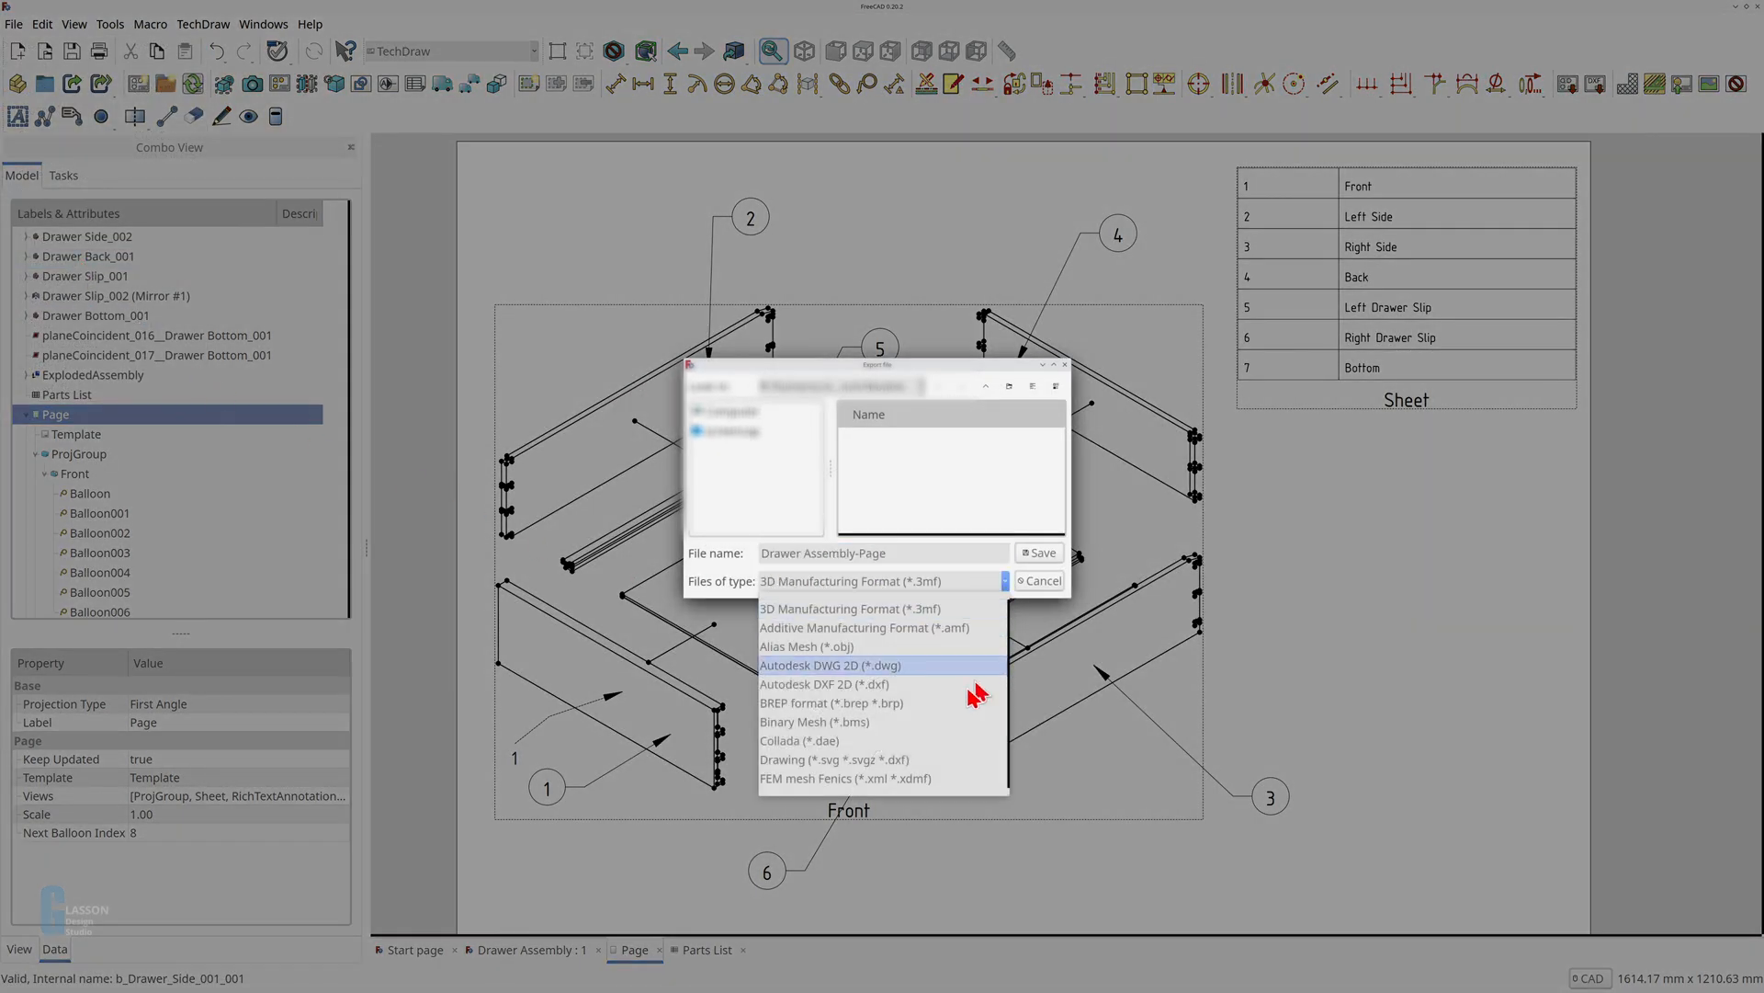
scroll("down", 3)
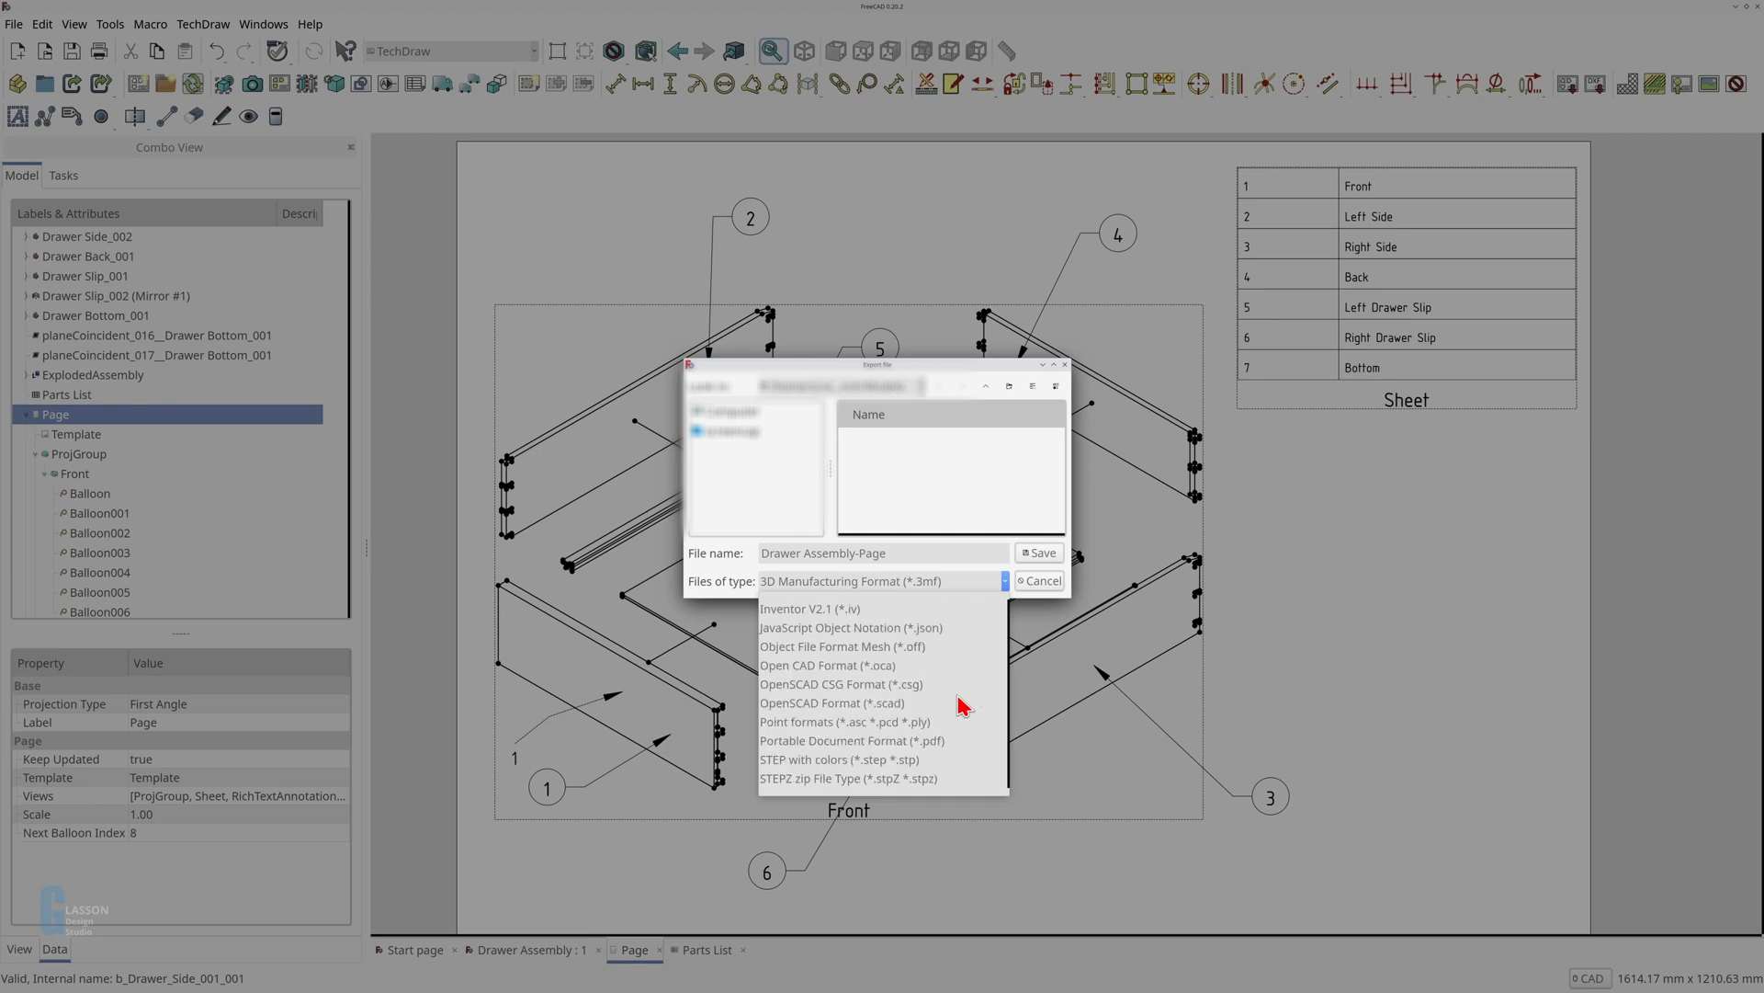
left_click(846, 683)
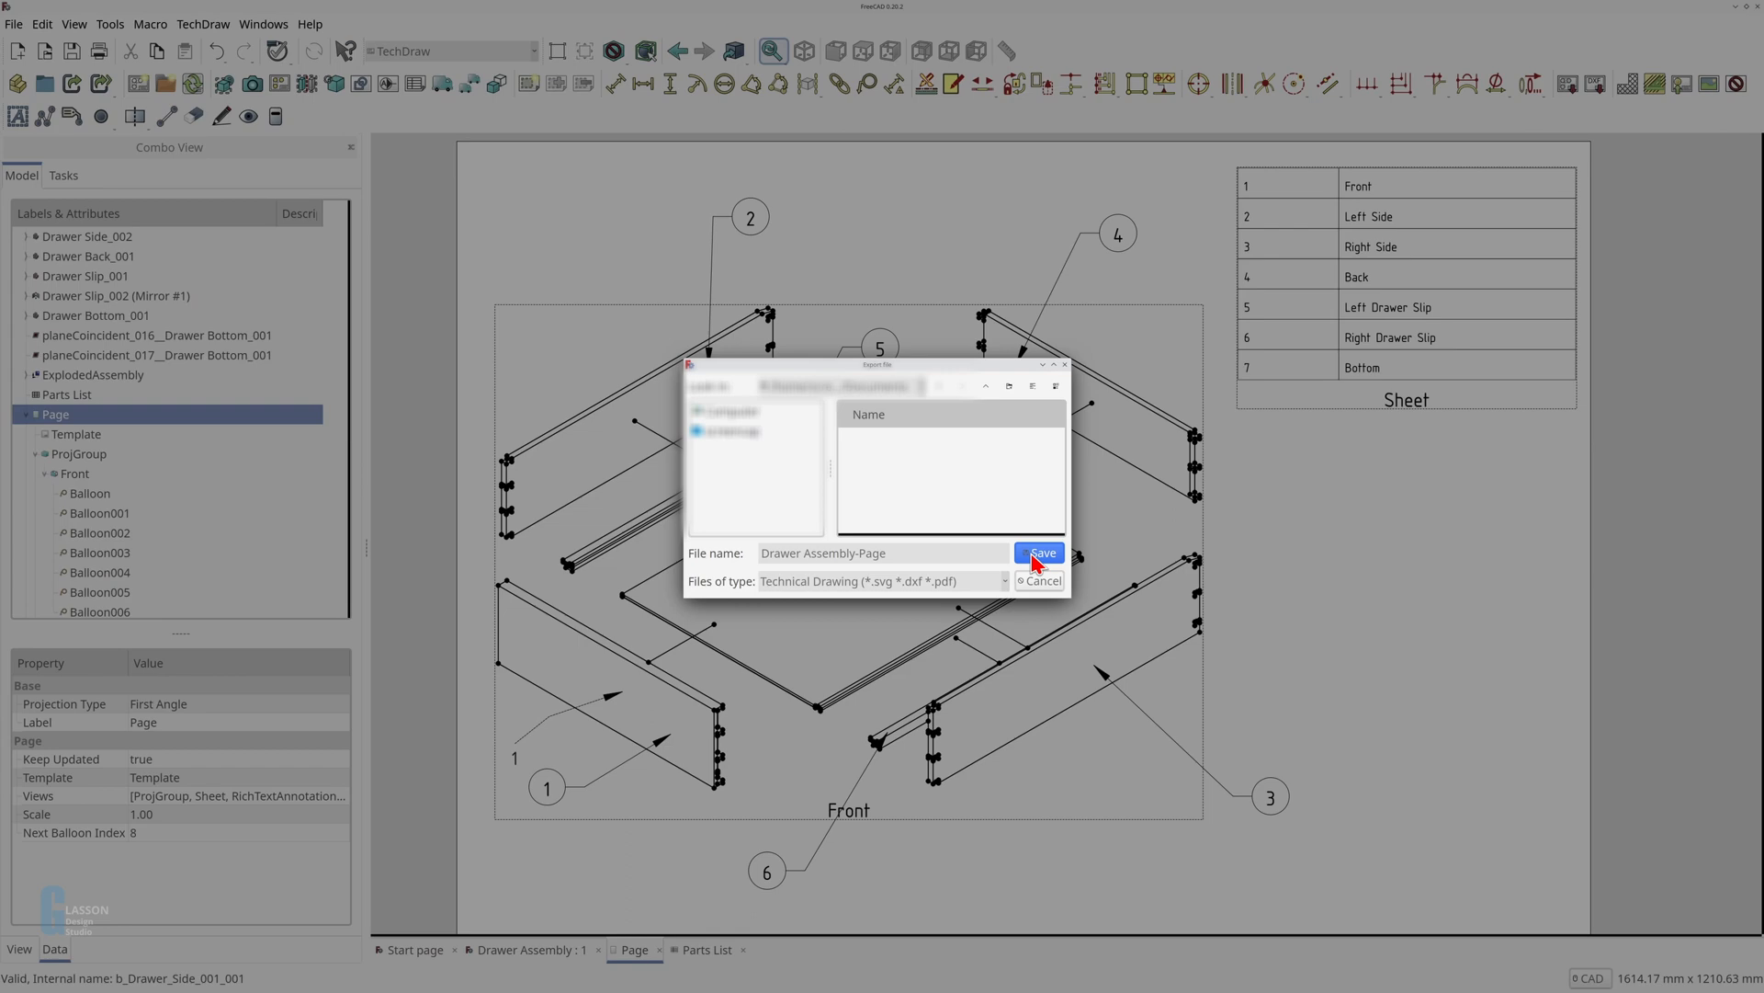
left_click(1041, 552)
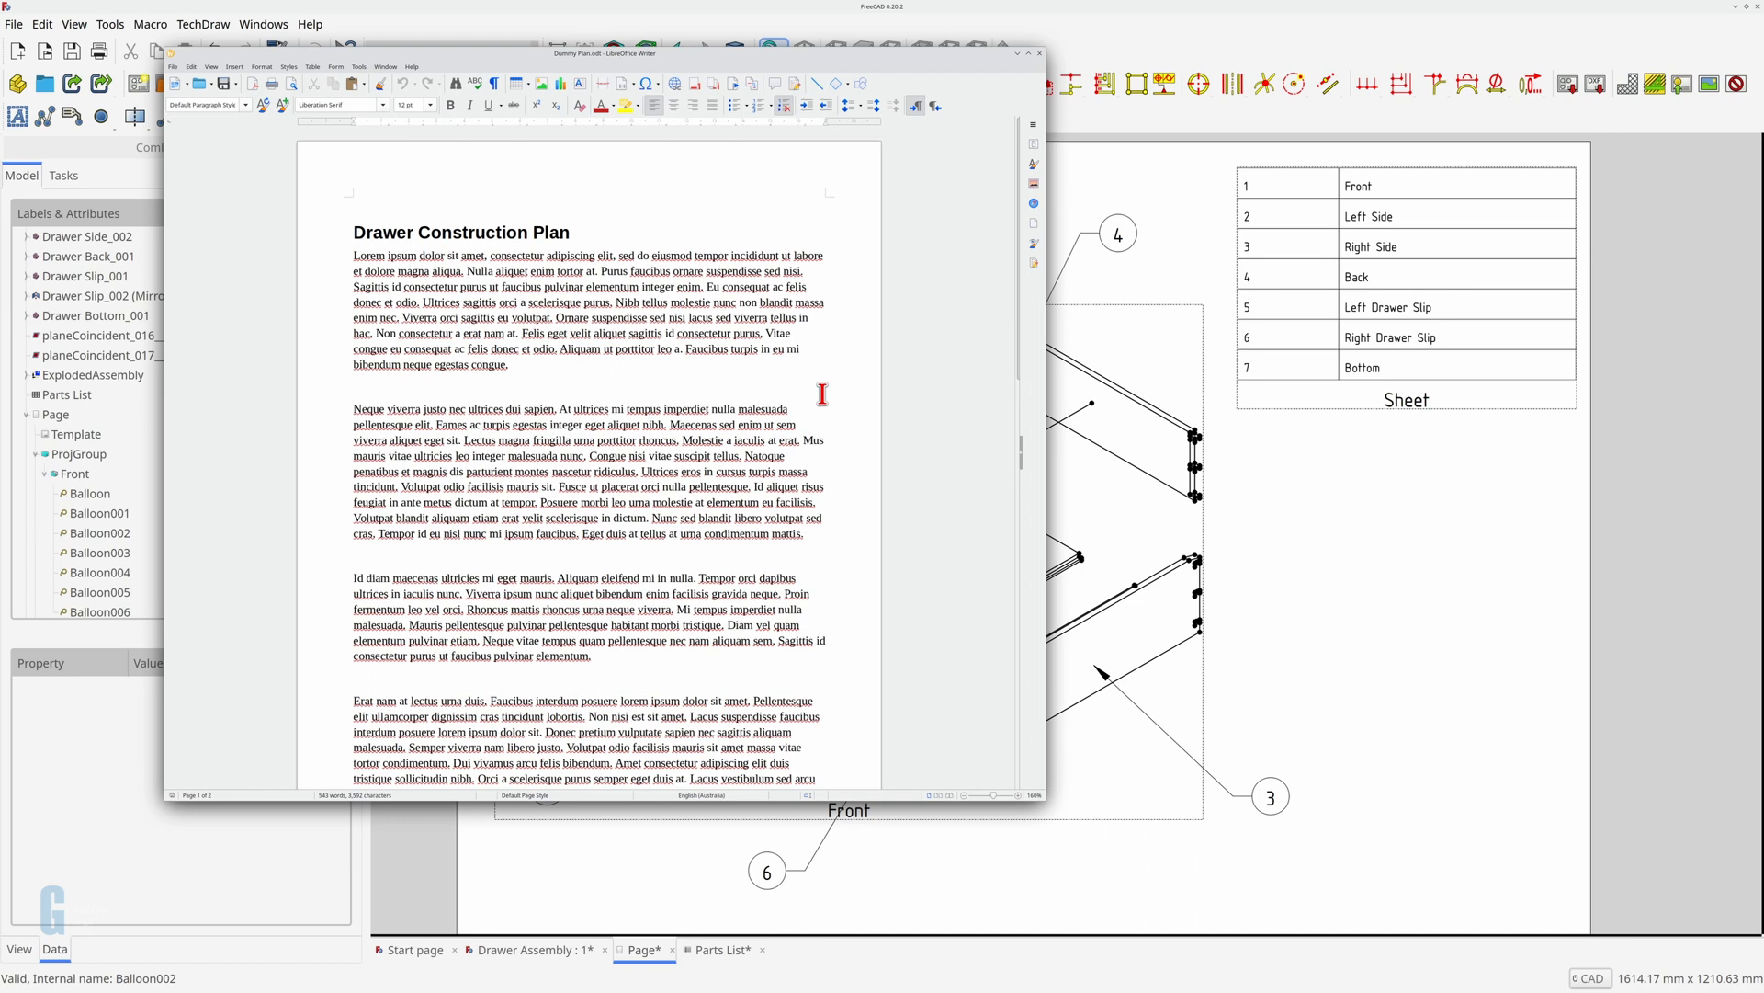
Step: Insert Drawer Assembly-Page.svg as an image after the first paragraph
left_click(397, 408)
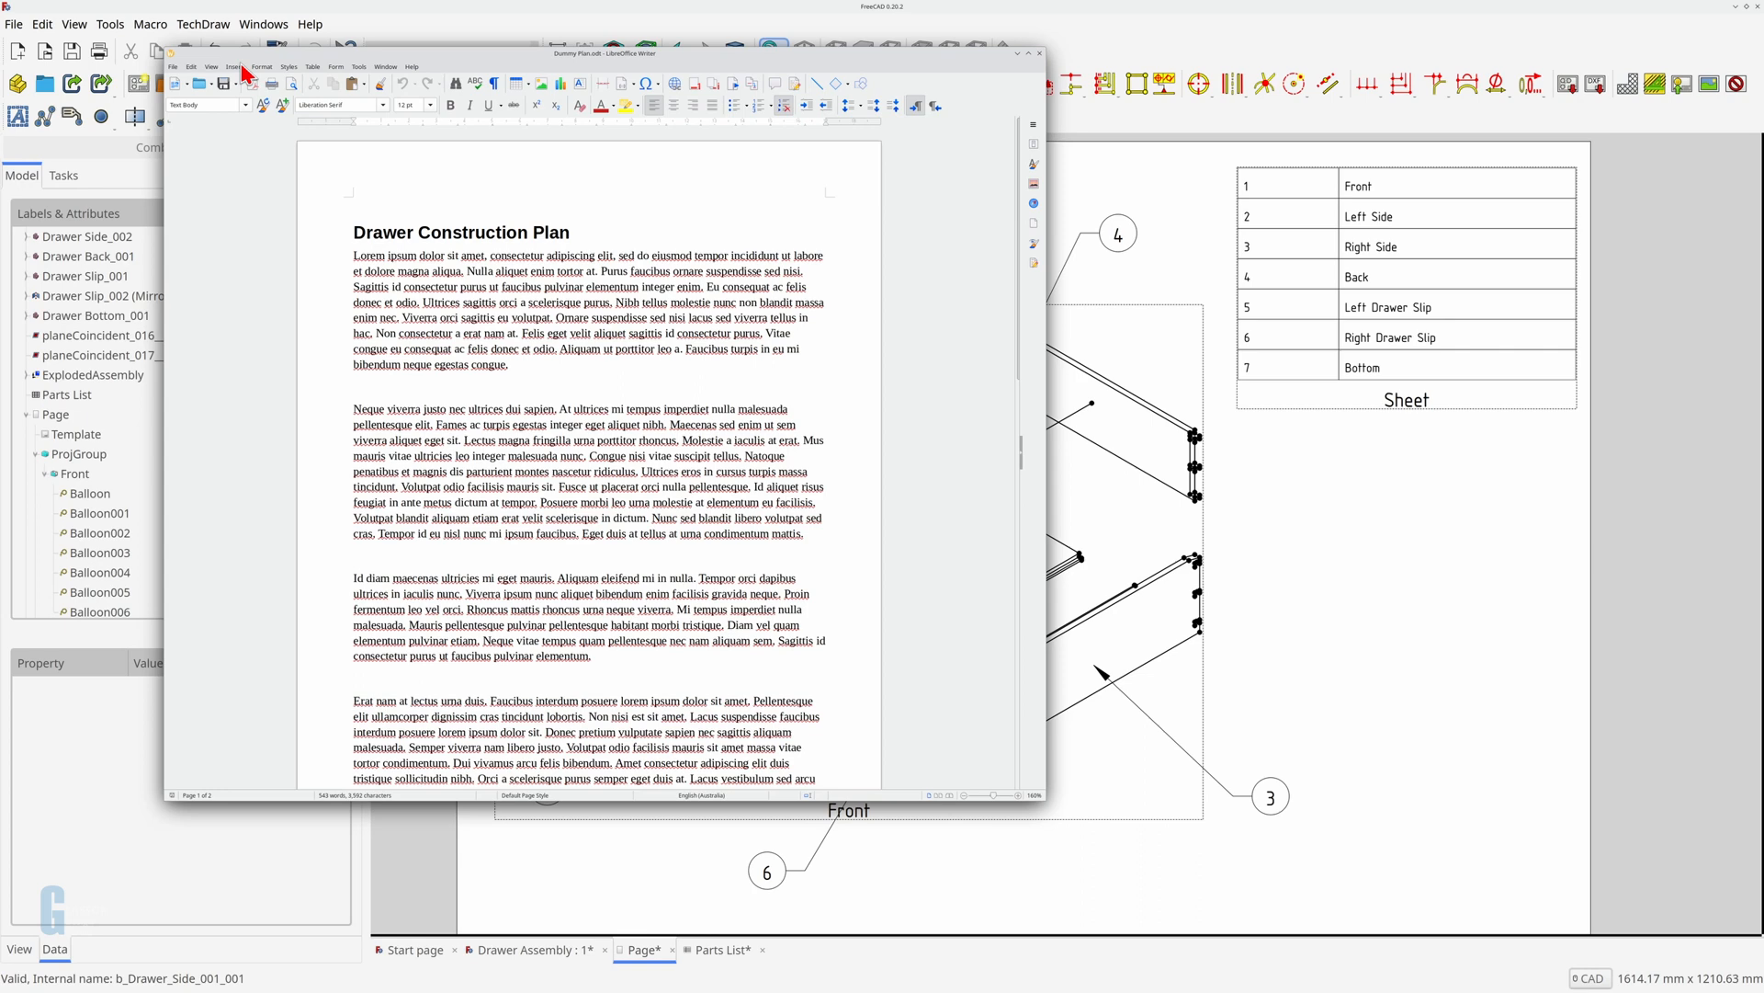
left_click(234, 66)
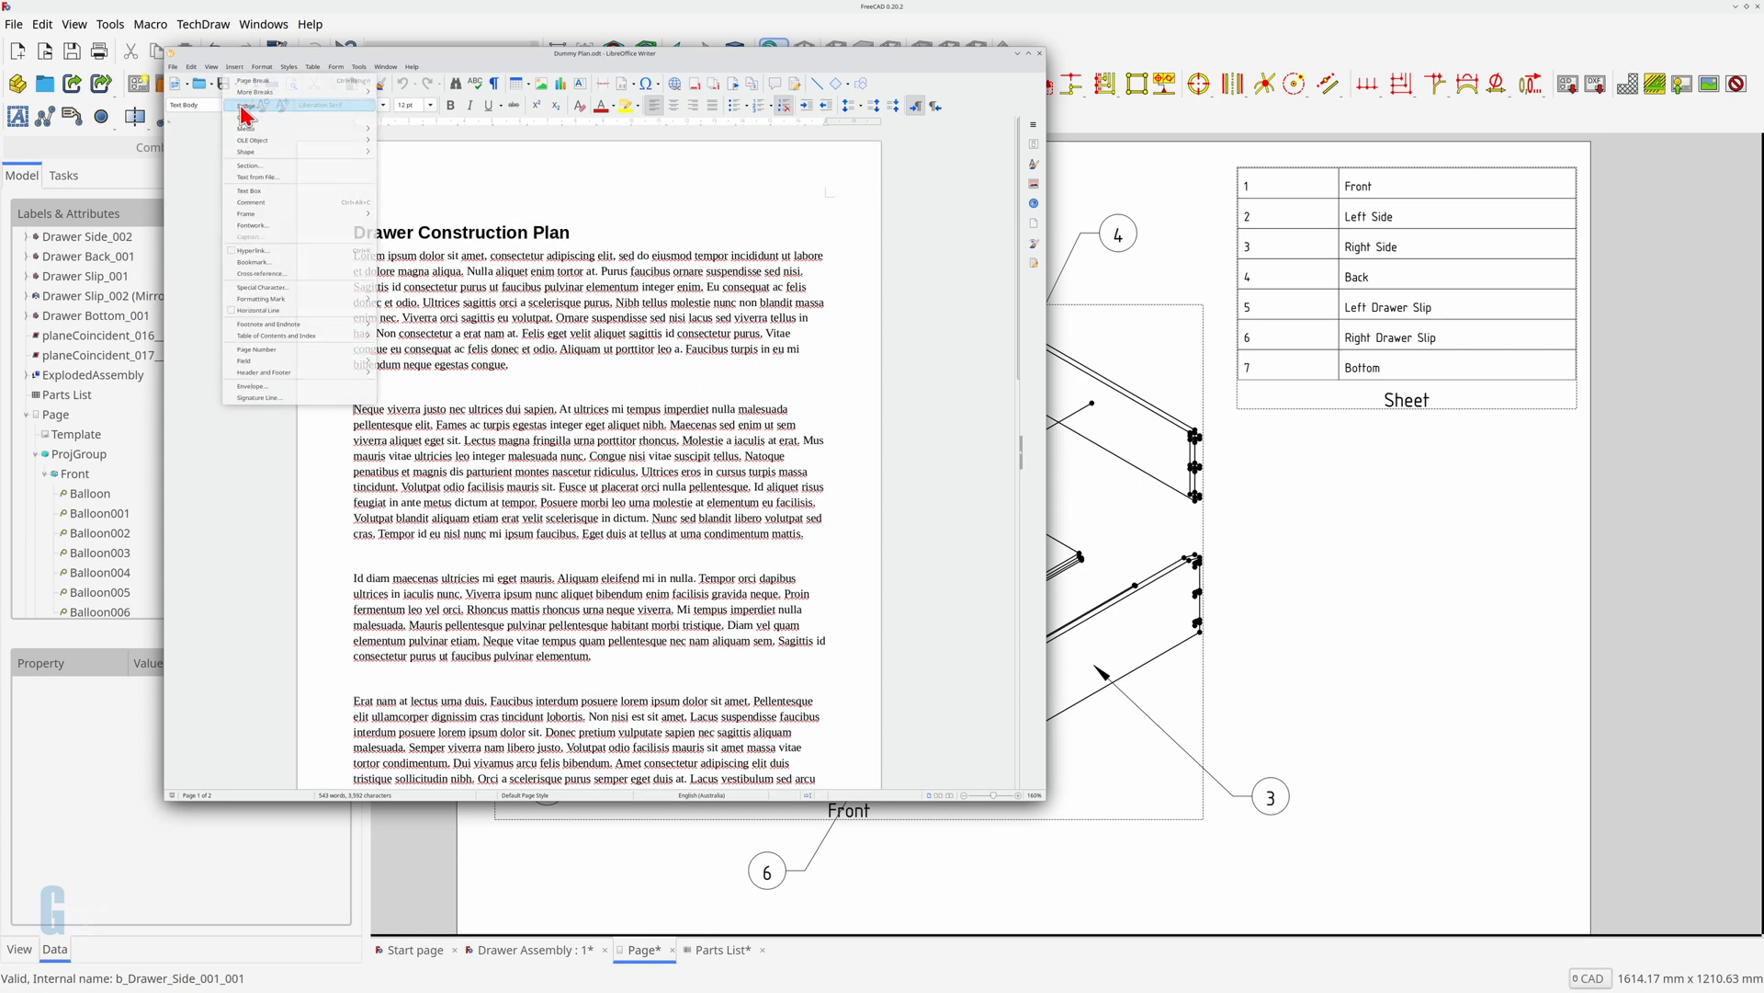
left_click(248, 107)
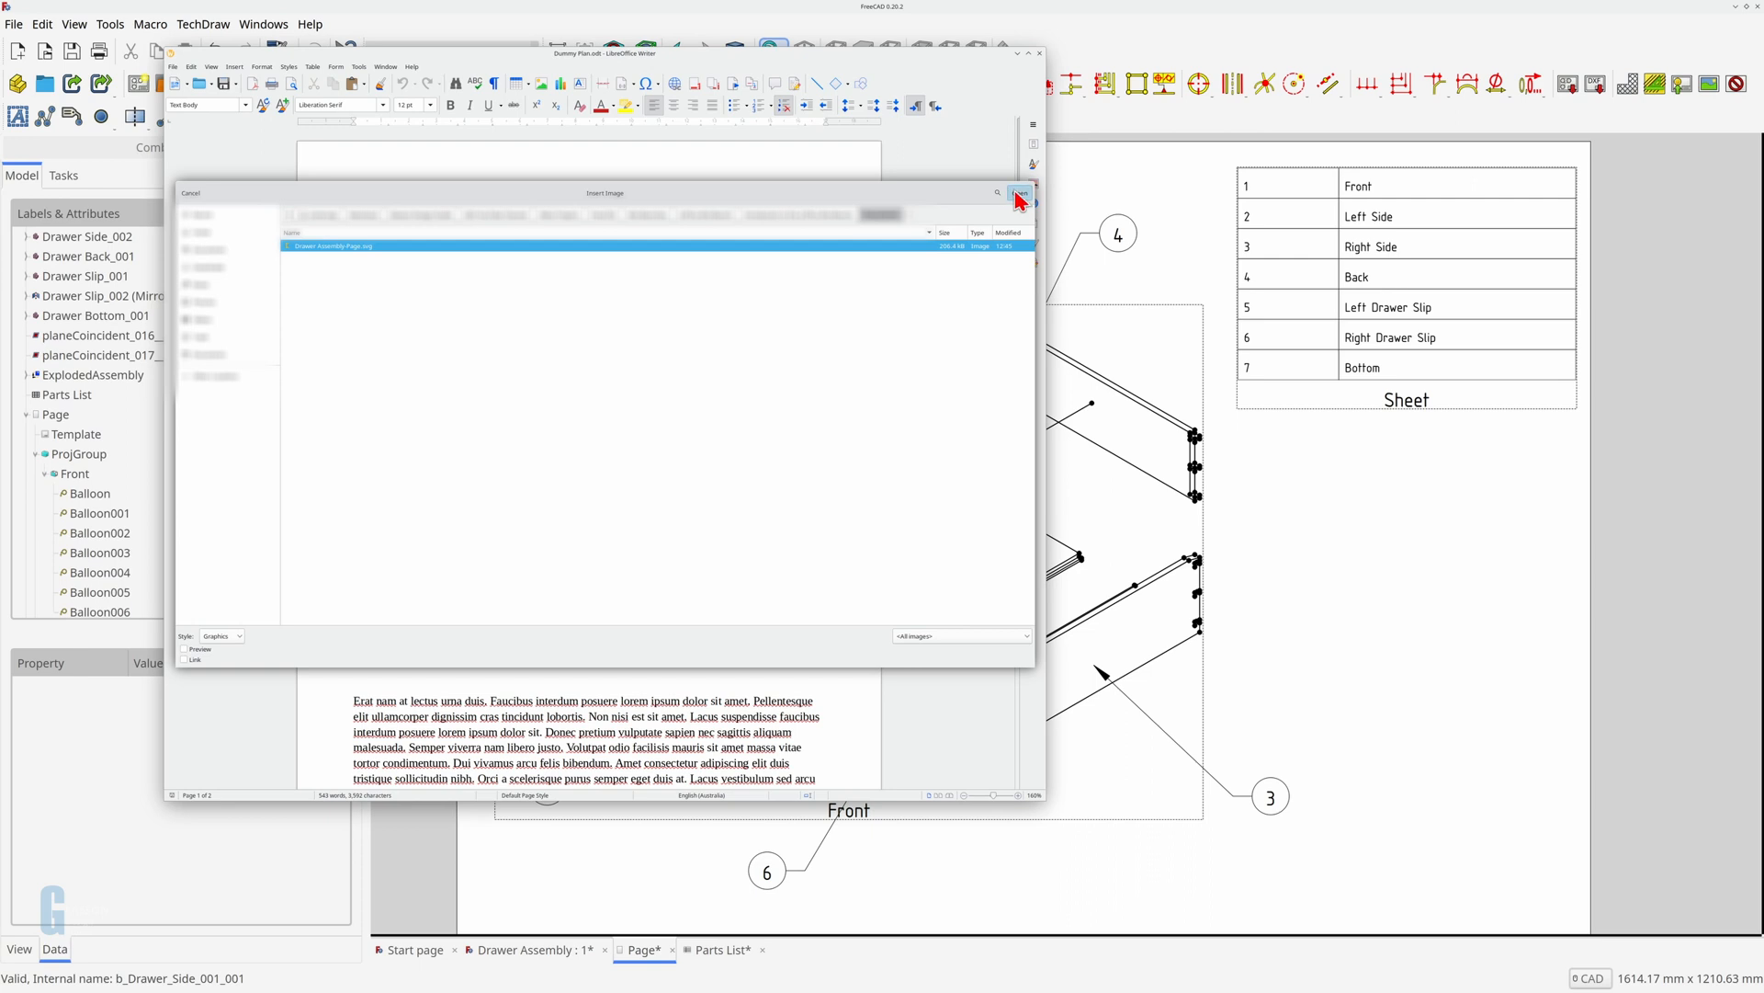
left_click(1021, 193)
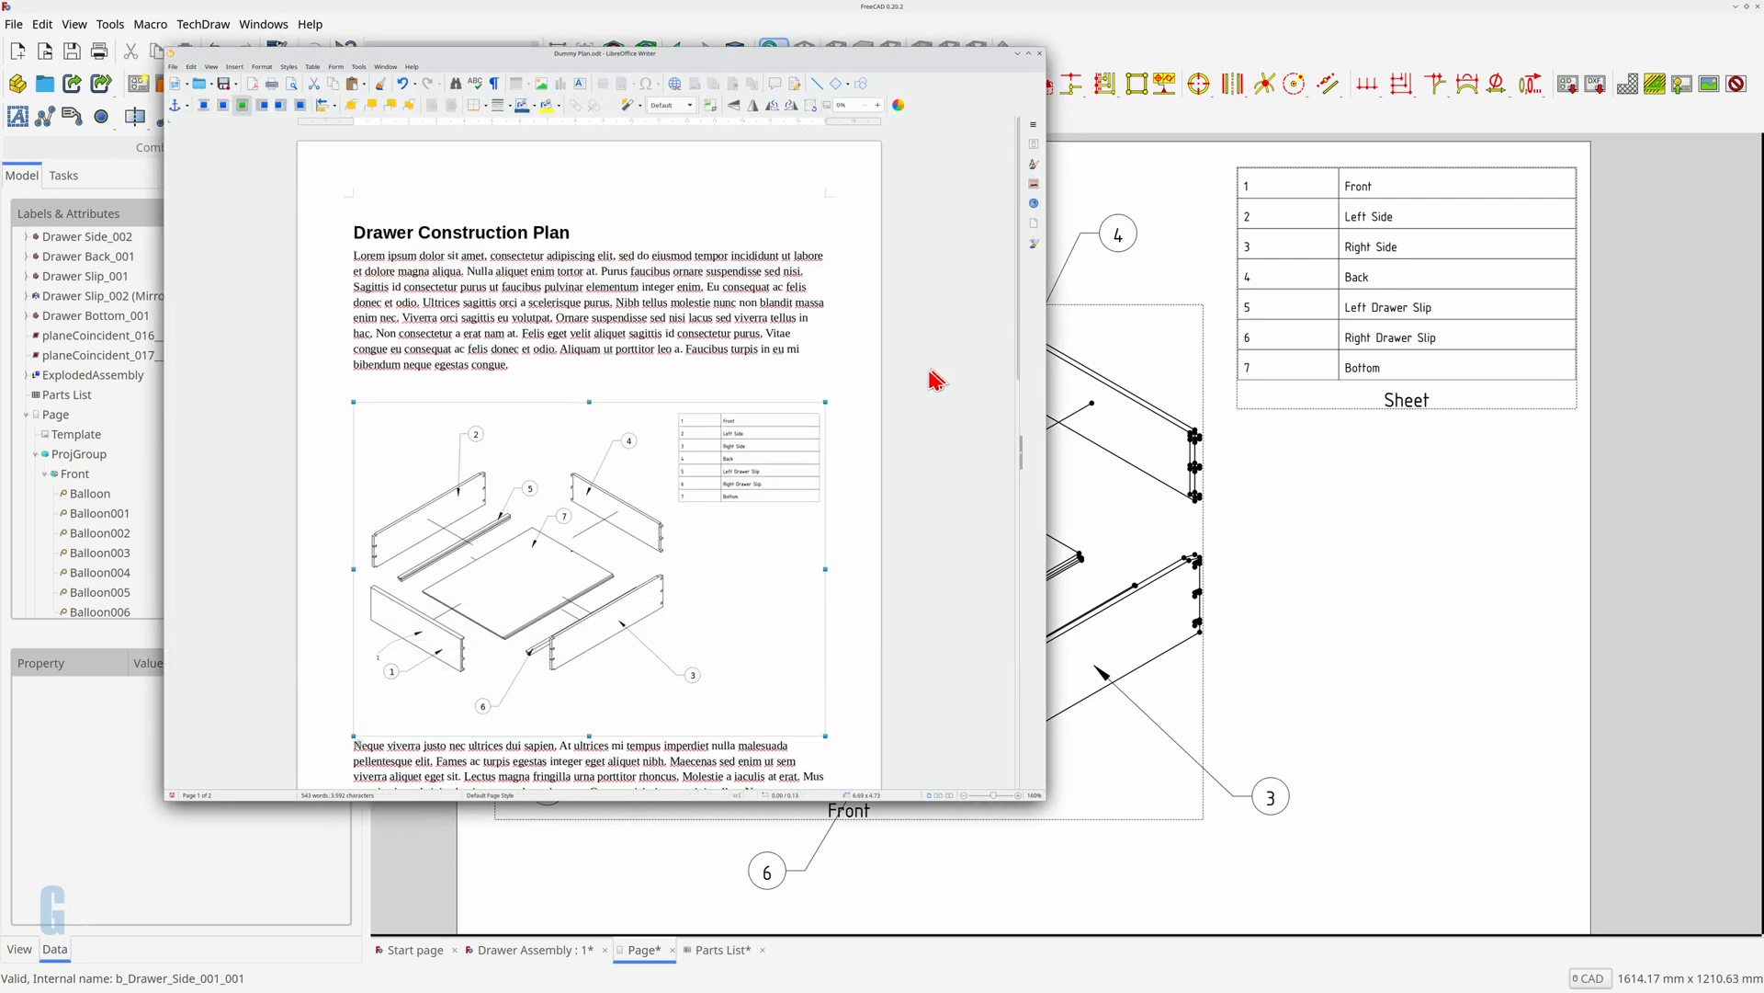
mouse_move(826, 403)
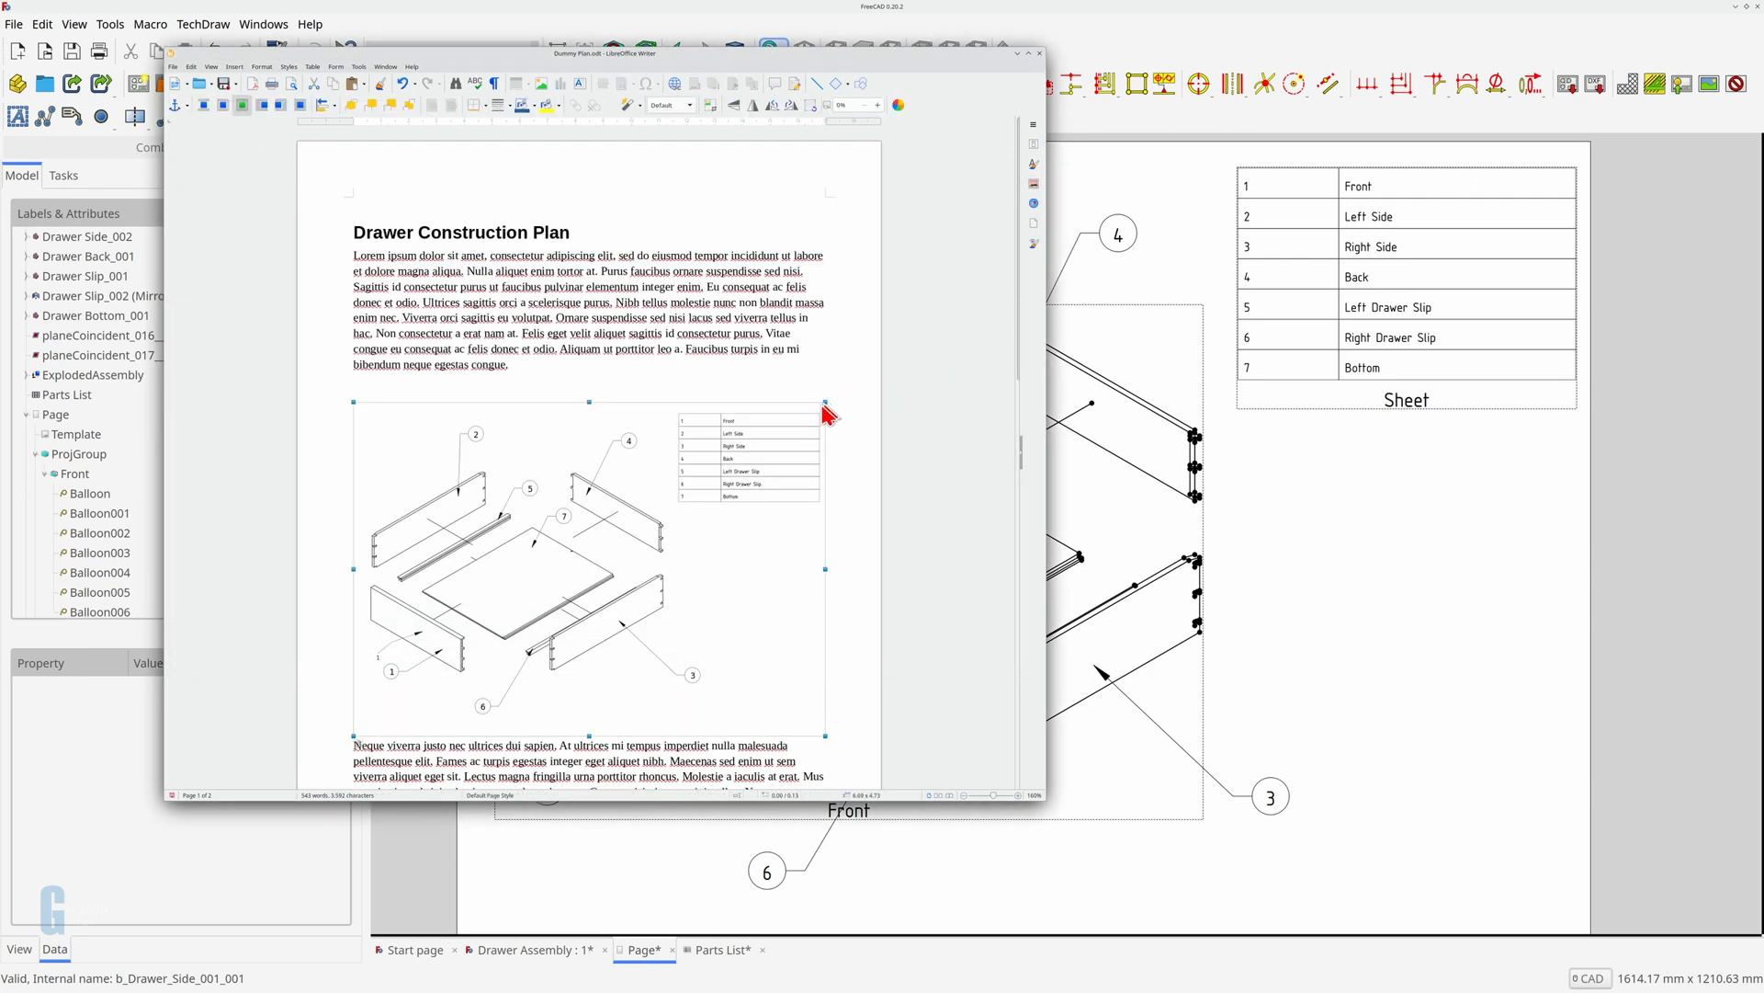
mouse_move(618, 575)
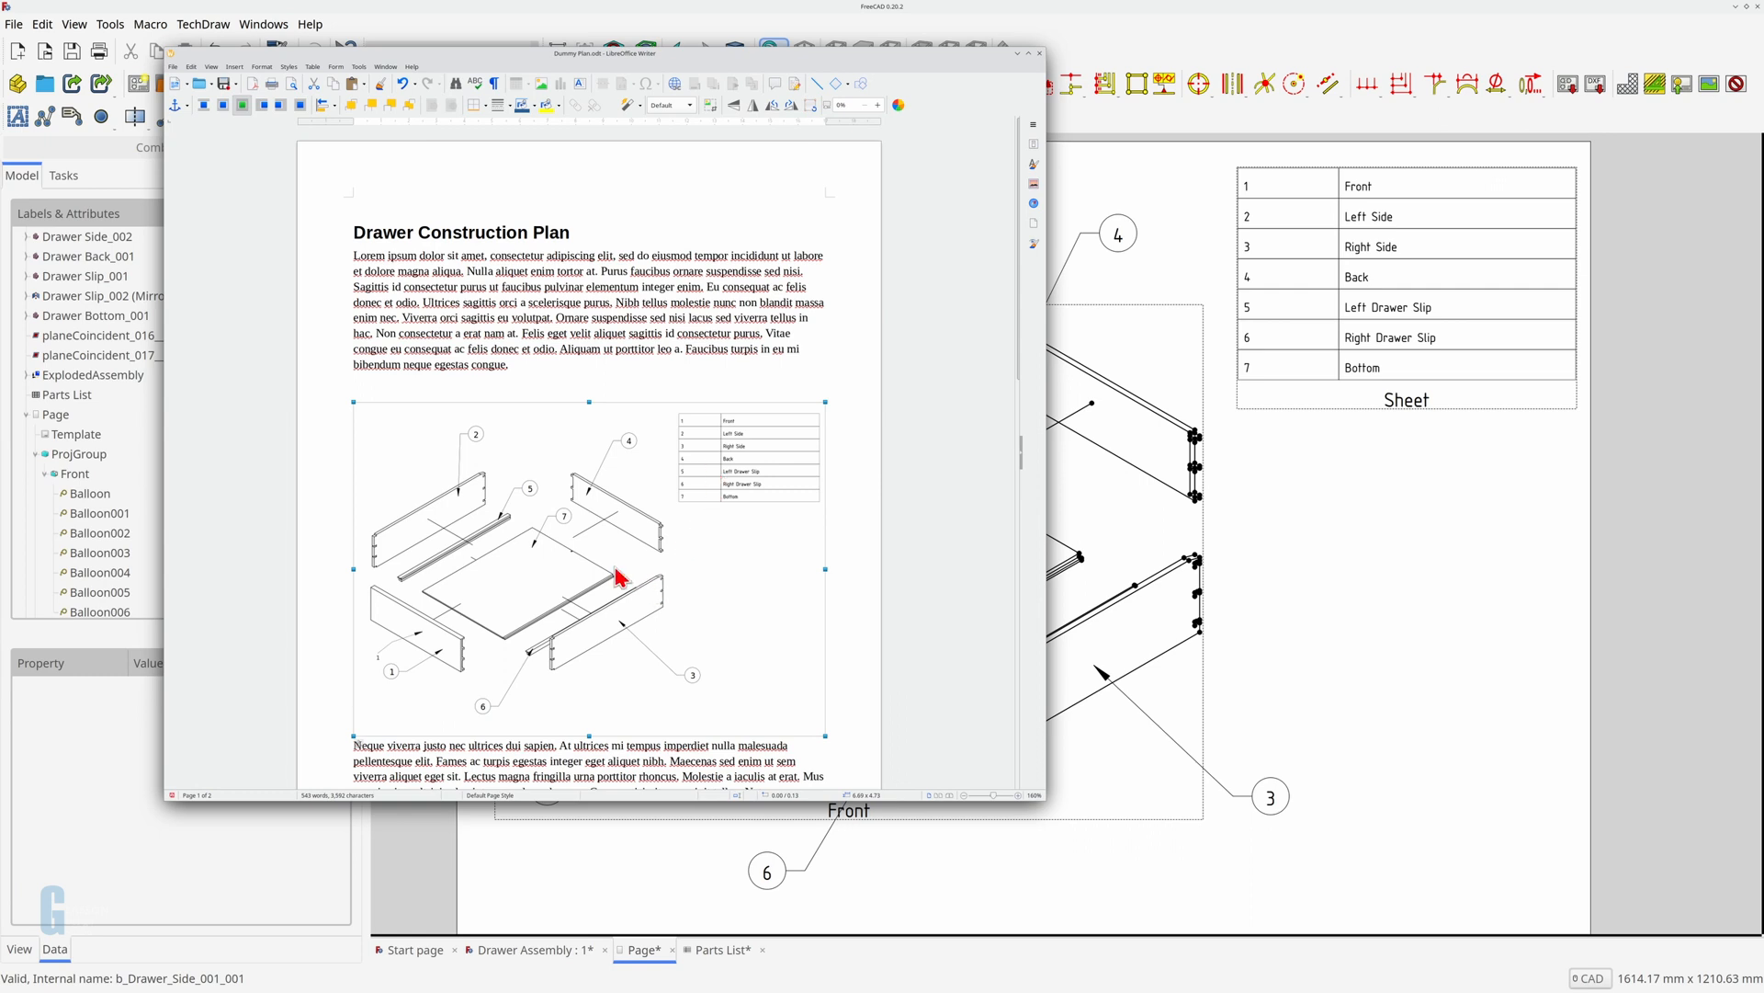
Step: Set the drawing's width to 50% in its image properties
right_click(619, 576)
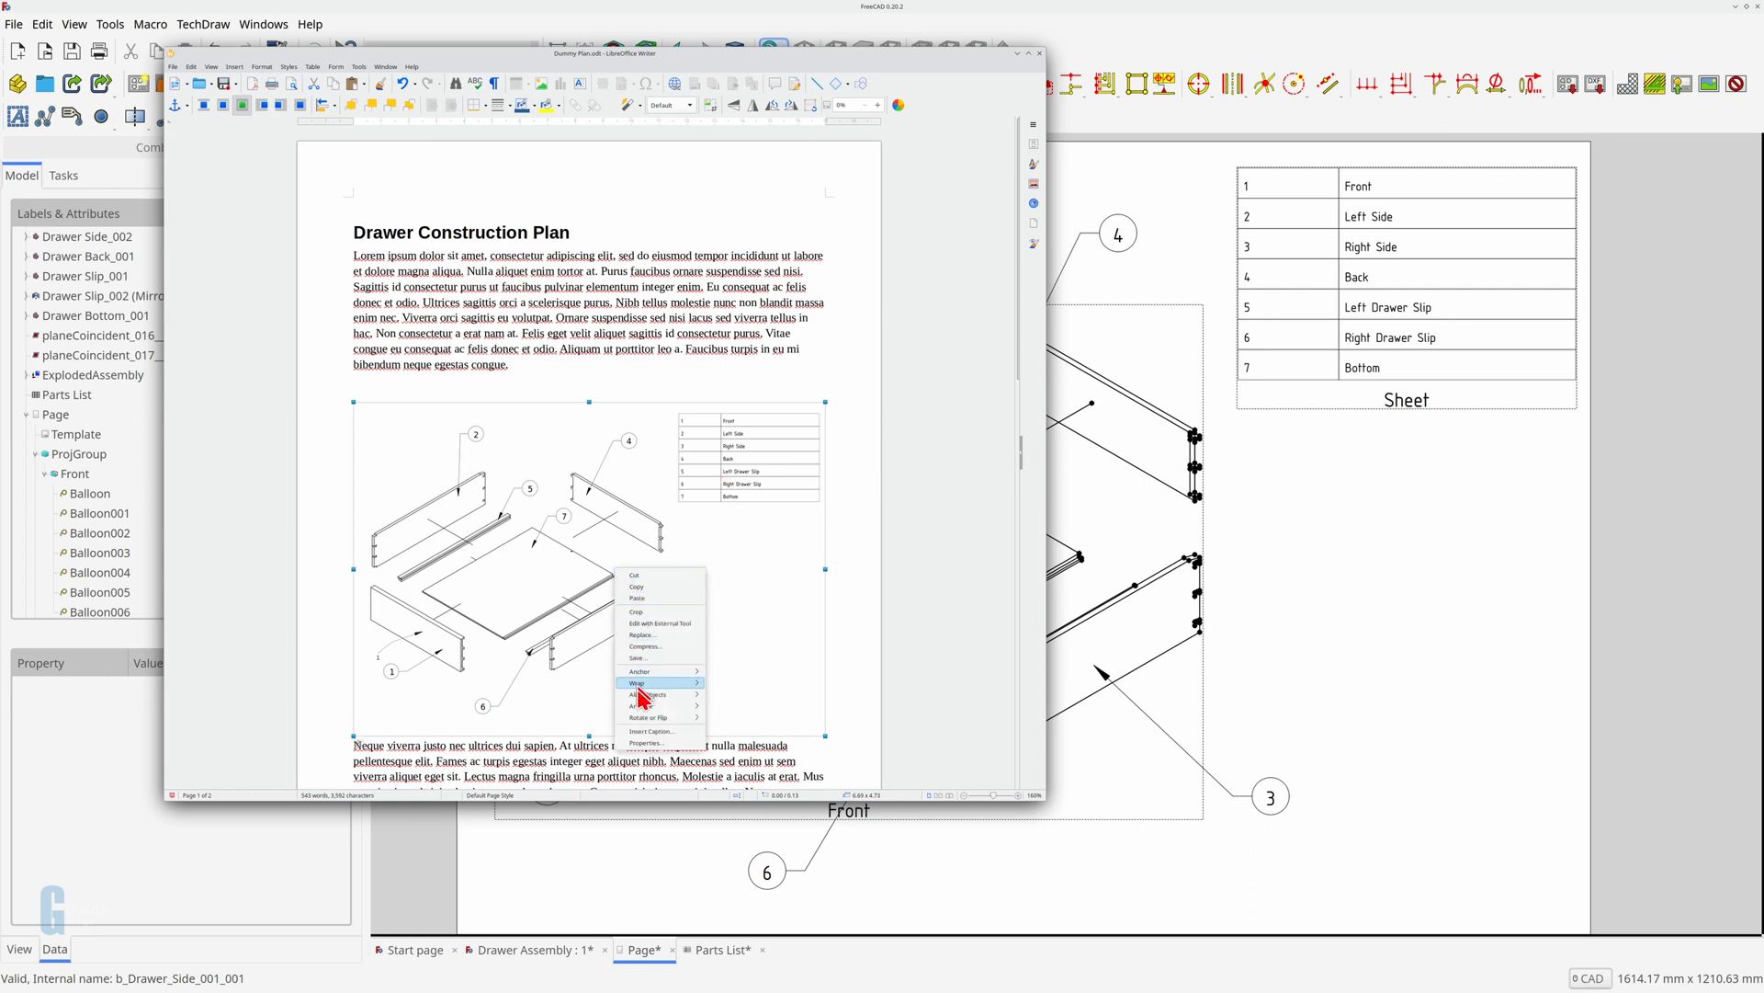
mouse_move(649, 743)
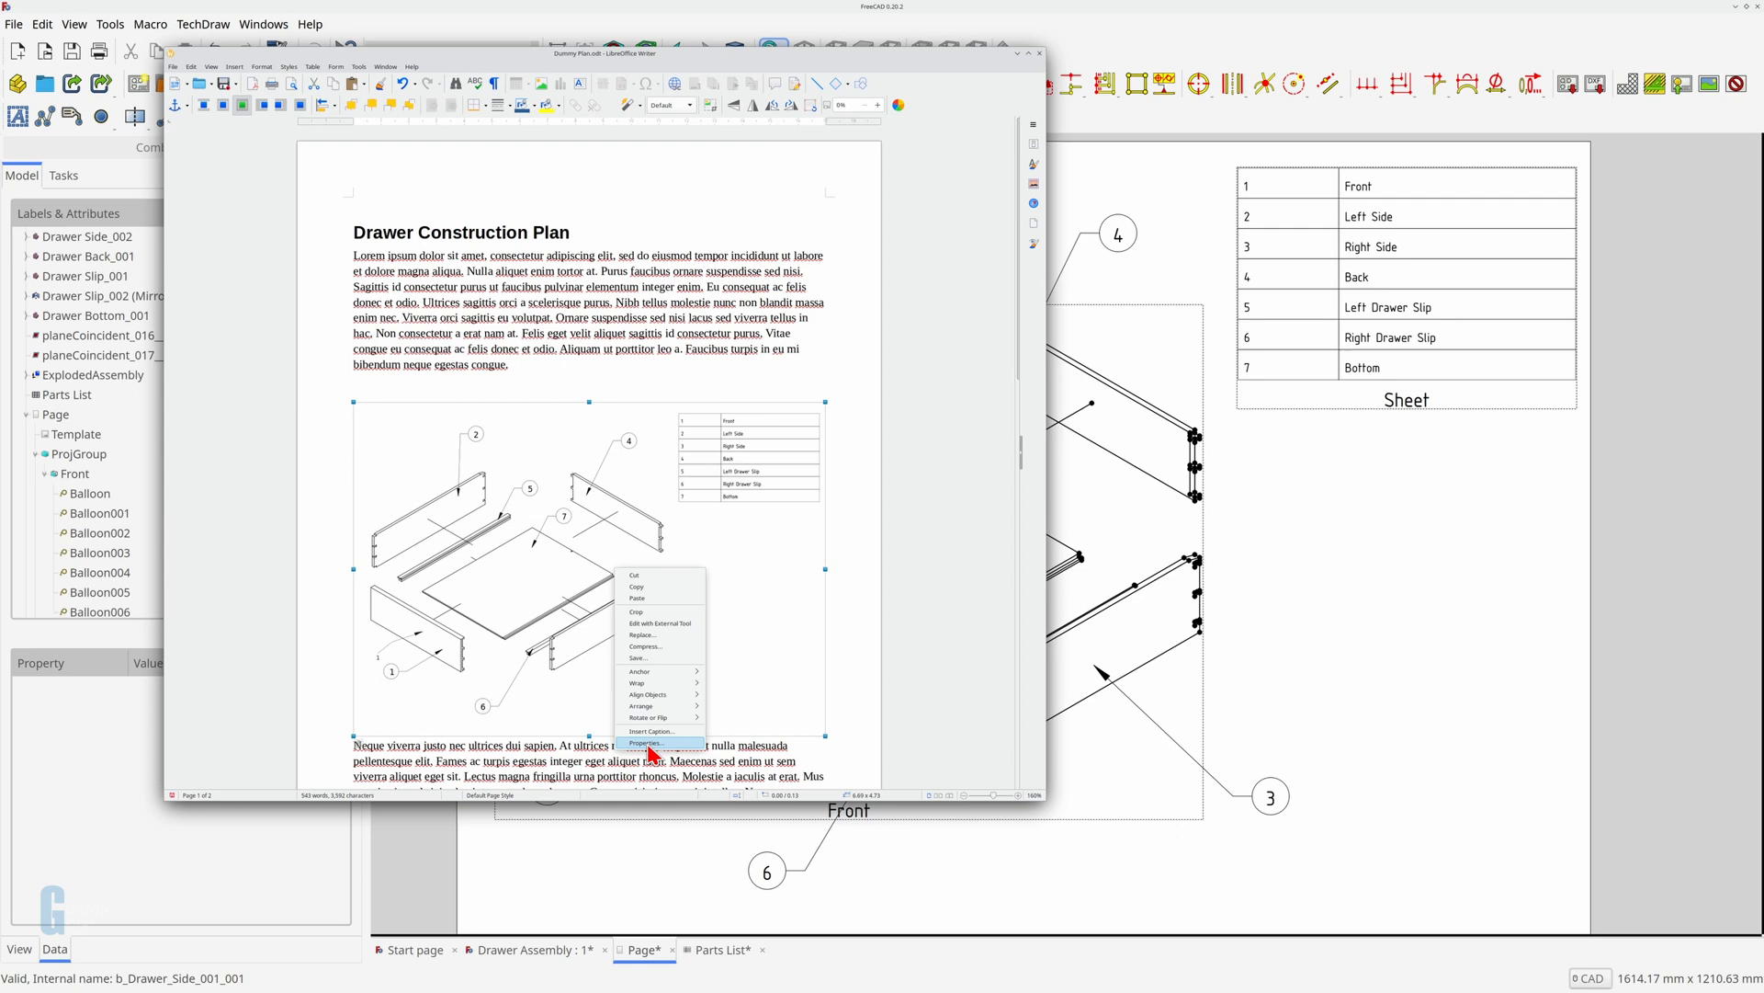
left_click(647, 742)
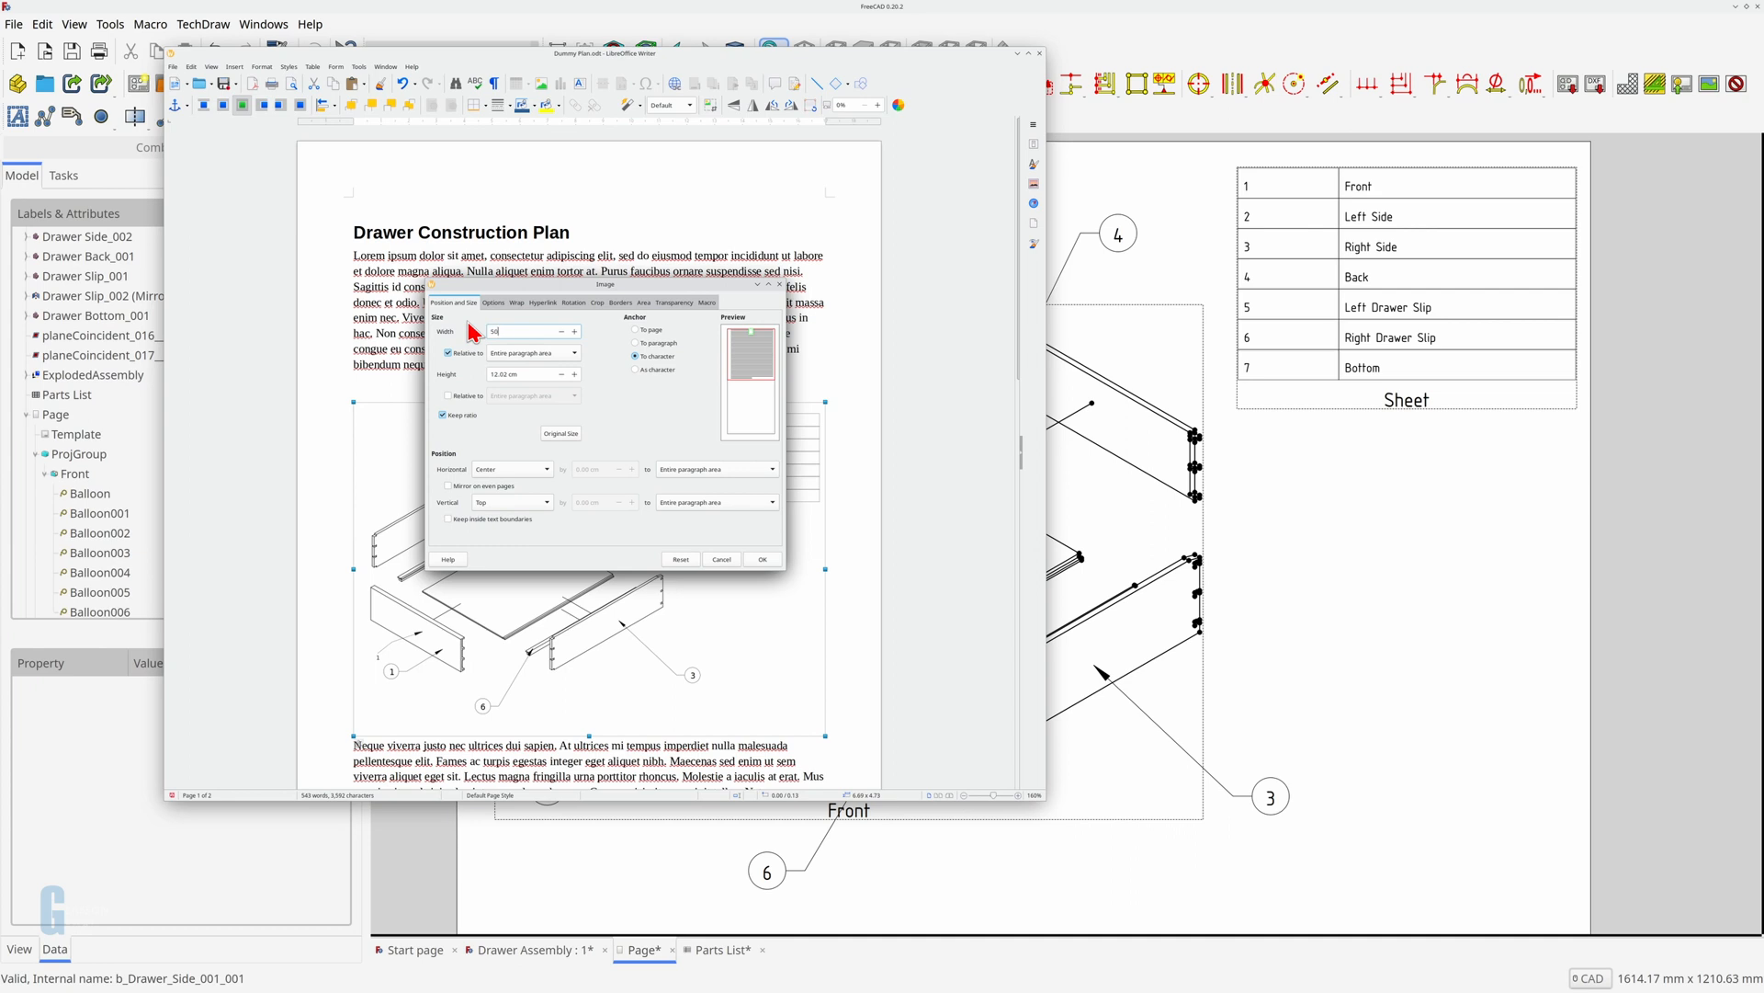
type("50%")
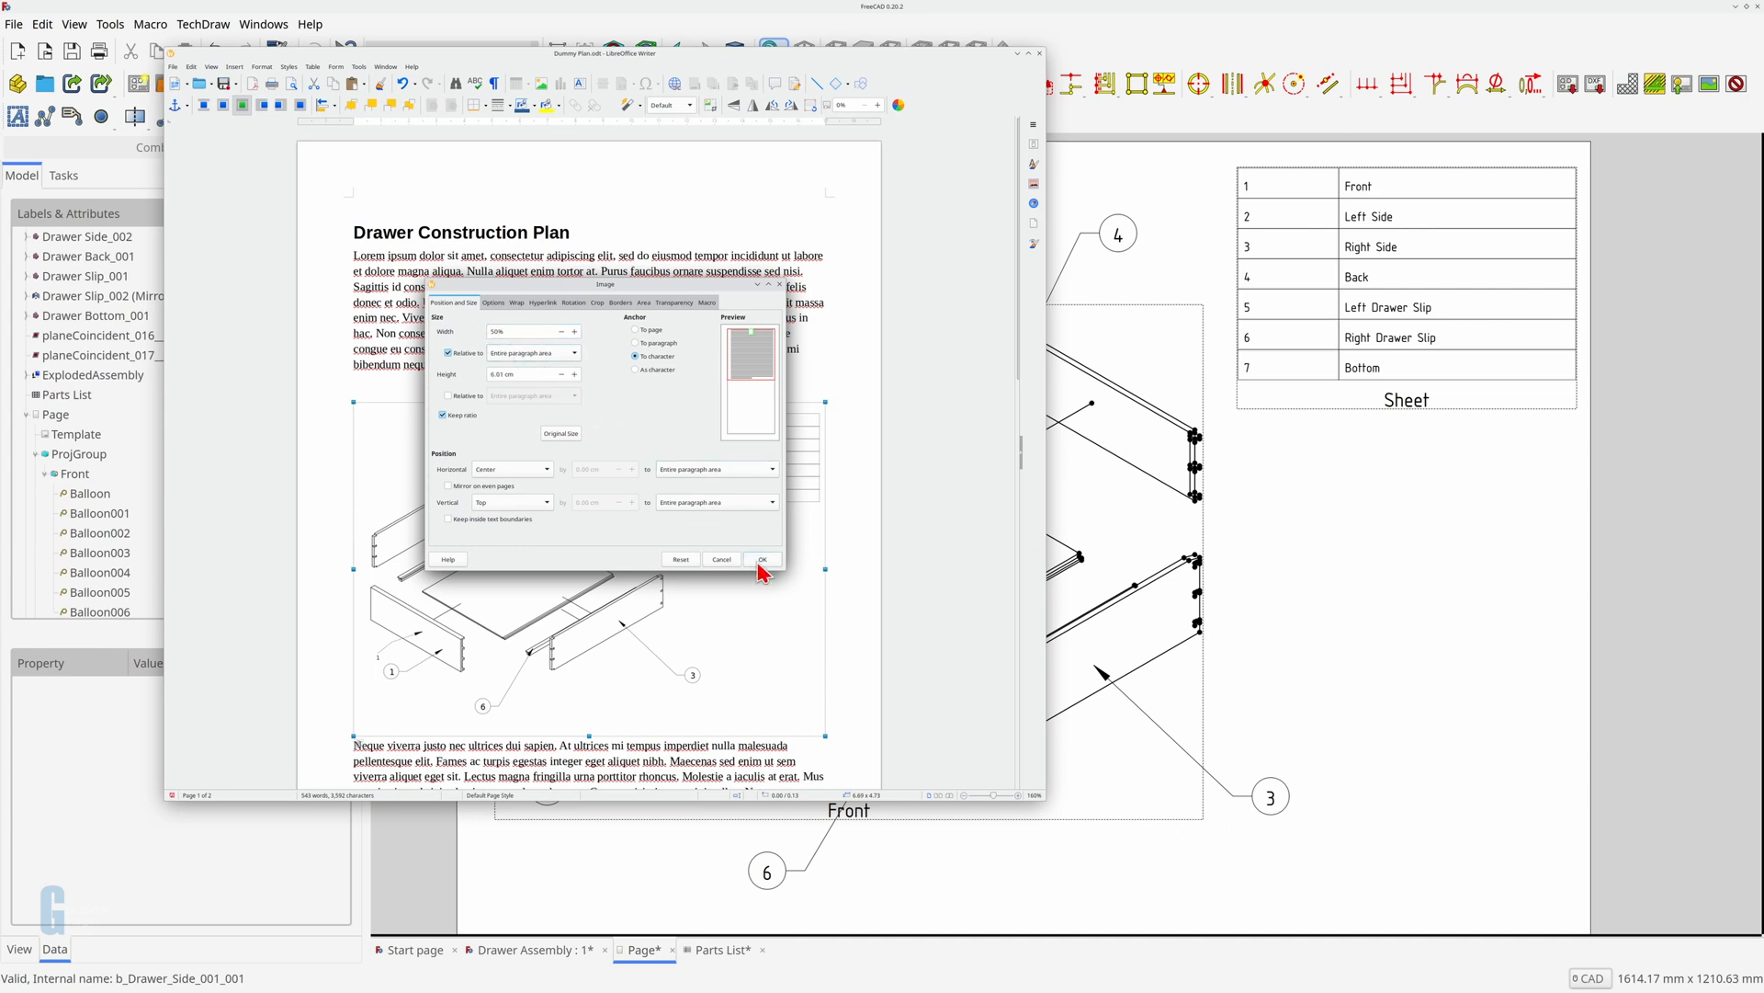
left_click(762, 559)
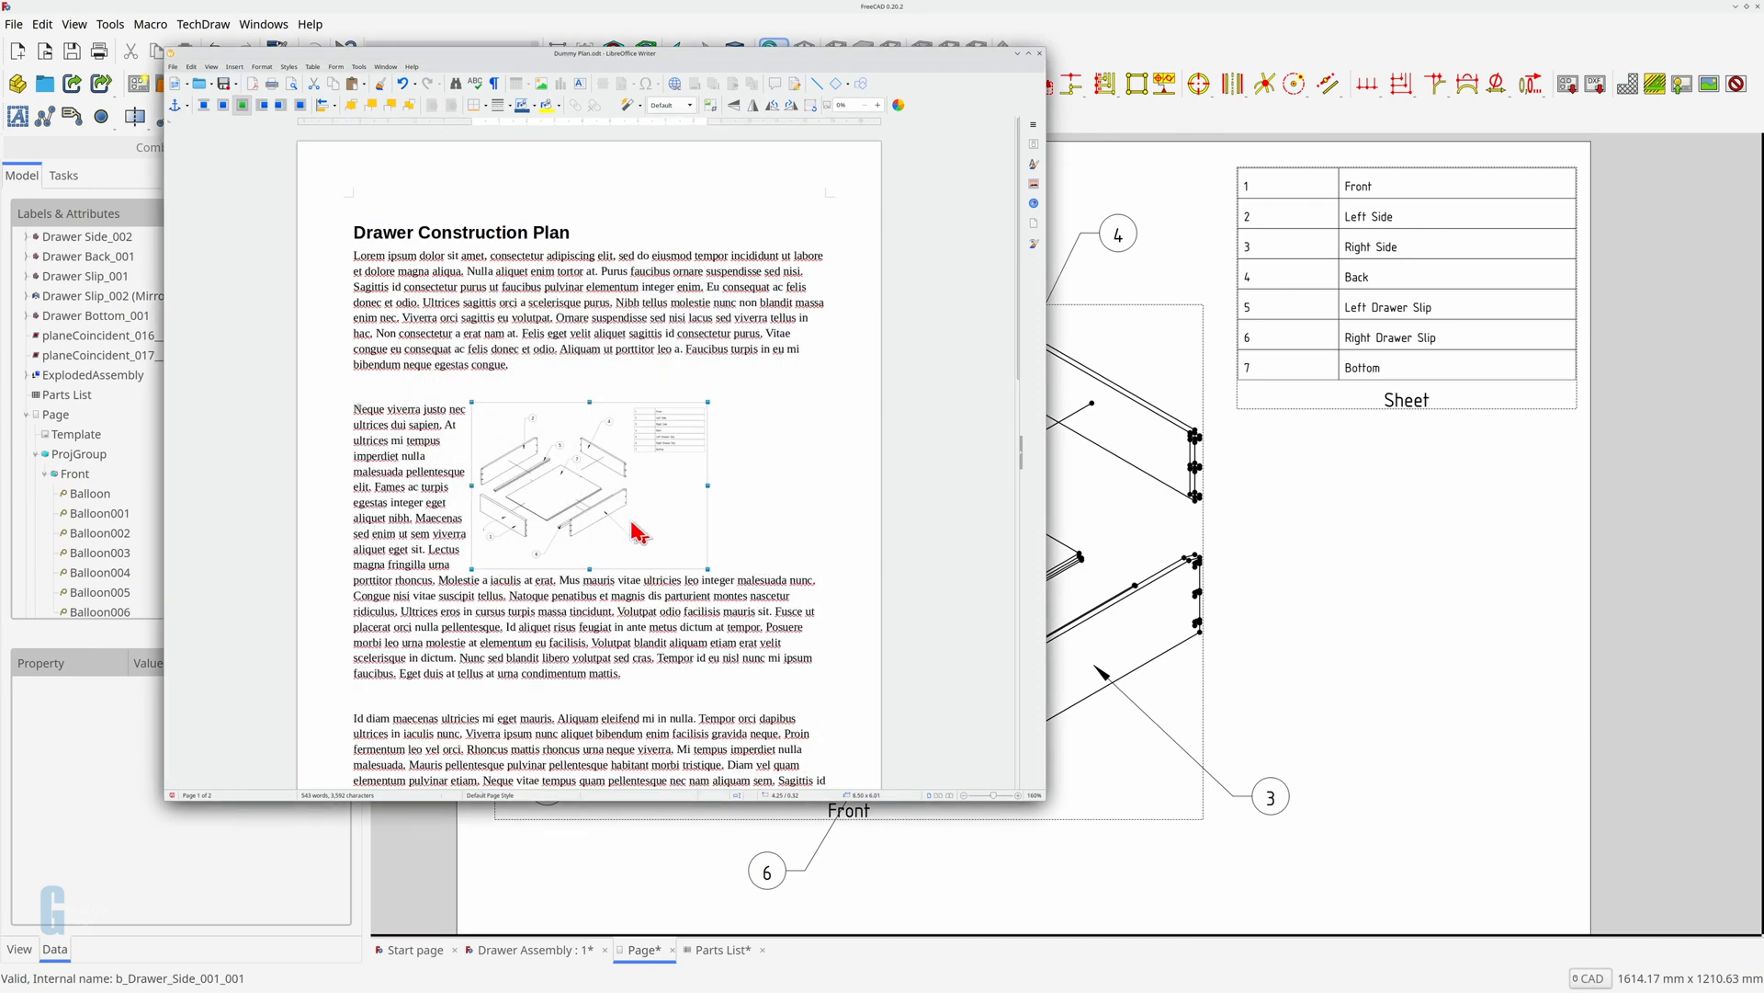